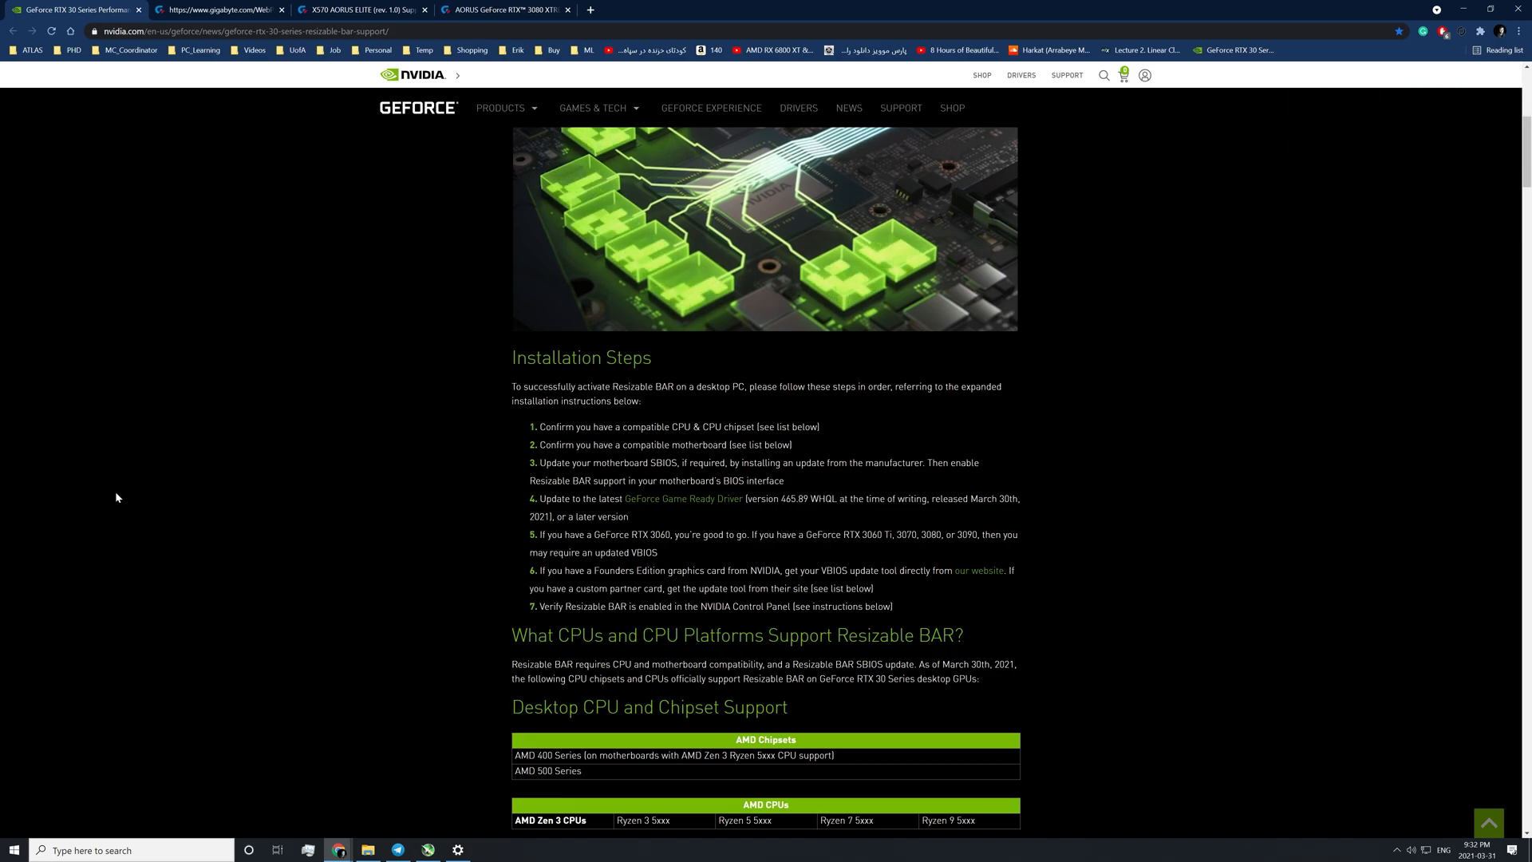
Scroll through the NVIDIA Resizable BAR article's seven installation steps and the CPU and chipset support tables.
scroll(up, 3)
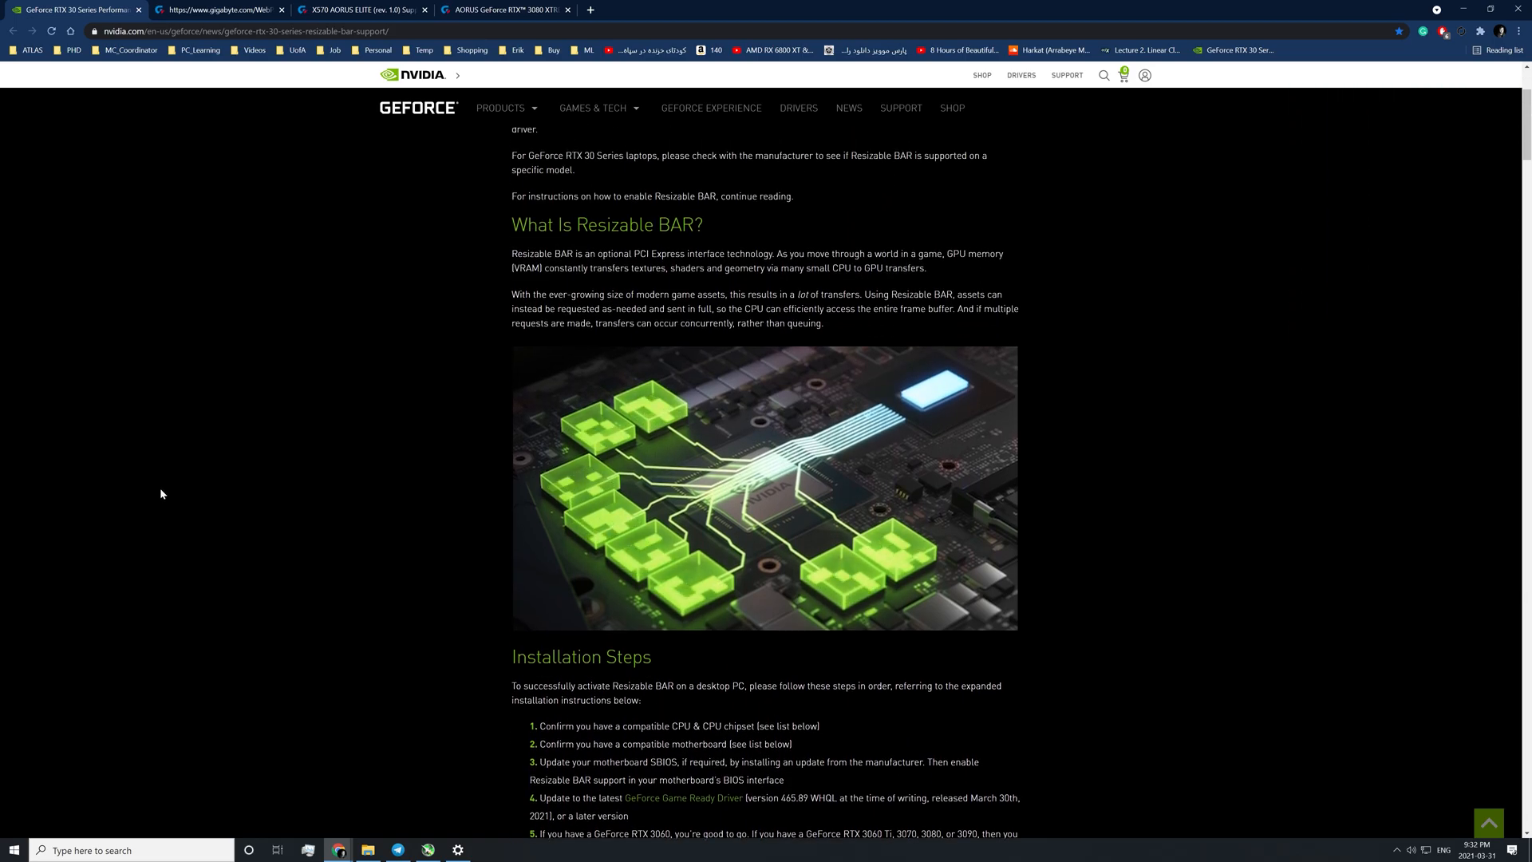
scroll(down, 3)
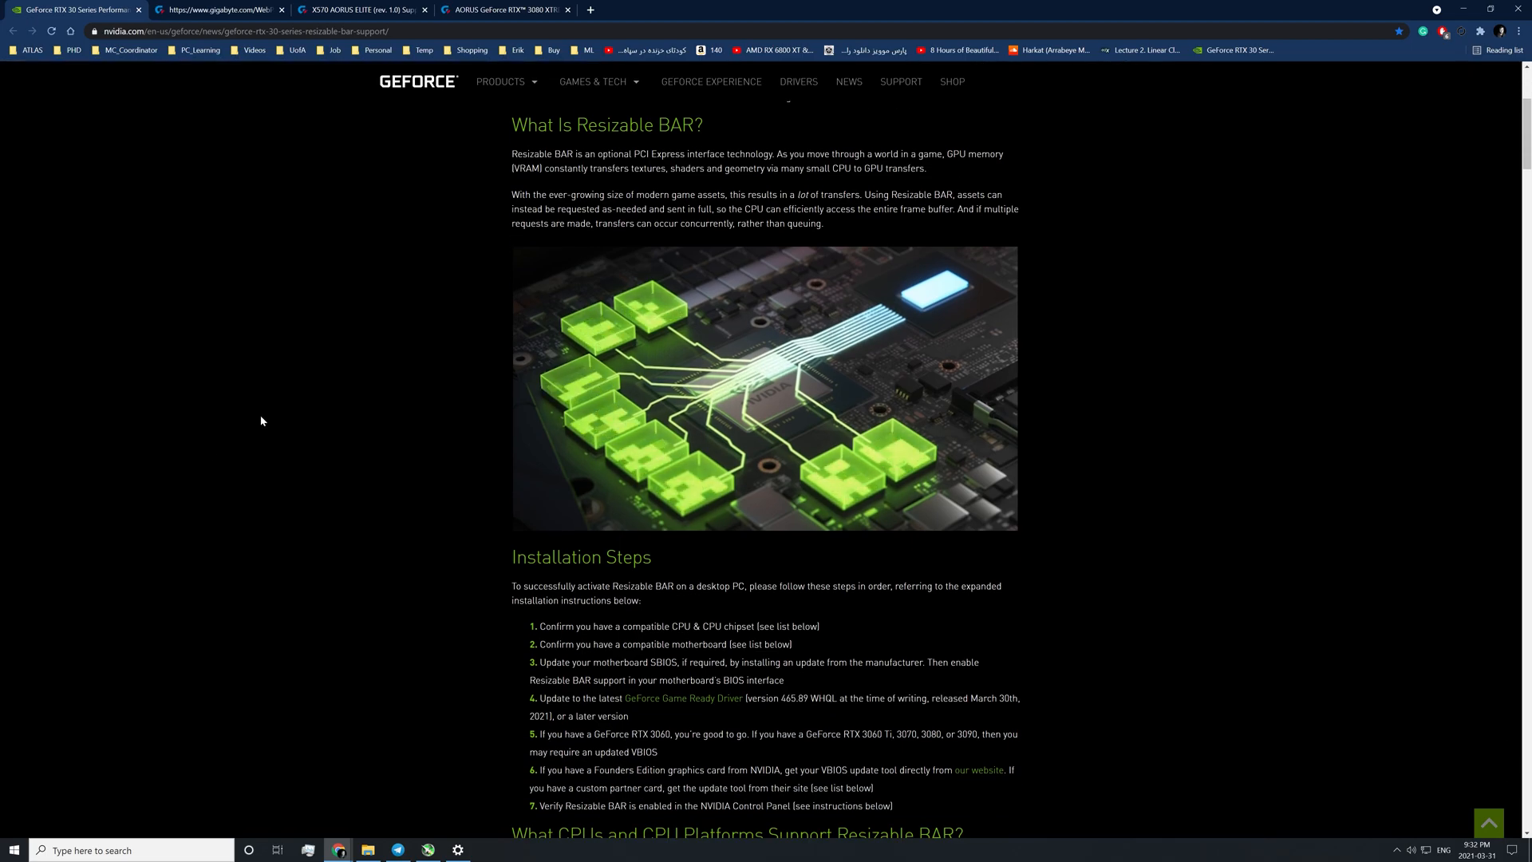
scroll(up, 3)
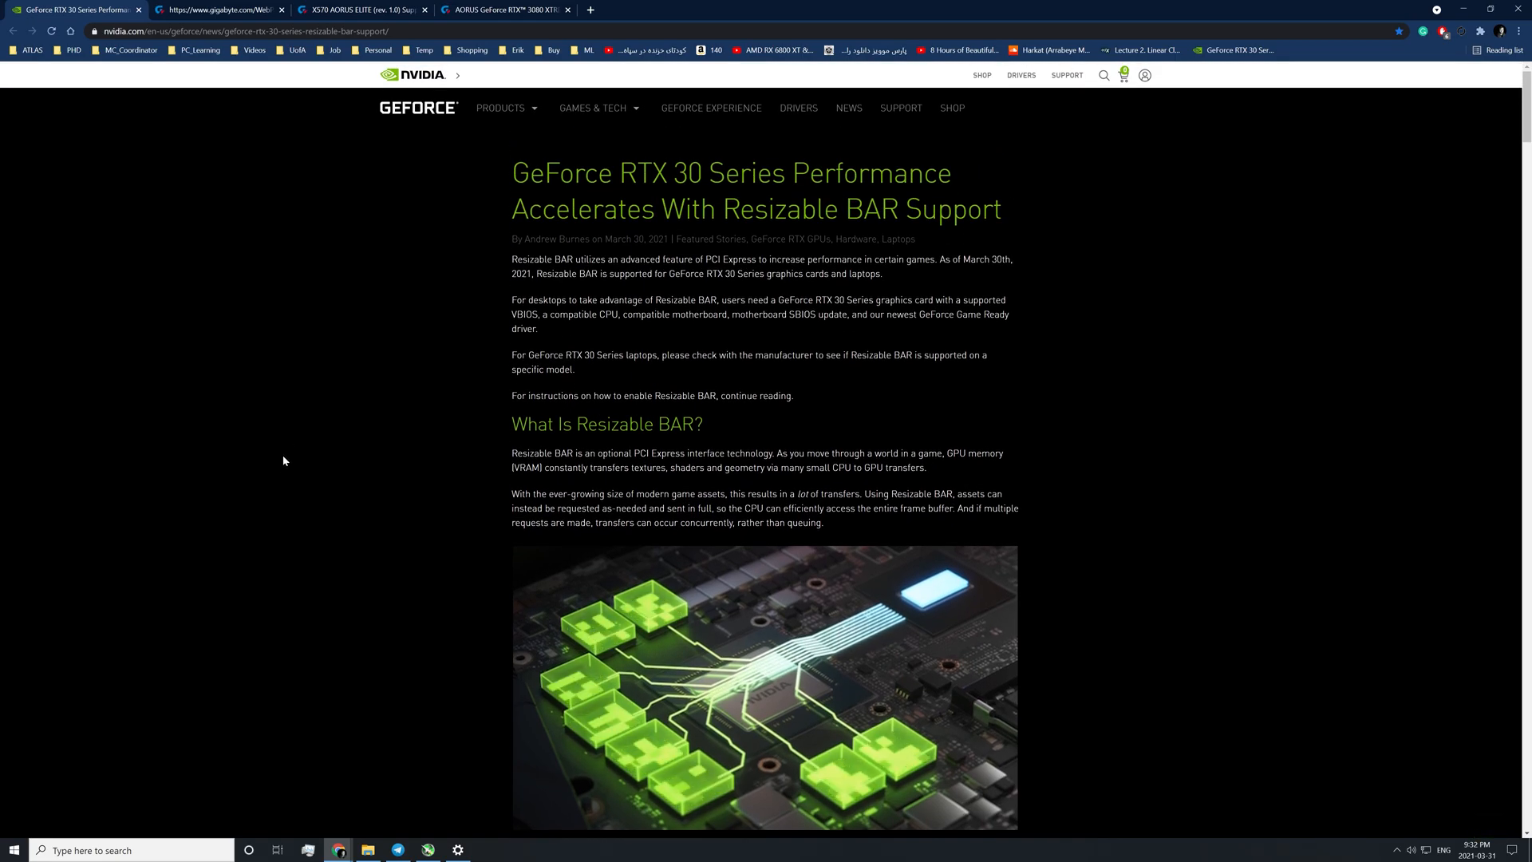
scroll(down, 3)
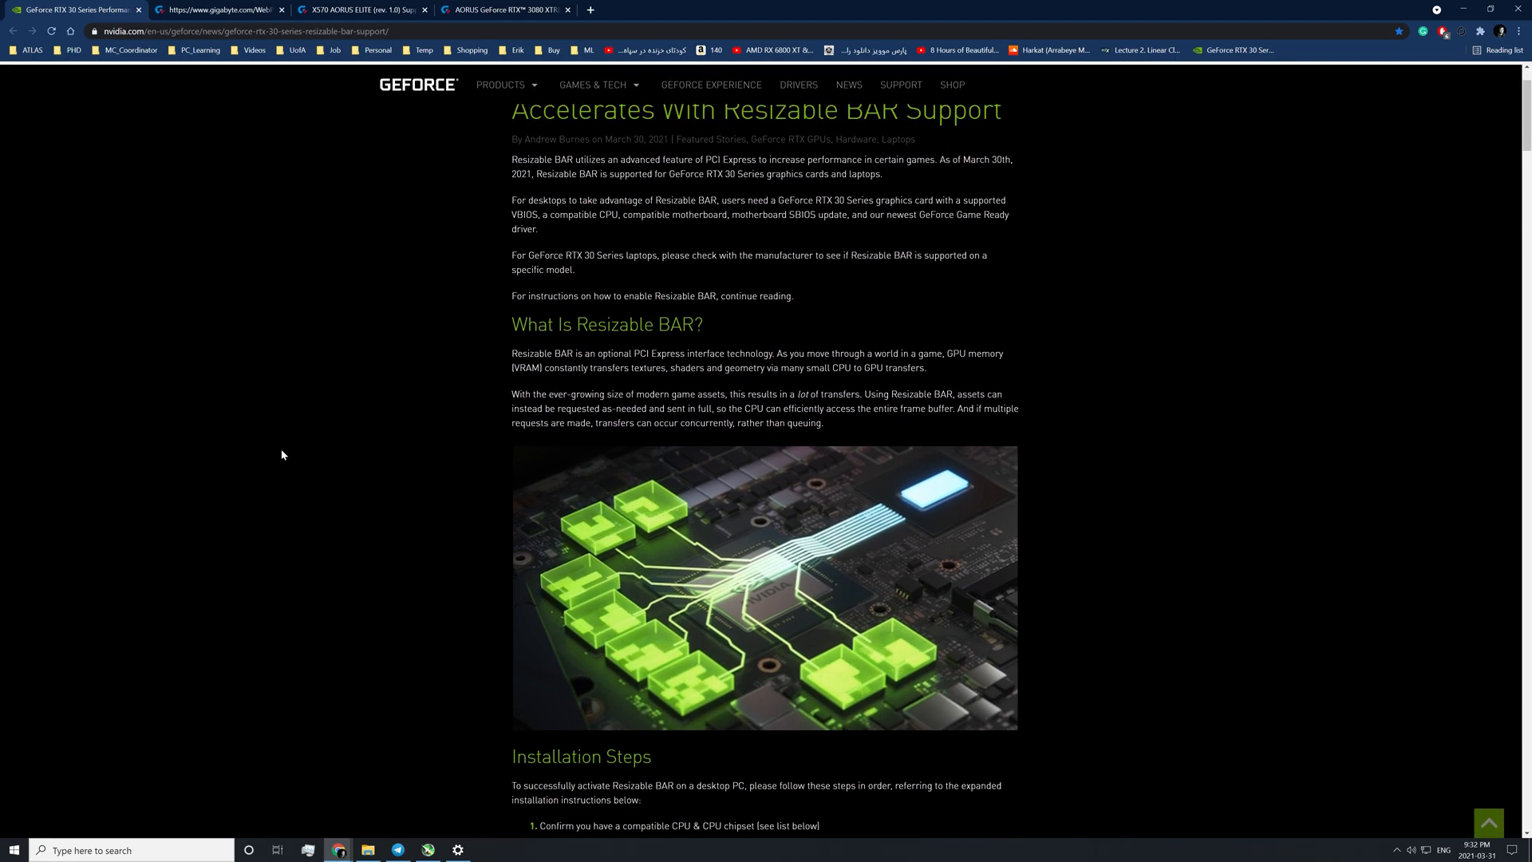
scroll(down, 3)
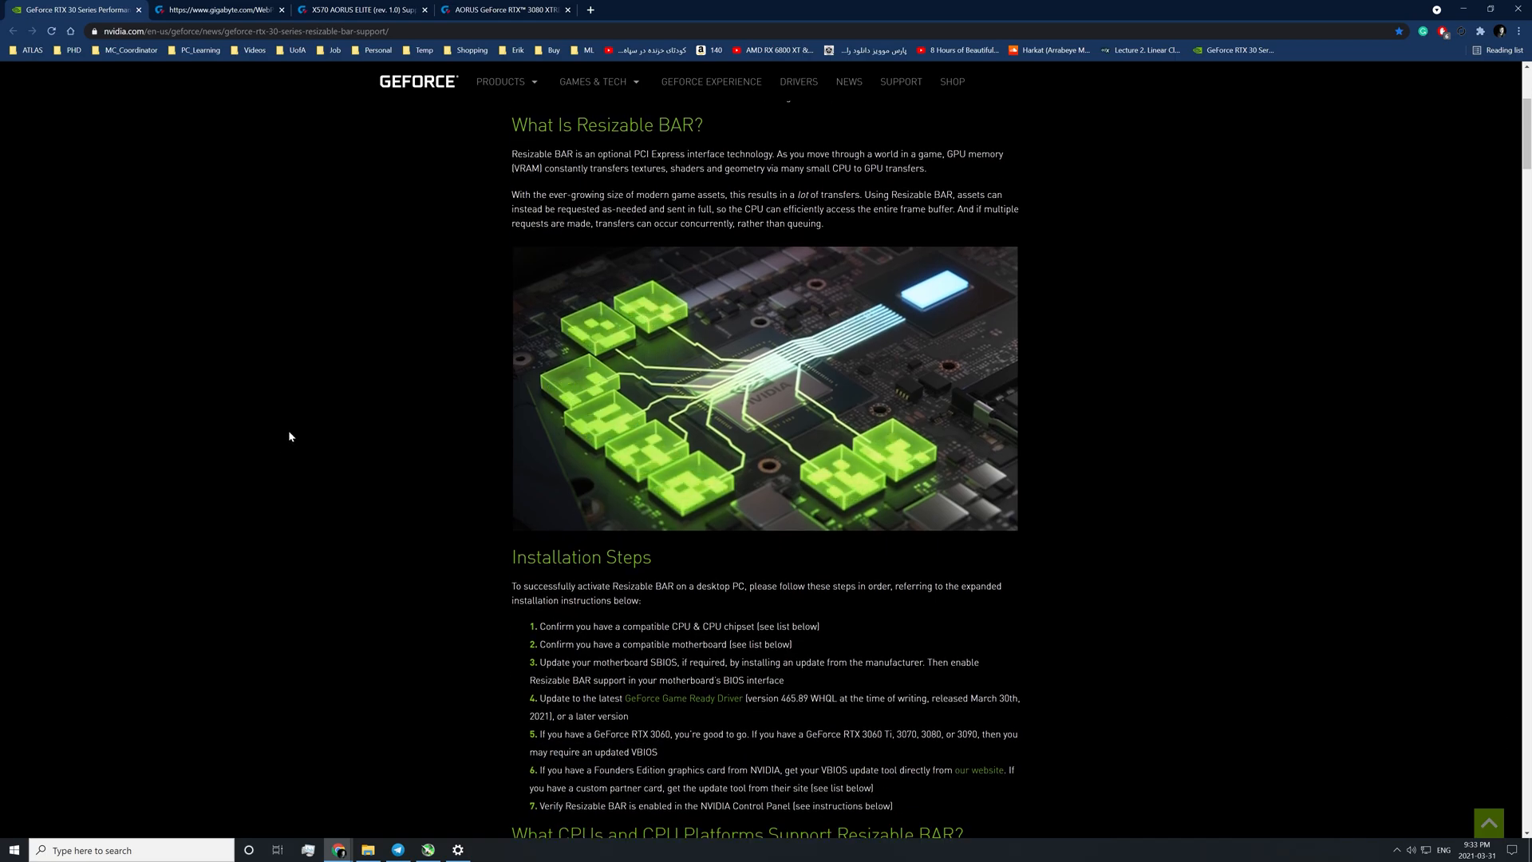
scroll(up, 3)
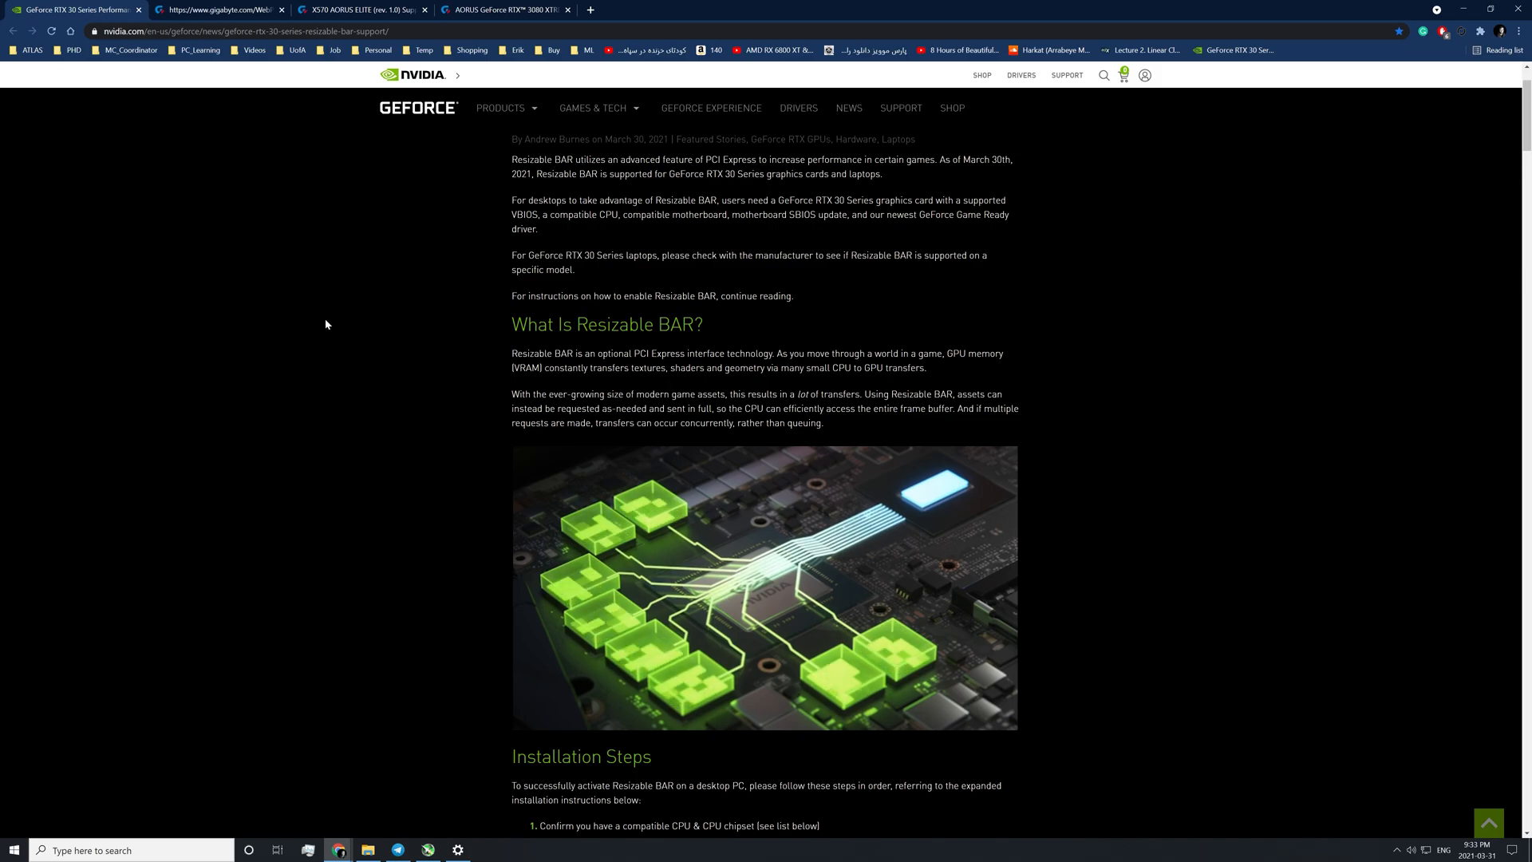
scroll(up, 3)
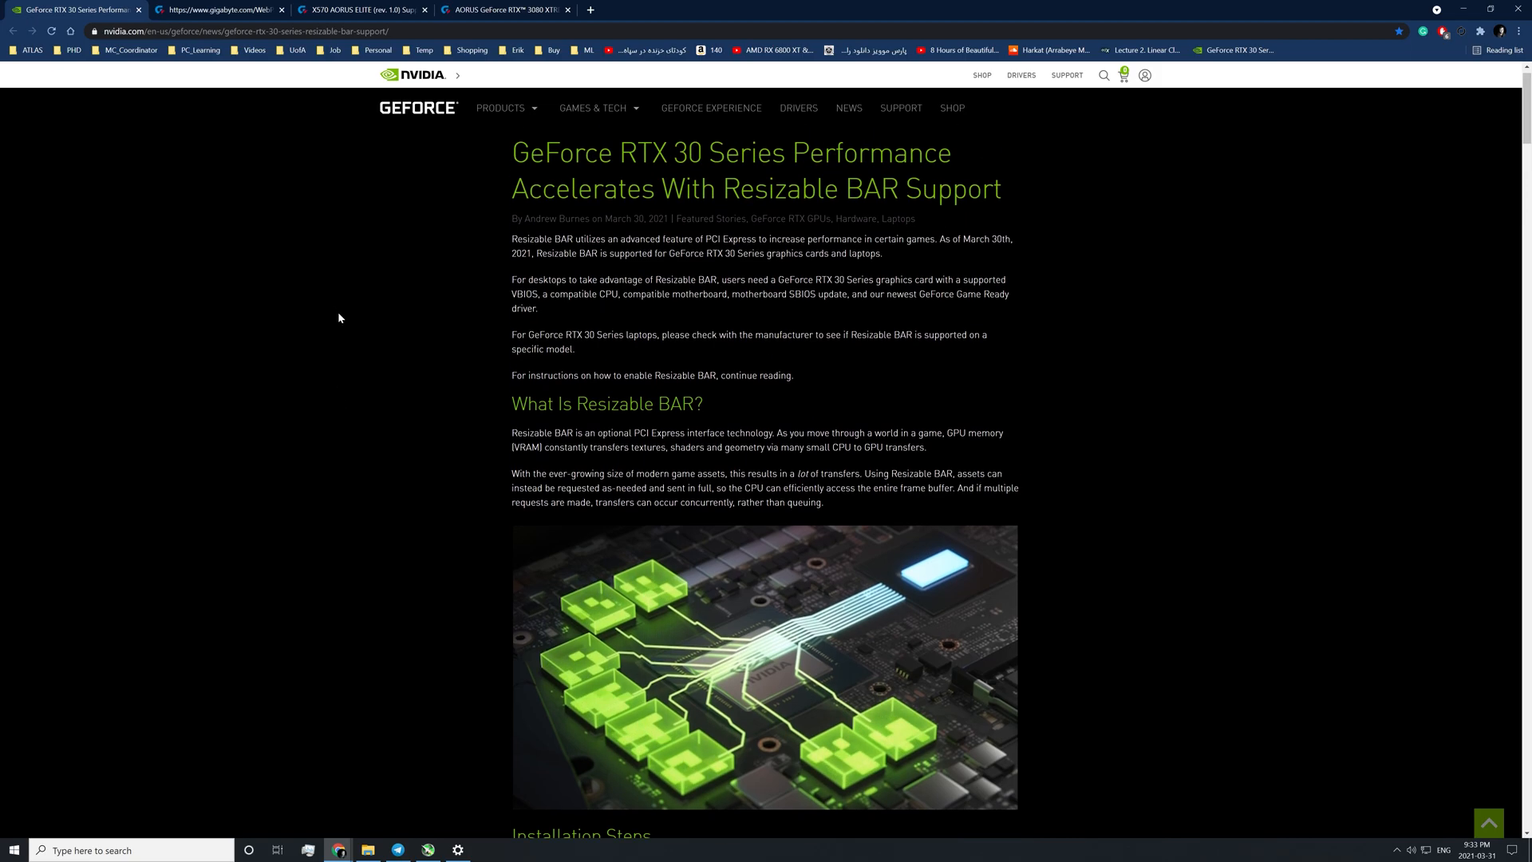
scroll(down, 3)
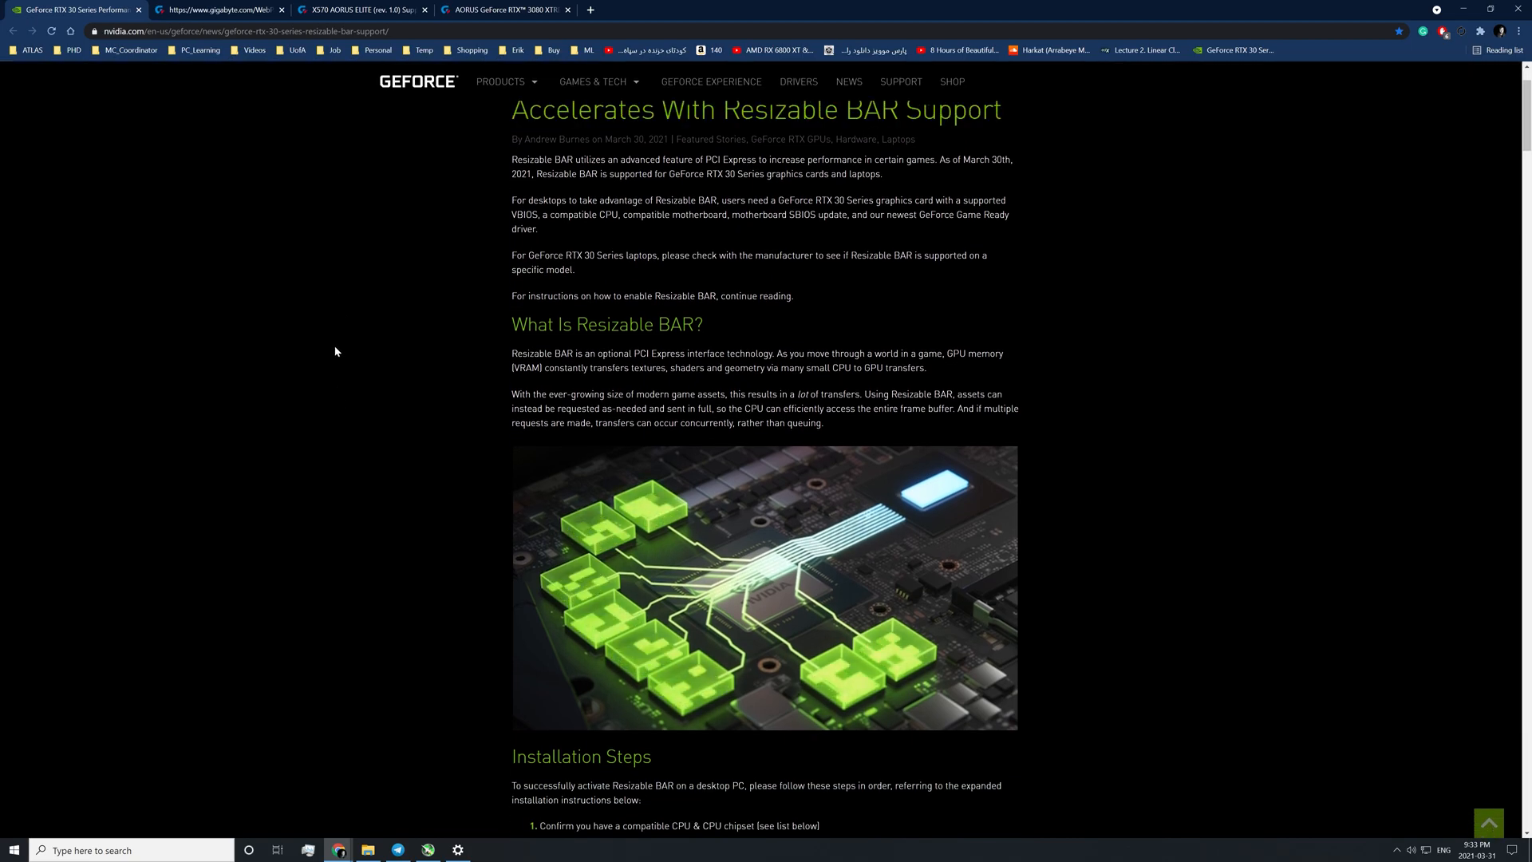
mouse_move(333, 322)
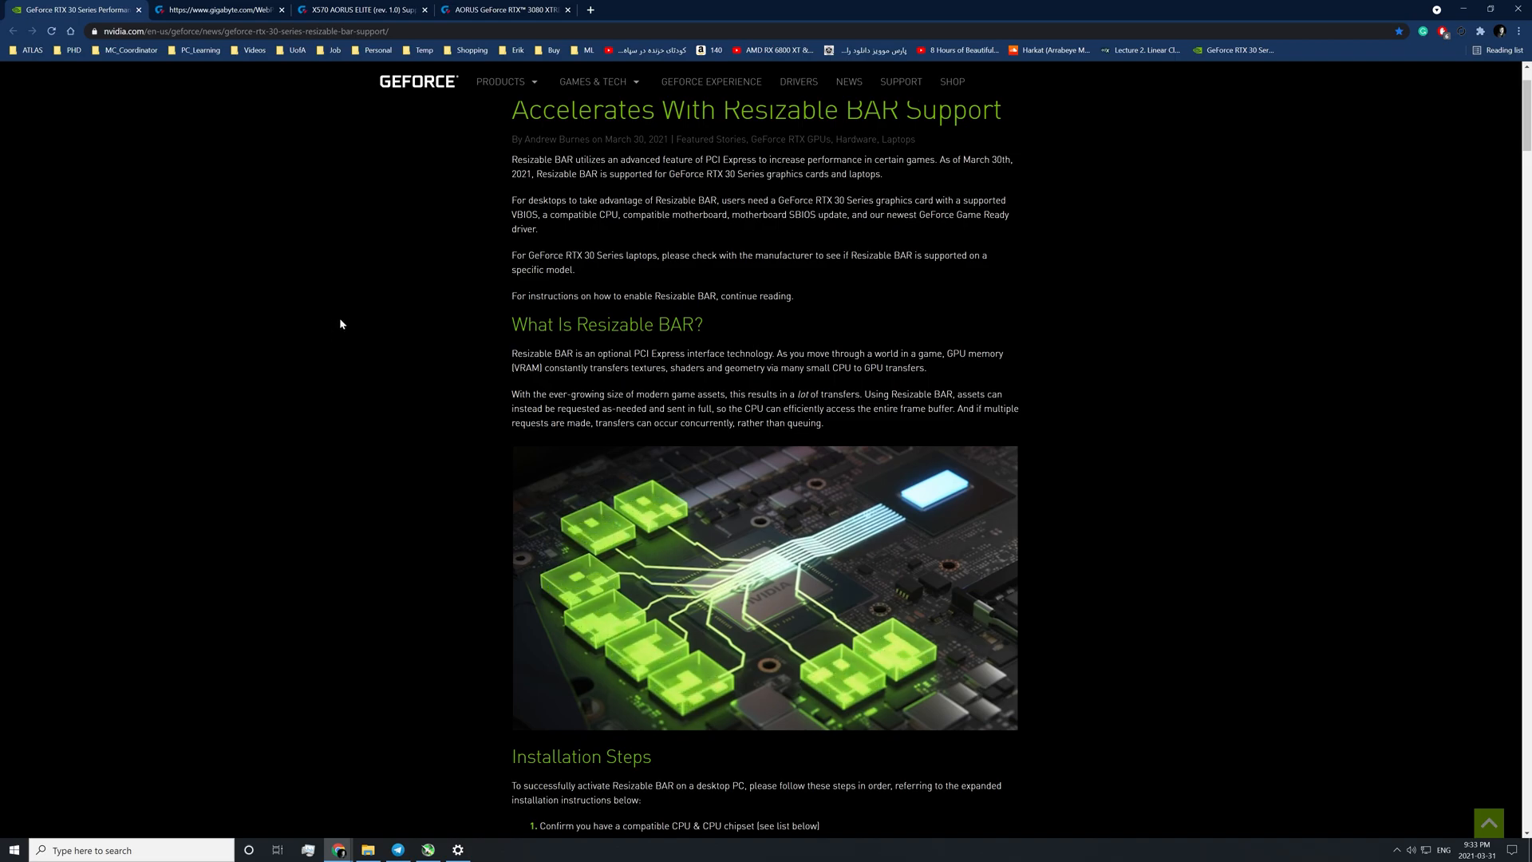
mouse_move(339, 304)
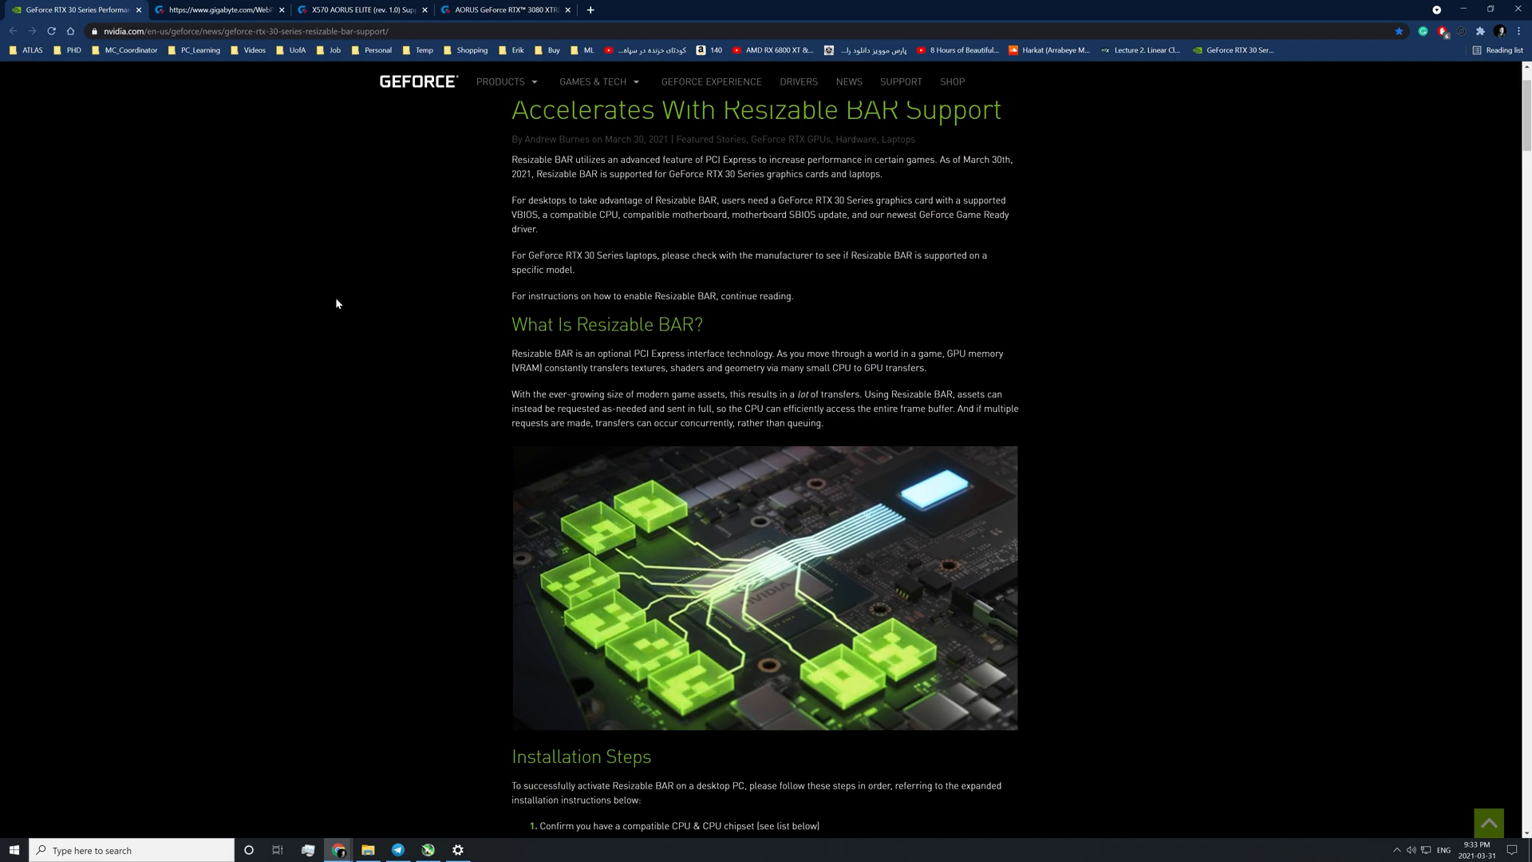
scroll(down, 3)
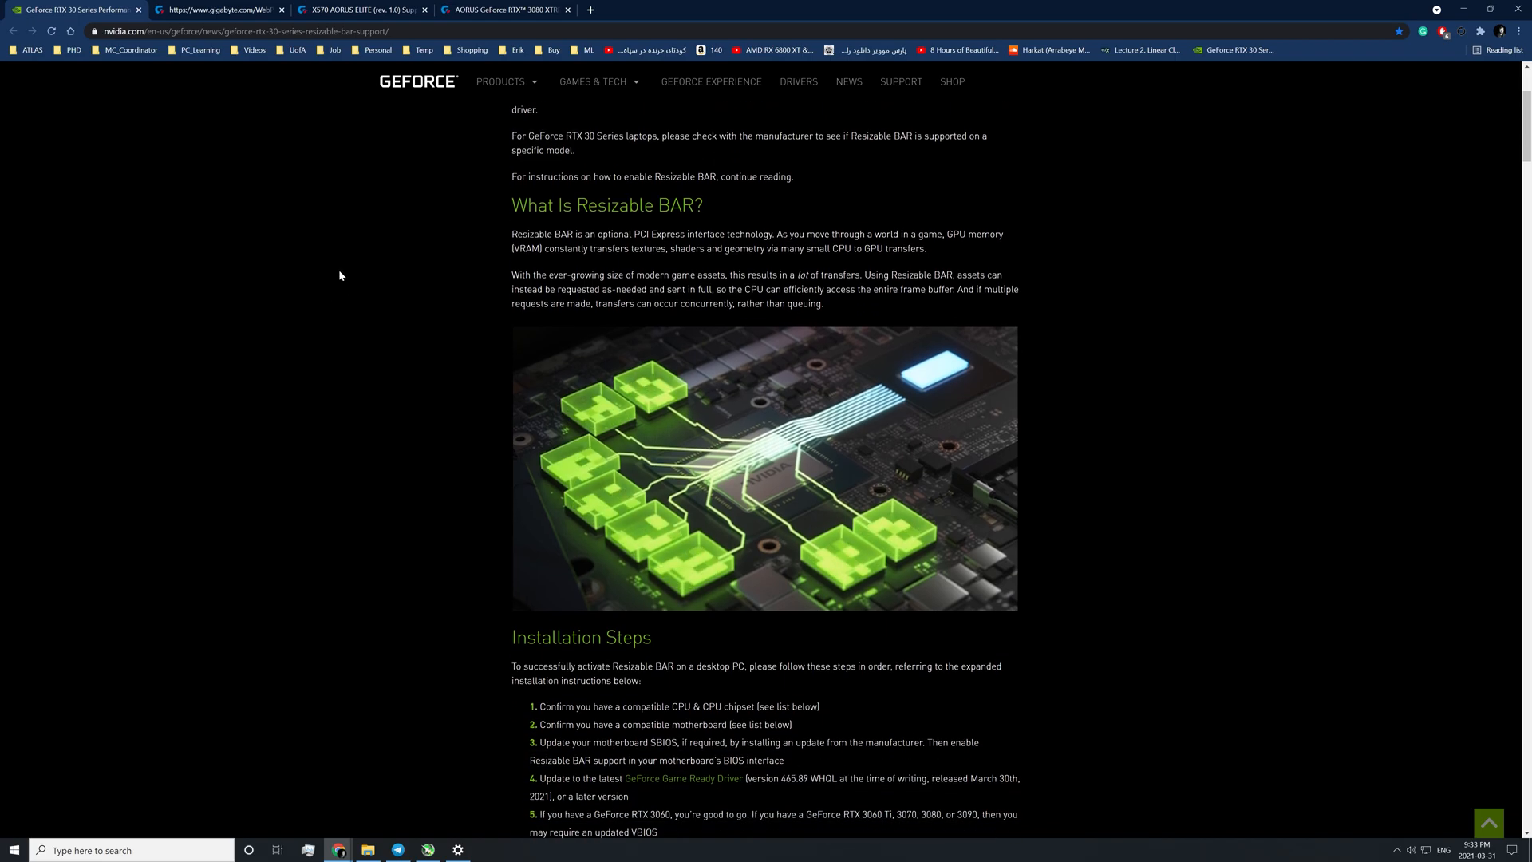
scroll(down, 3)
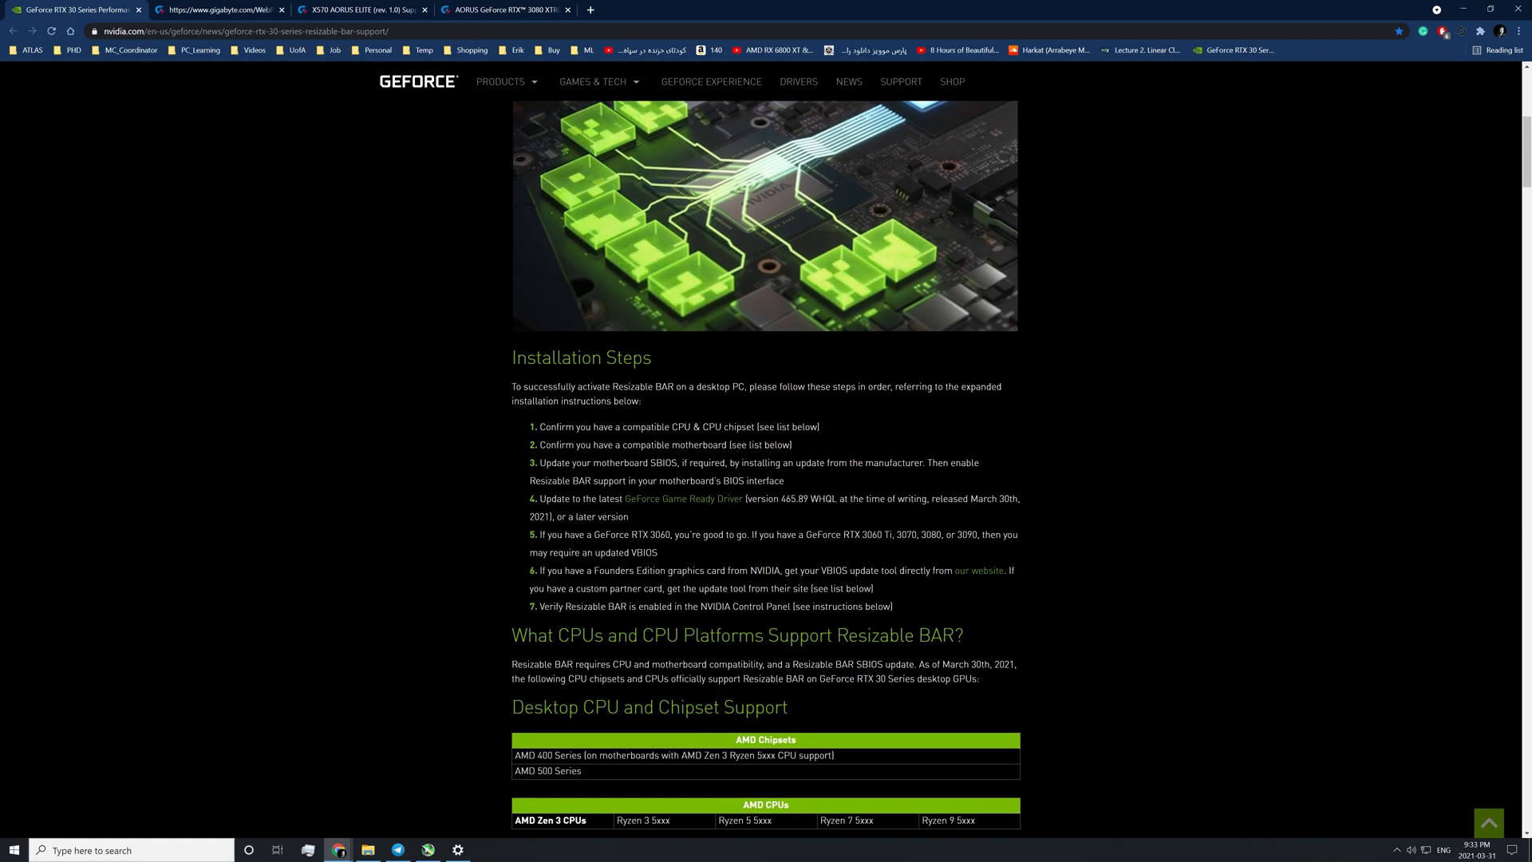
mouse_move(429, 357)
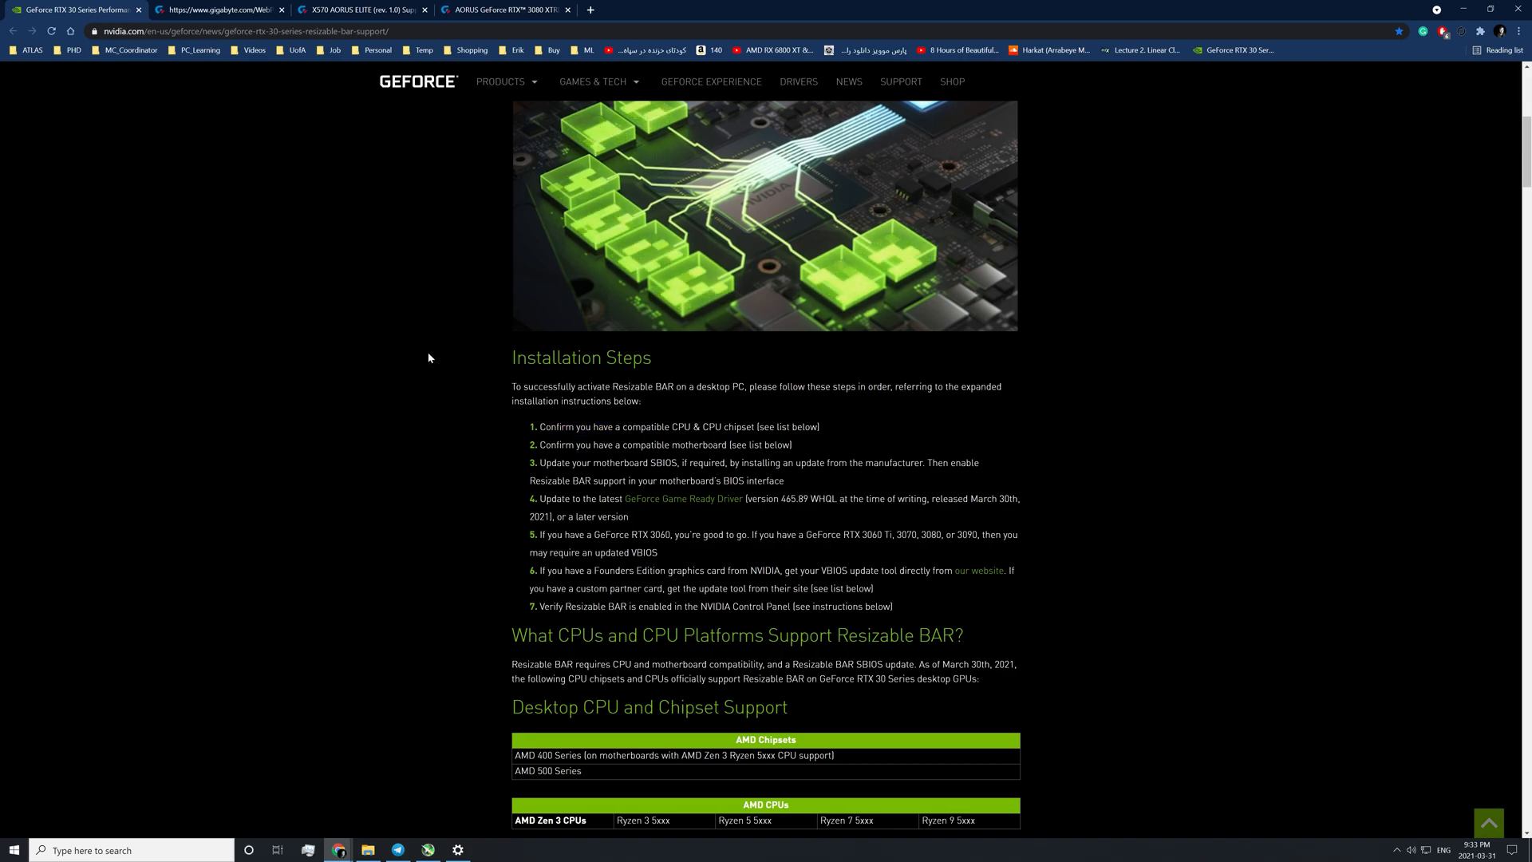
mouse_move(423, 342)
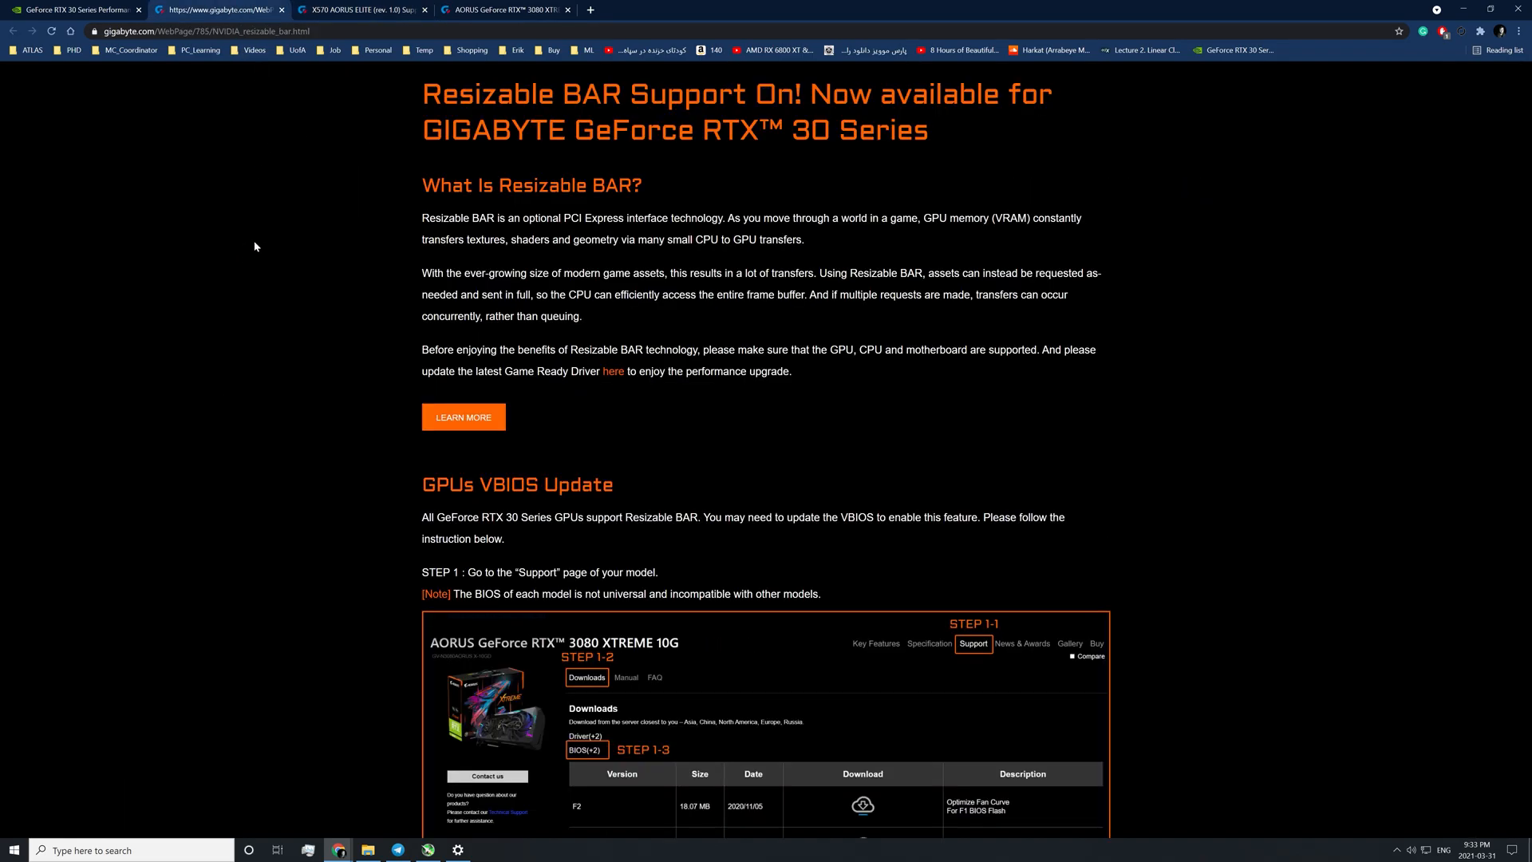
View GIGABYTE's X570 AORUS ELITE BIOS downloads, then return to NVIDIA's Resizable BAR article.
click(361, 10)
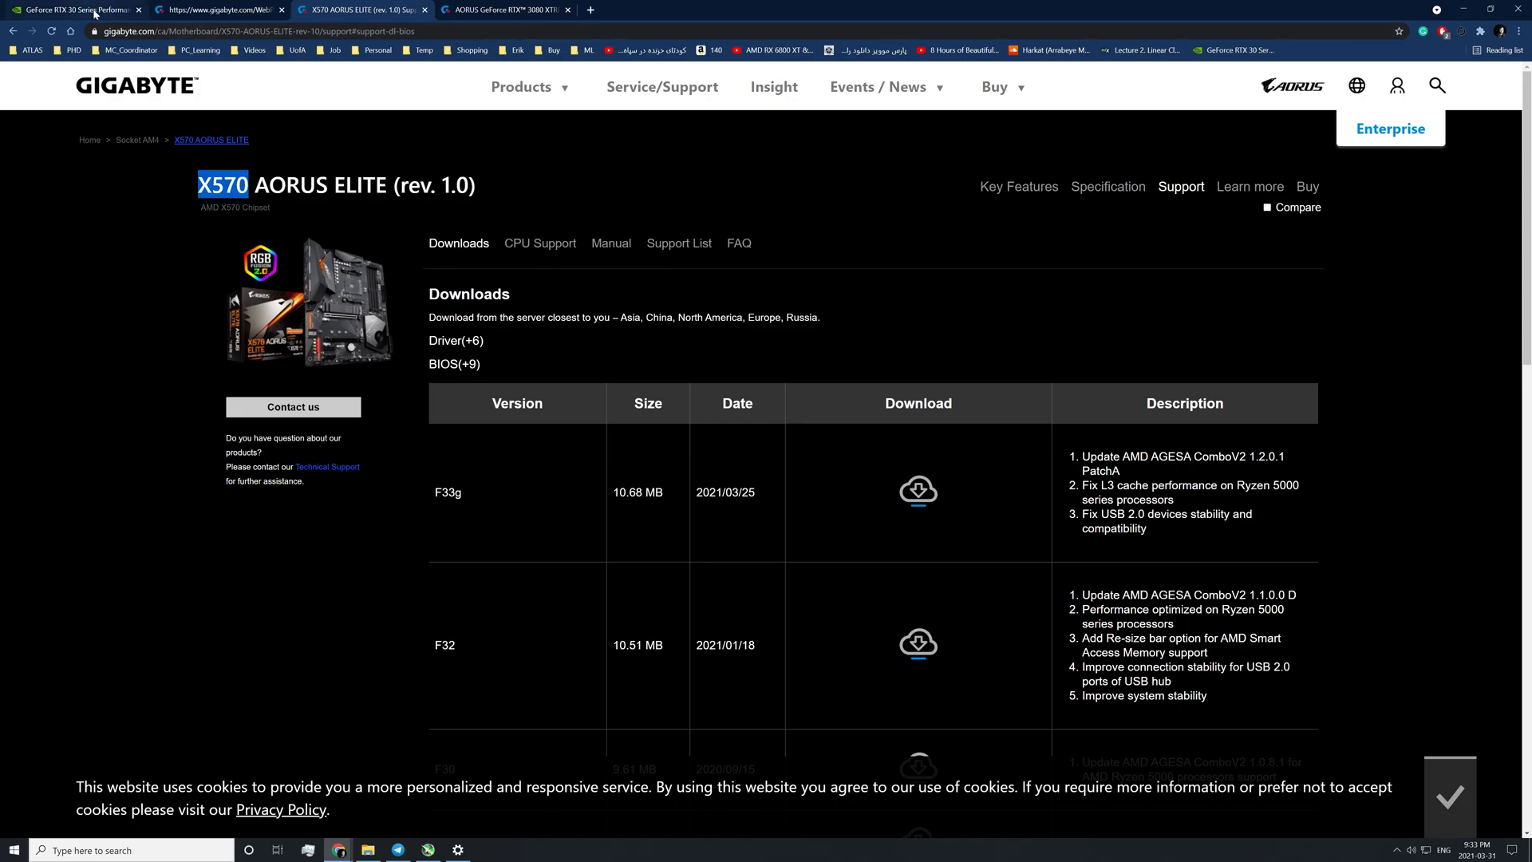
click(80, 9)
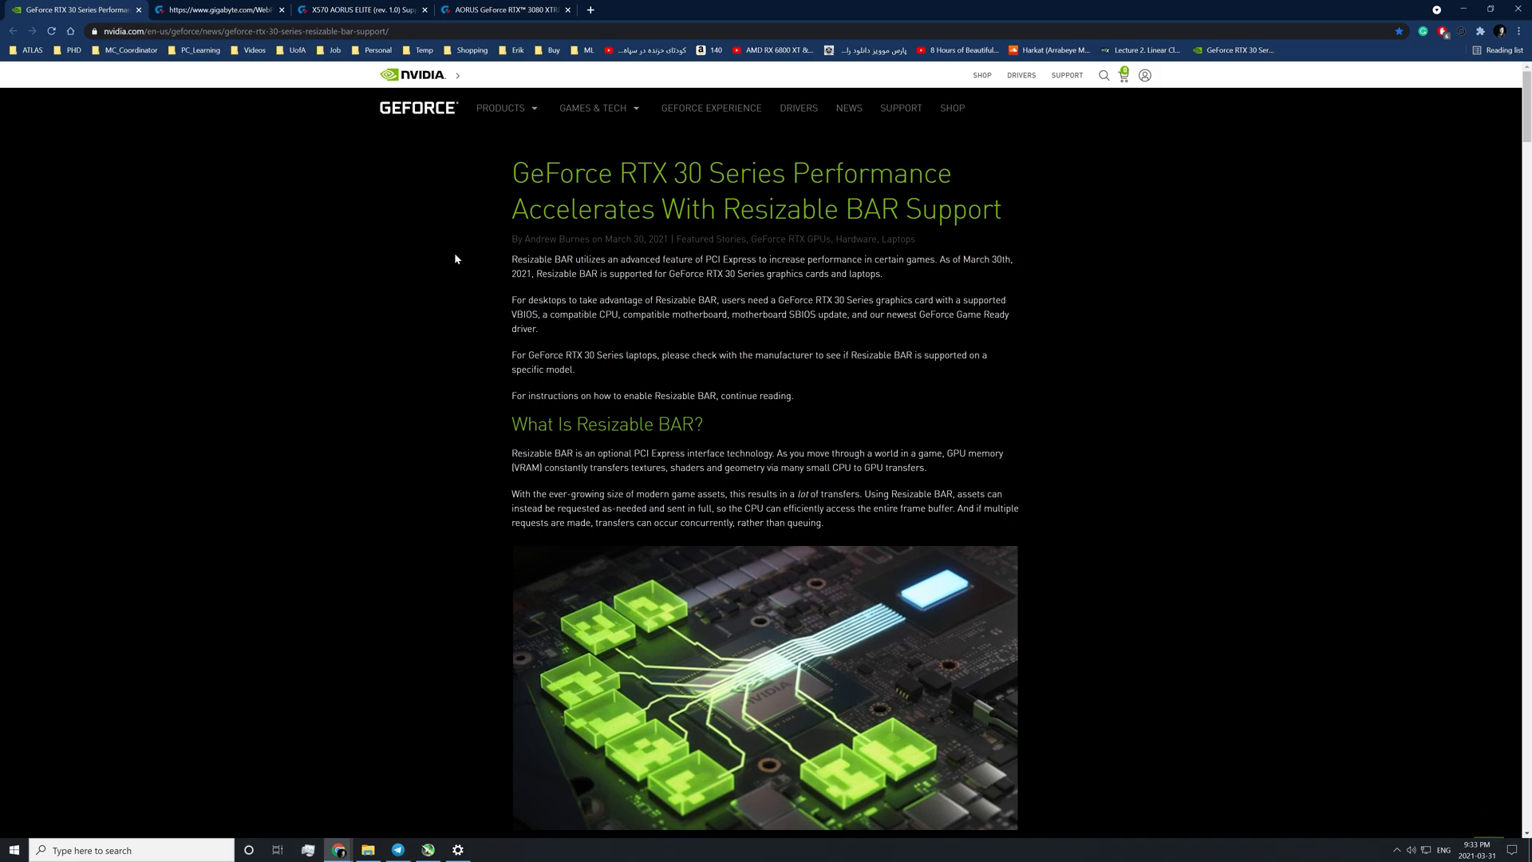
Read down through the Motherboard Support notes and the list of motherboard makers.
scroll(down, 3)
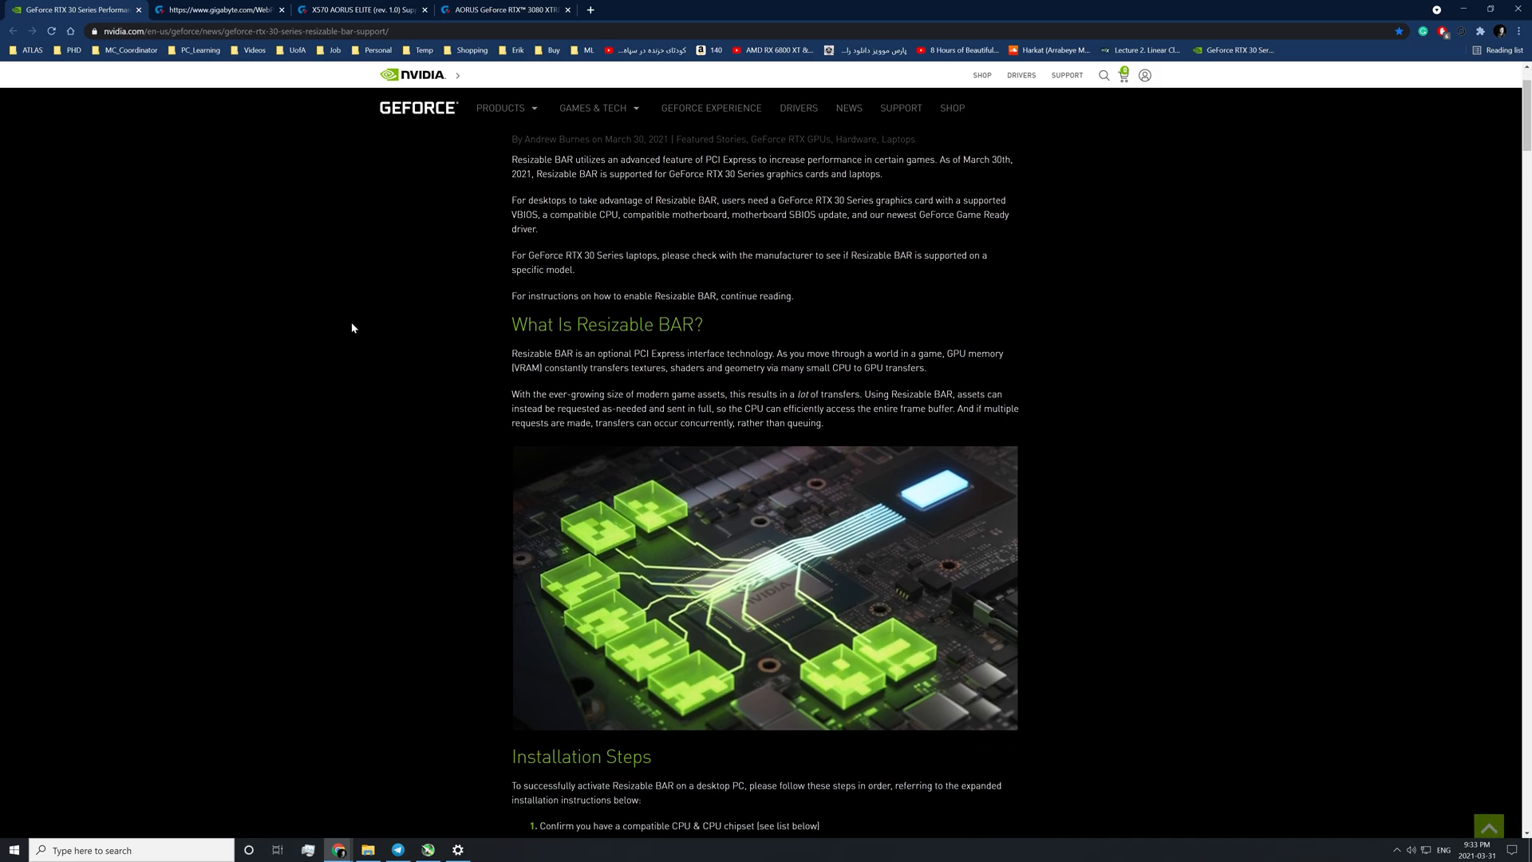
scroll(down, 3)
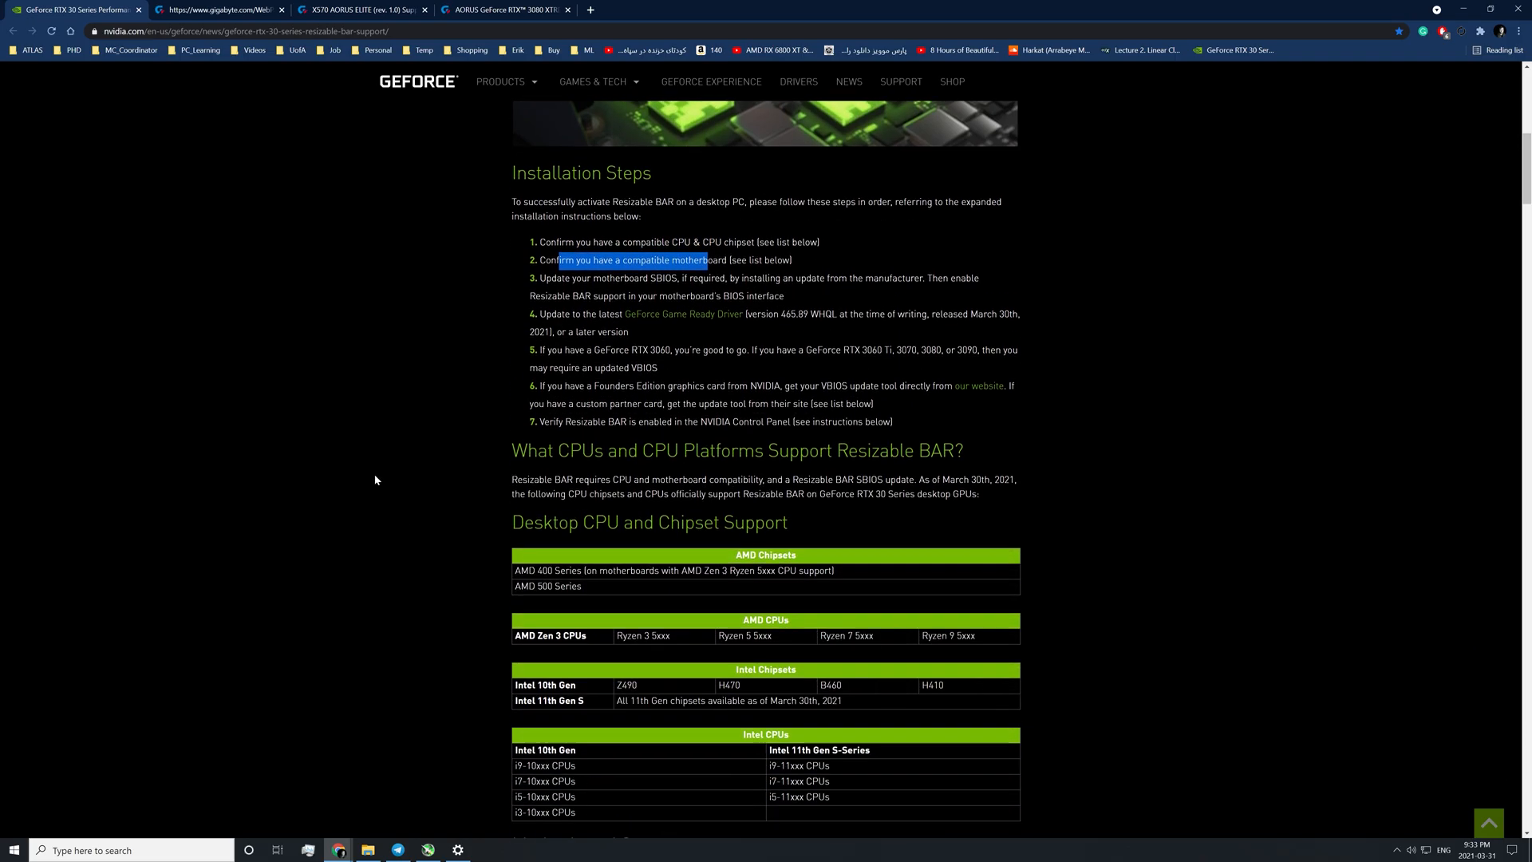
scroll(down, 3)
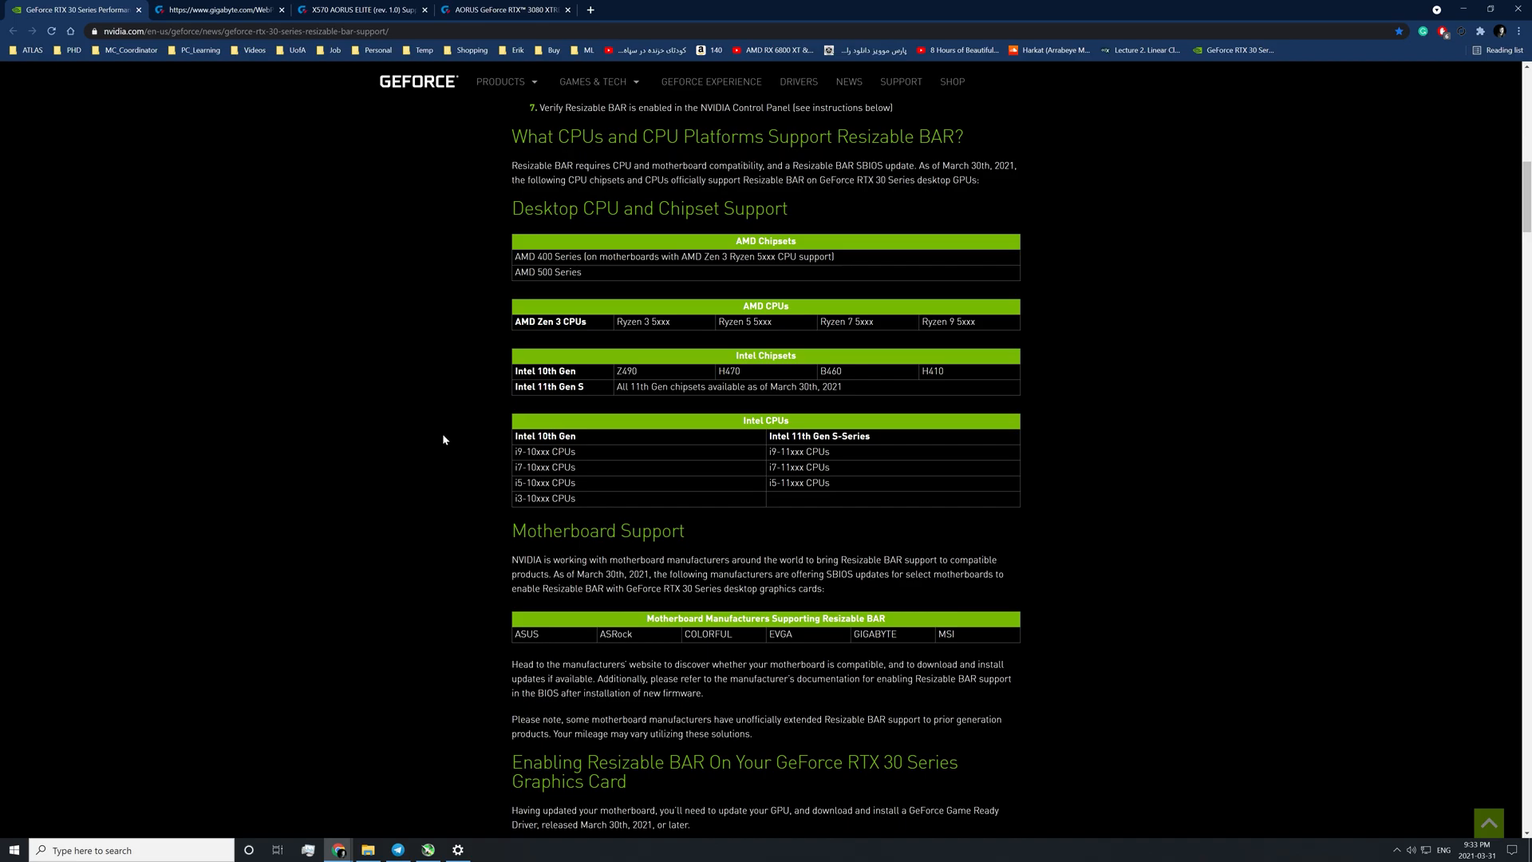
scroll(down, 3)
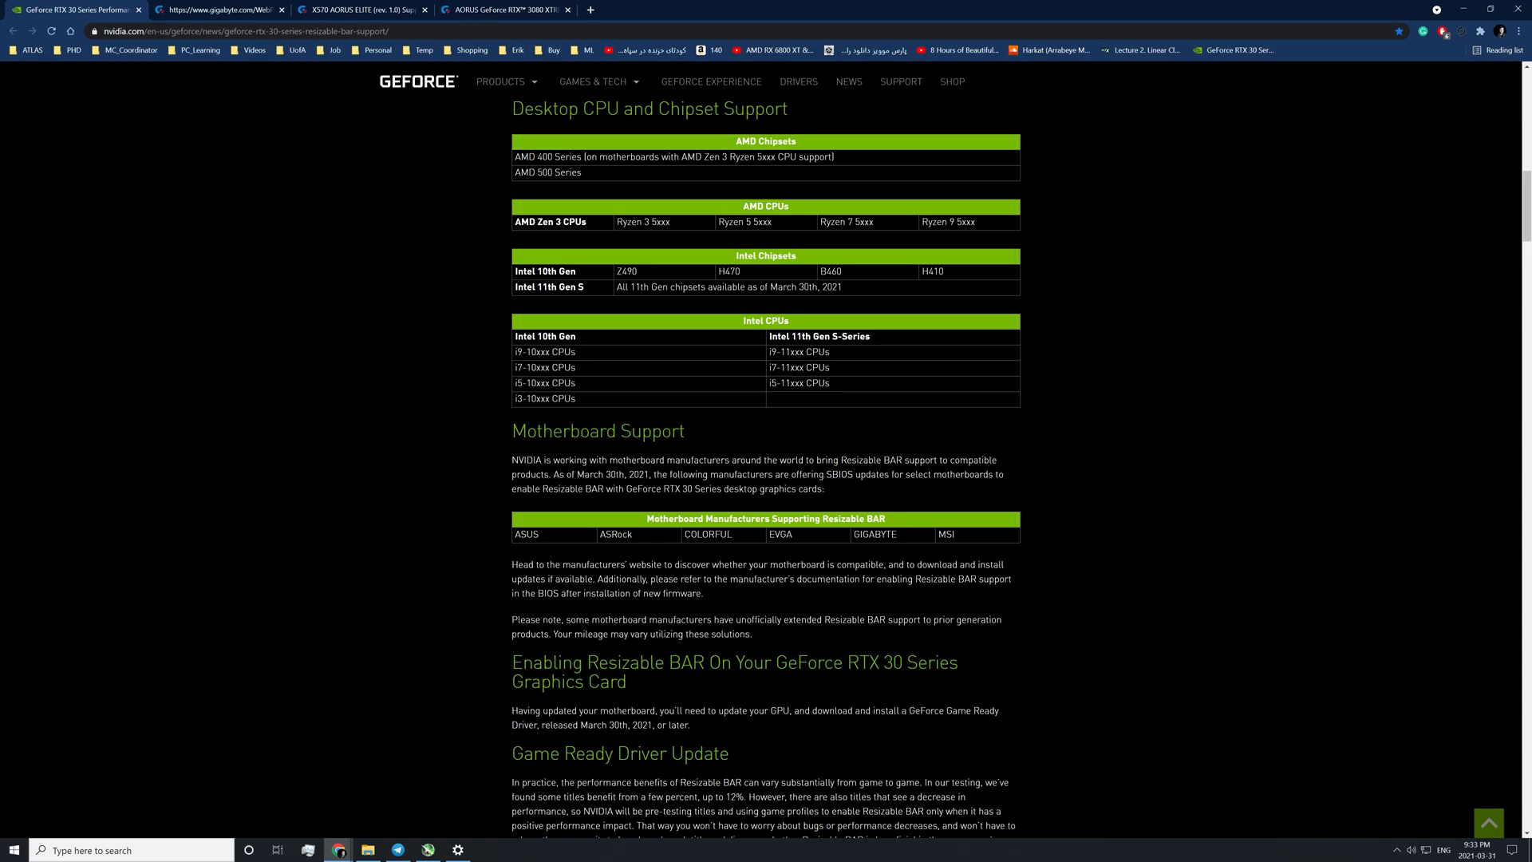
mouse_move(565, 246)
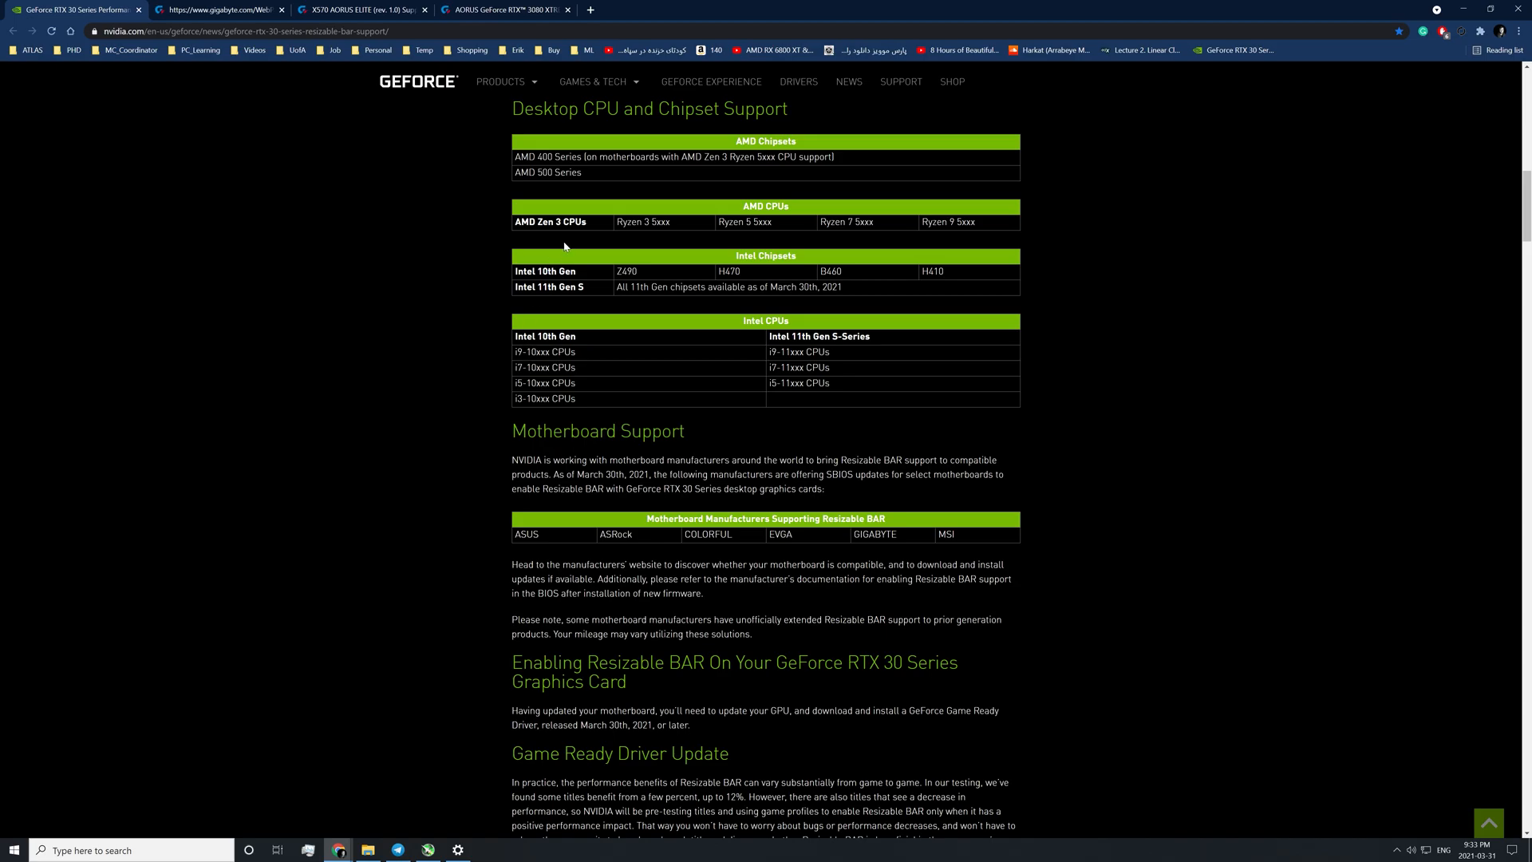
scroll(up, 3)
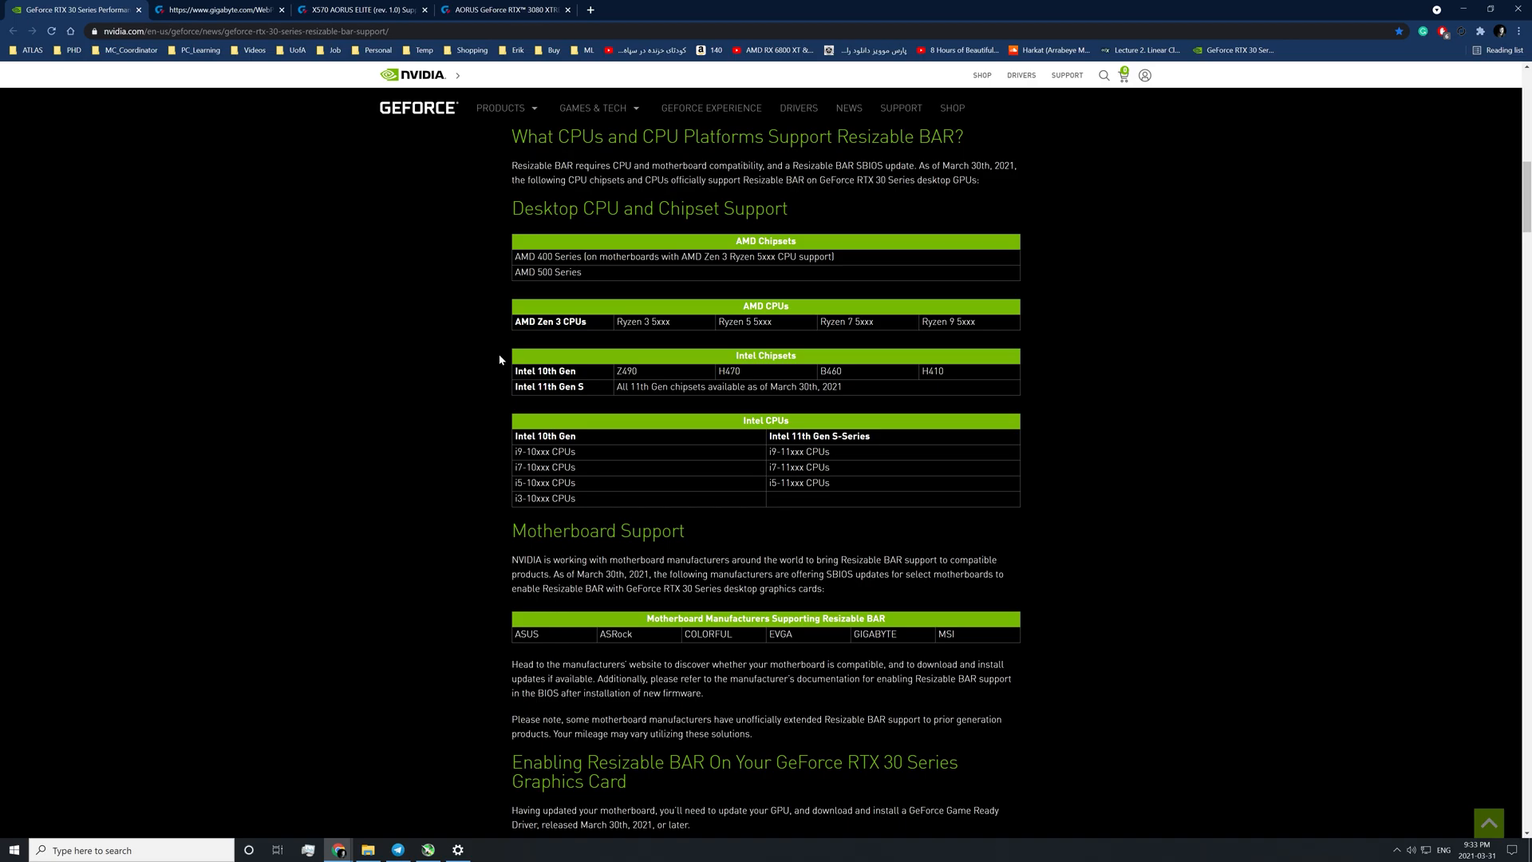
mouse_move(540, 386)
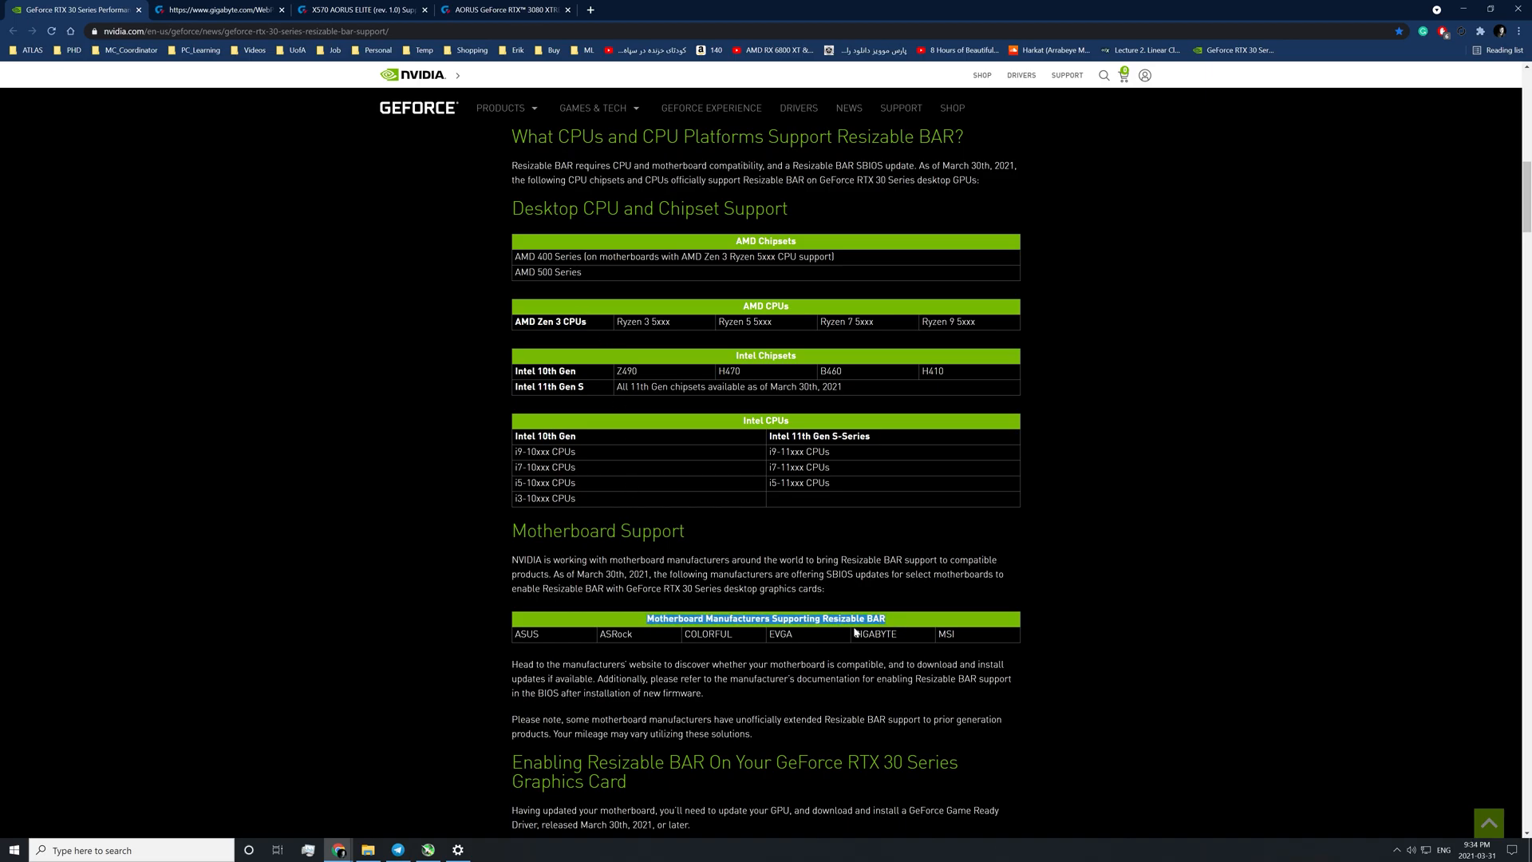
double_click(527, 635)
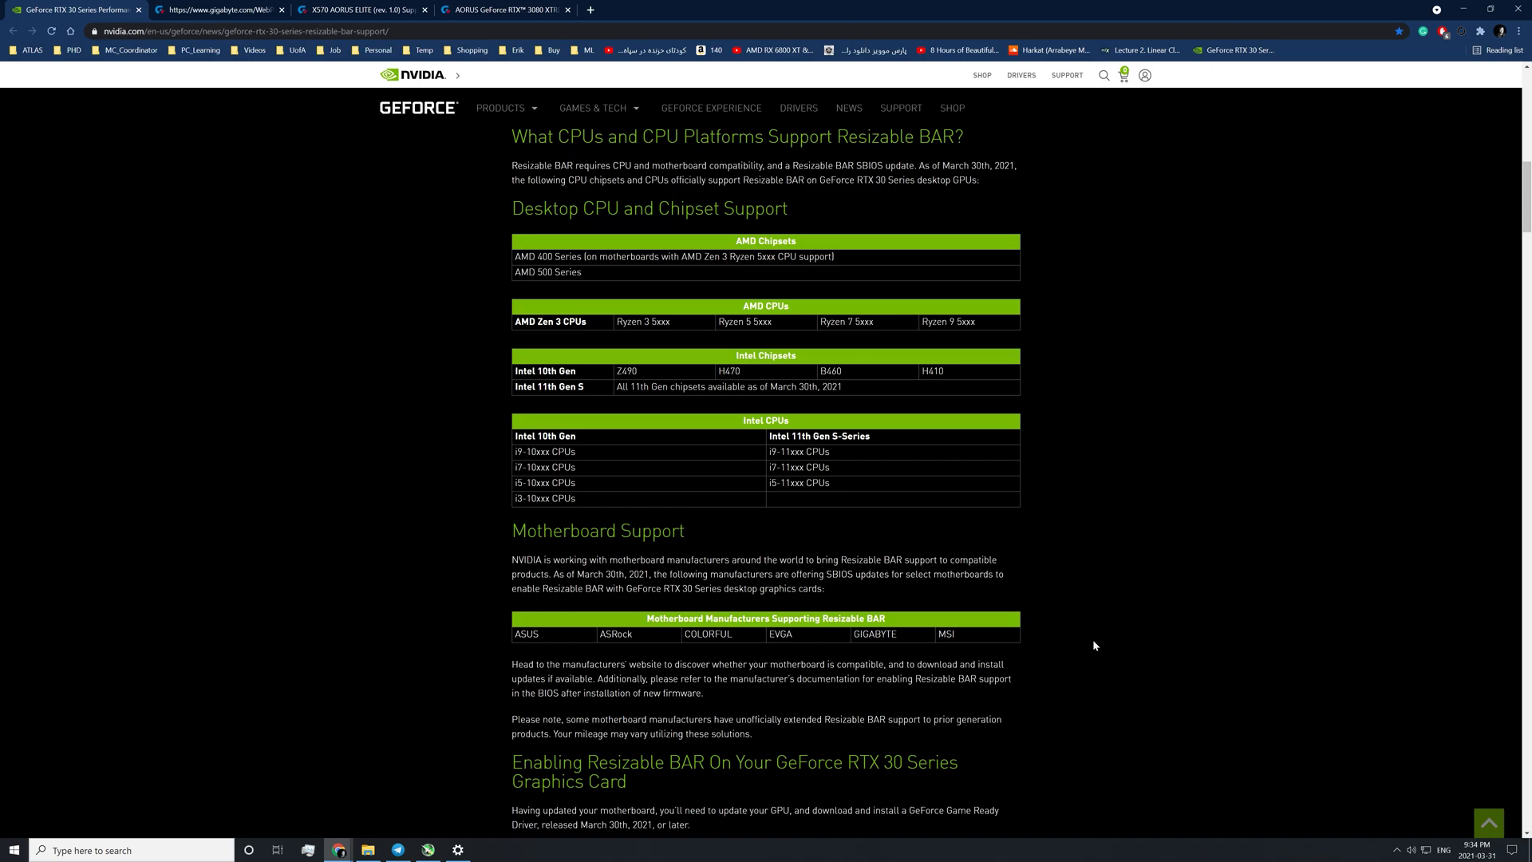
mouse_move(394, 236)
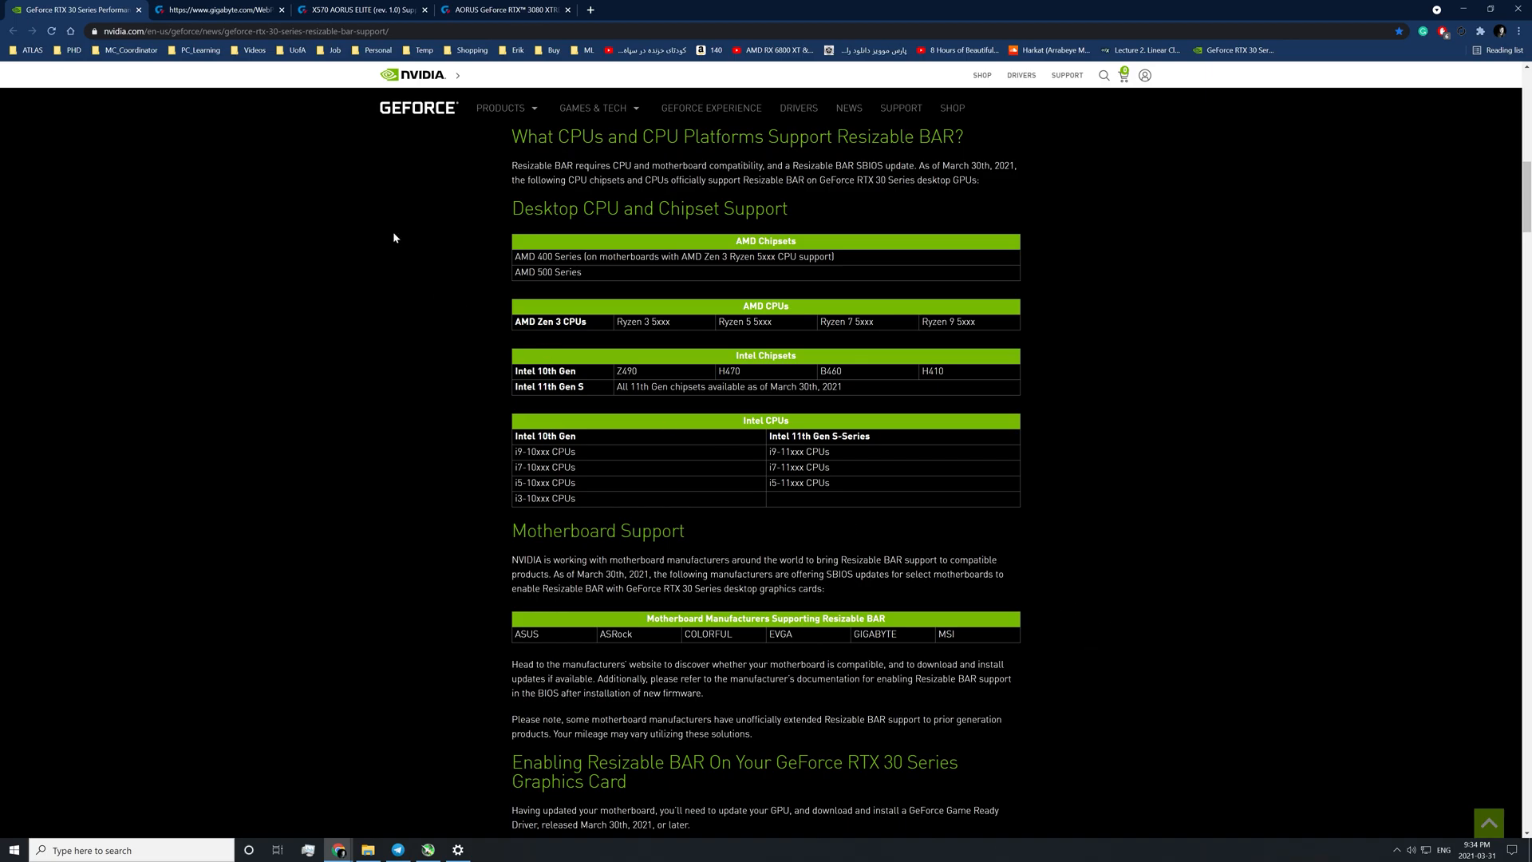
Continue down to the Game Ready Driver Update section and its RTX 3080 performance chart.
scroll(down, 3)
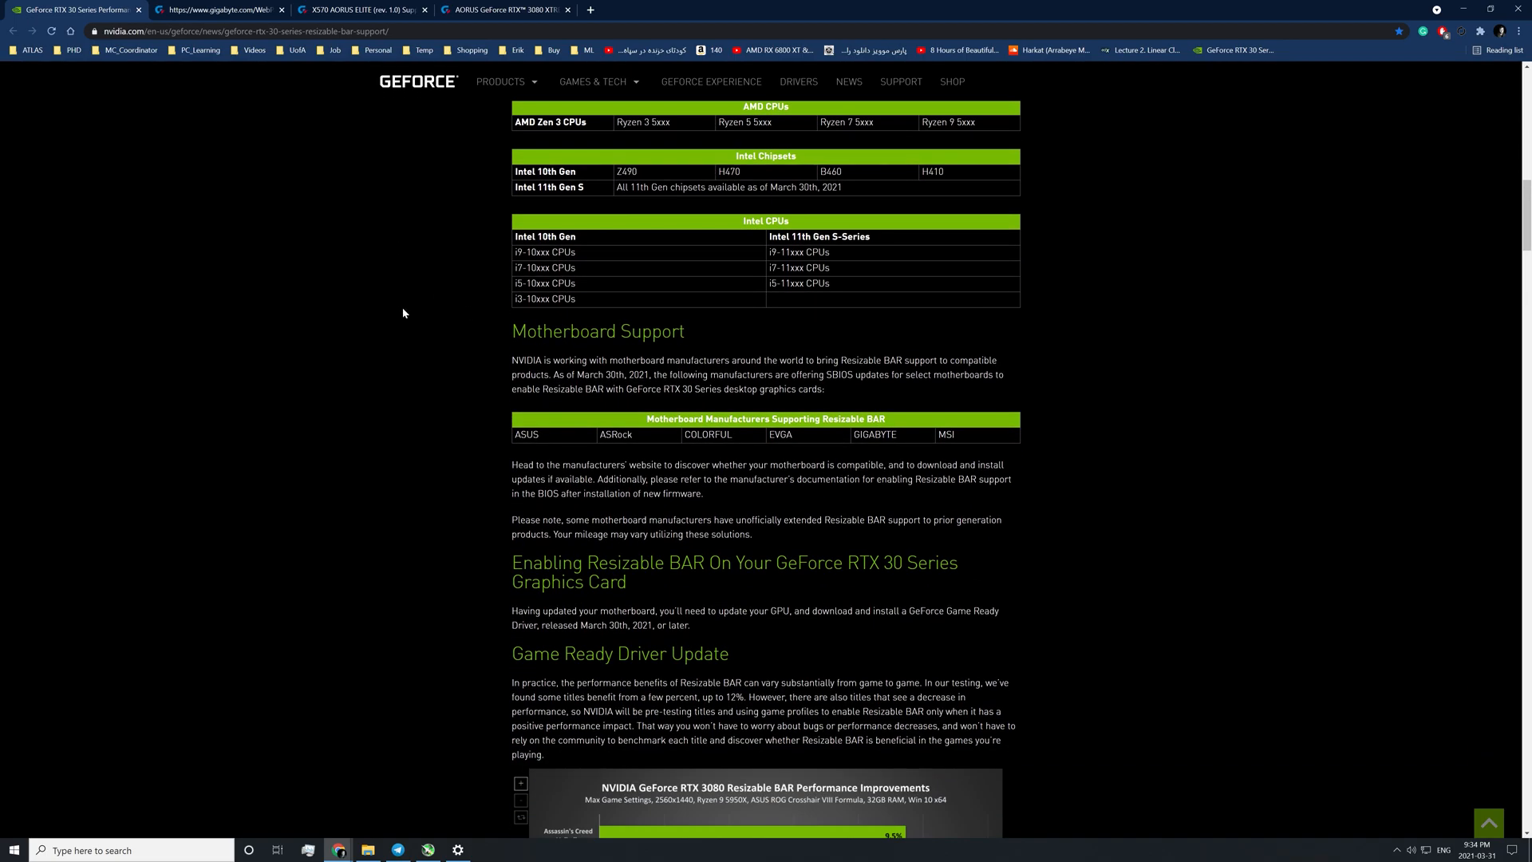
scroll(down, 3)
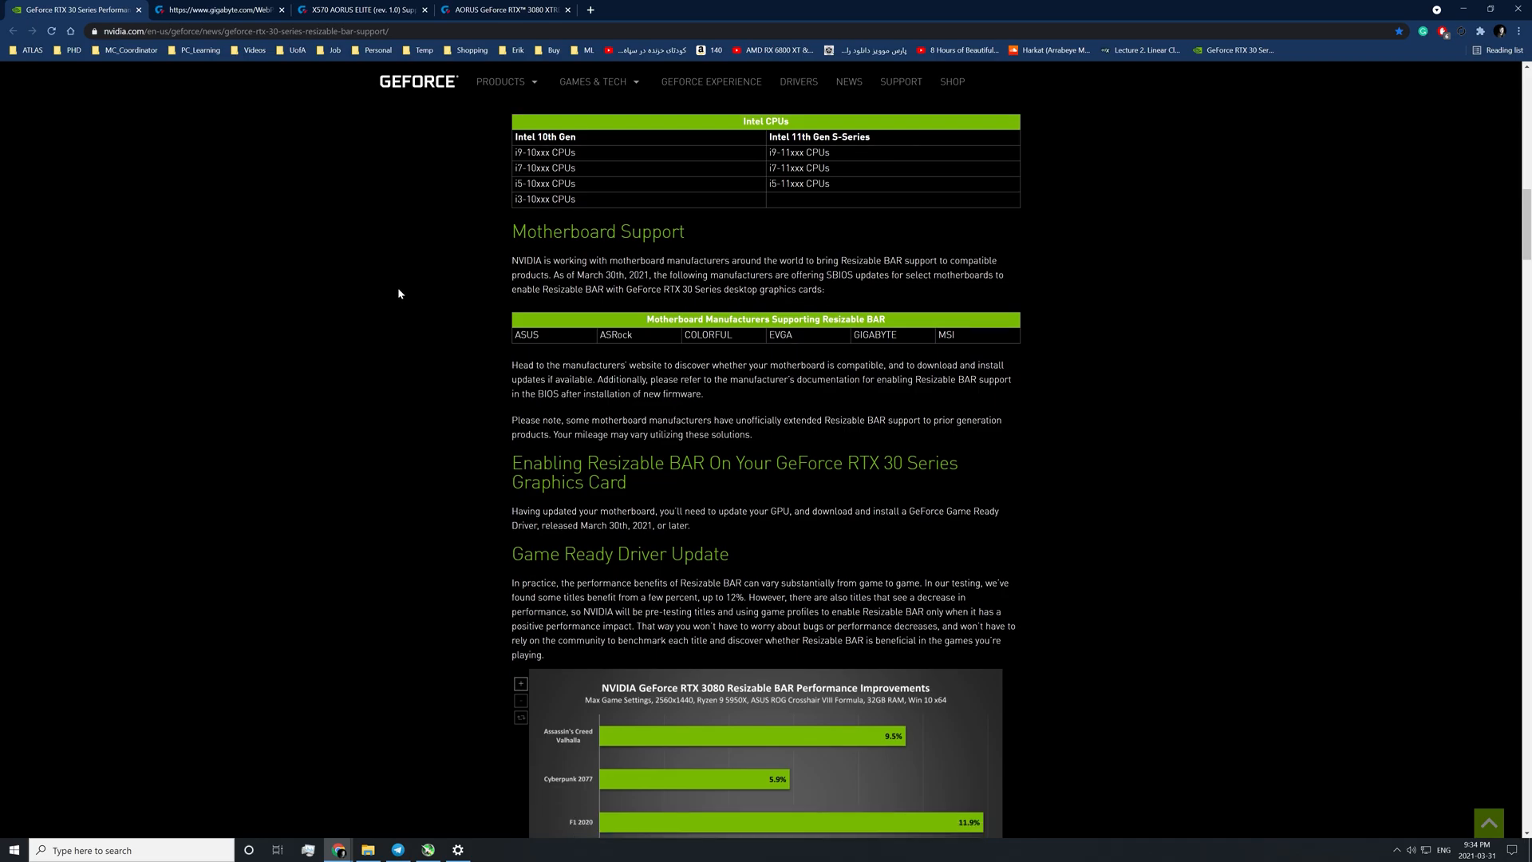
scroll(down, 3)
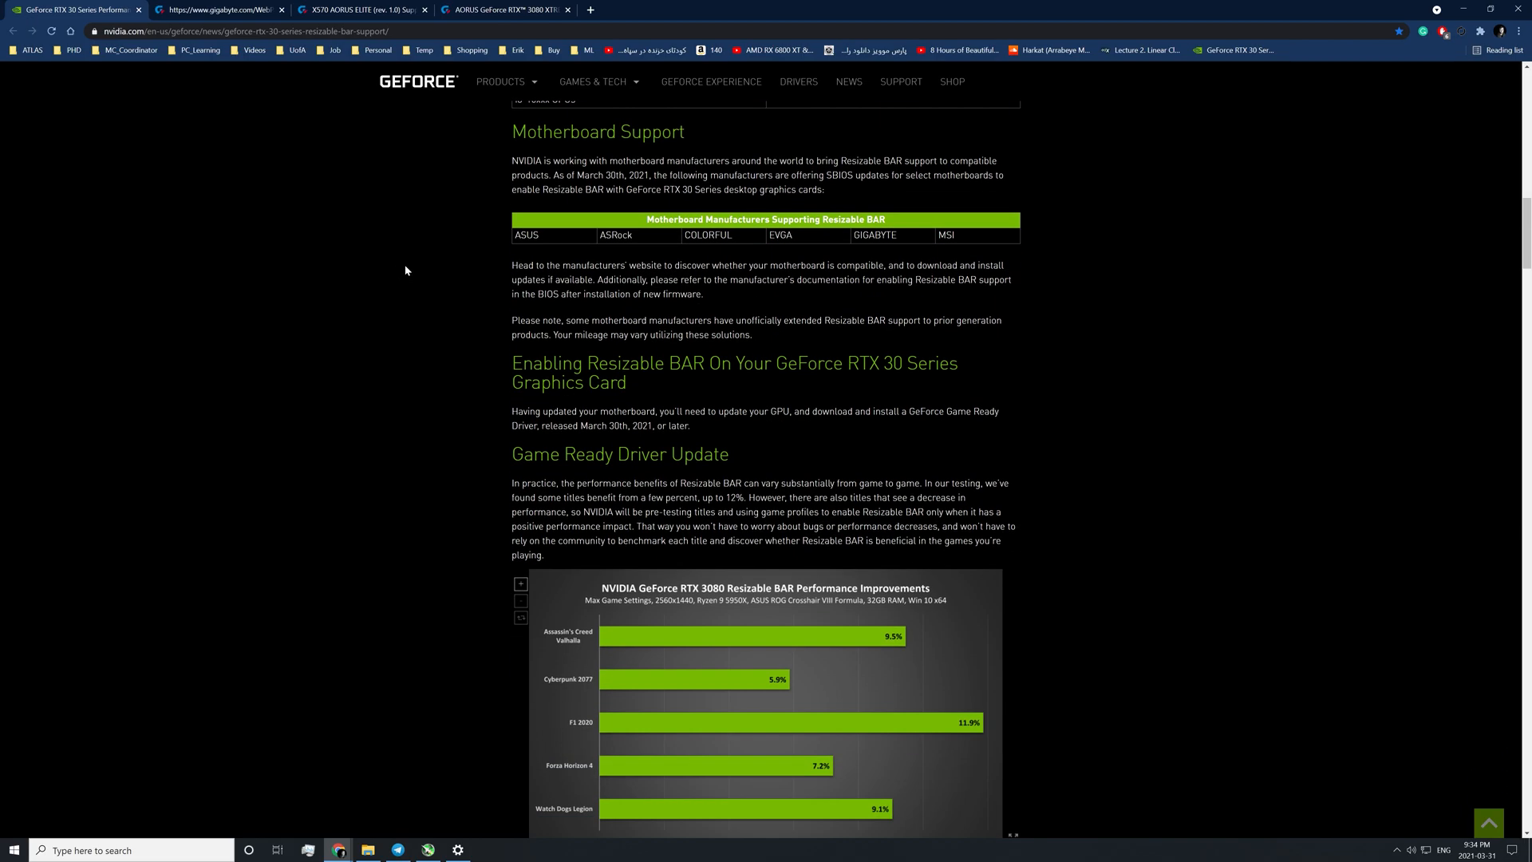
scroll(down, 3)
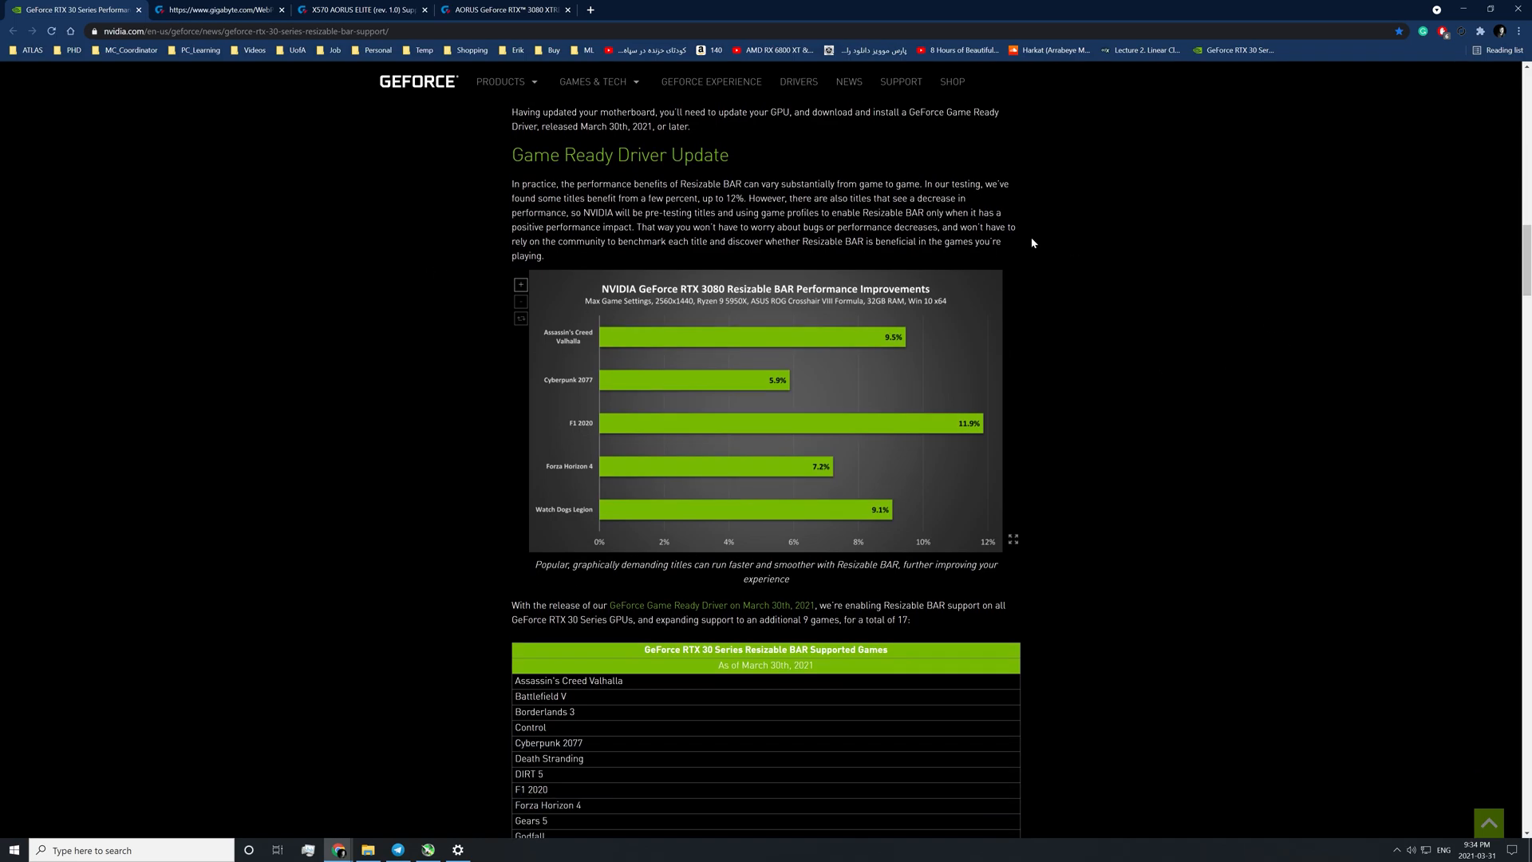
mouse_move(1171, 407)
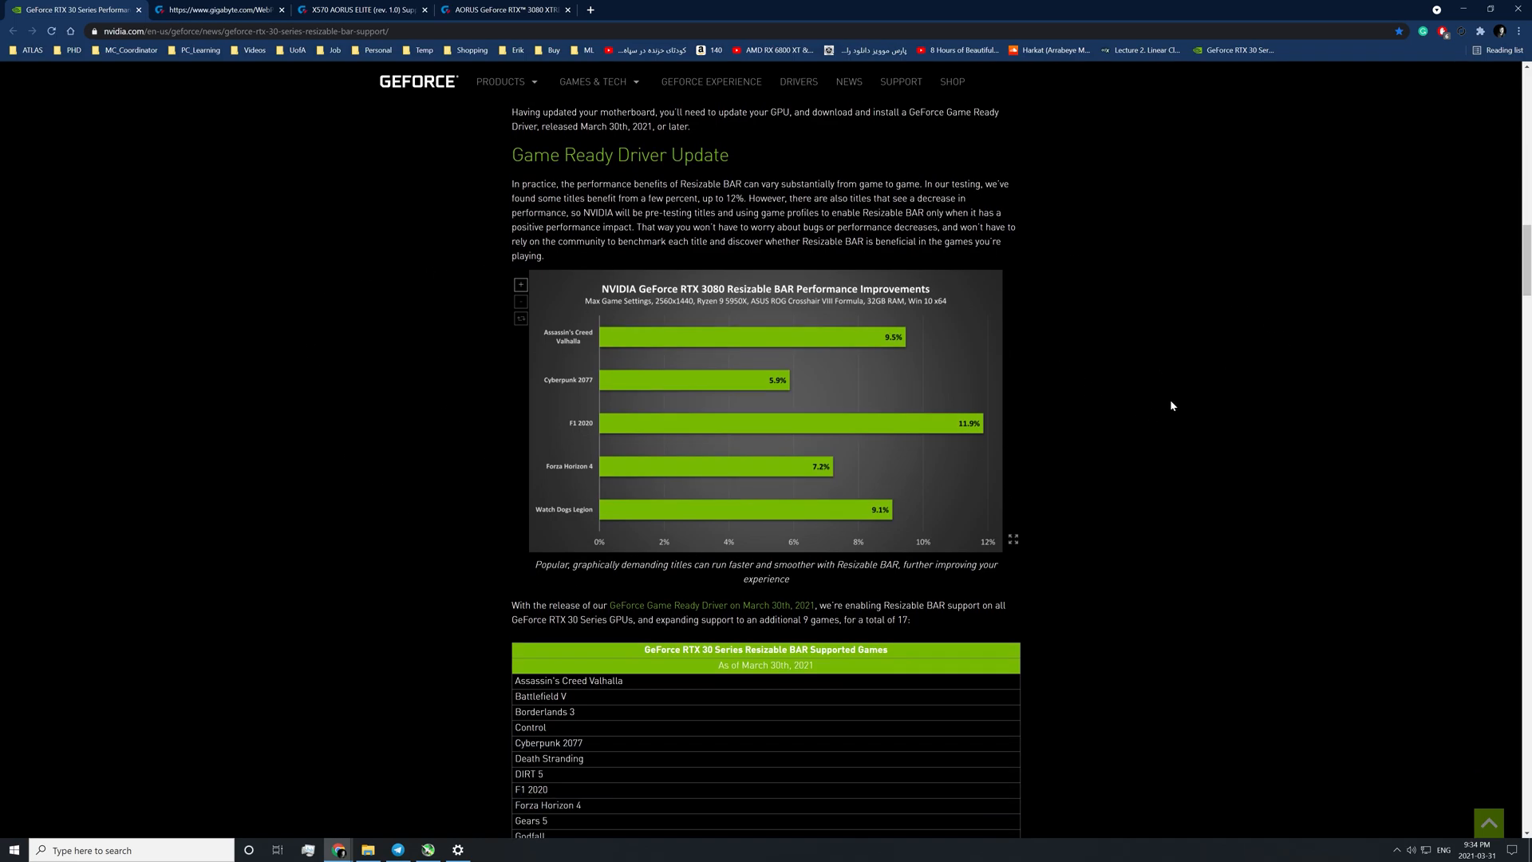
Review the supported games list and VBIOS Update notes, ending at the CPU and motherboard support tables.
scroll(down, 3)
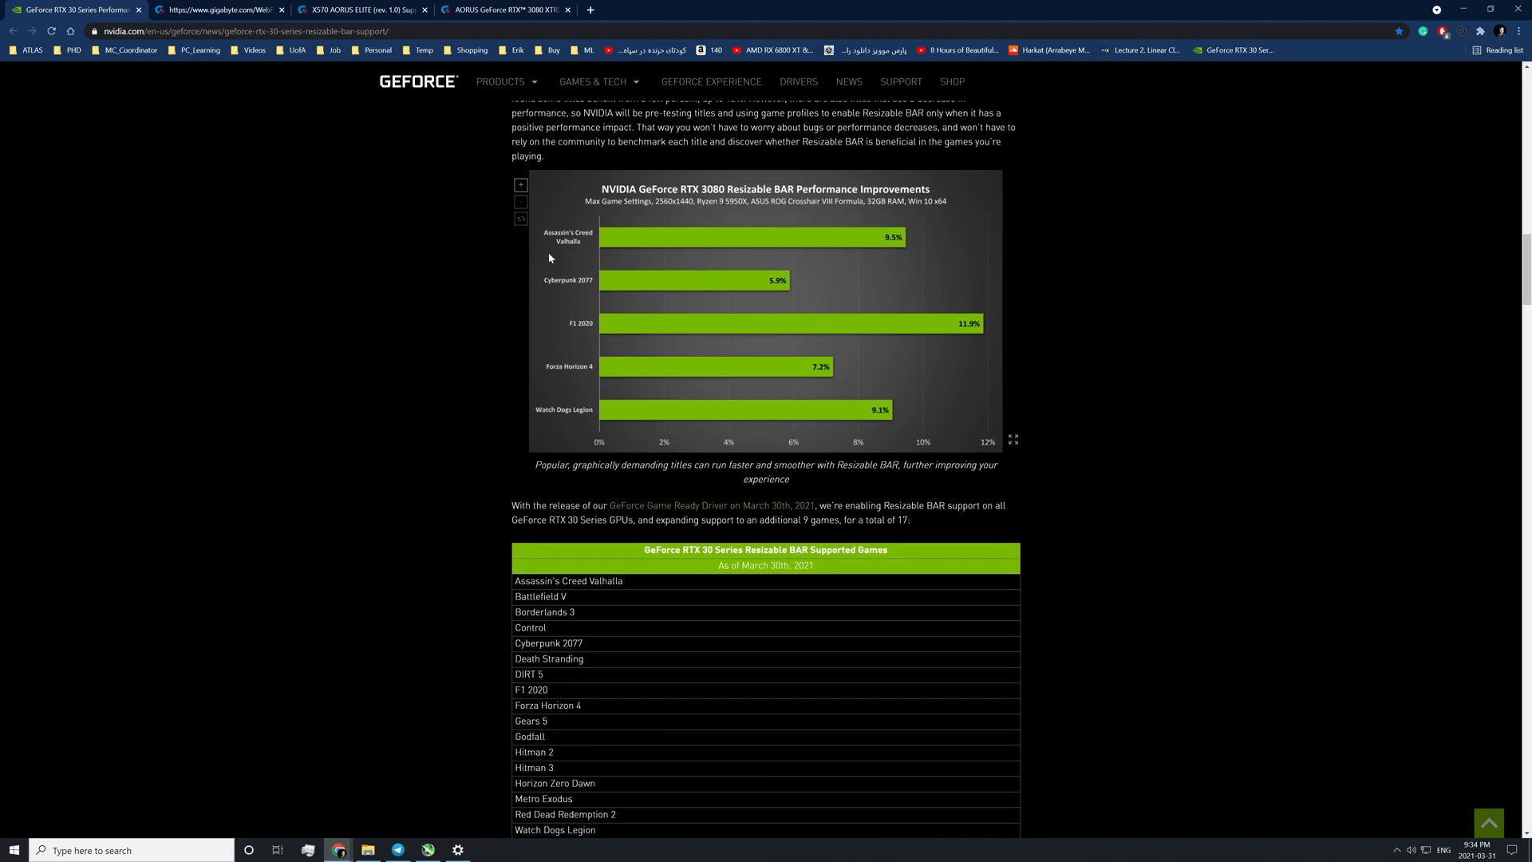
mouse_move(995, 297)
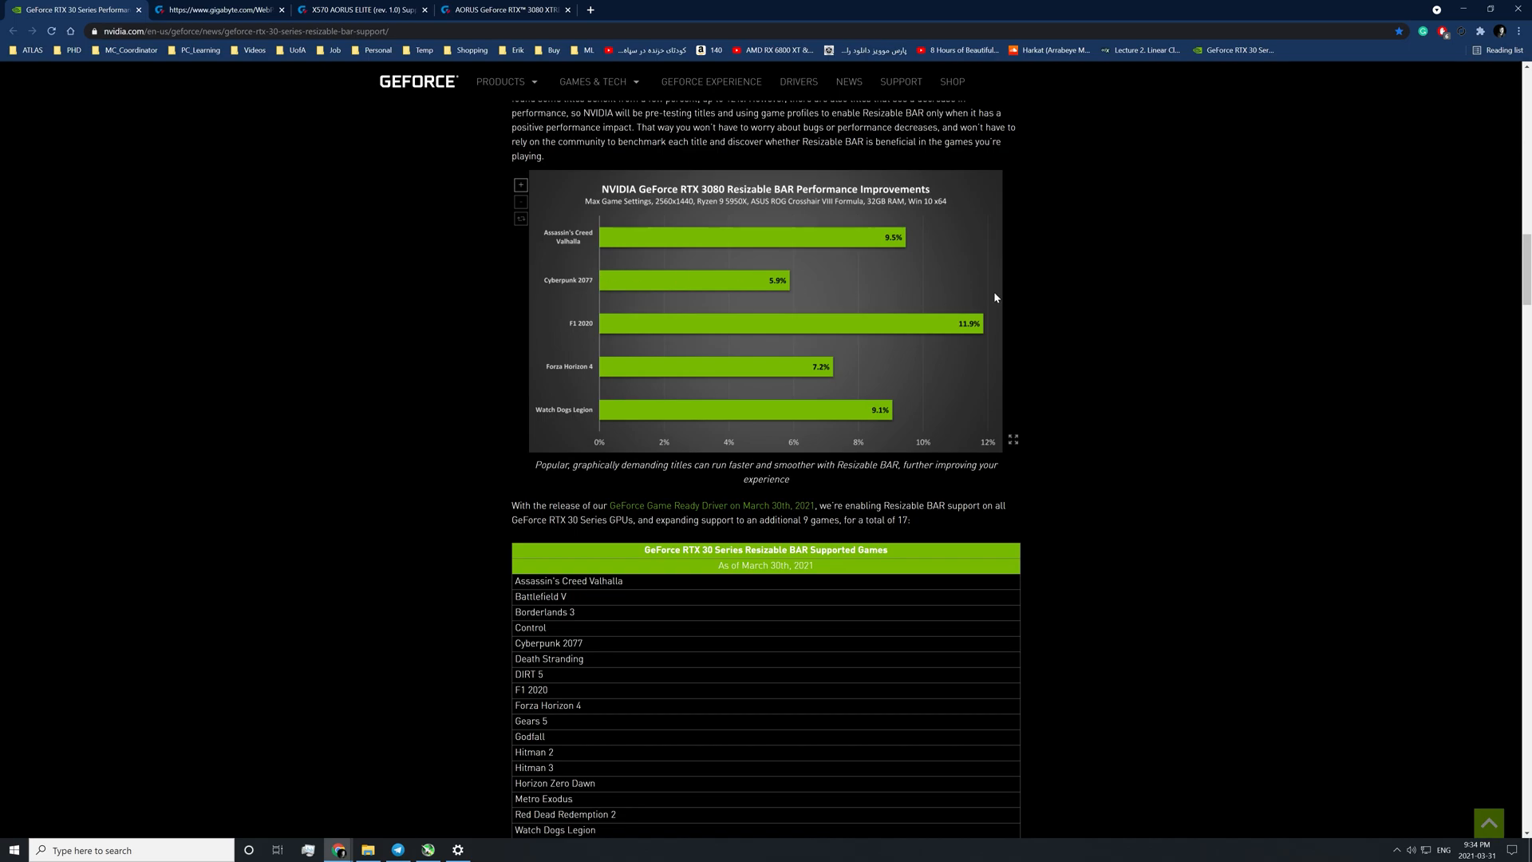
mouse_move(1133, 337)
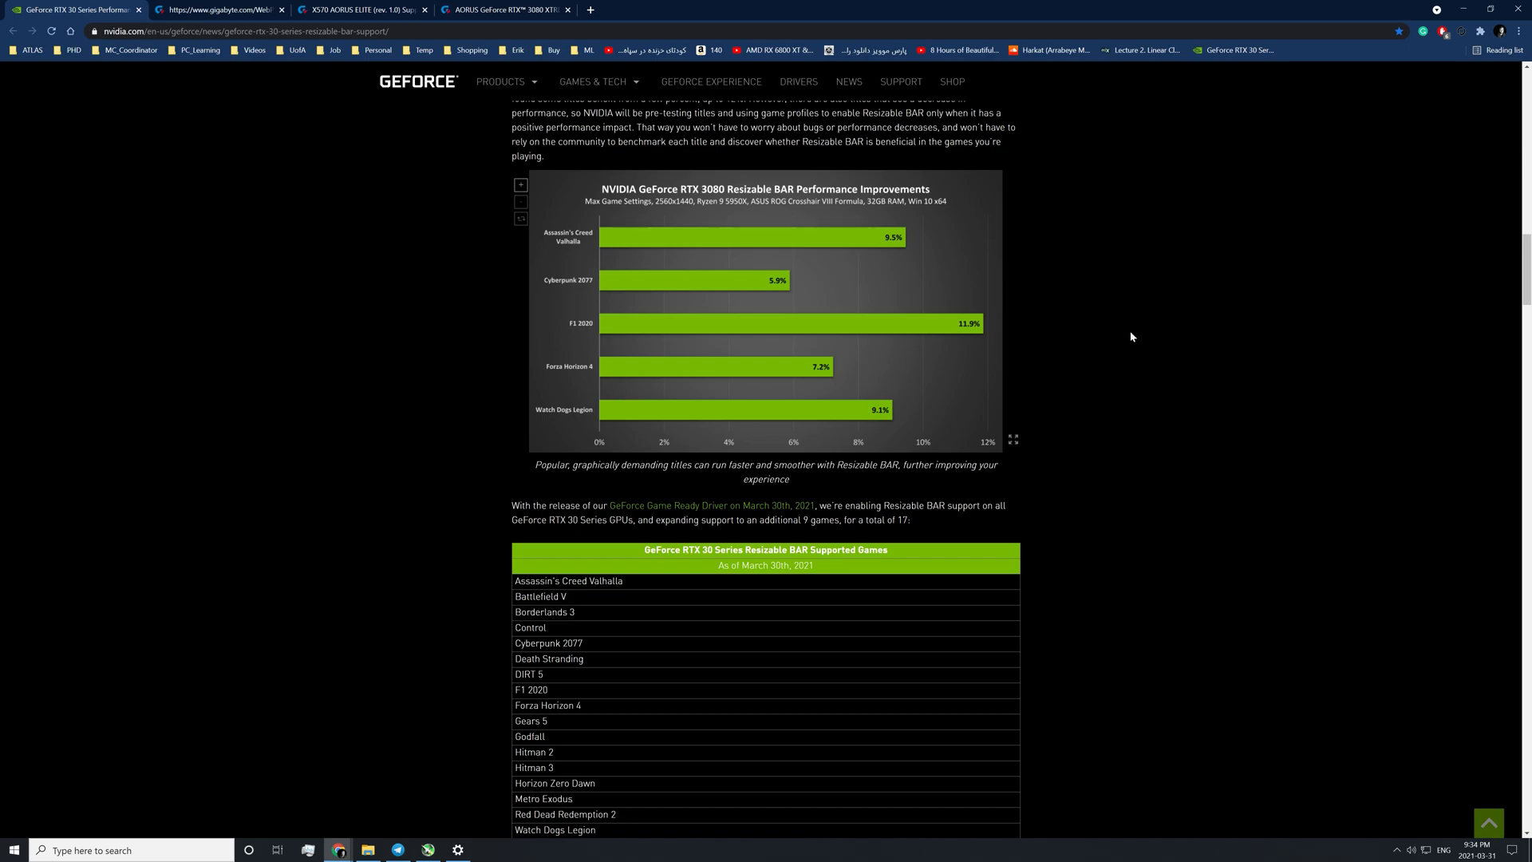
mouse_move(1134, 315)
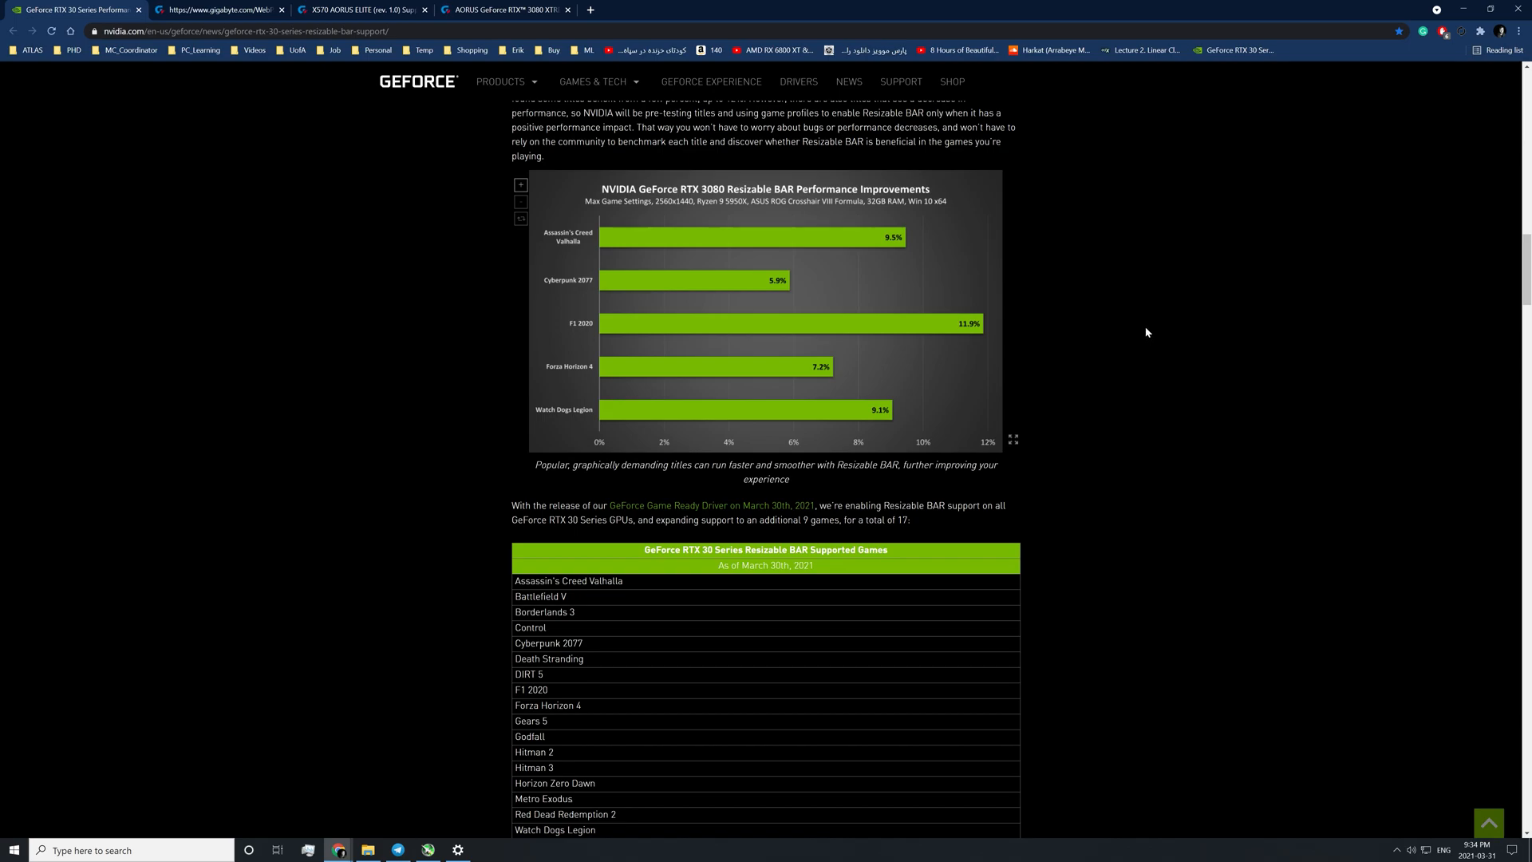
mouse_move(676, 214)
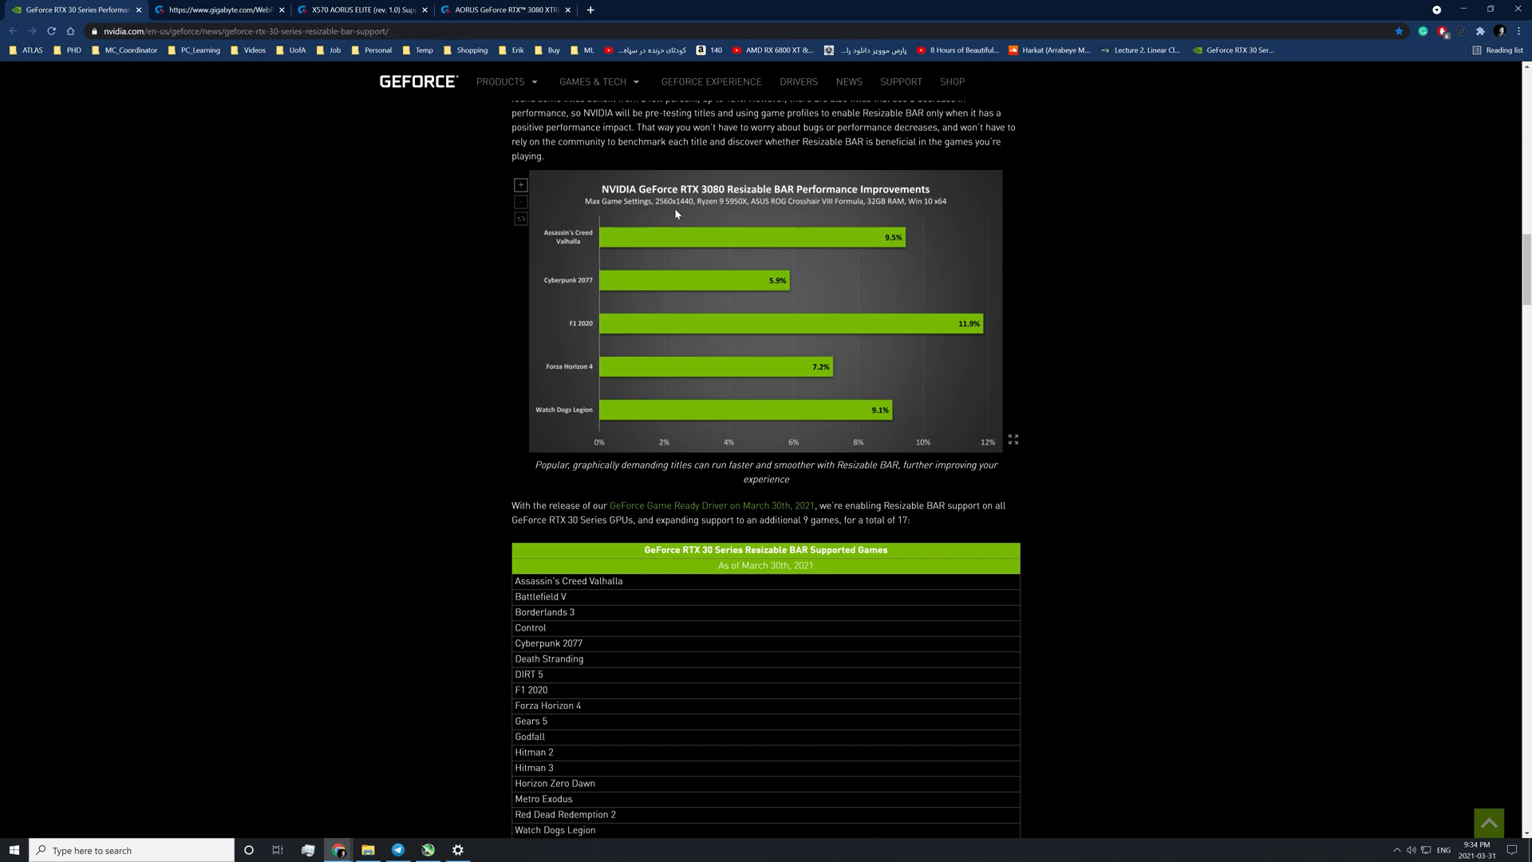
mouse_move(729, 216)
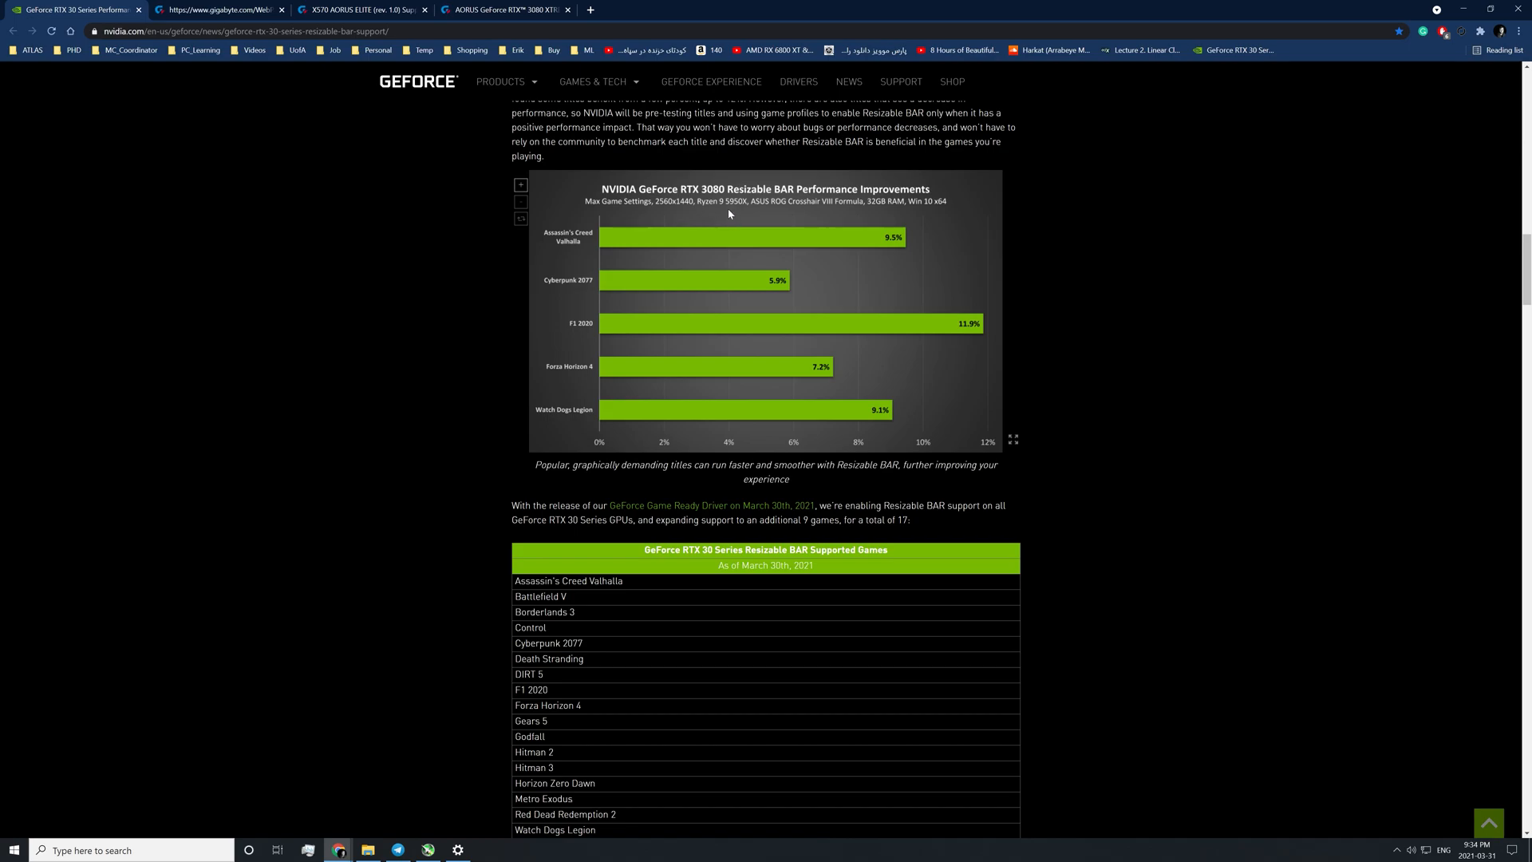
mouse_move(744, 210)
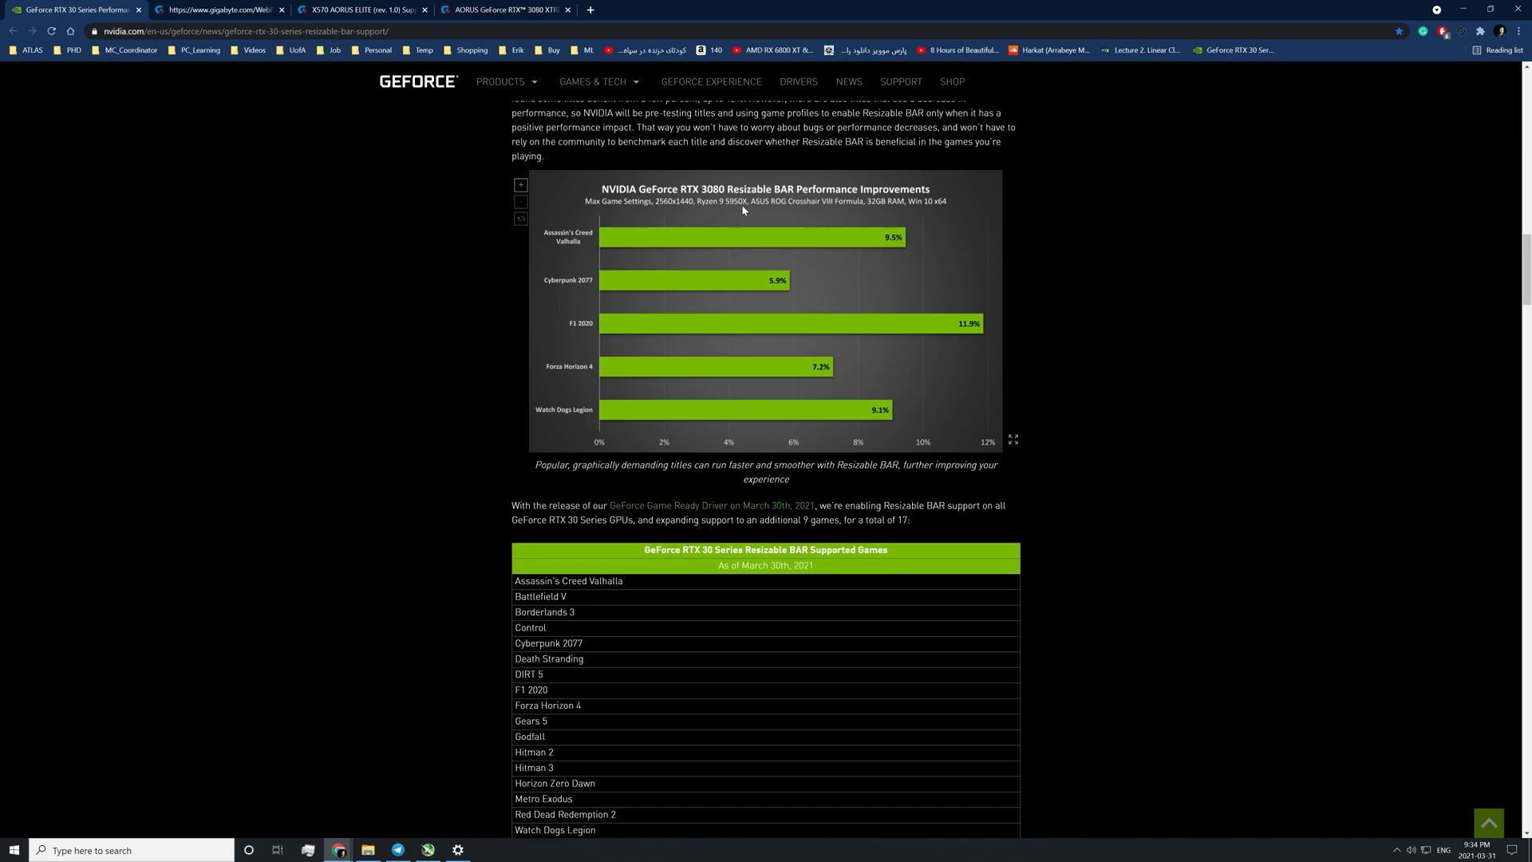
mouse_move(747, 199)
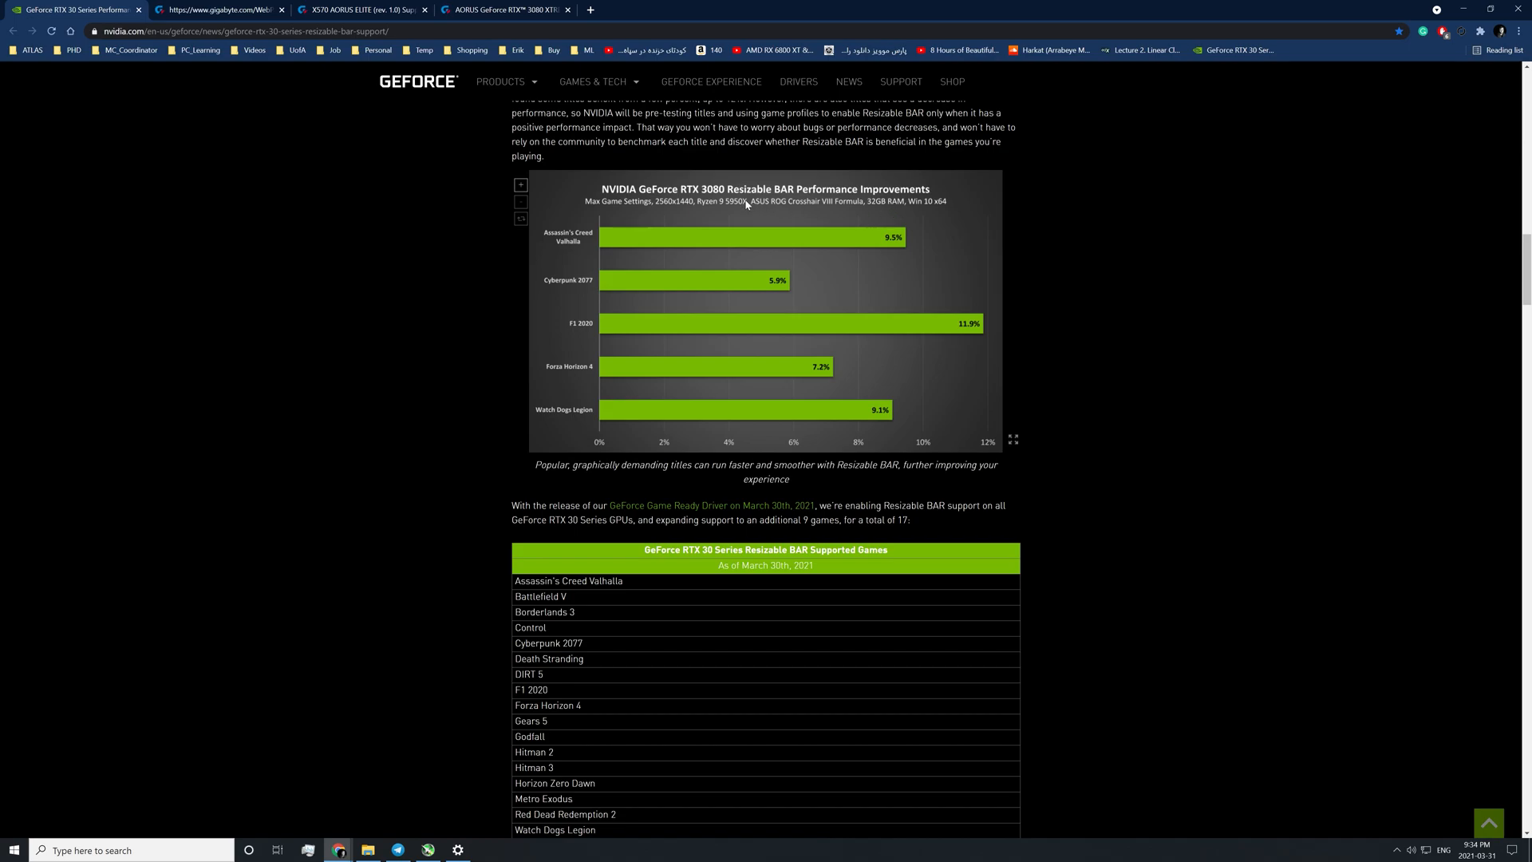
mouse_move(1146, 302)
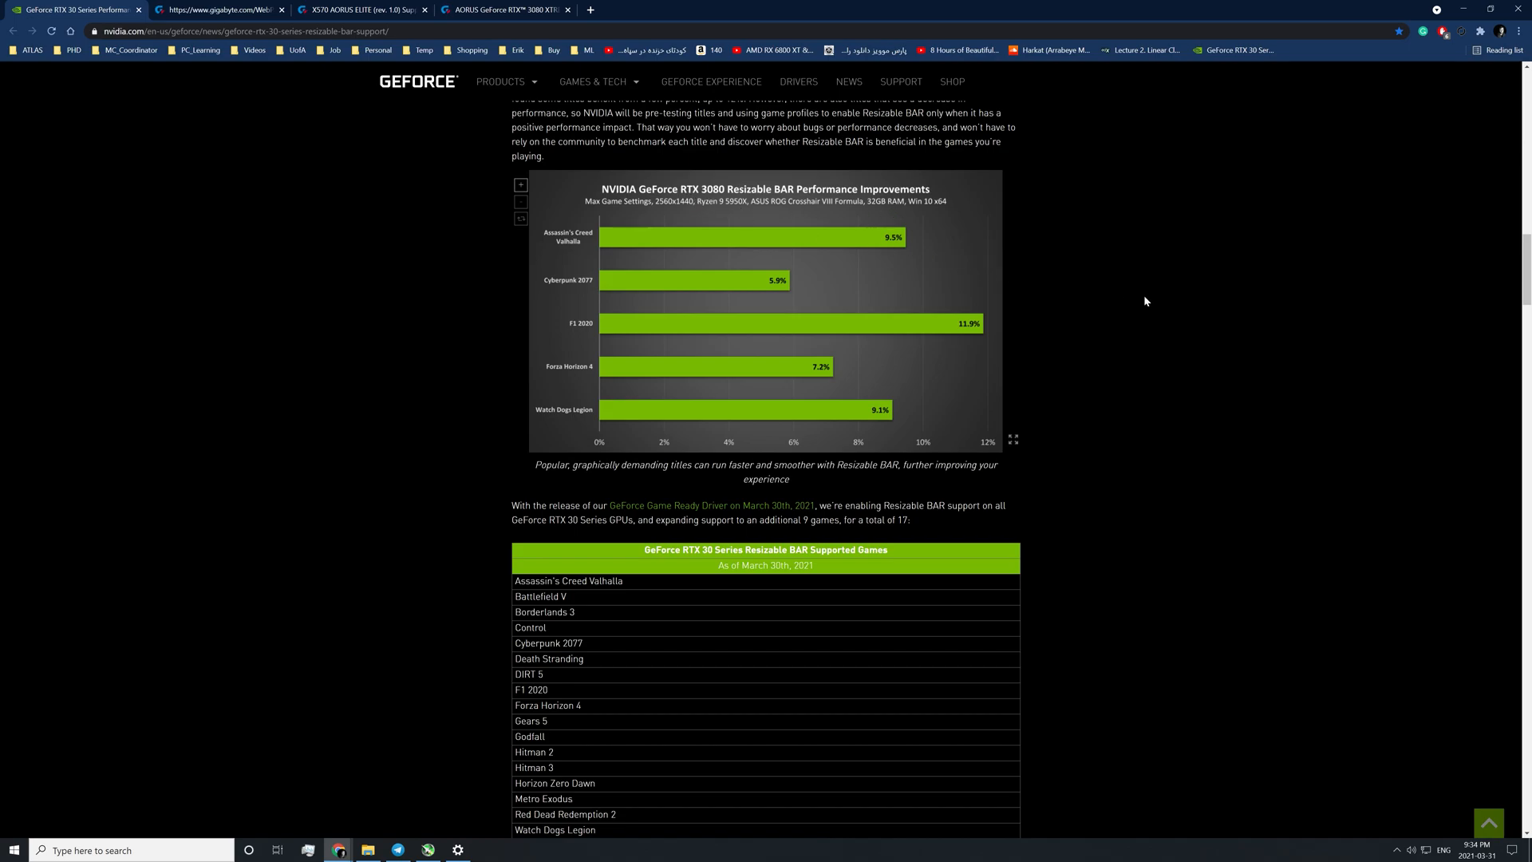
scroll(down, 3)
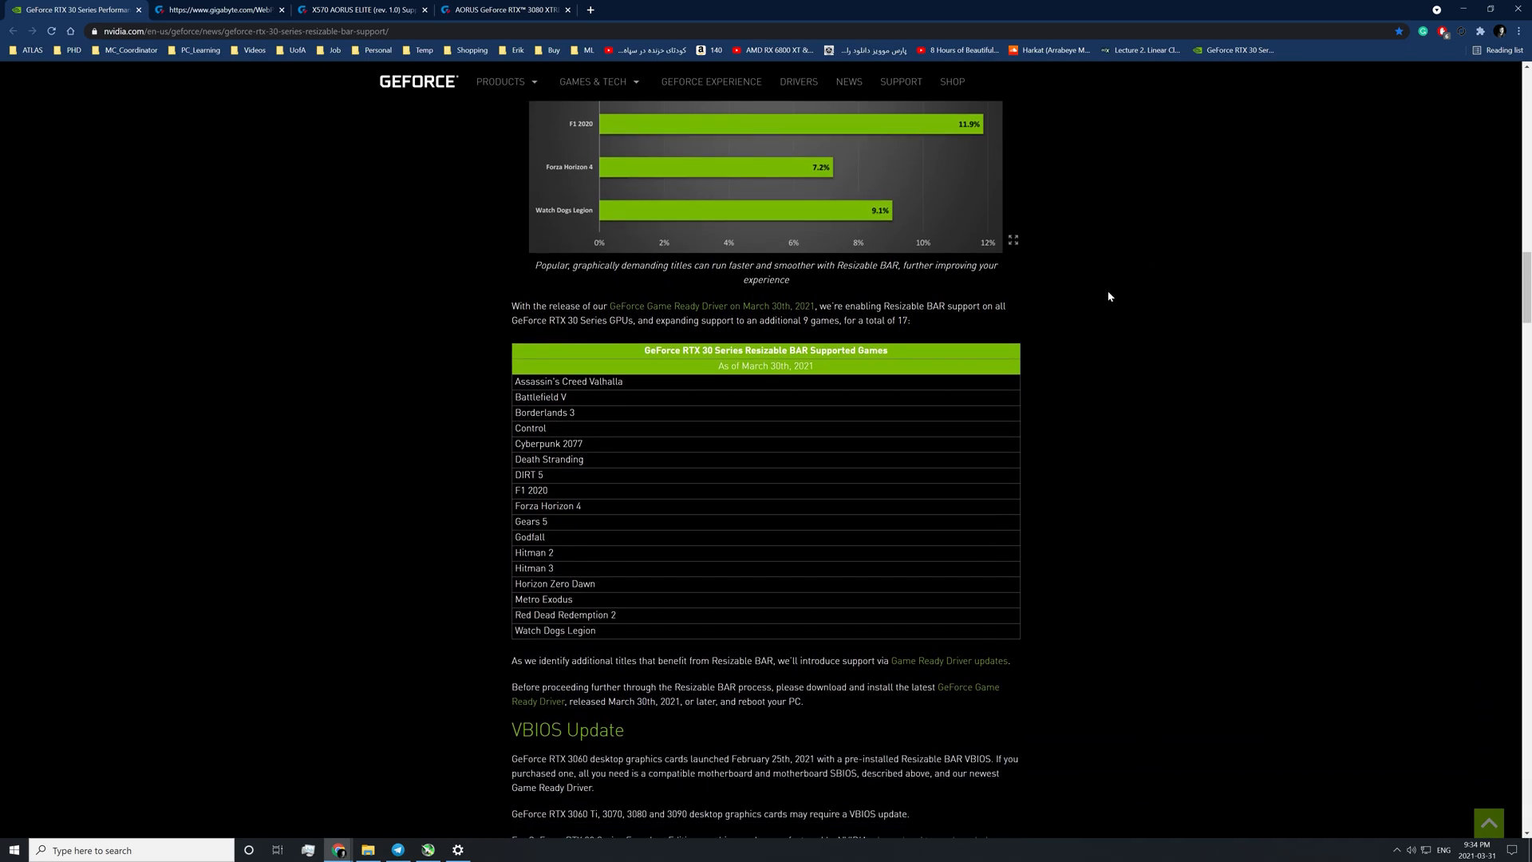
scroll(down, 3)
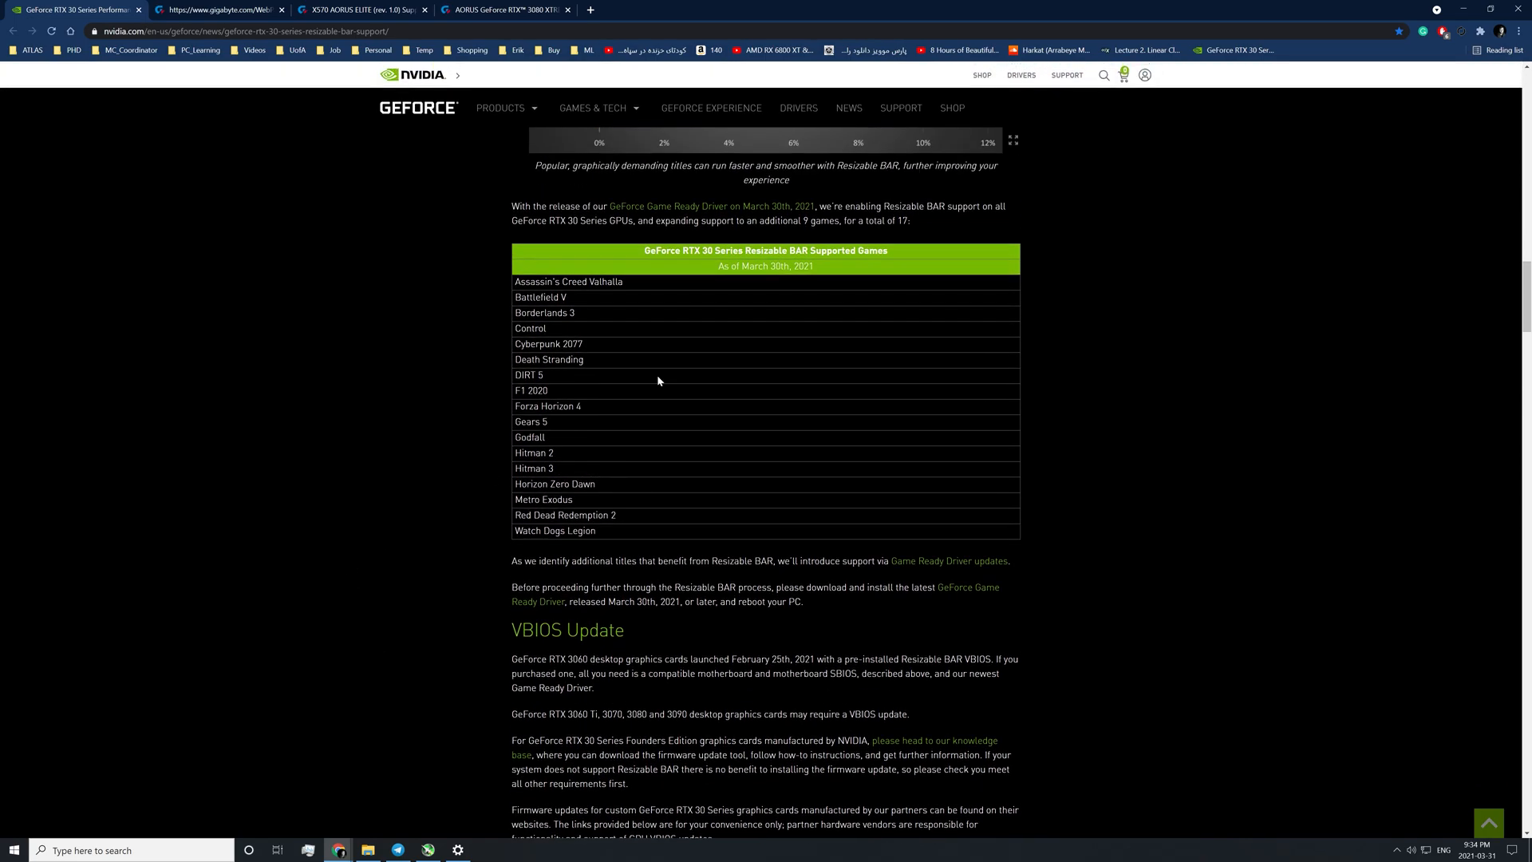
mouse_move(1163, 360)
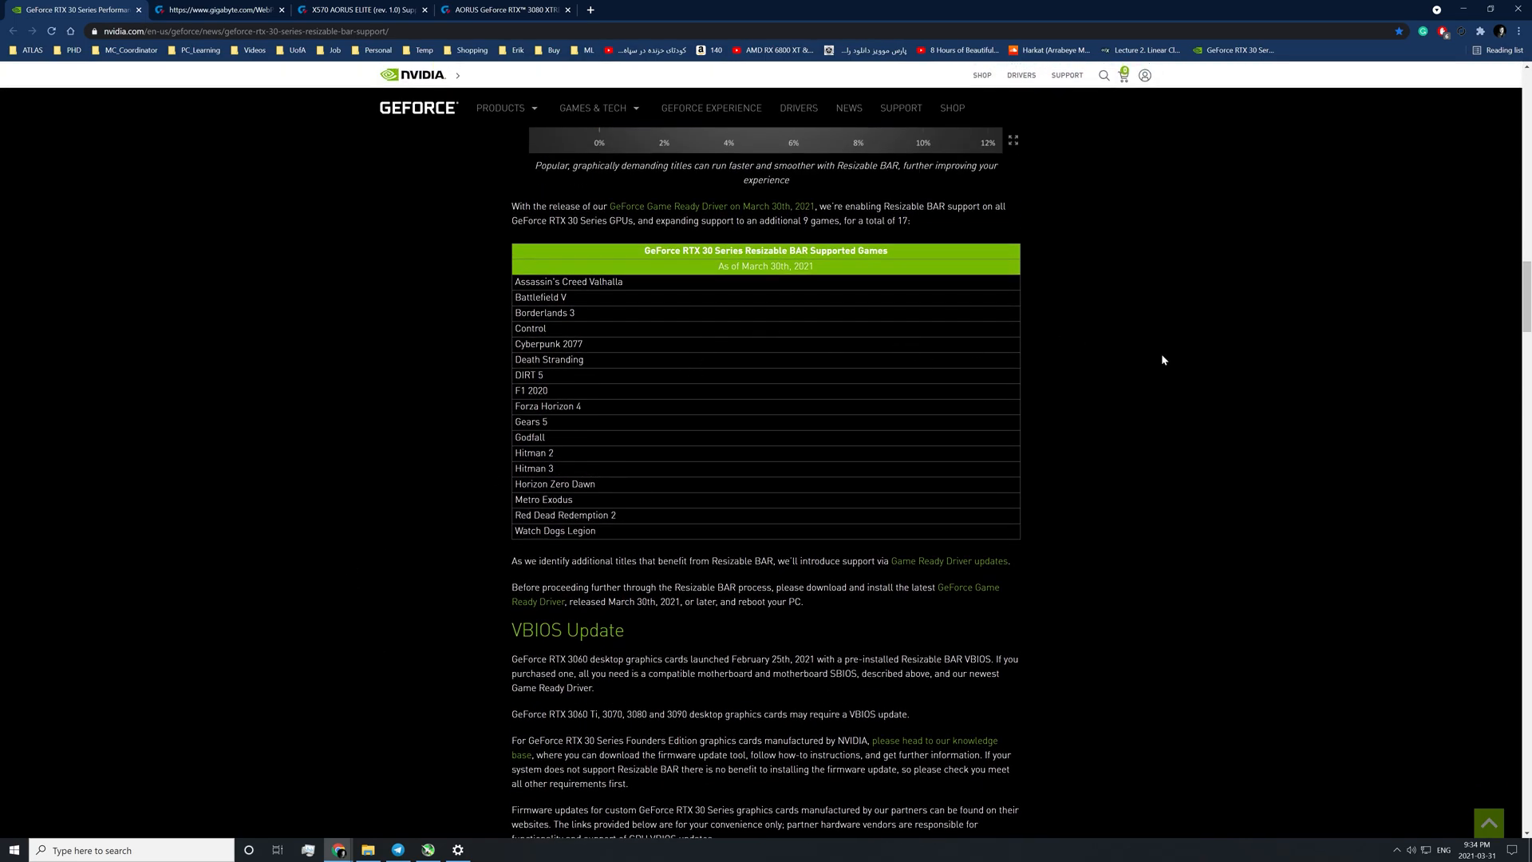
scroll(down, 3)
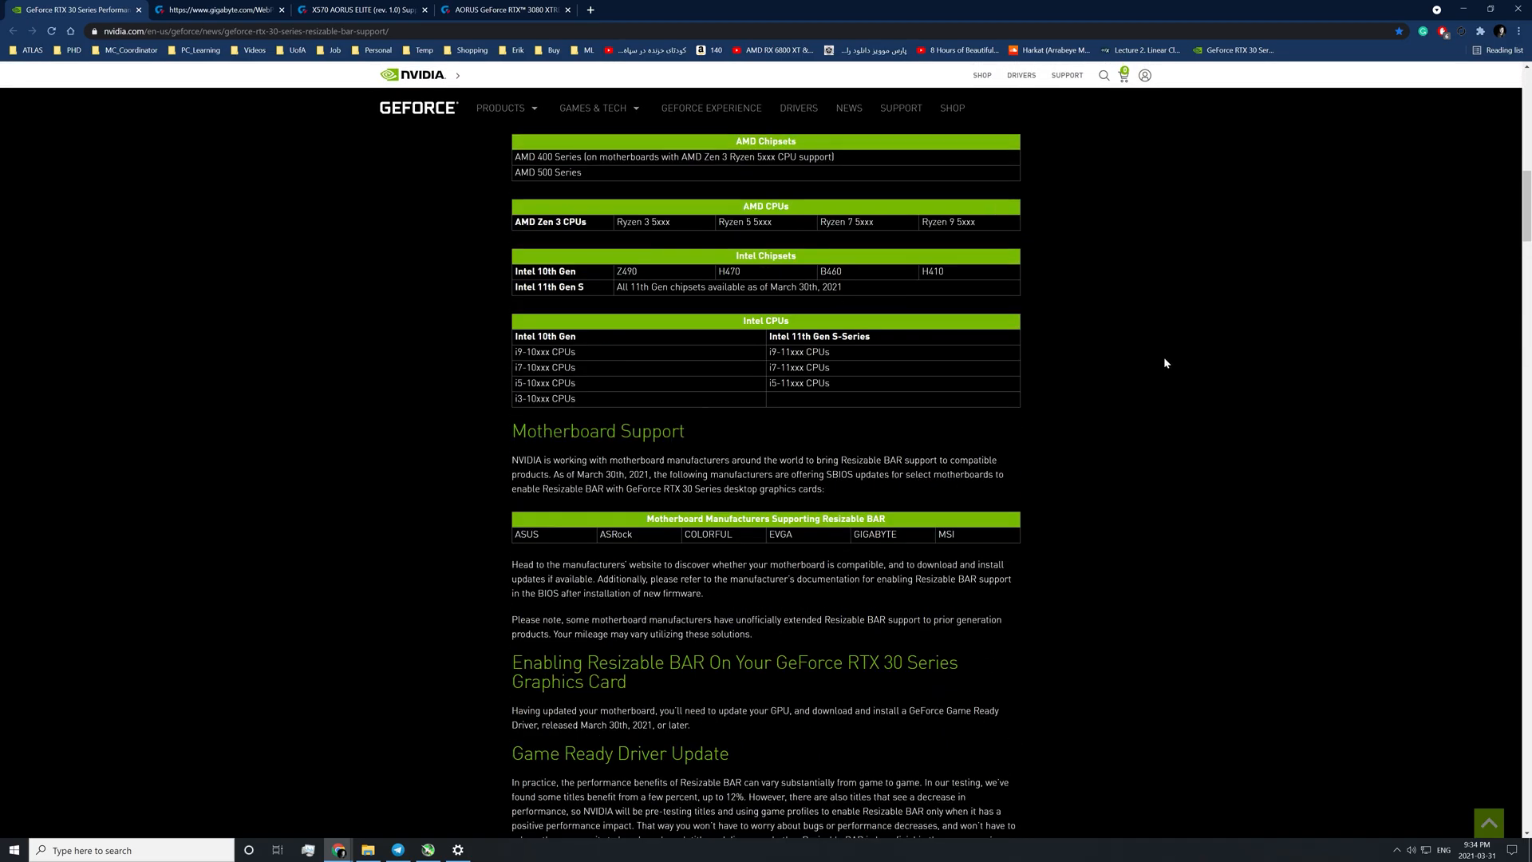
Highlight the 'Update your motherboard SBIOS' text in installation step 3.
scroll(up, 3)
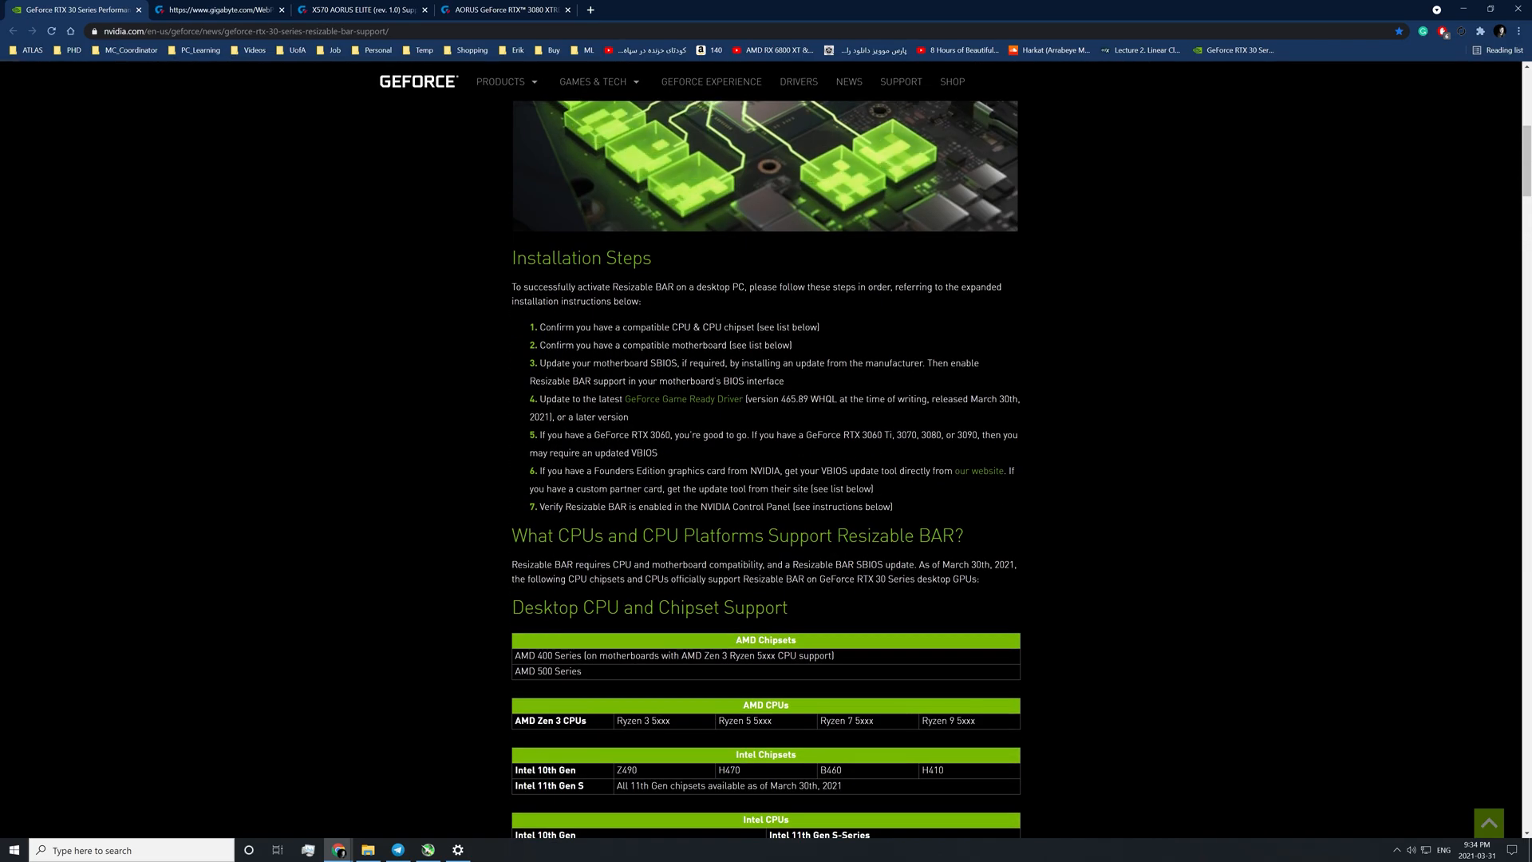
drag(557, 344, 708, 344)
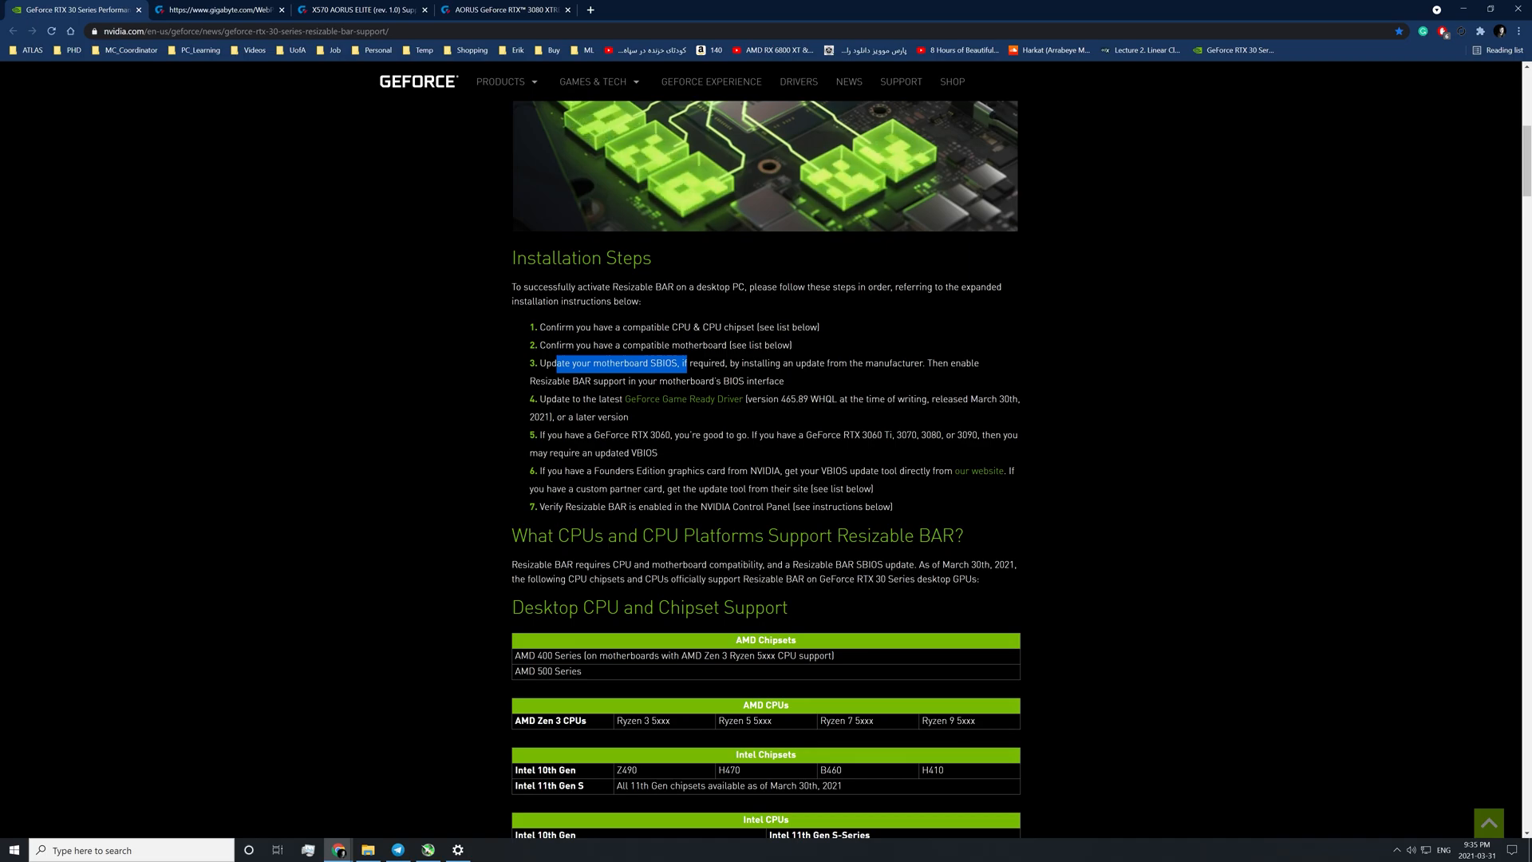
mouse_move(725, 357)
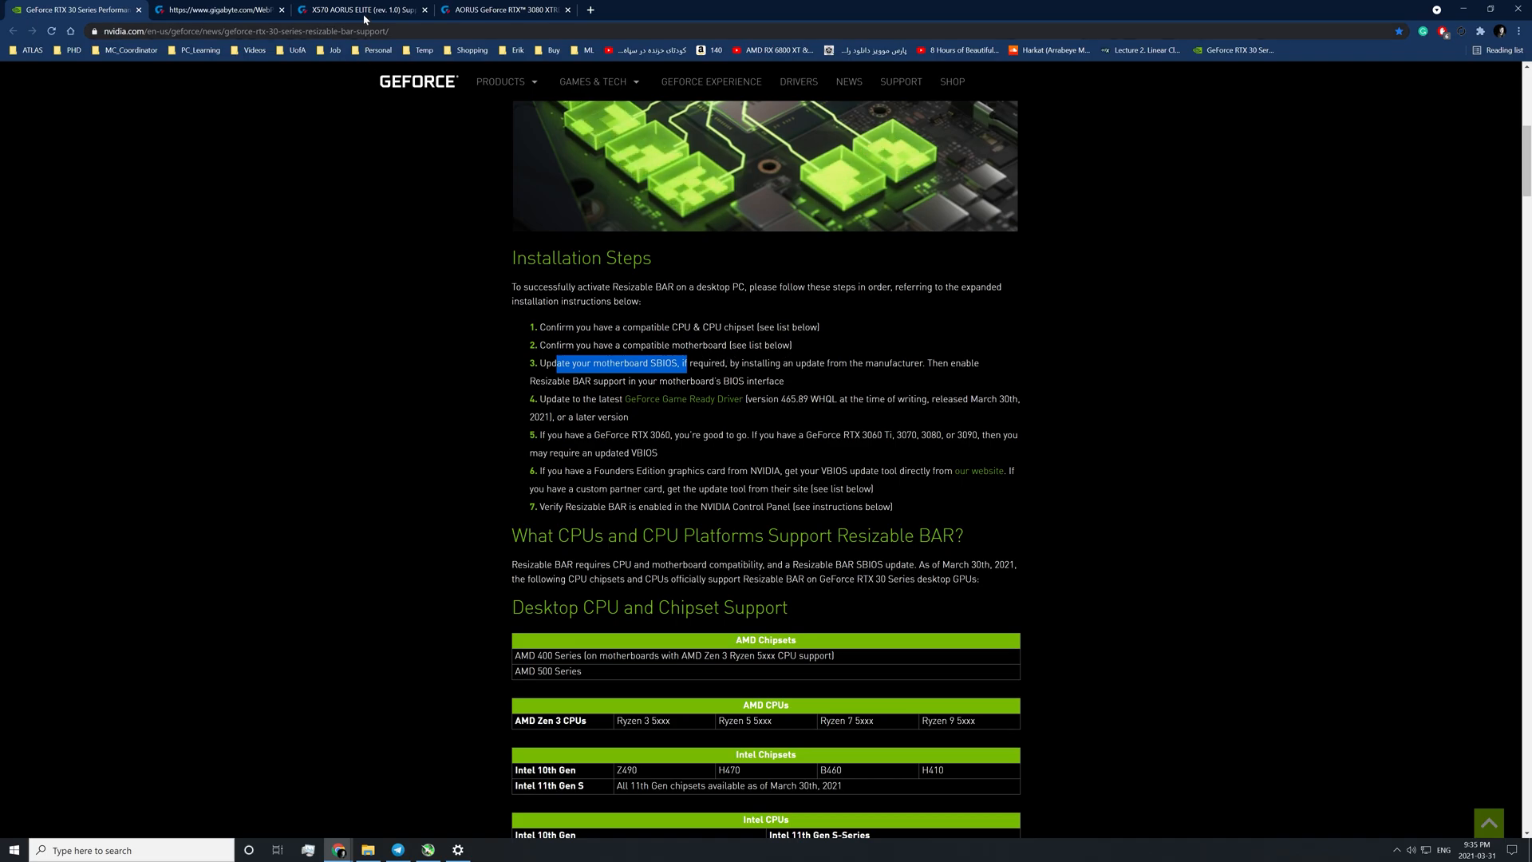
Show the X570 AORUS ELITE (rev. 1.0) BIOS downloads list, versions F33g through F21 with descriptions.
click(370, 10)
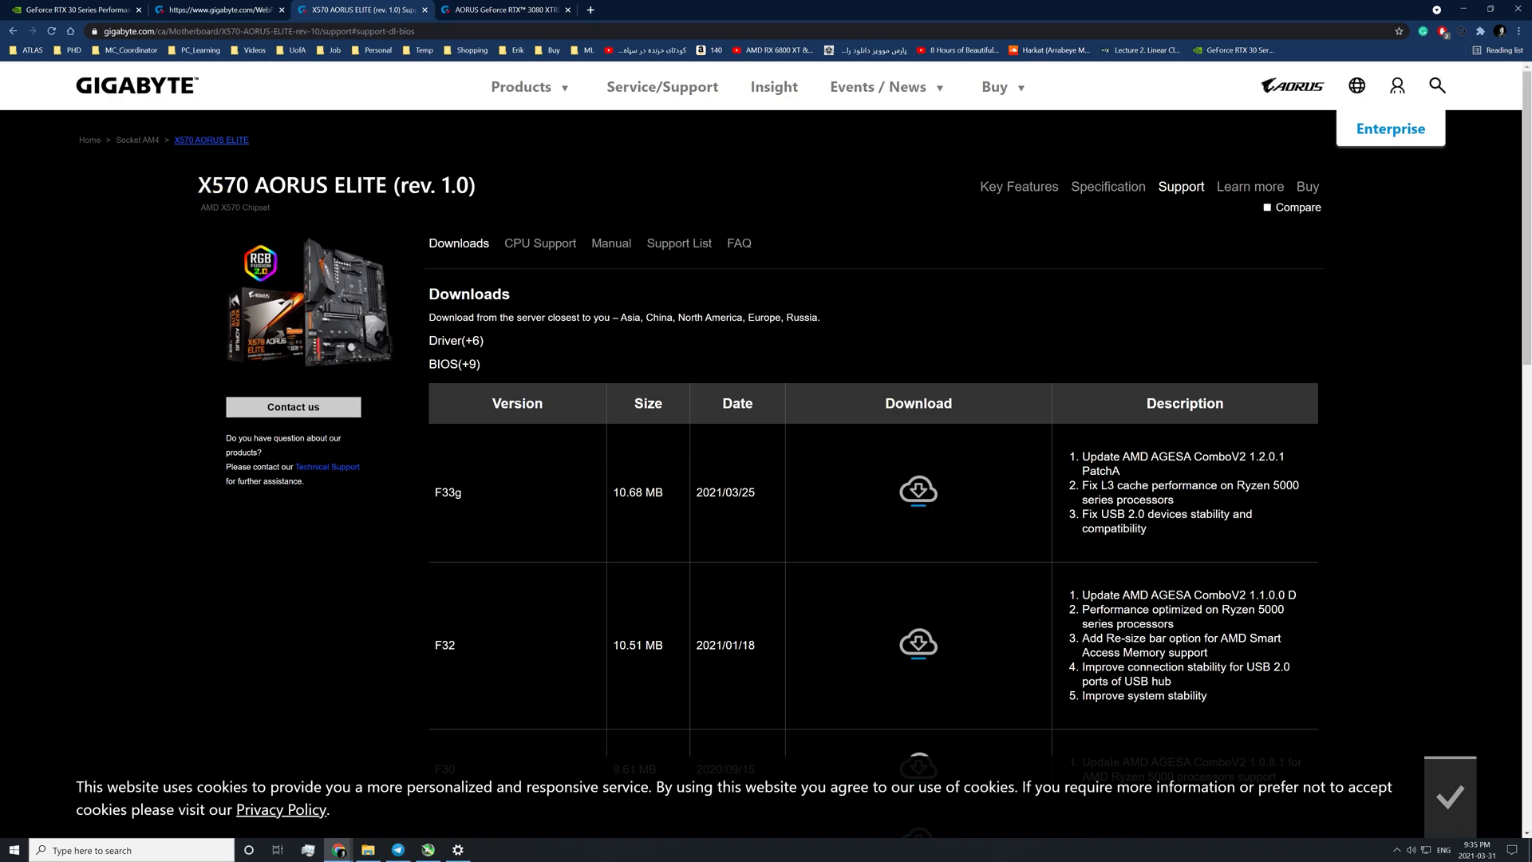
mouse_move(1184, 199)
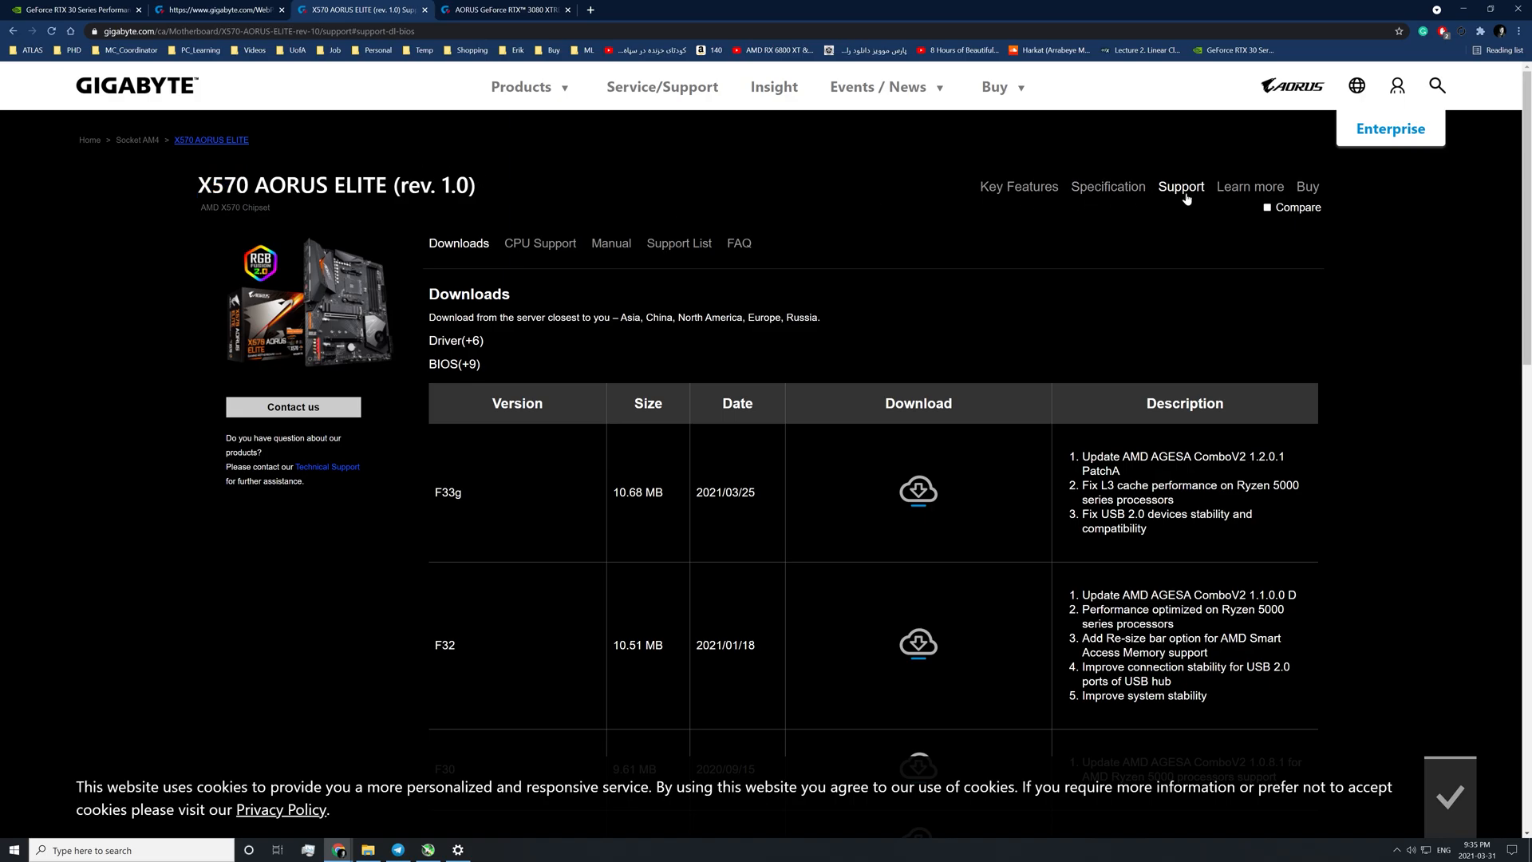
mouse_move(1171, 231)
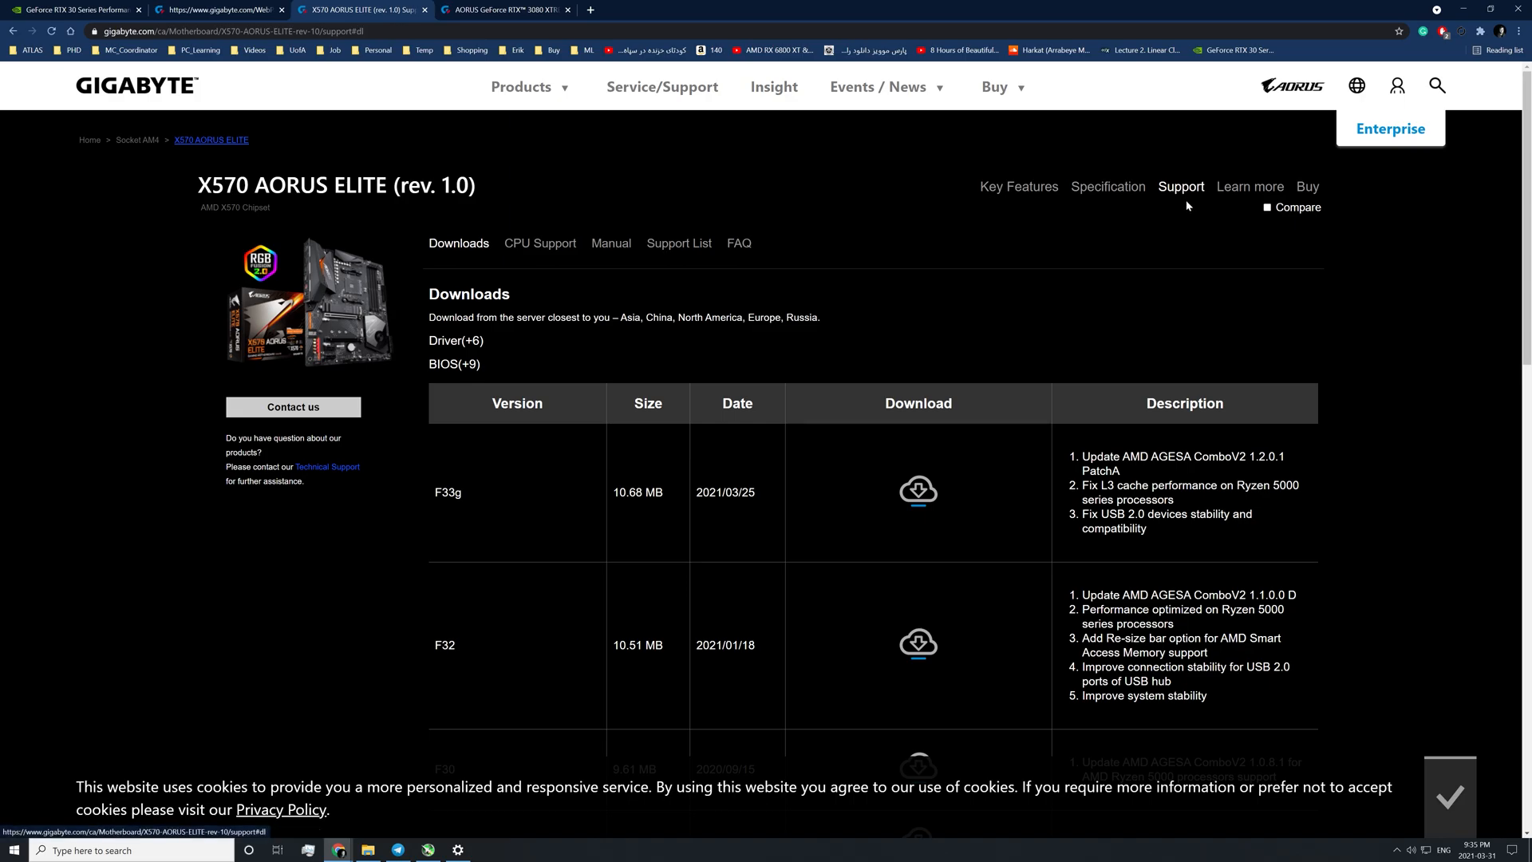
scroll(down, 3)
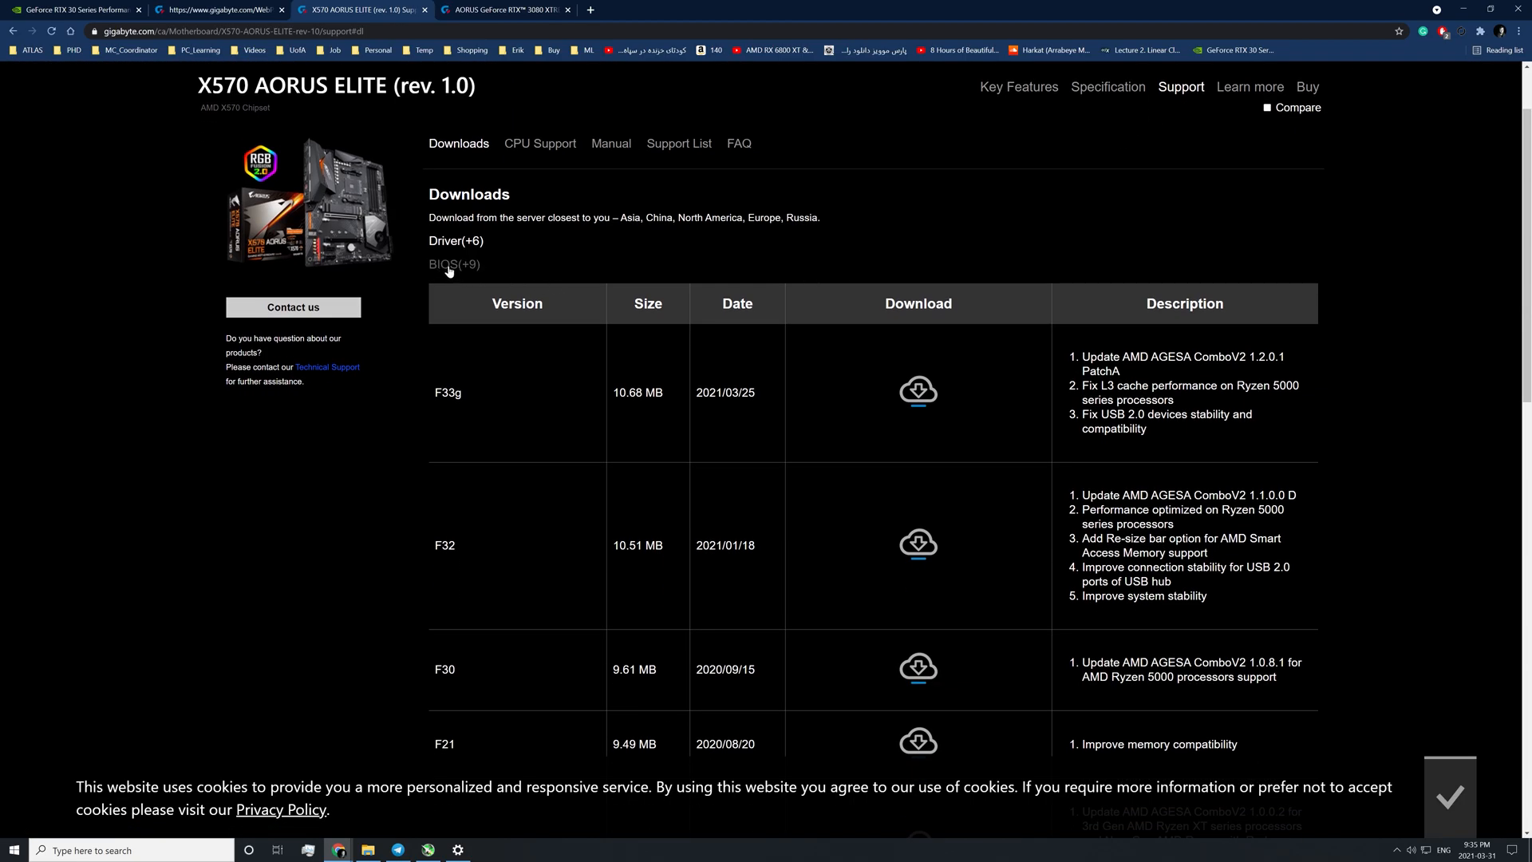
scroll(down, 3)
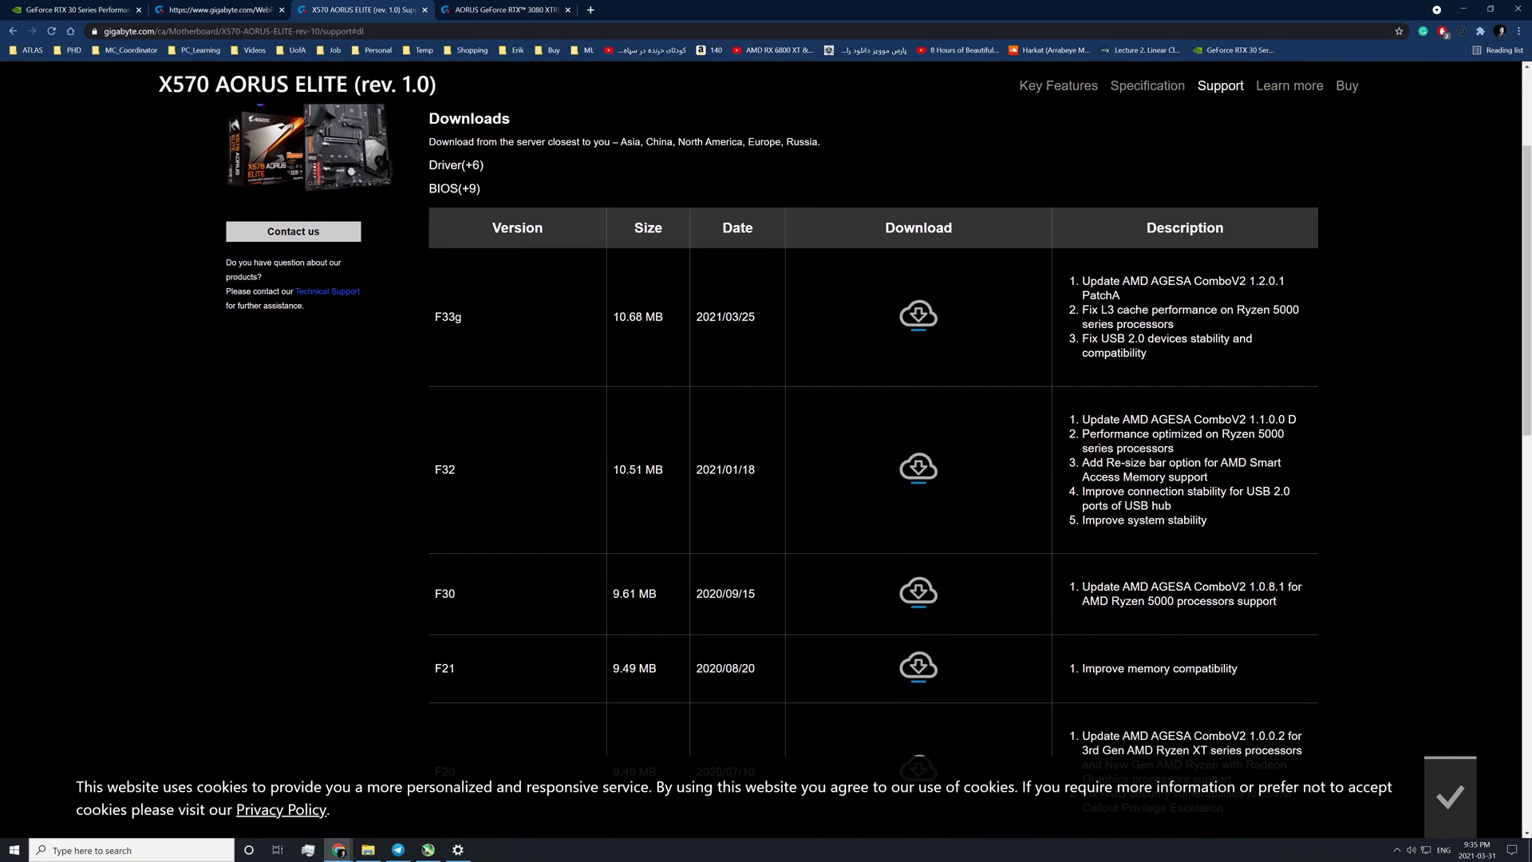
scroll(down, 3)
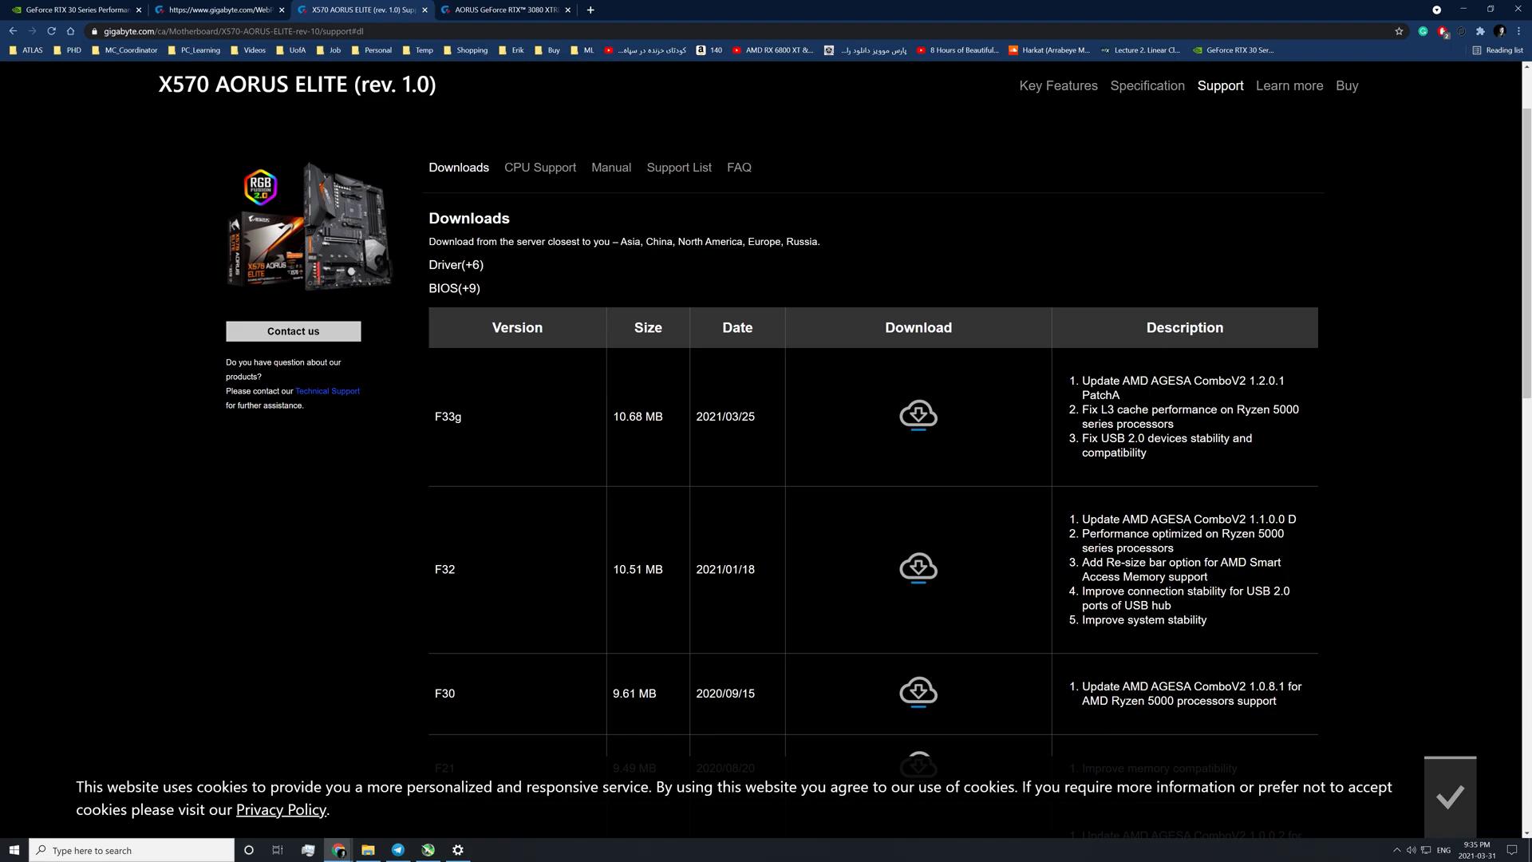
scroll(down, 3)
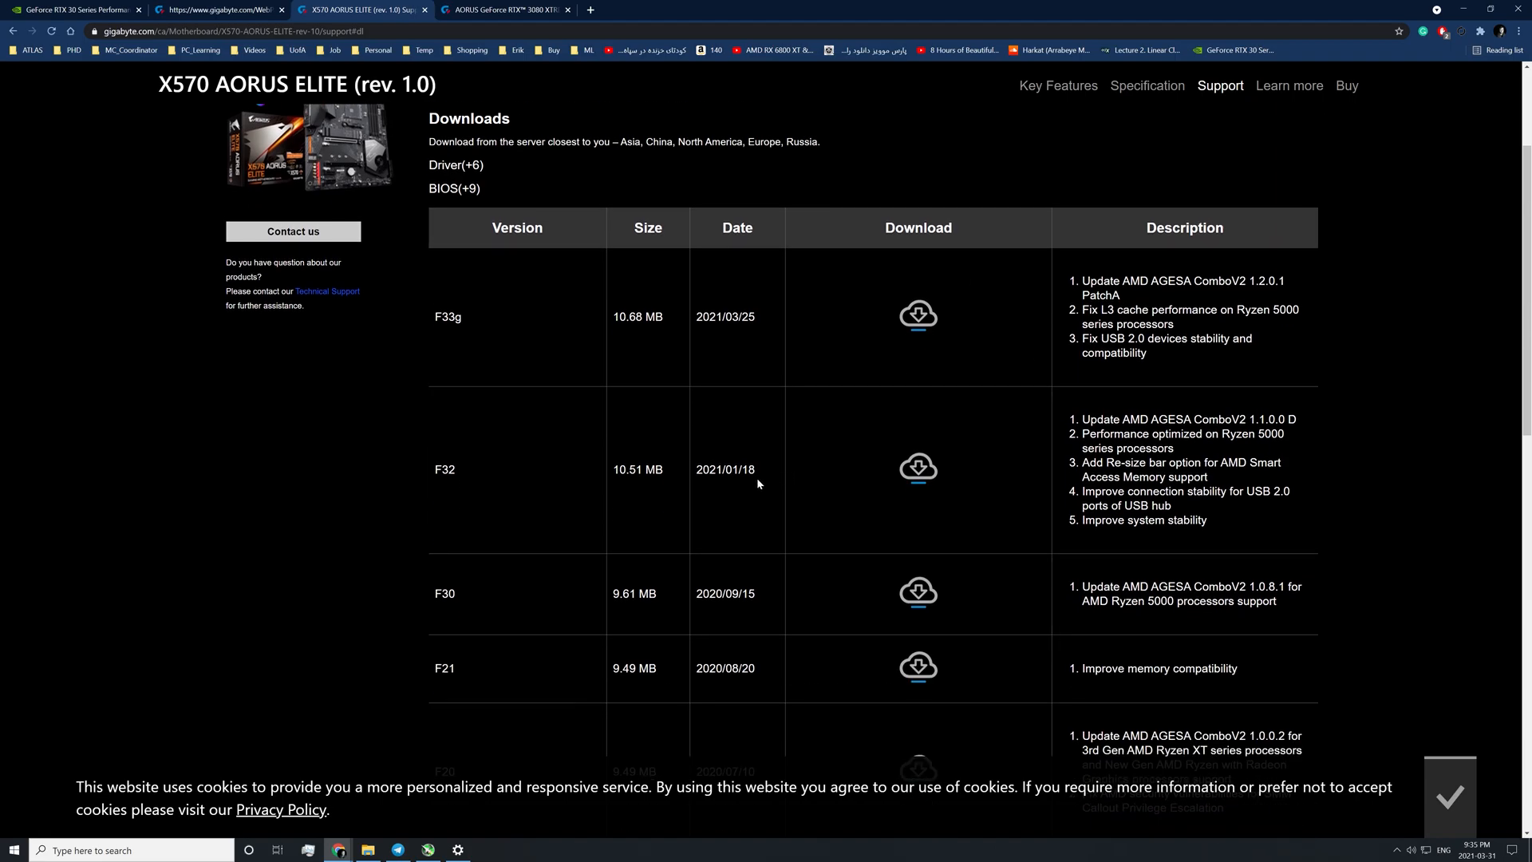
mouse_move(258, 469)
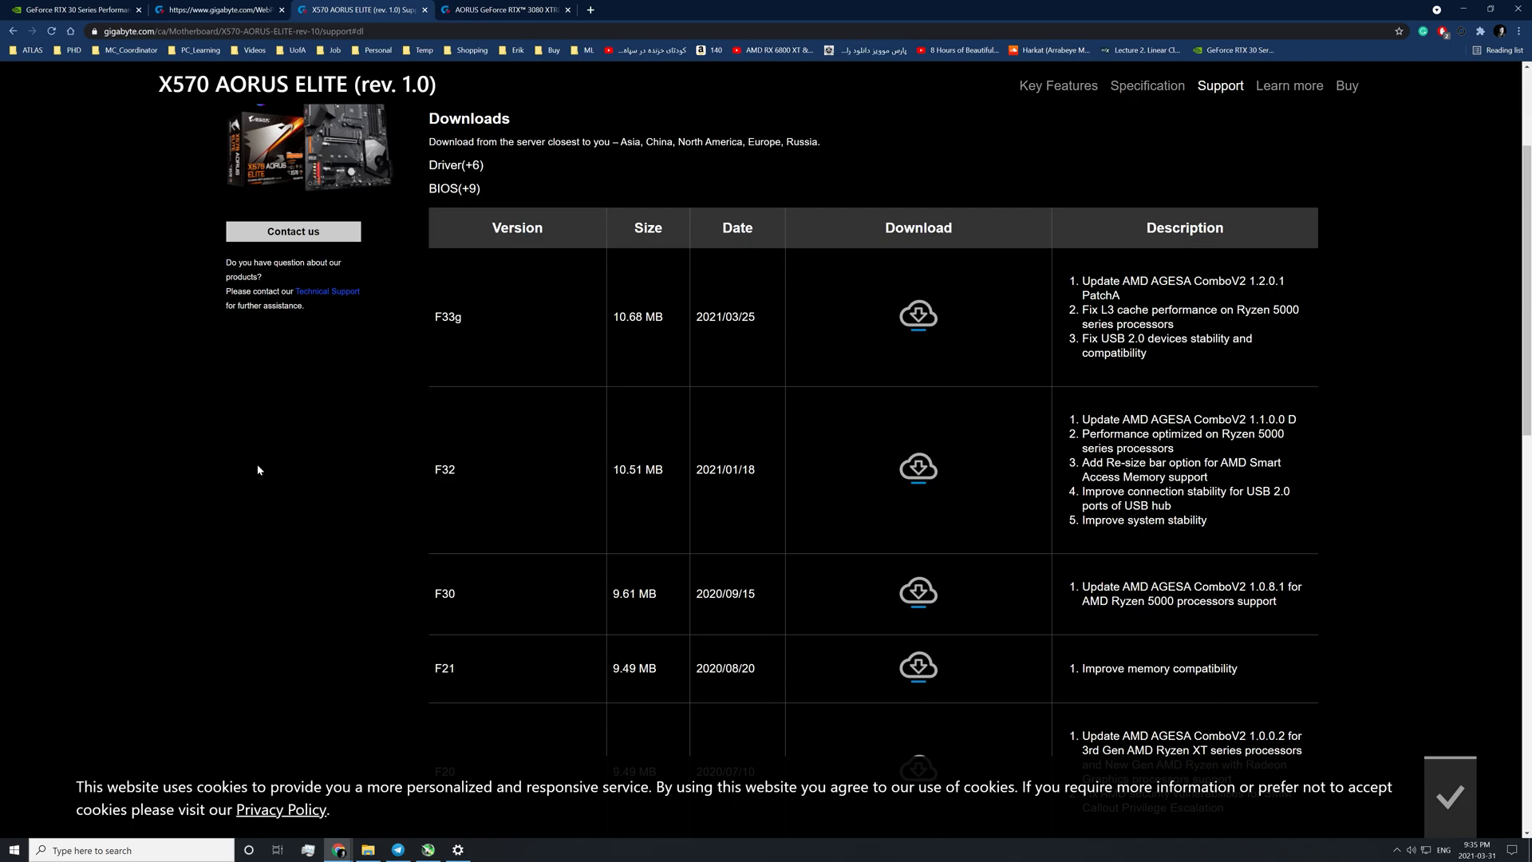
key(Win+r)
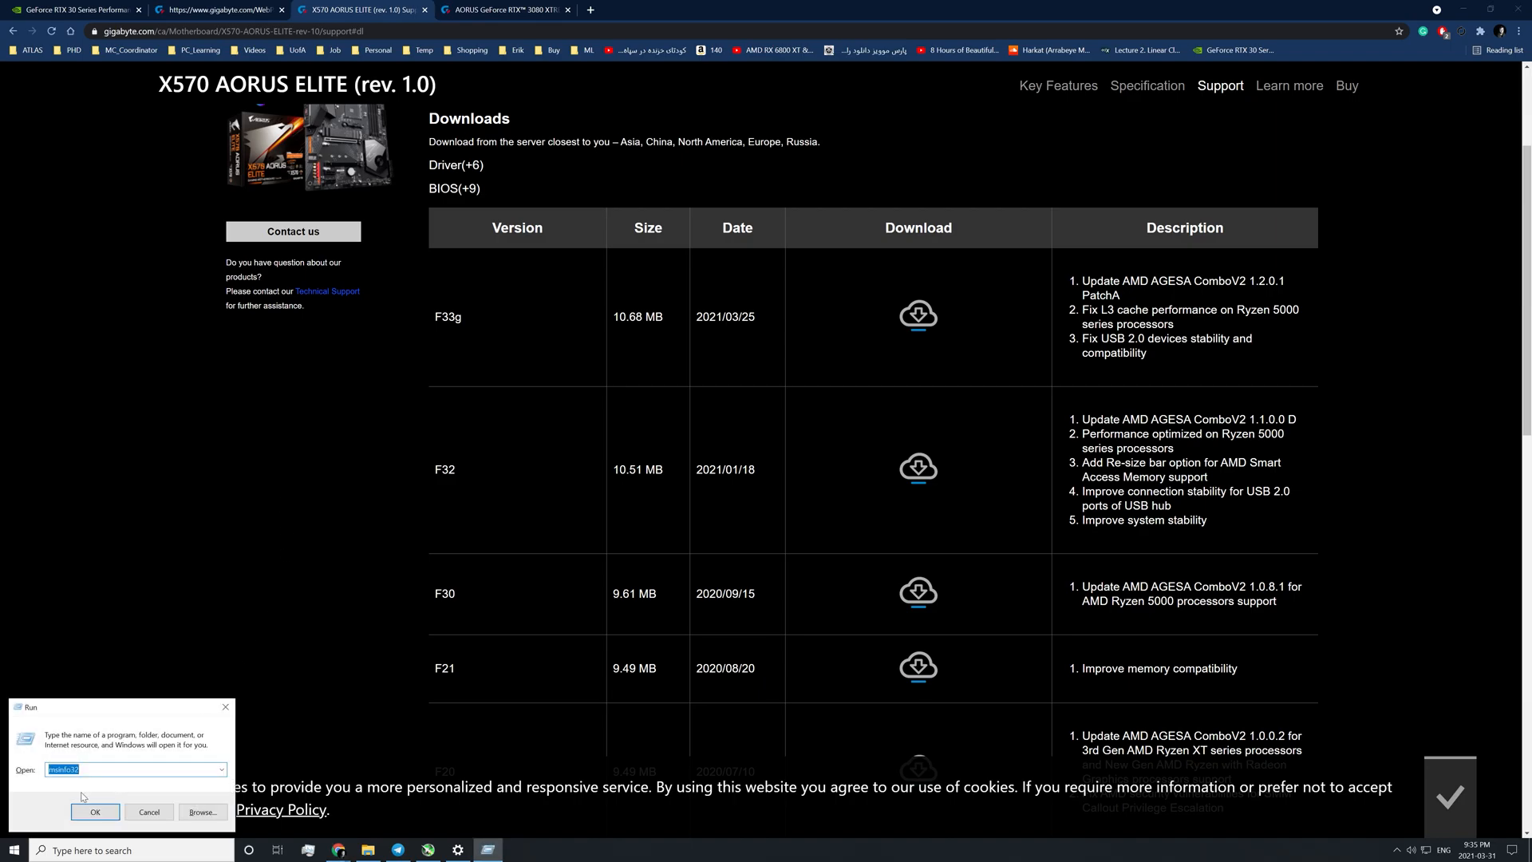
mouse_move(134, 792)
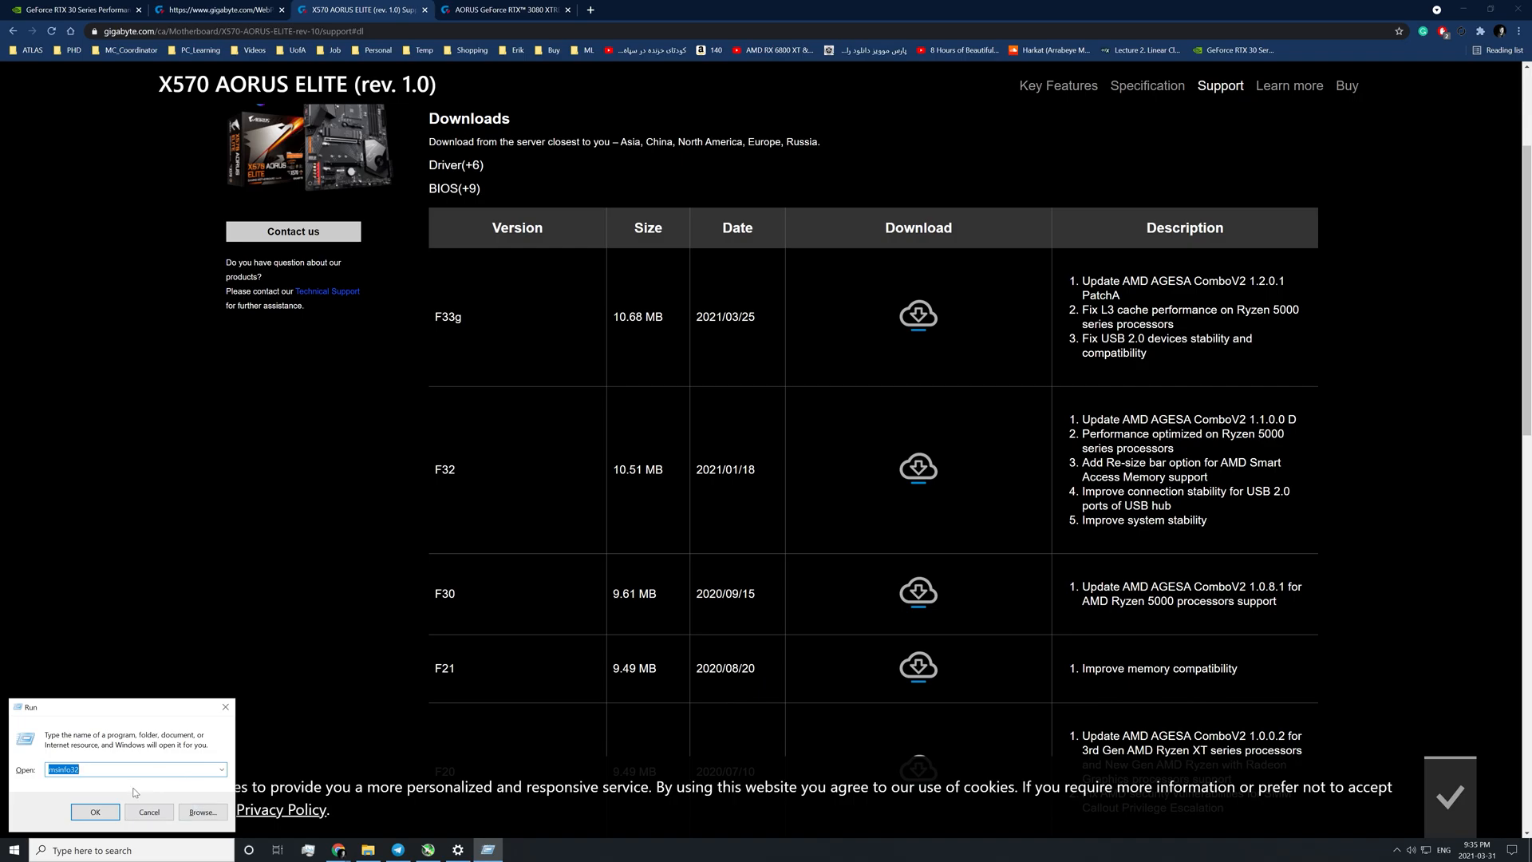
click(95, 810)
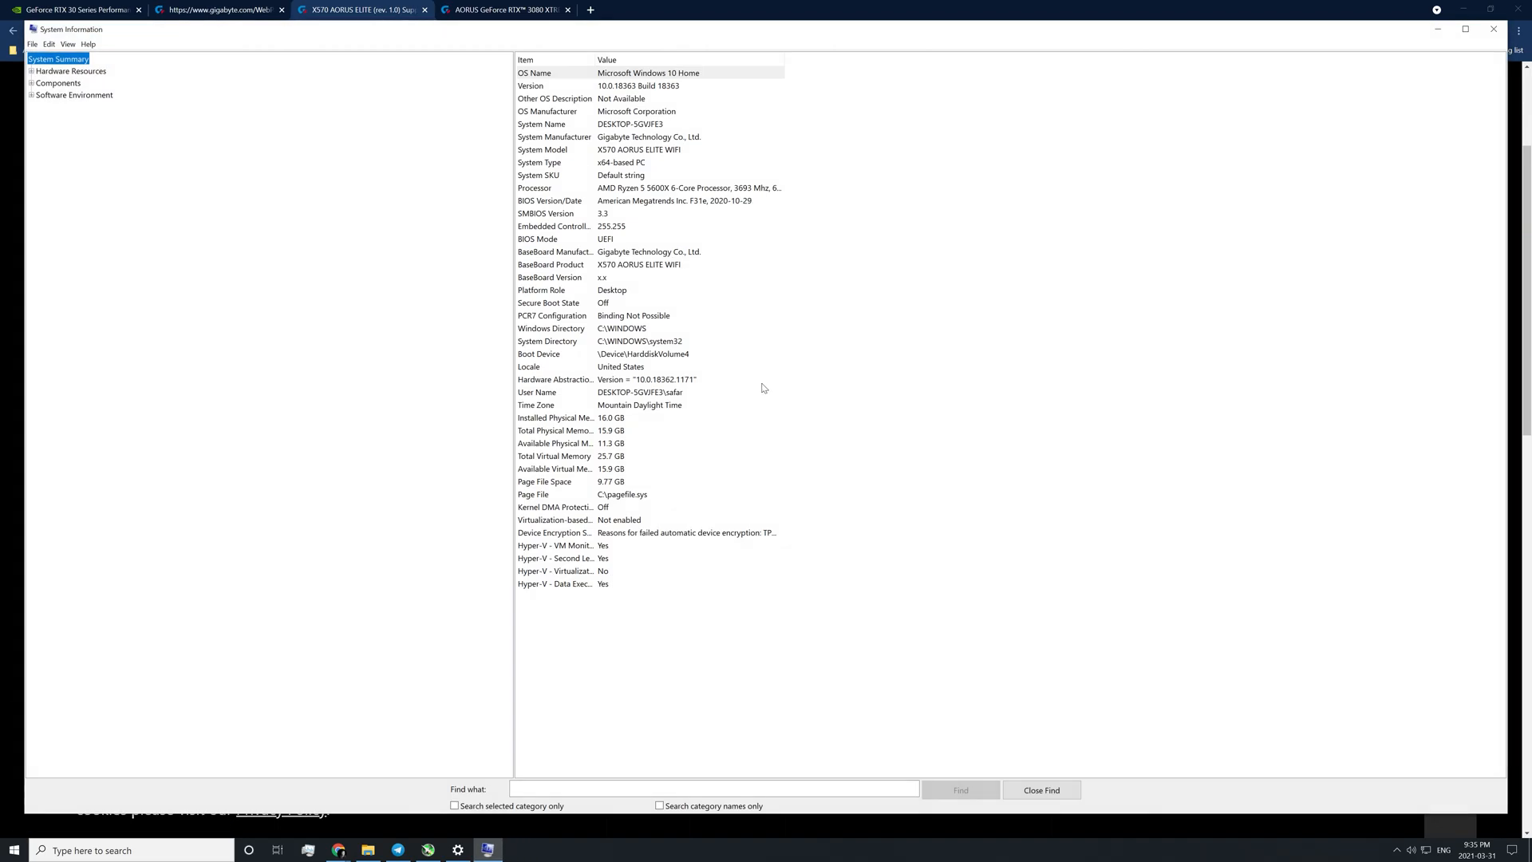
mouse_move(807, 182)
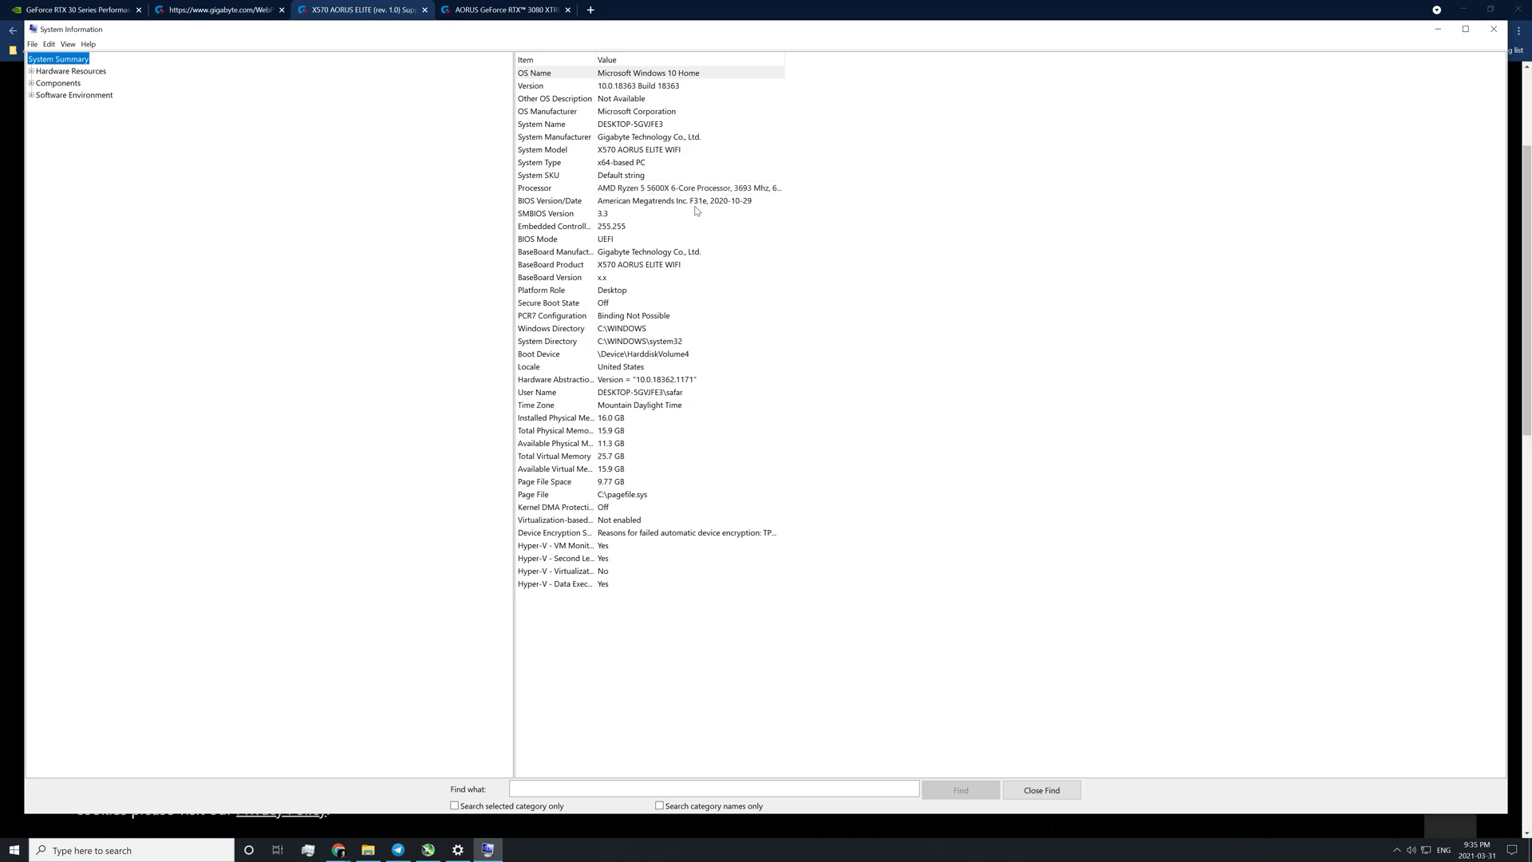
mouse_move(1448, 54)
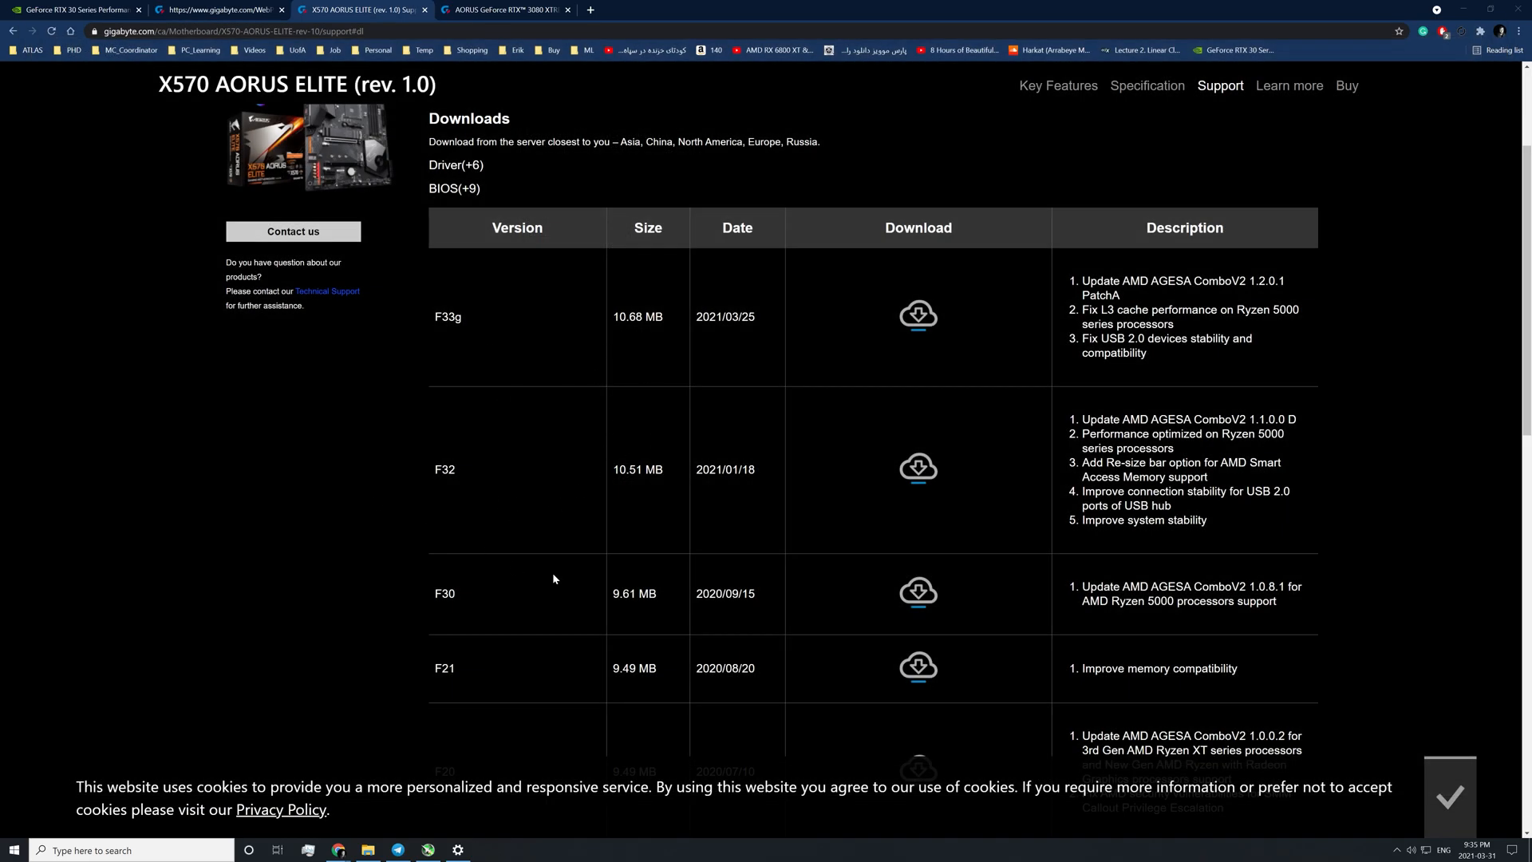
Compare the F33g and F32 descriptions and highlight F32's Re-size BAR option note as the first supporting BIOS.
double_click(440, 594)
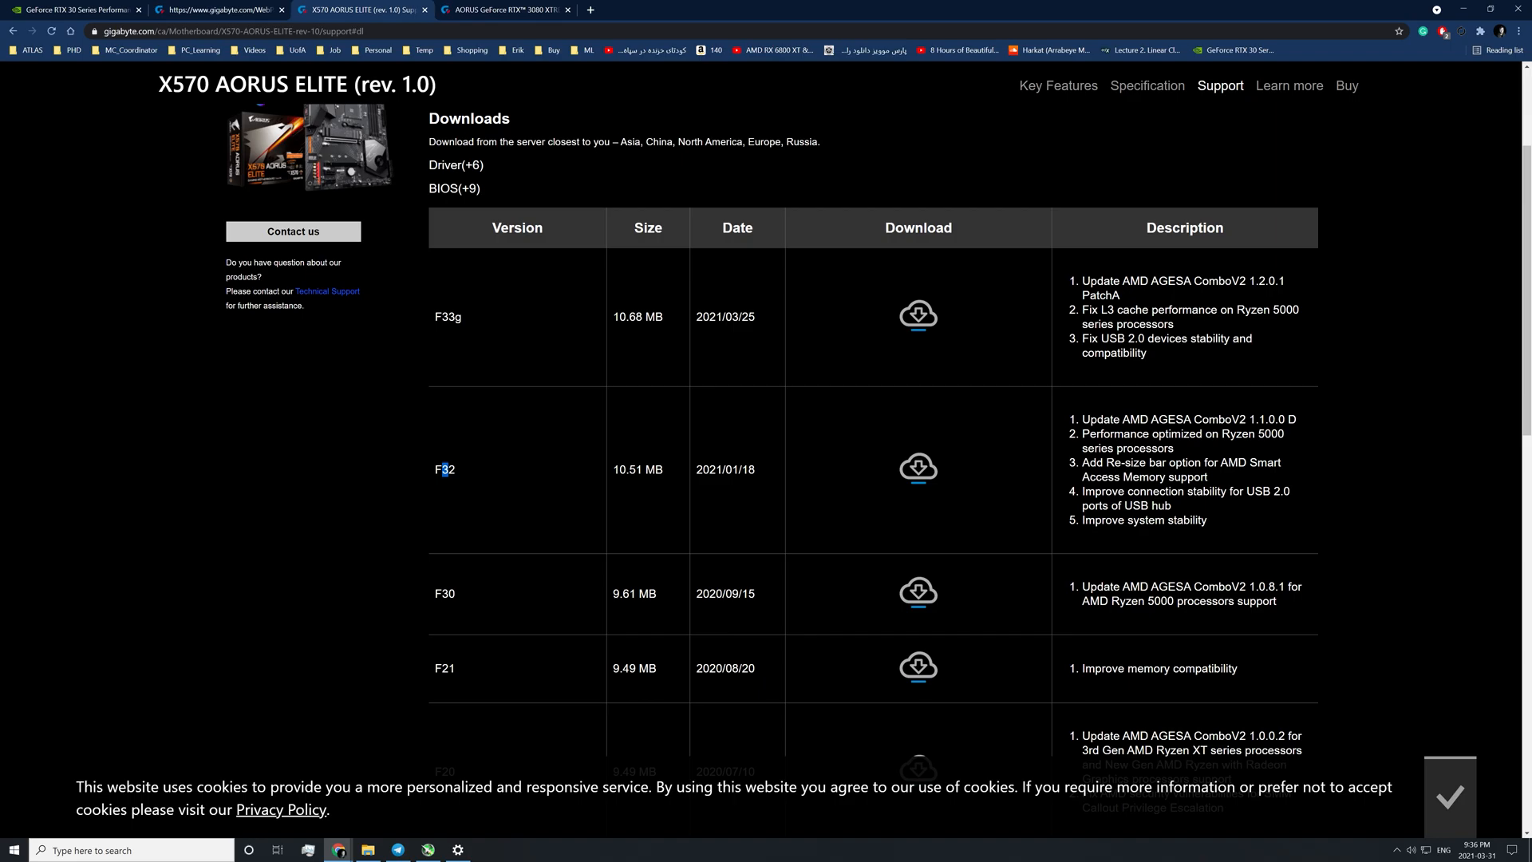
drag(1094, 462, 1206, 463)
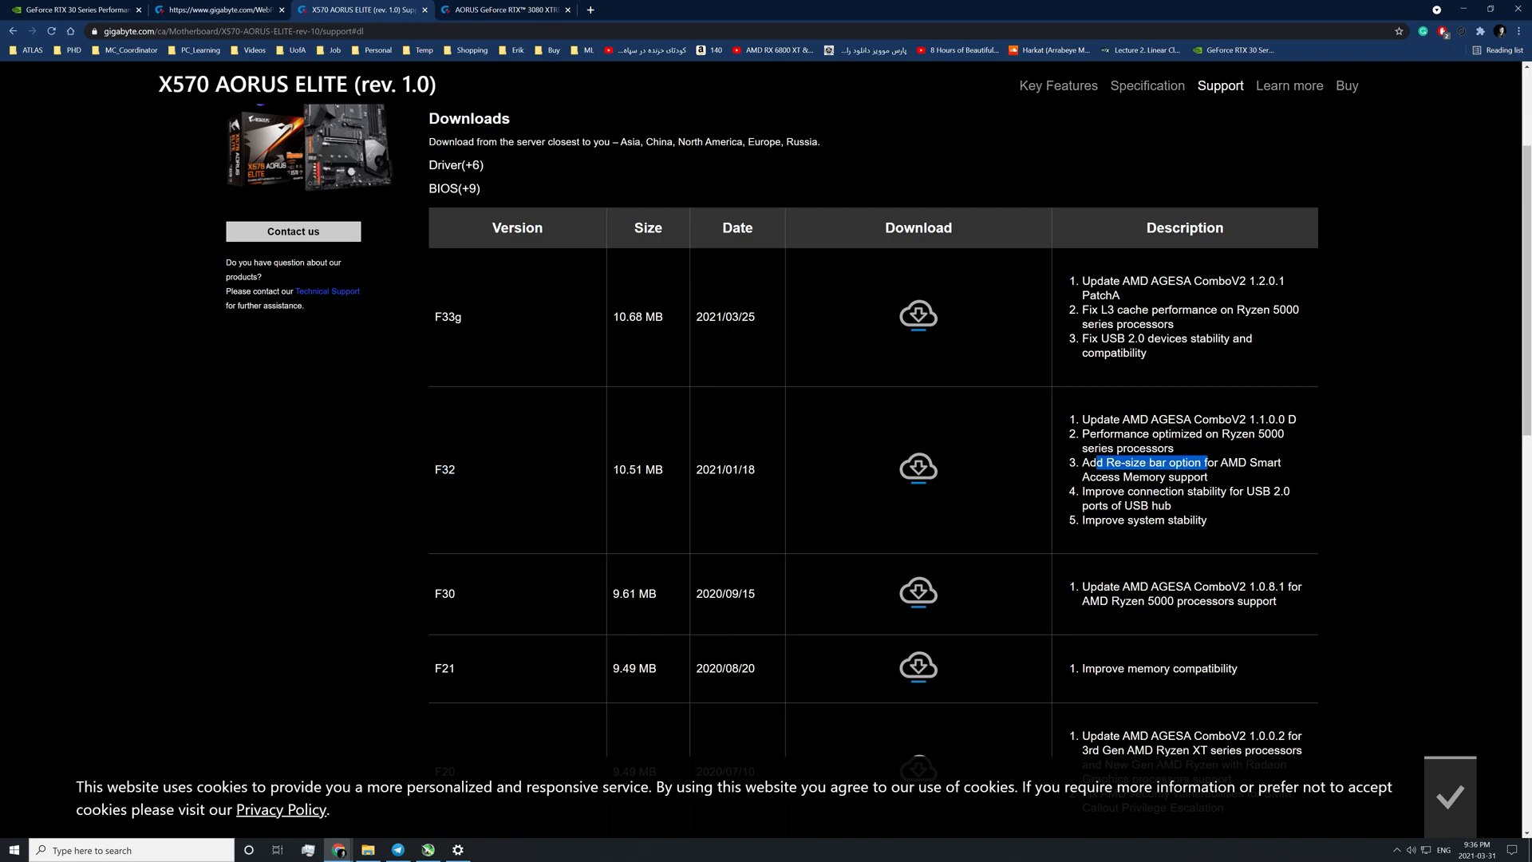
drag(1203, 462, 1264, 463)
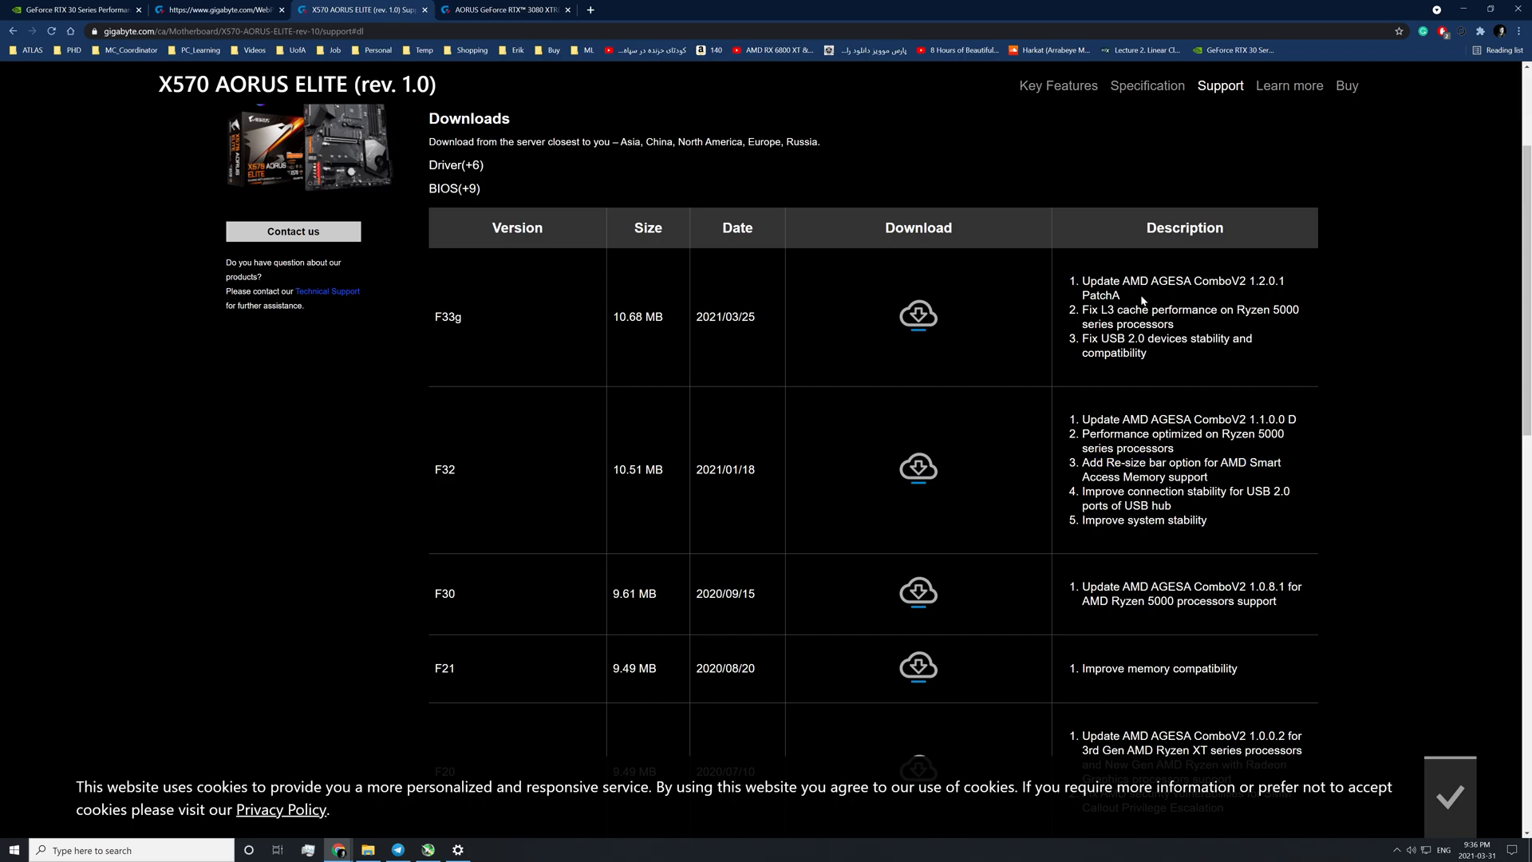
mouse_move(800, 317)
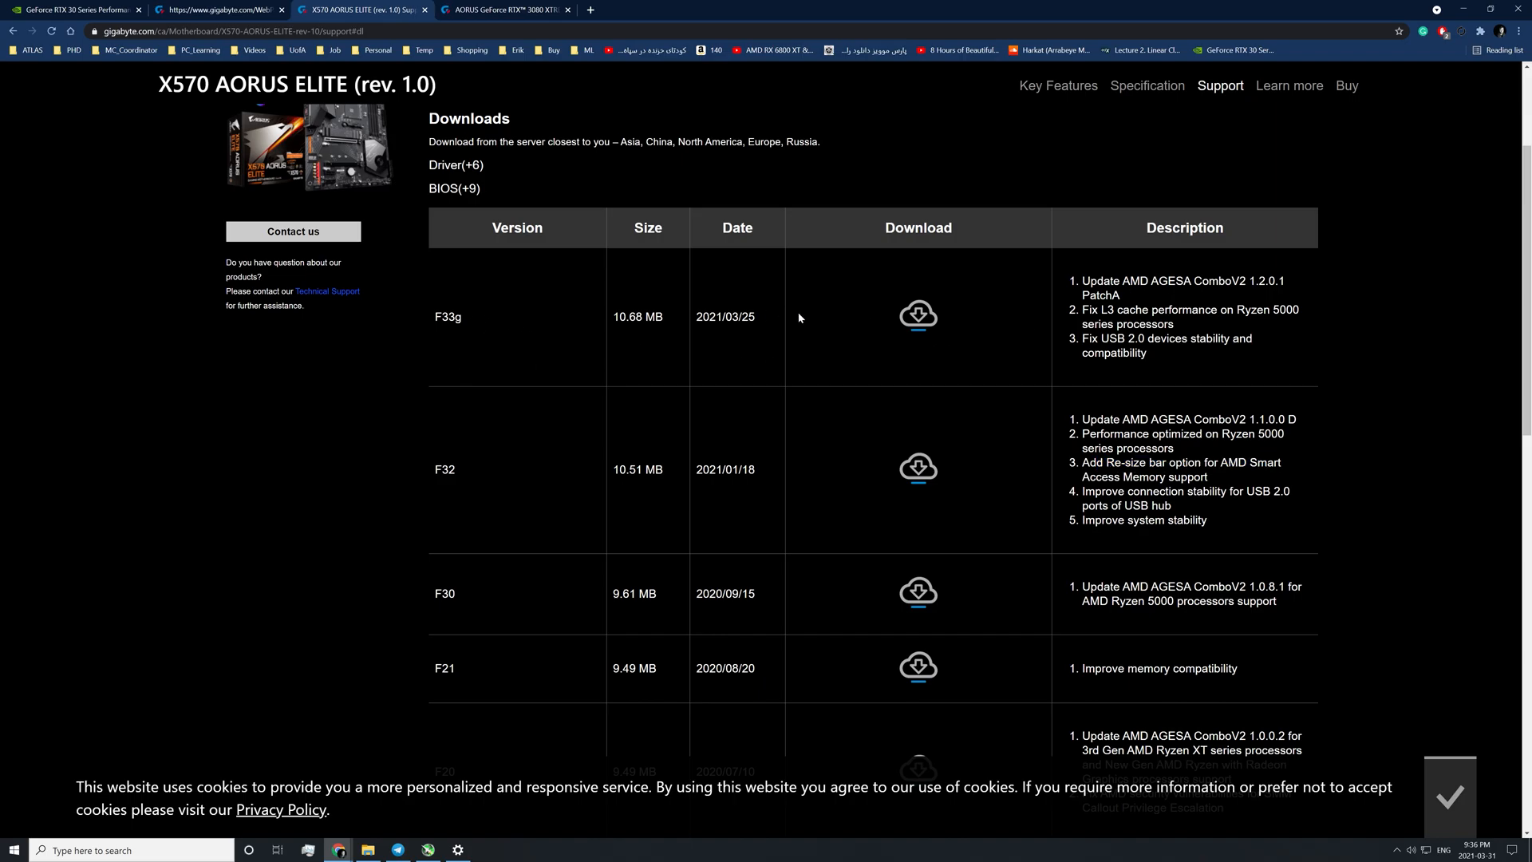
mouse_move(919, 316)
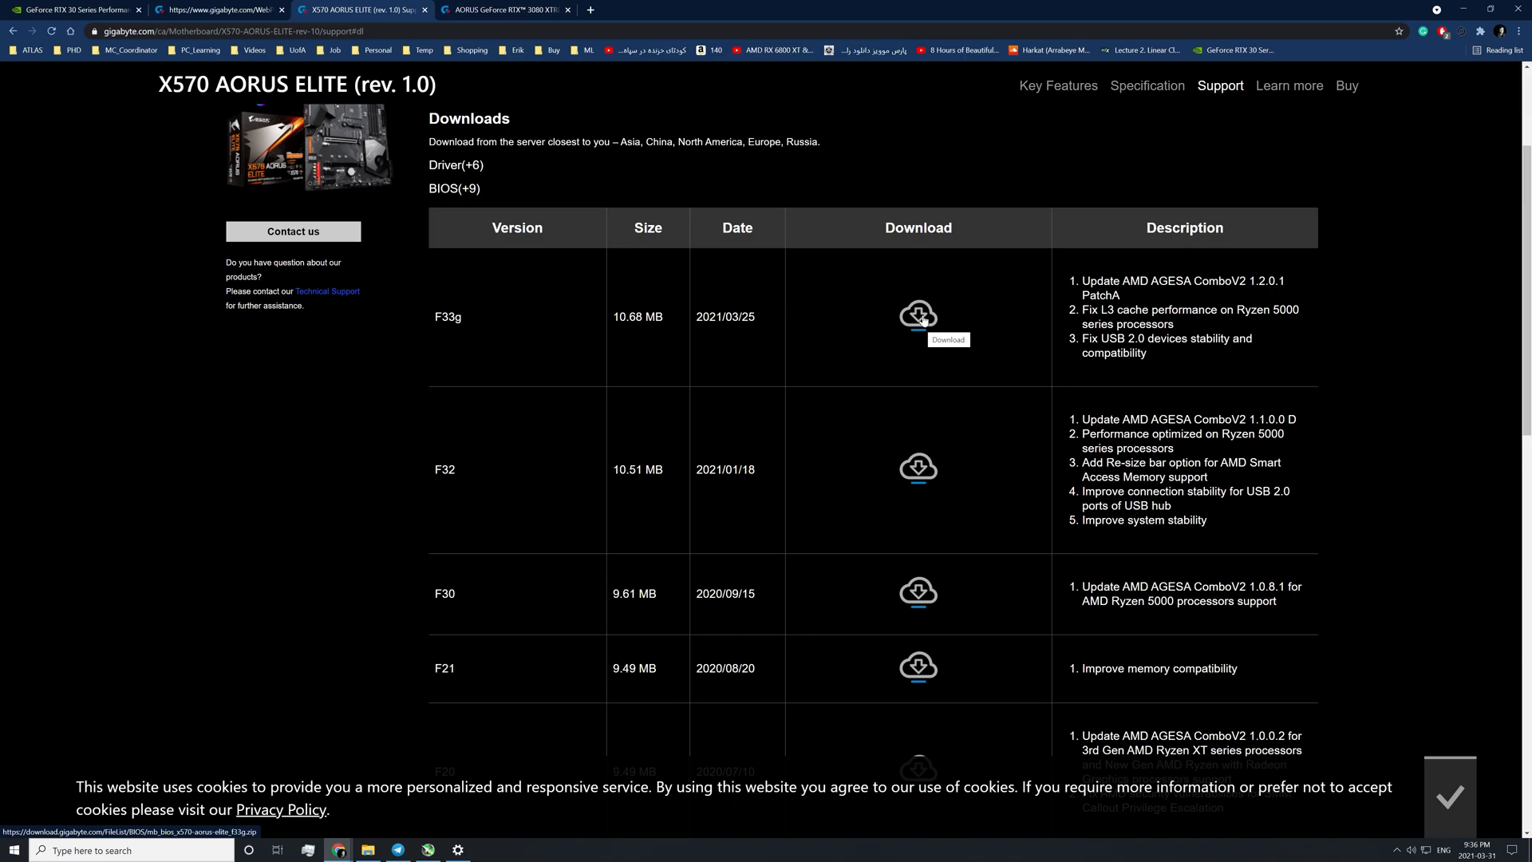
mouse_move(1146, 370)
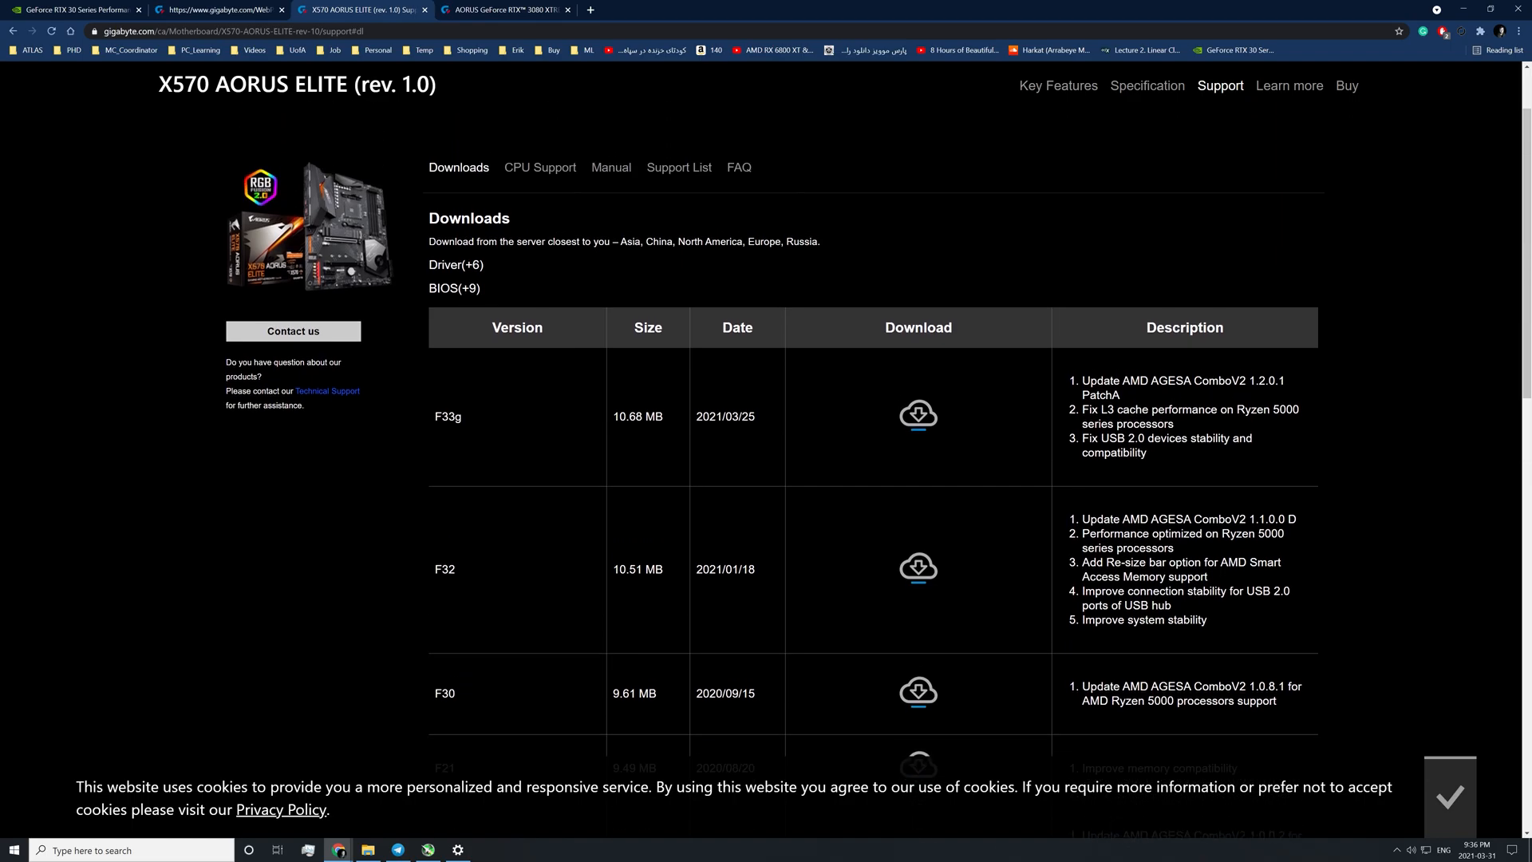
mouse_move(918, 421)
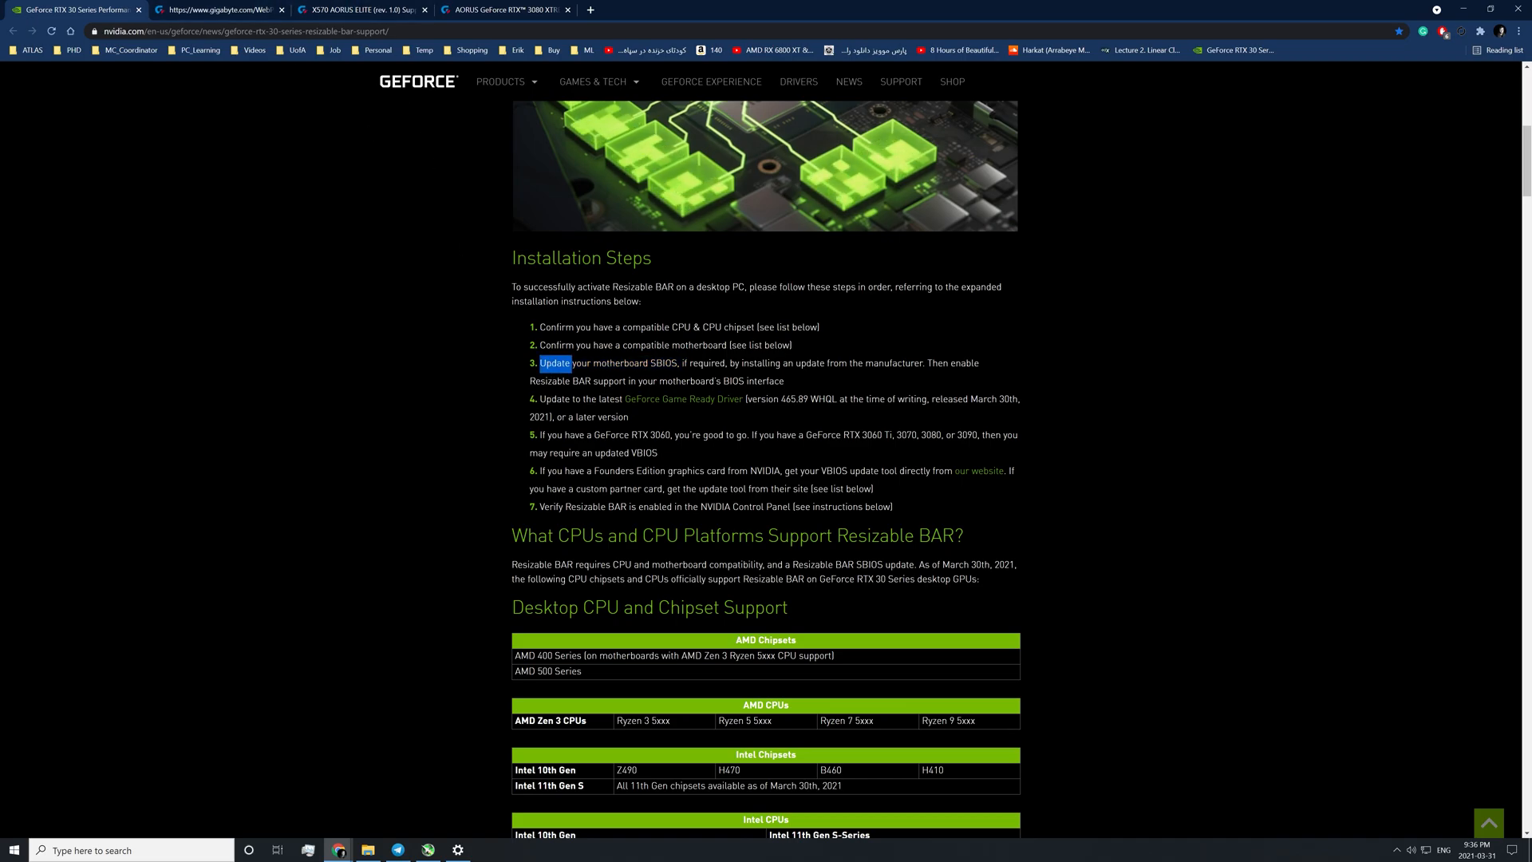
click(361, 10)
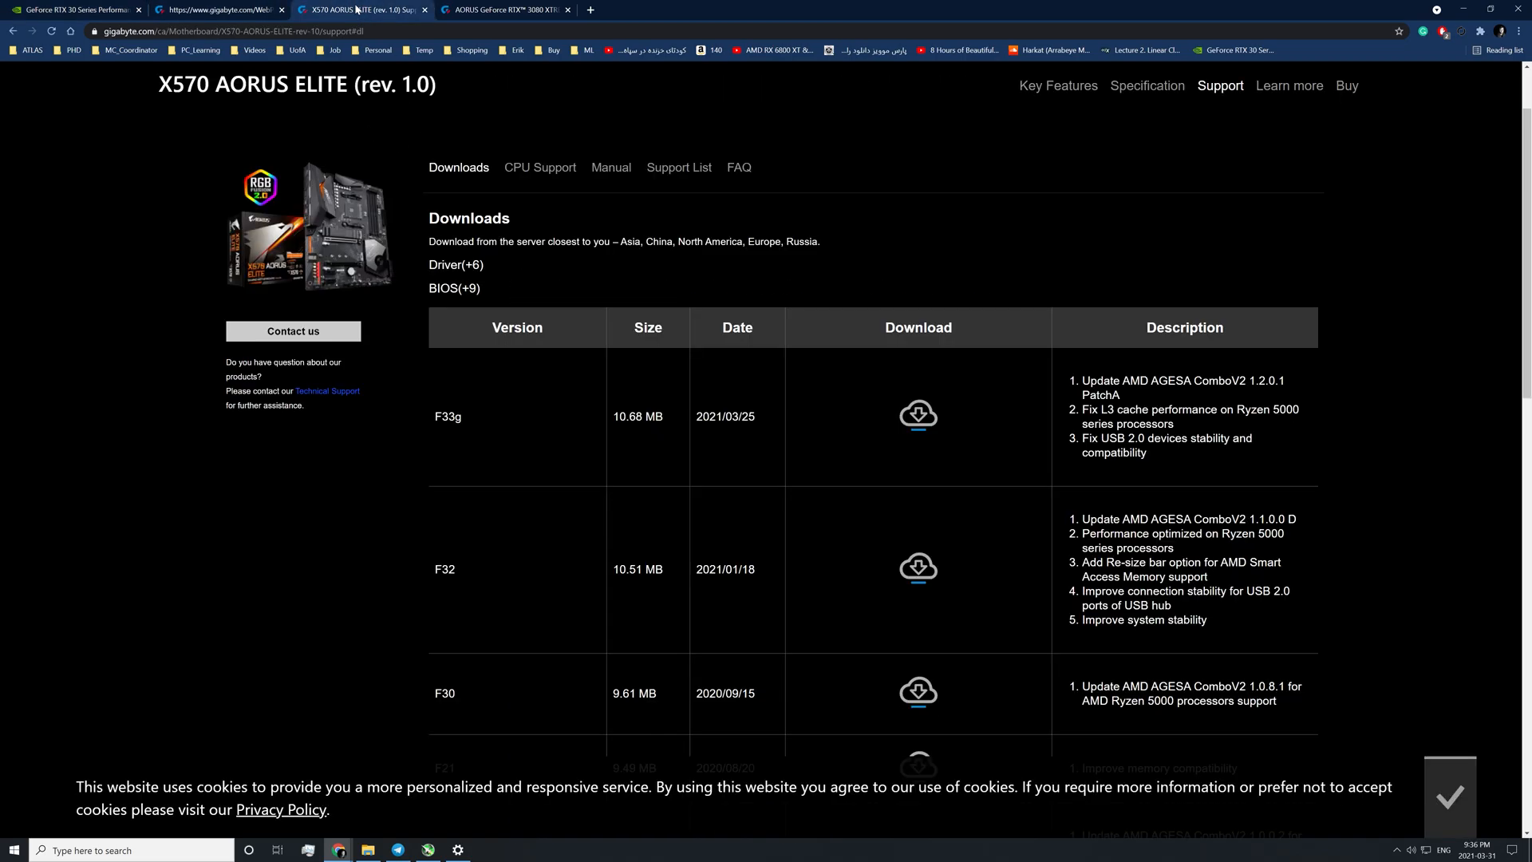
mouse_move(915, 577)
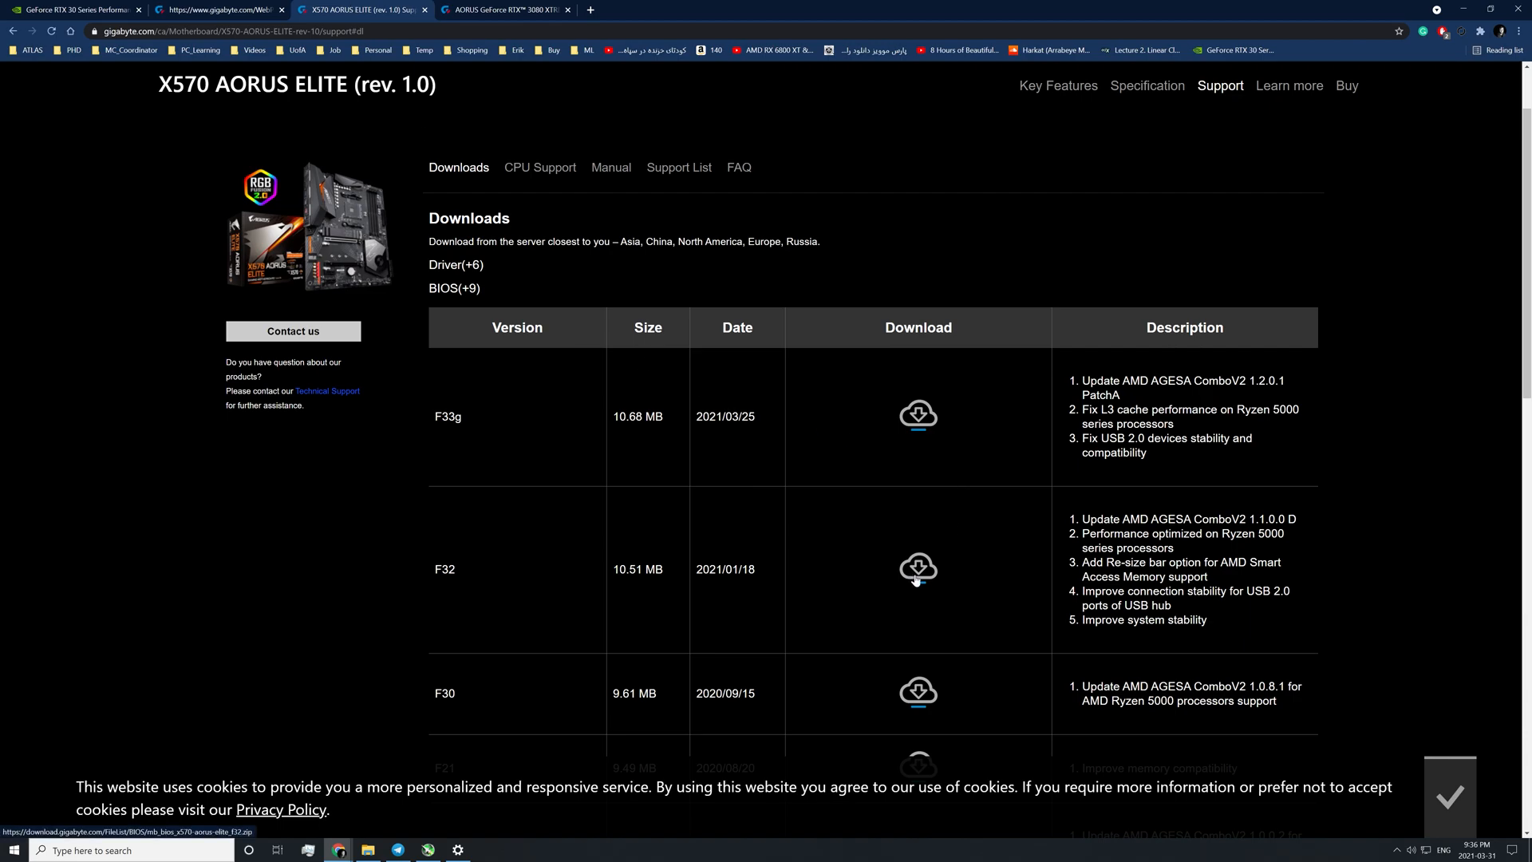
mouse_move(477, 728)
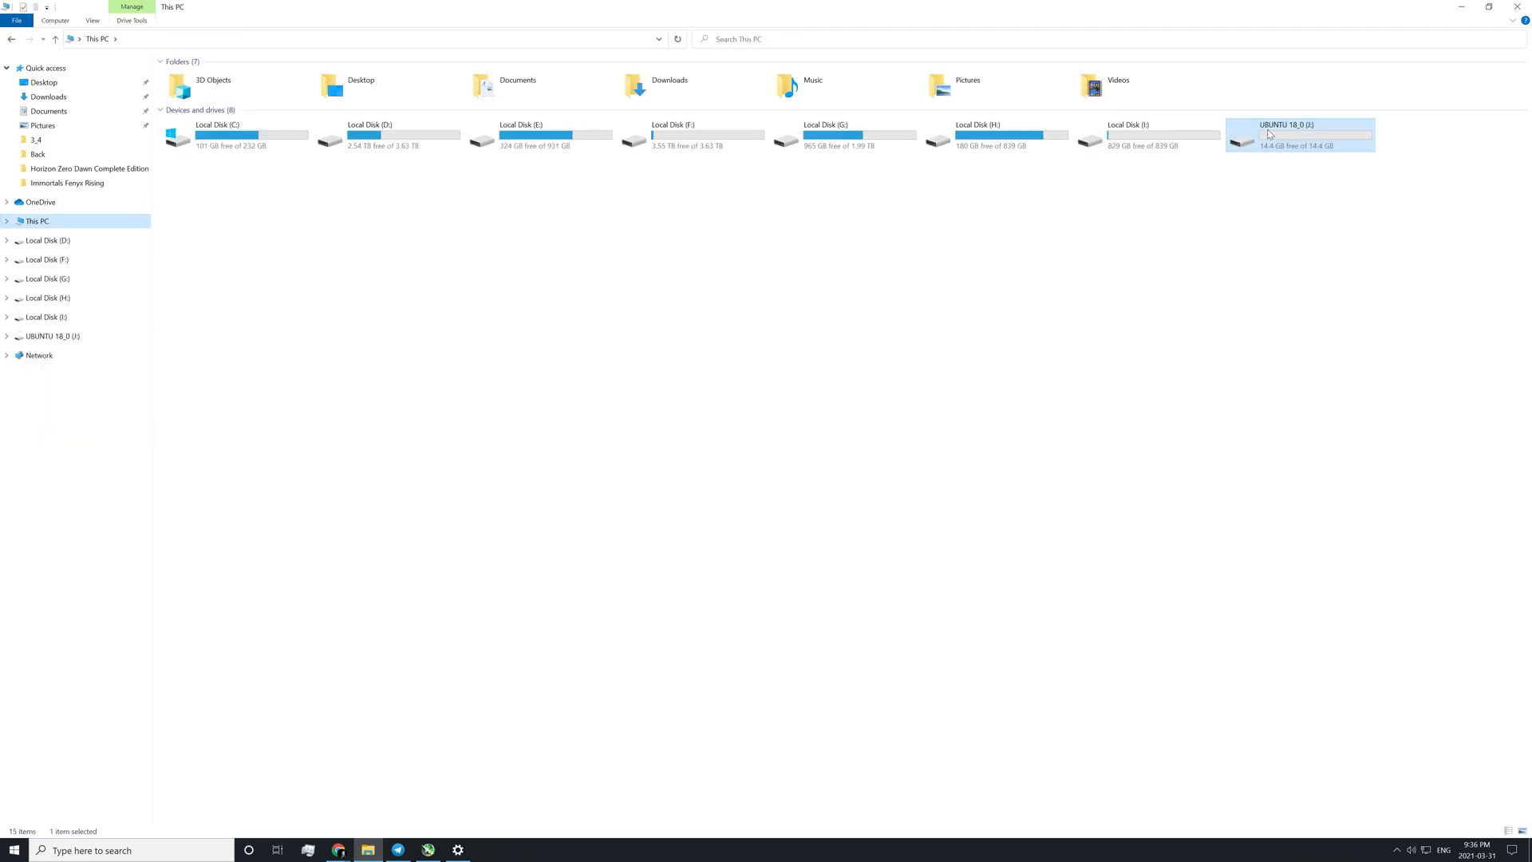
Check in the USB drive's Format settings that it is already FAT32, then close without formatting.
right_click(1270, 134)
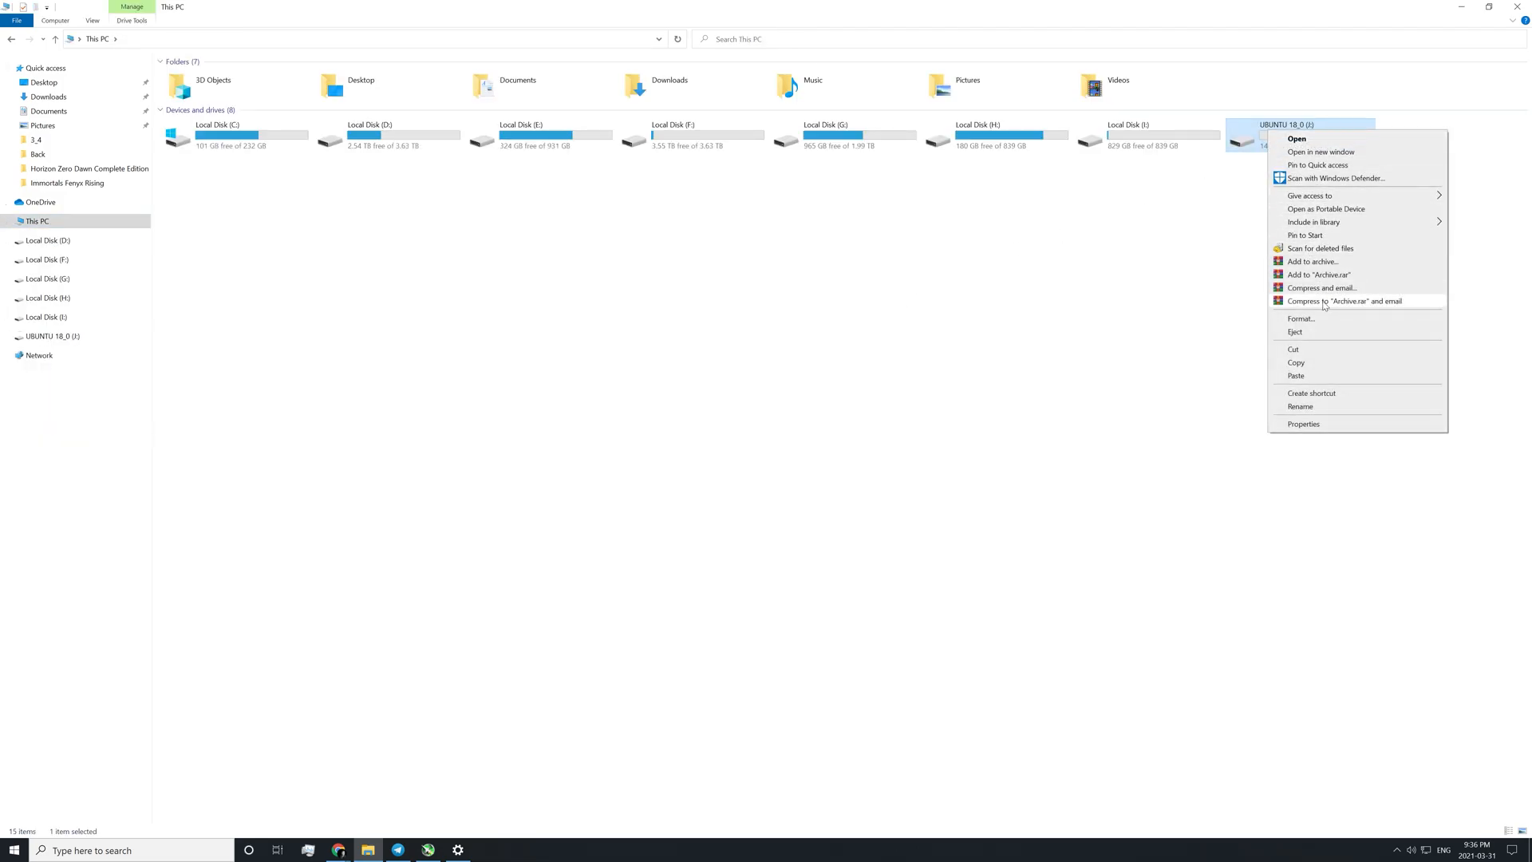
mouse_move(1312, 327)
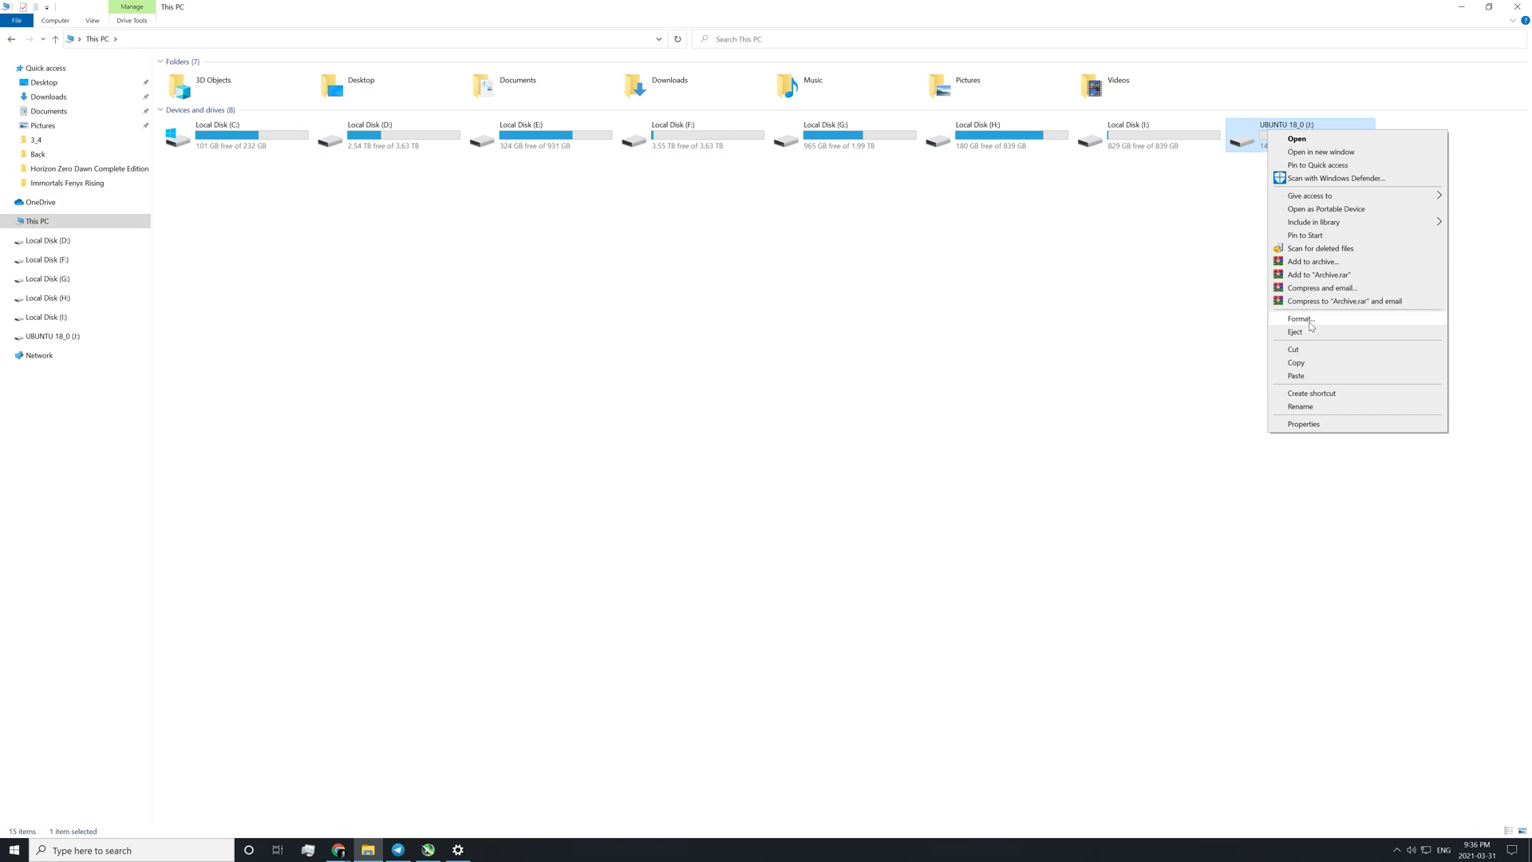
click(1287, 319)
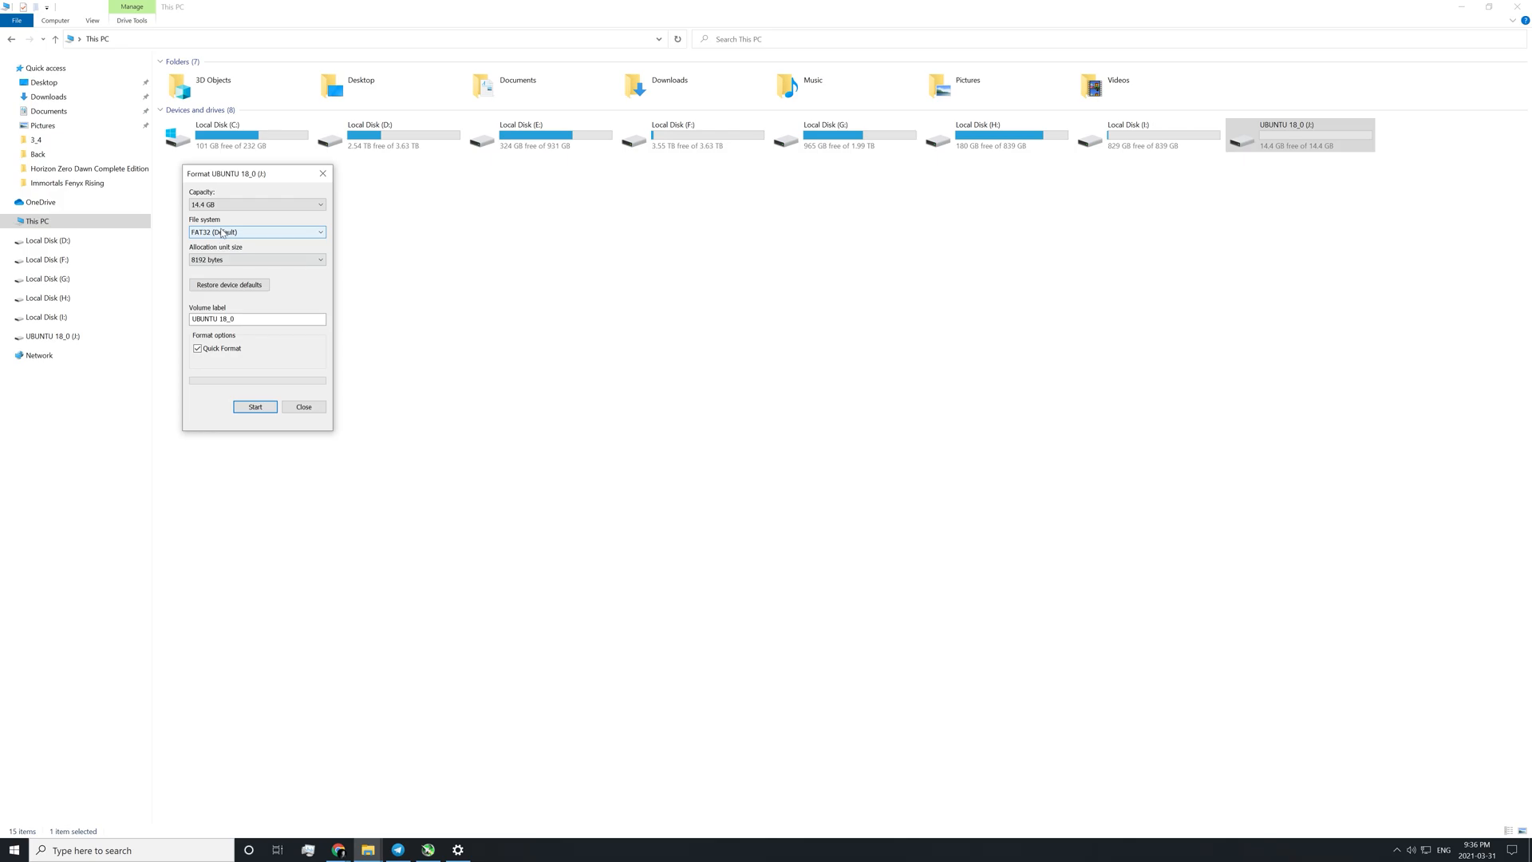
drag(229, 172, 259, 190)
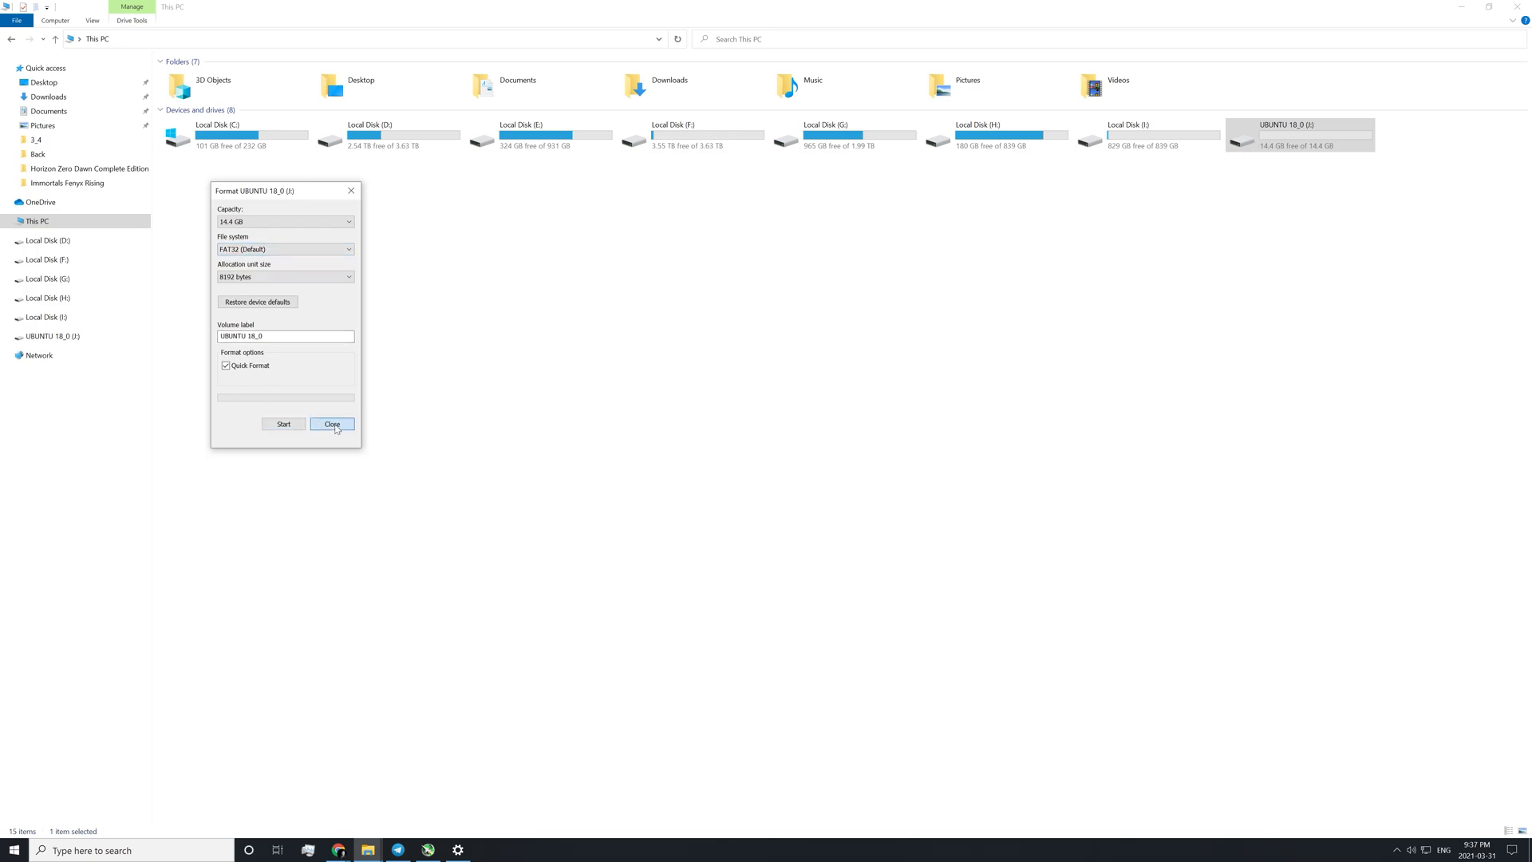
click(332, 425)
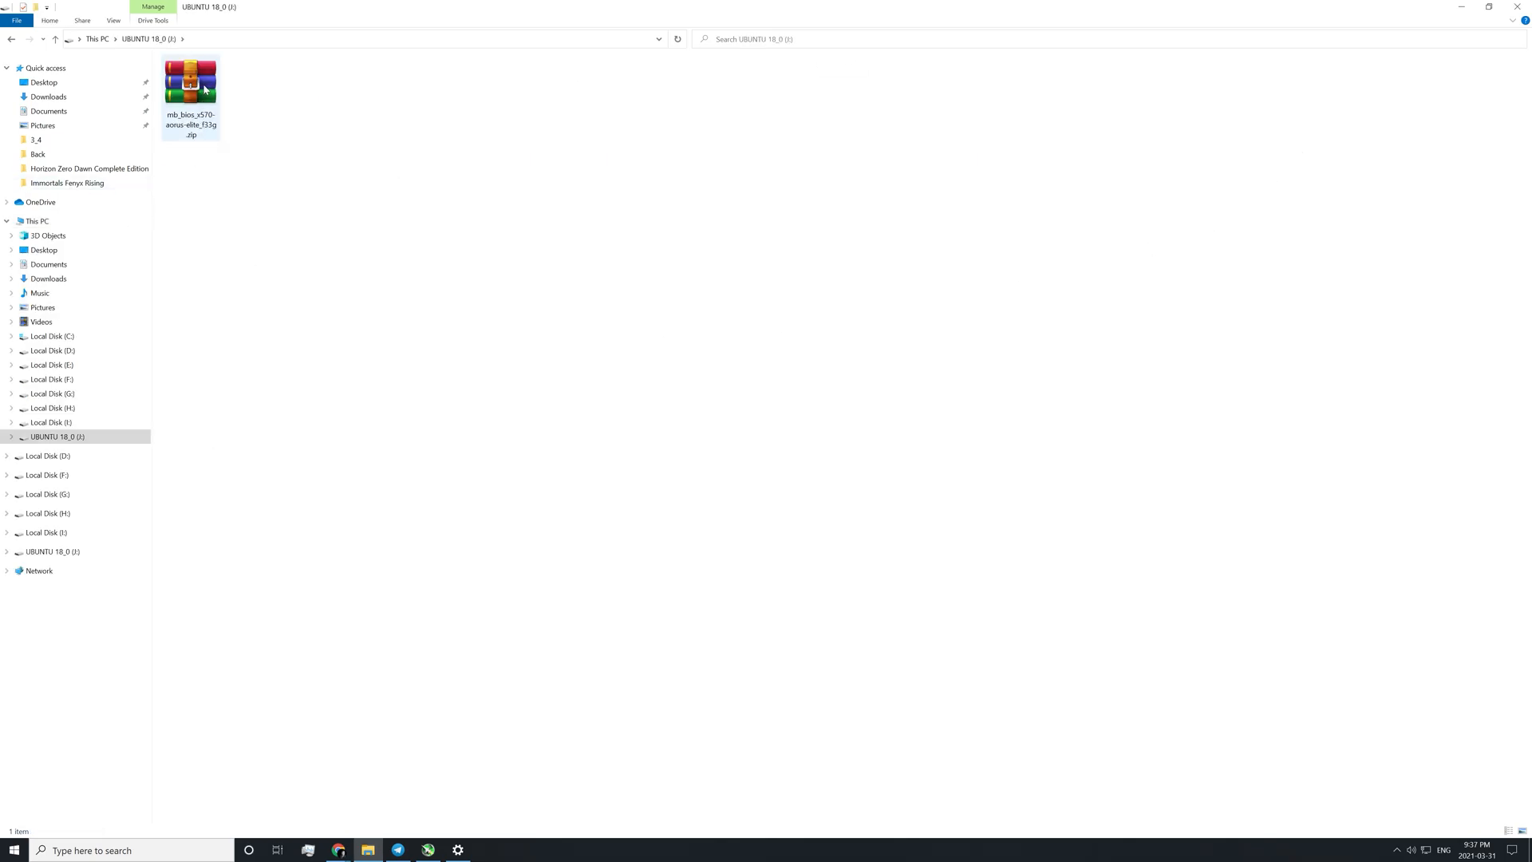
Extract the mb_bios_x570-aorus-elite_f33g.zip onto the UBUNTU 18_0 USB drive, replacing existing files.
click(188, 83)
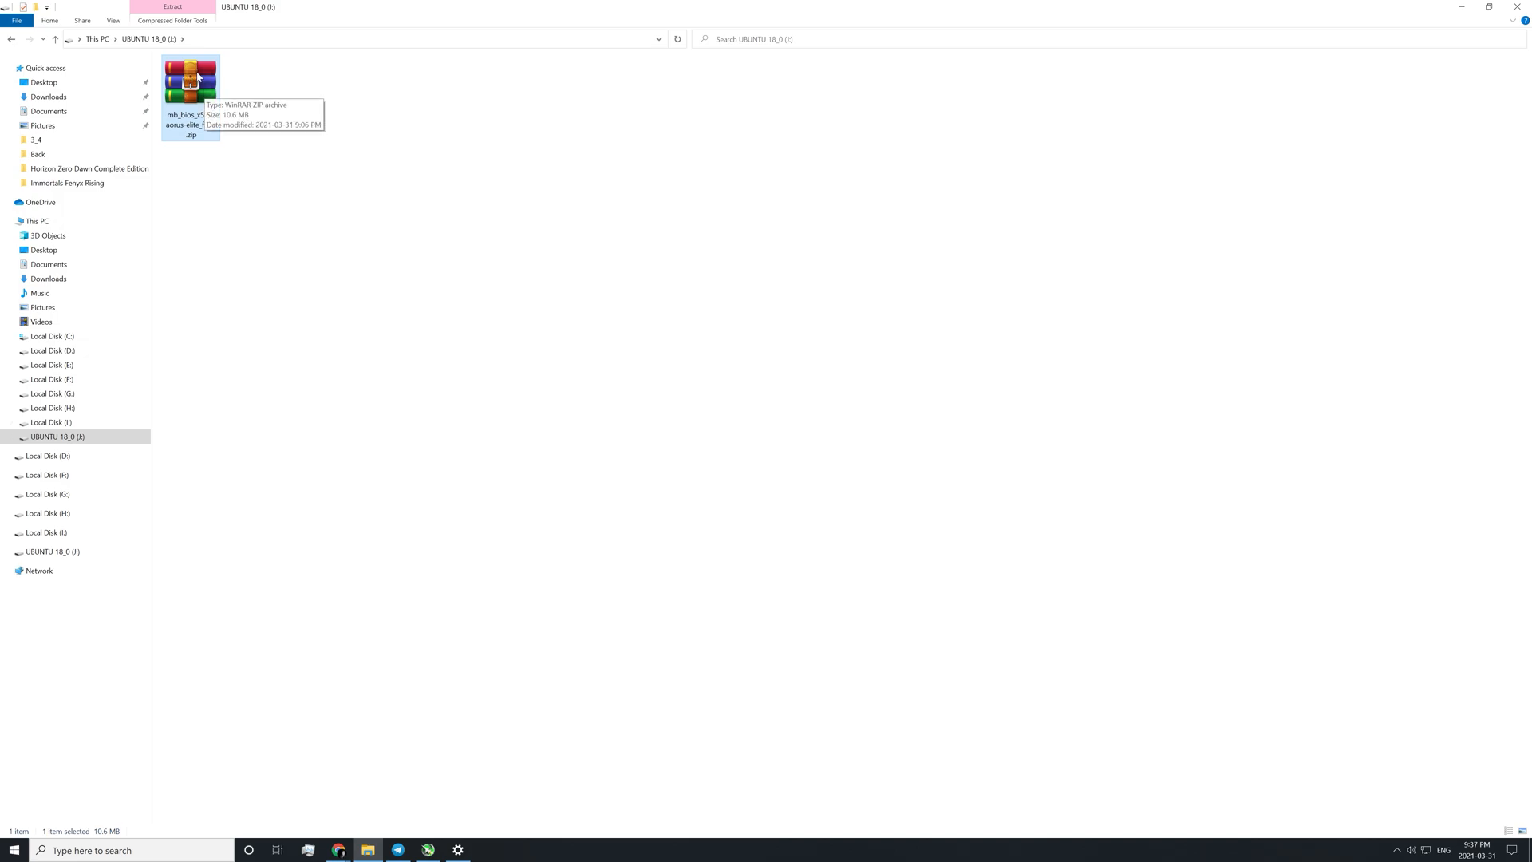
right_click(185, 75)
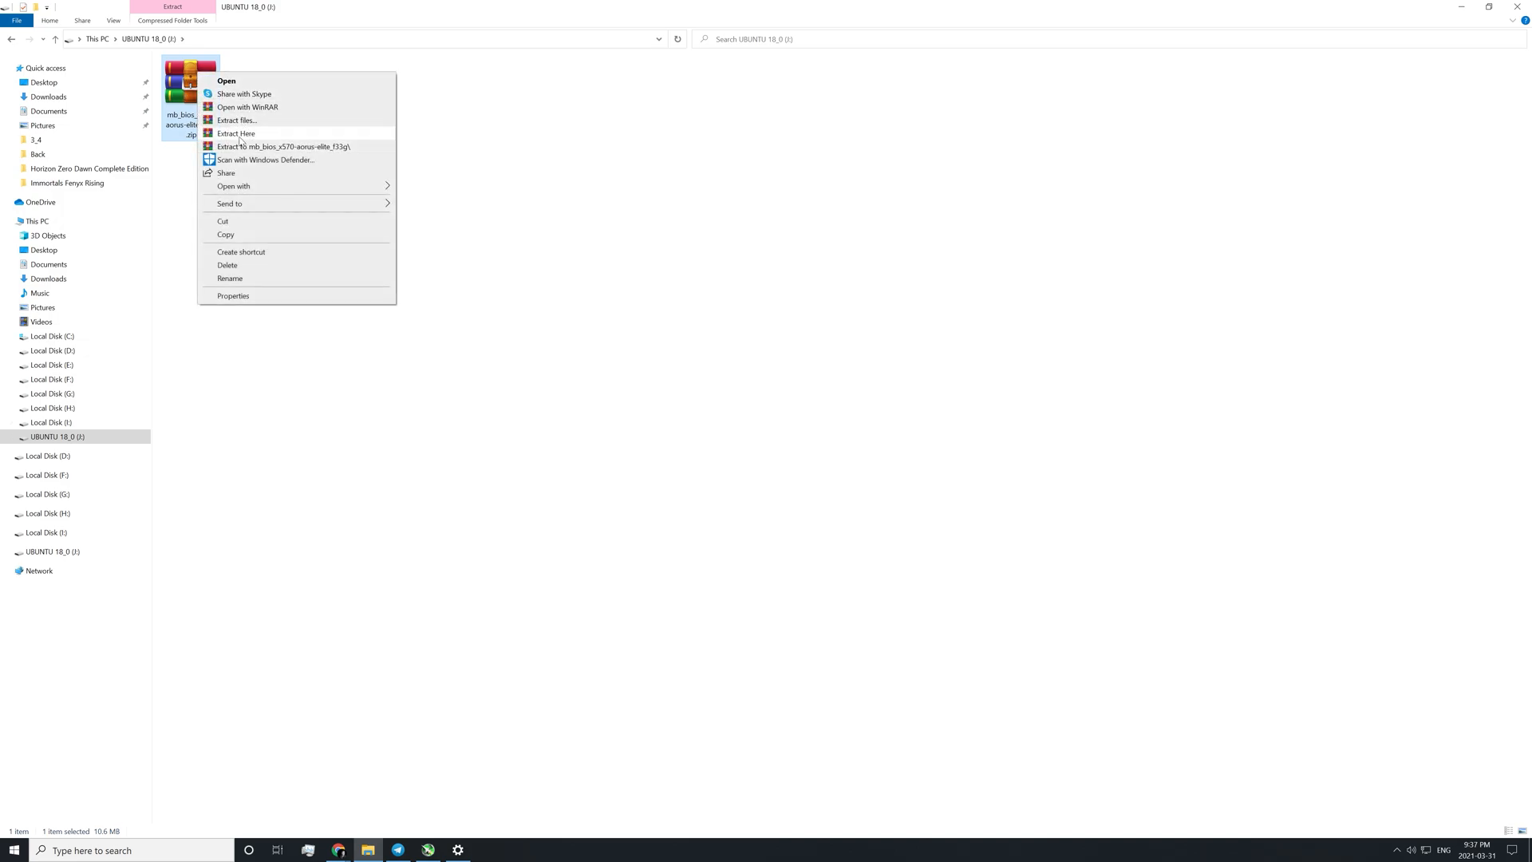
click(236, 134)
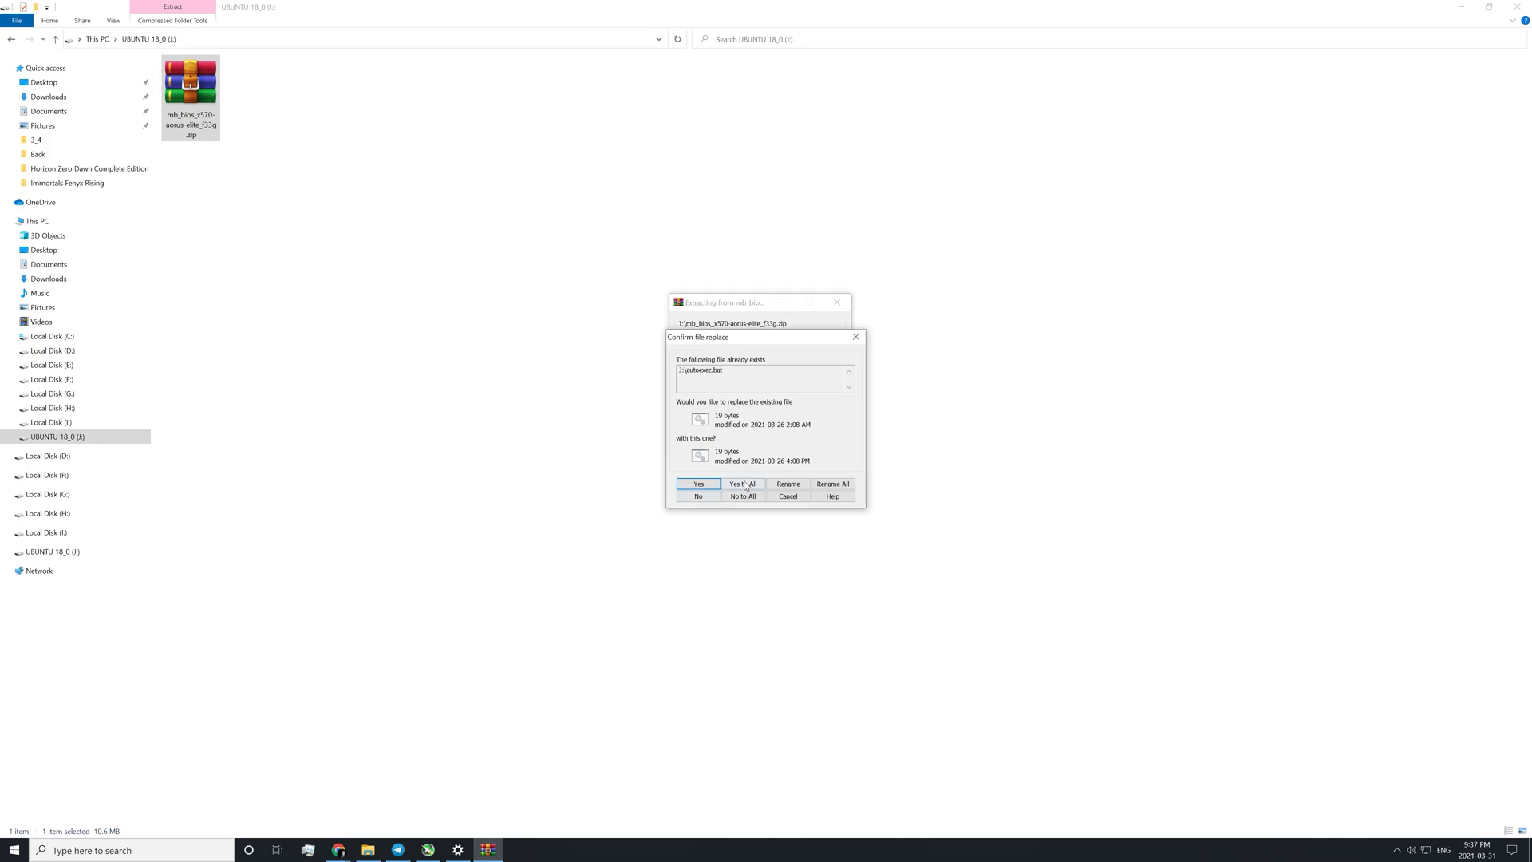
click(742, 484)
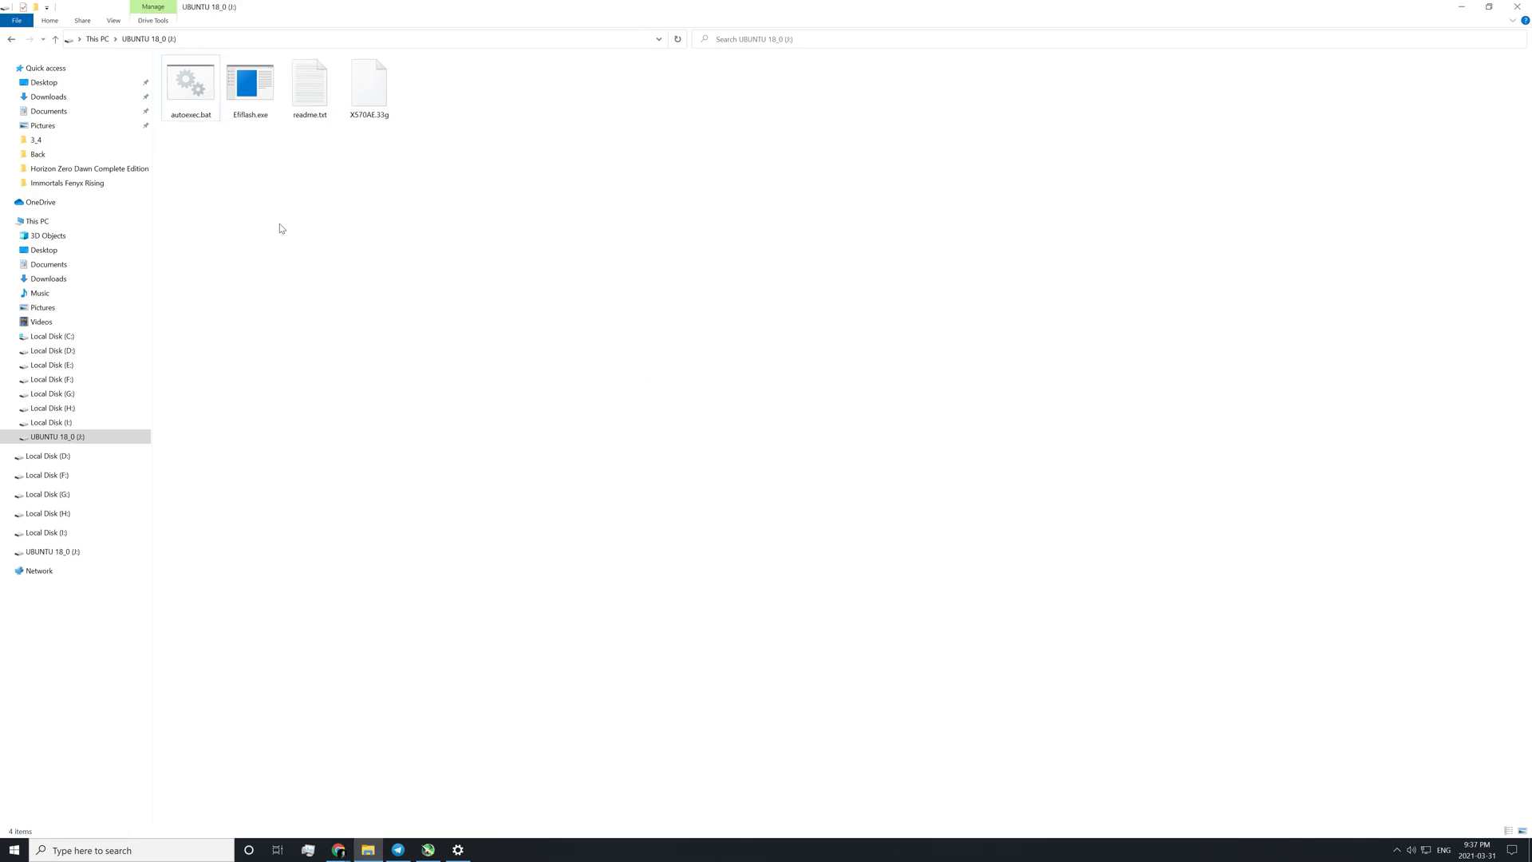
mouse_move(246, 270)
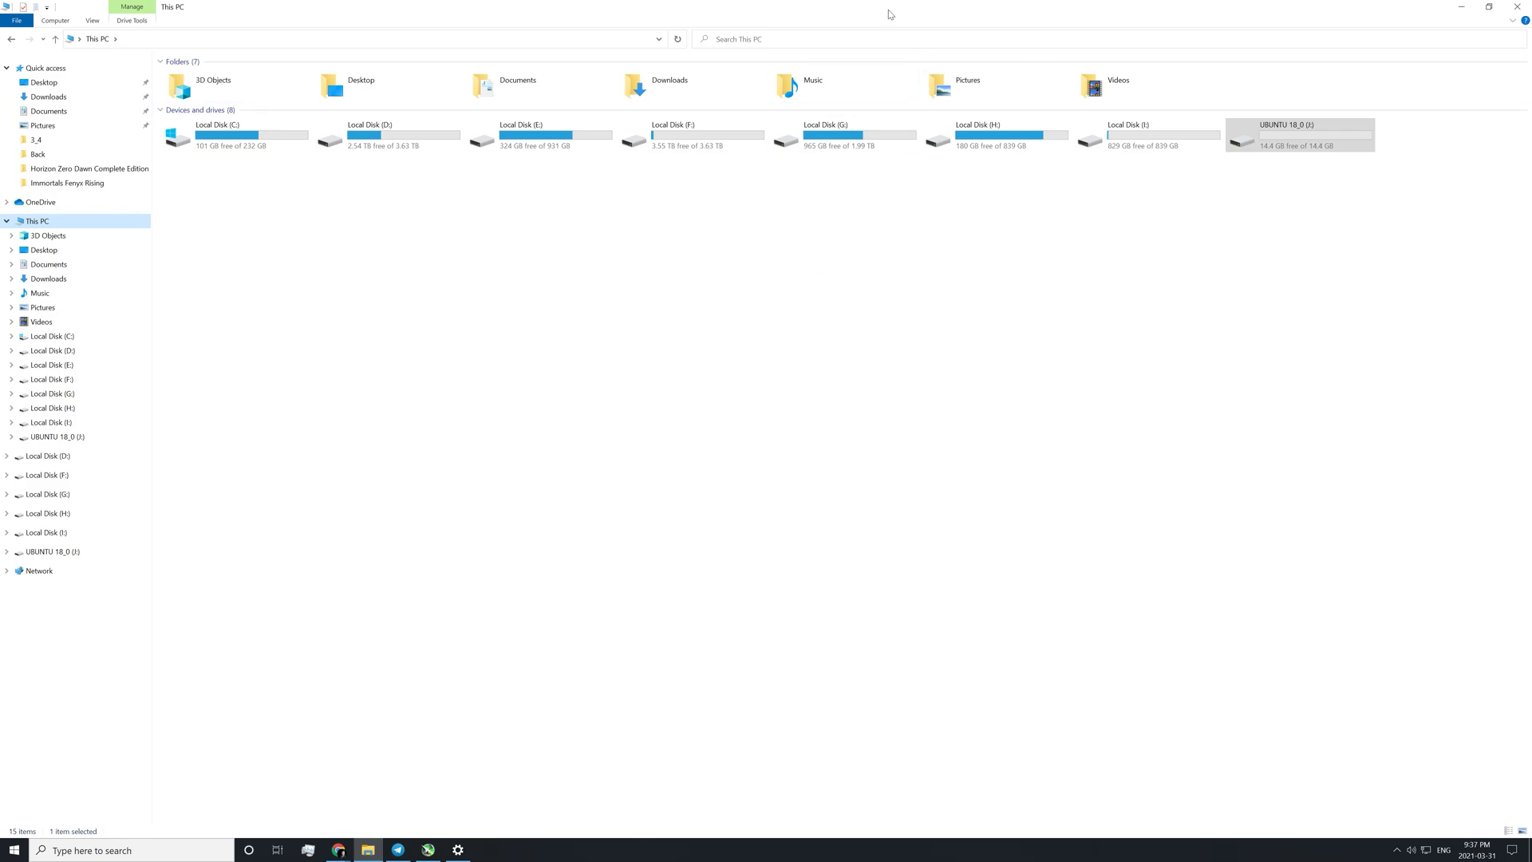
mouse_move(447, 630)
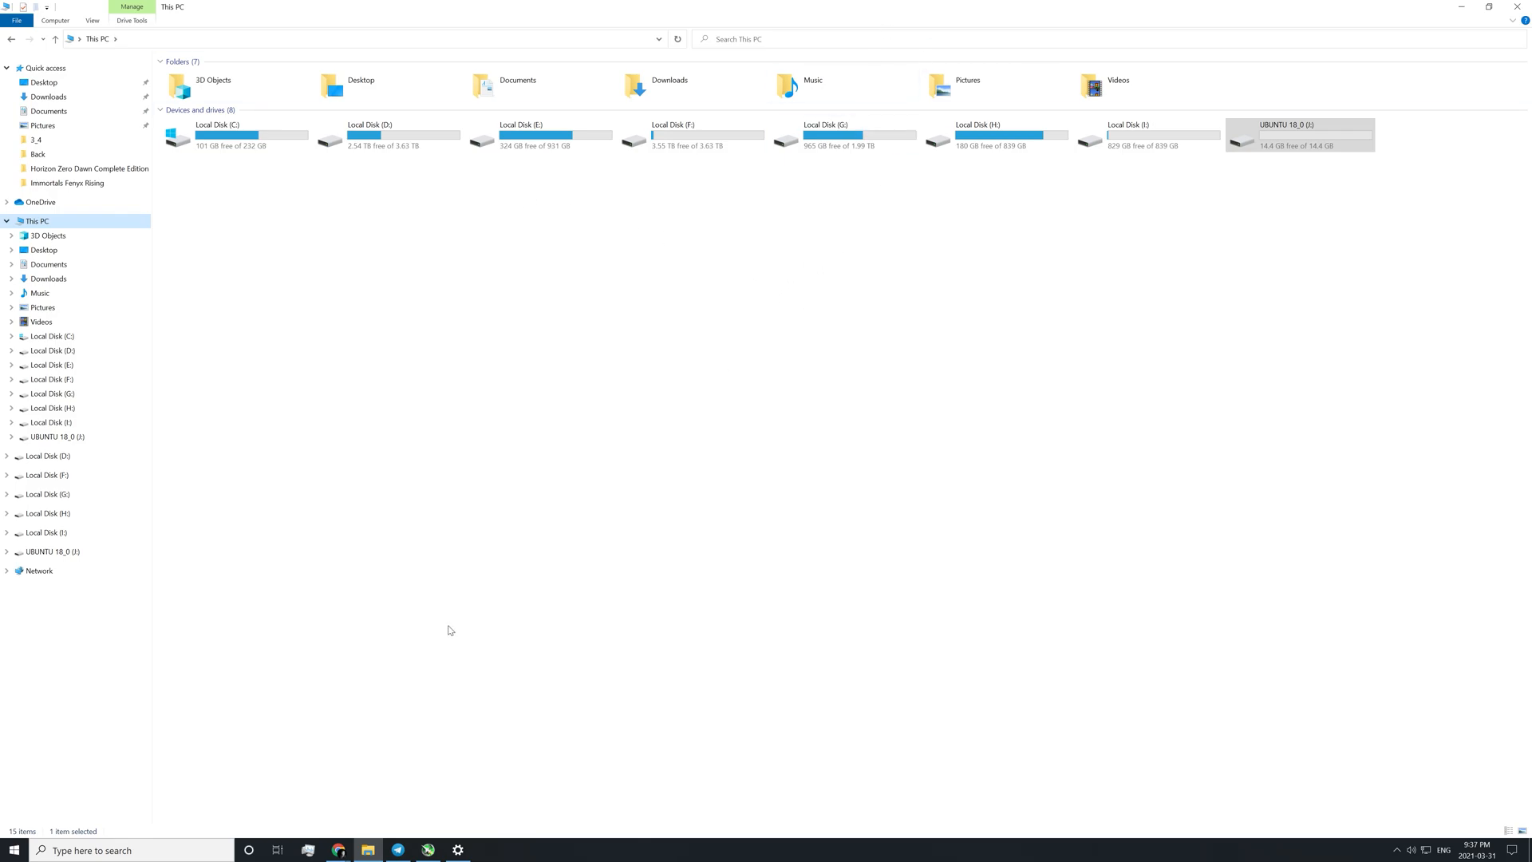
mouse_move(475, 596)
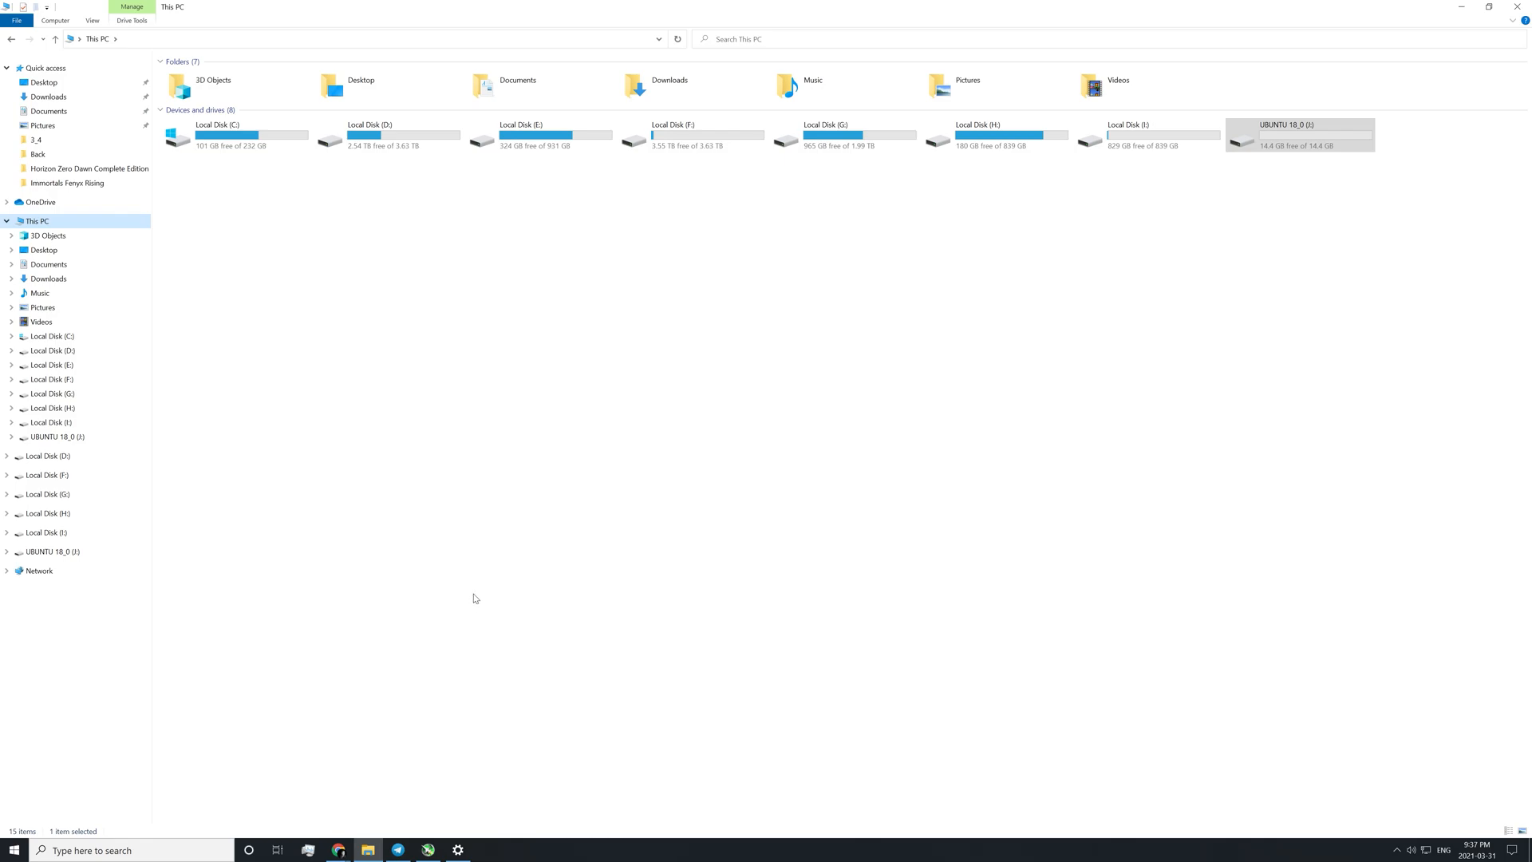
mouse_move(475, 592)
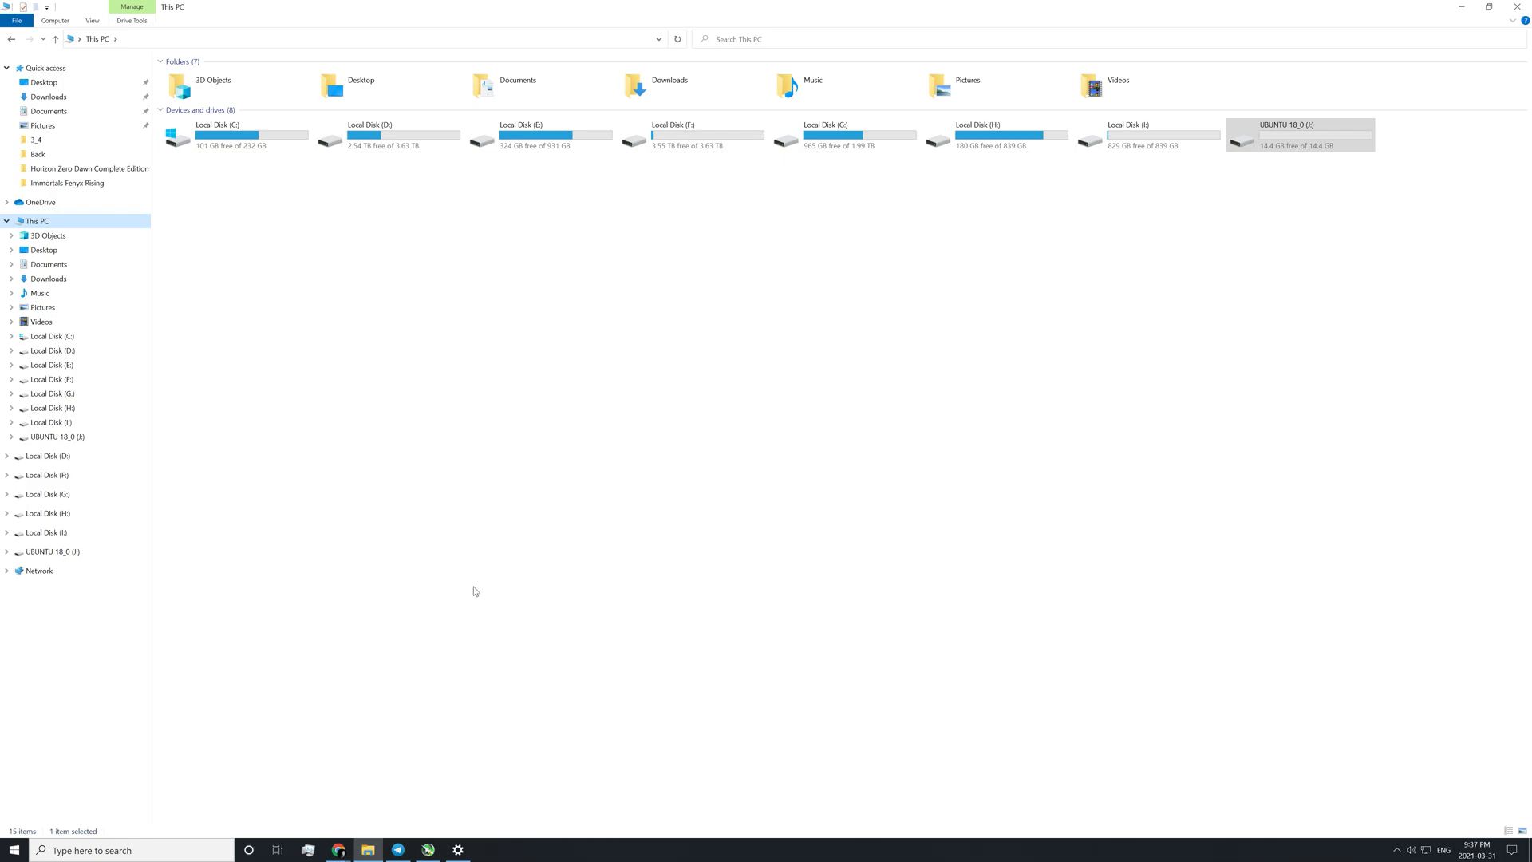
mouse_move(504, 563)
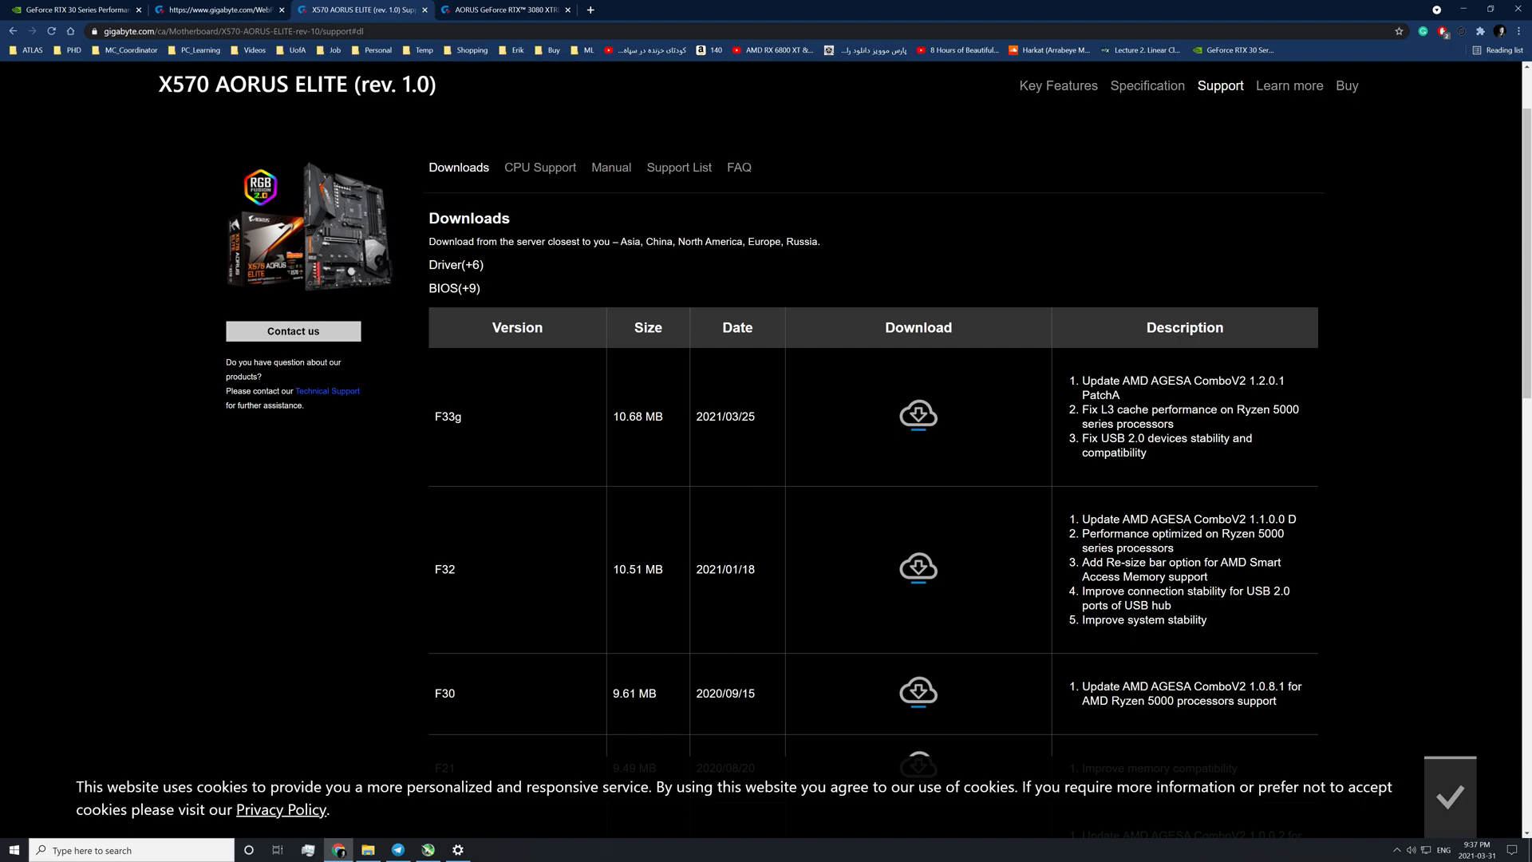
mouse_move(575, 510)
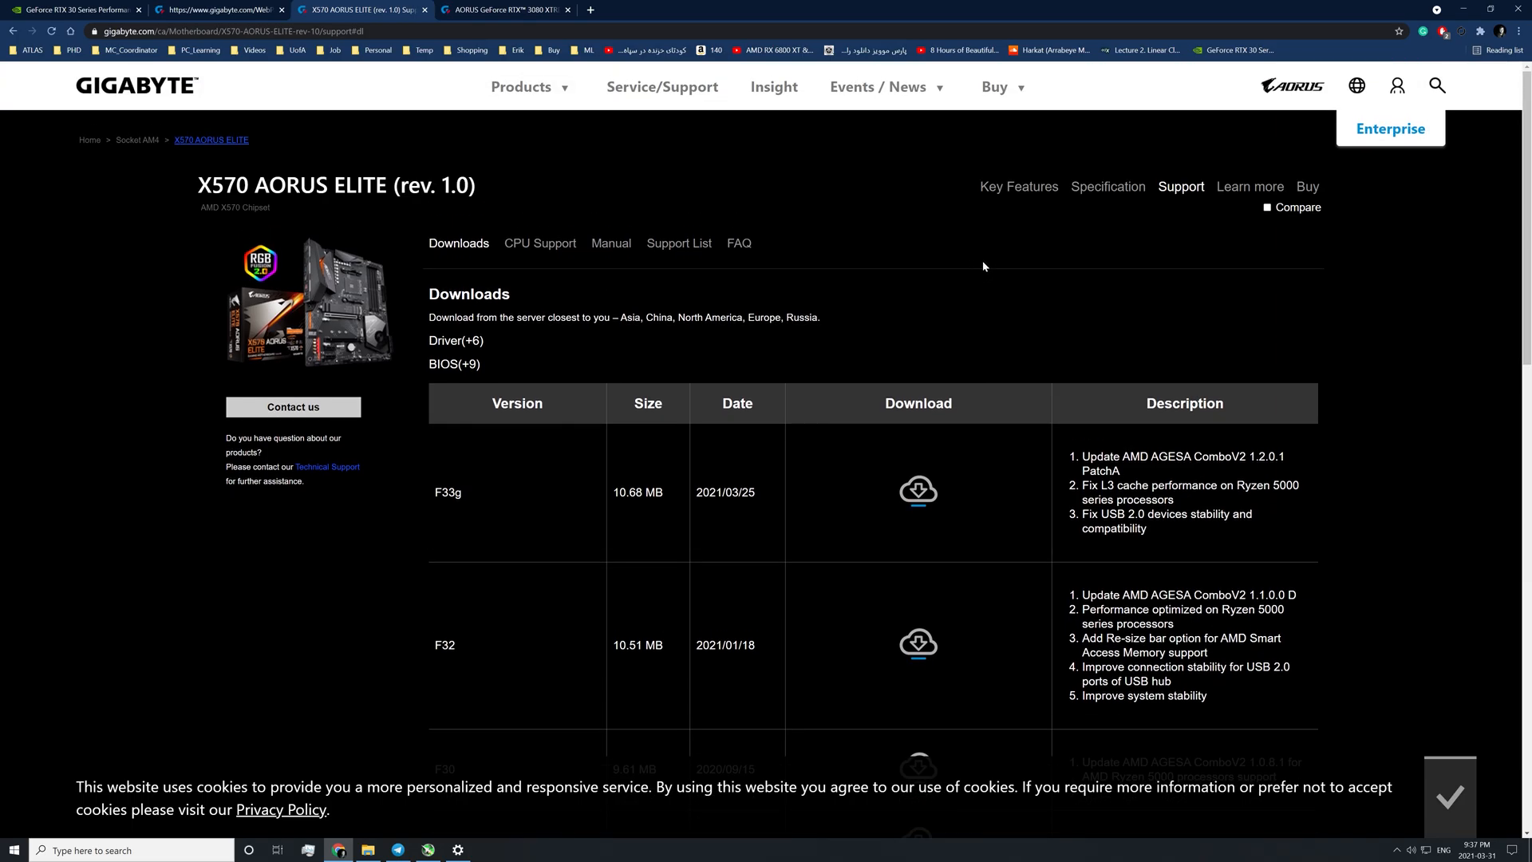
mouse_move(977, 278)
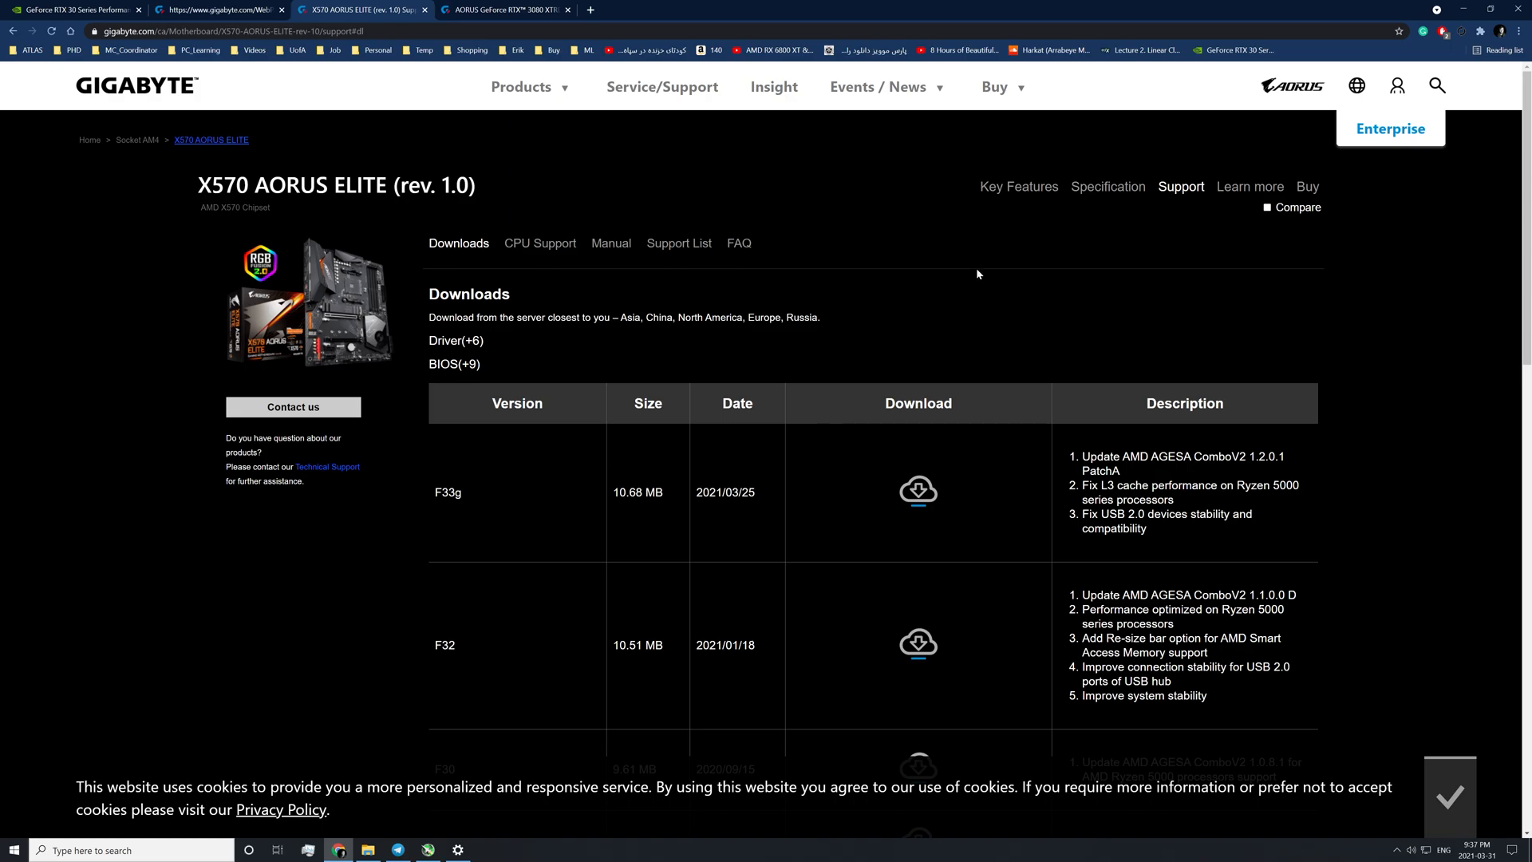
mouse_move(979, 257)
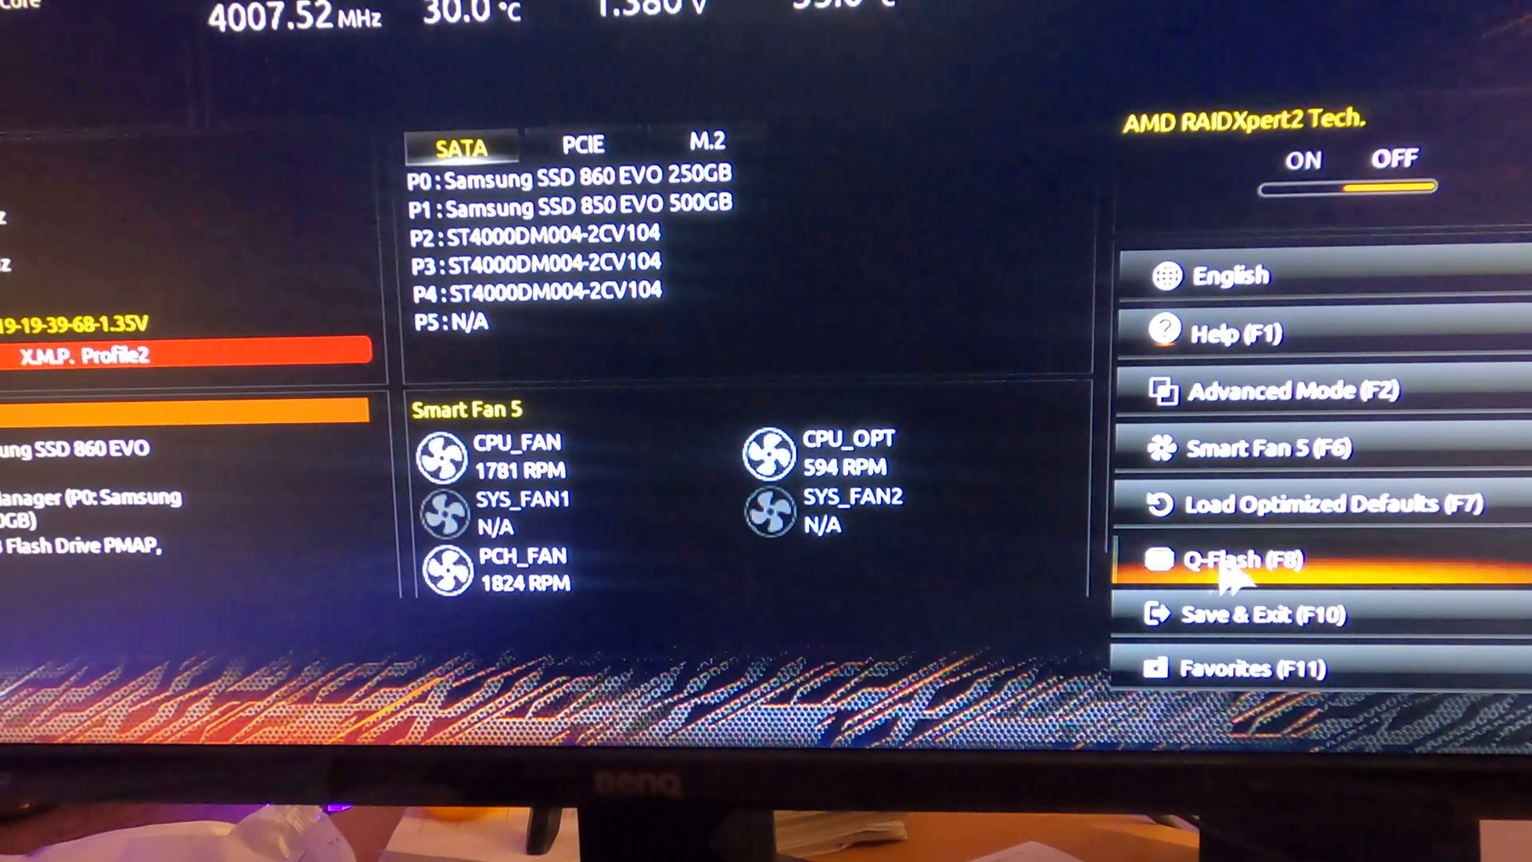
Launch the Q-Flash utility from the AORUS UEFI BIOS Easy Mode screen.
click(1224, 560)
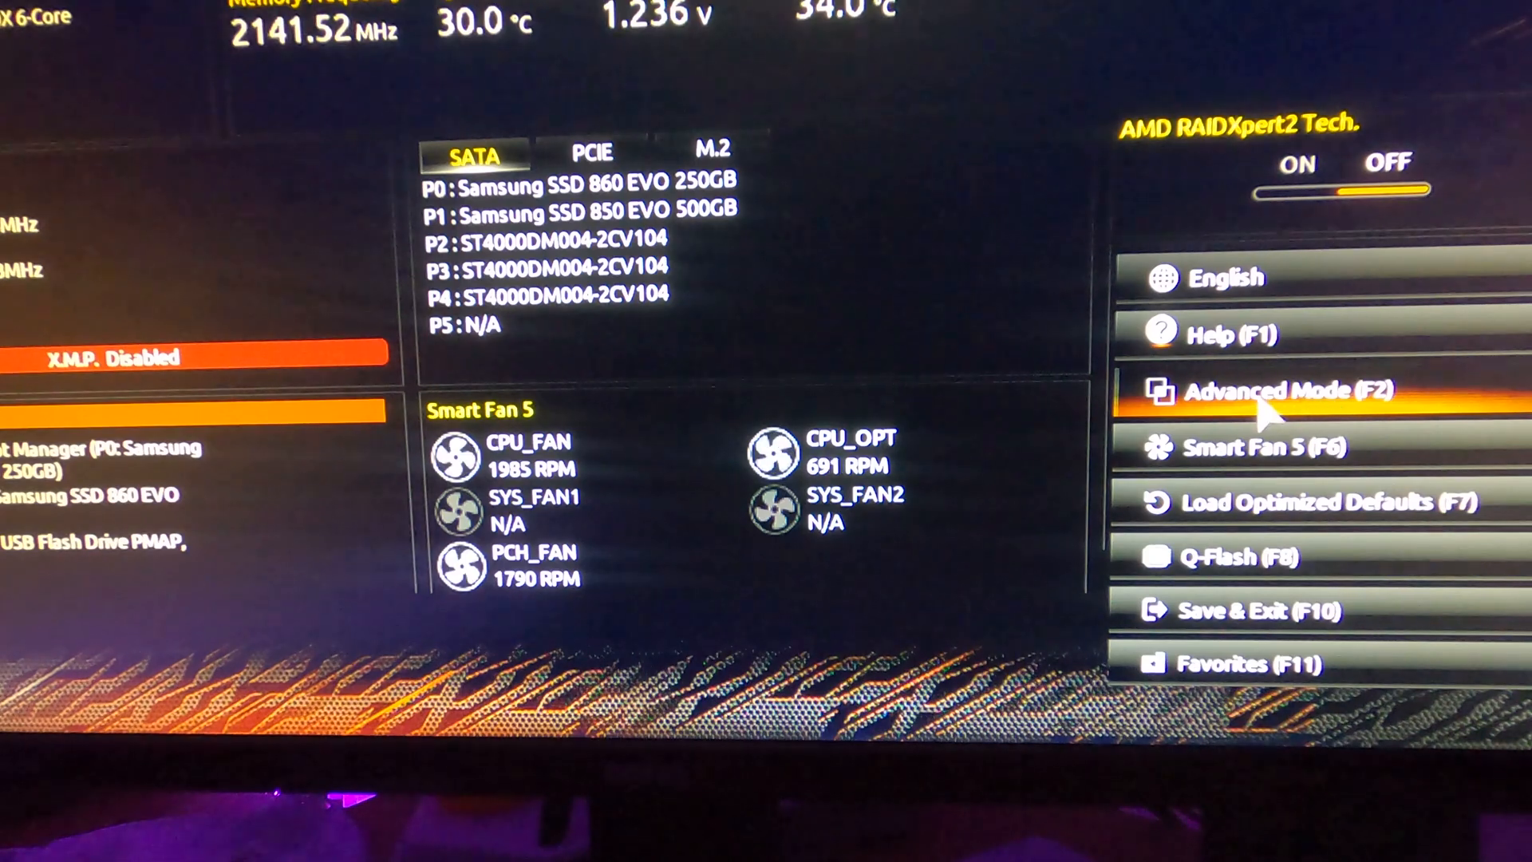
Switch the Gigabyte BIOS from Easy Mode to Advanced Mode on the Settings tab.
click(1270, 389)
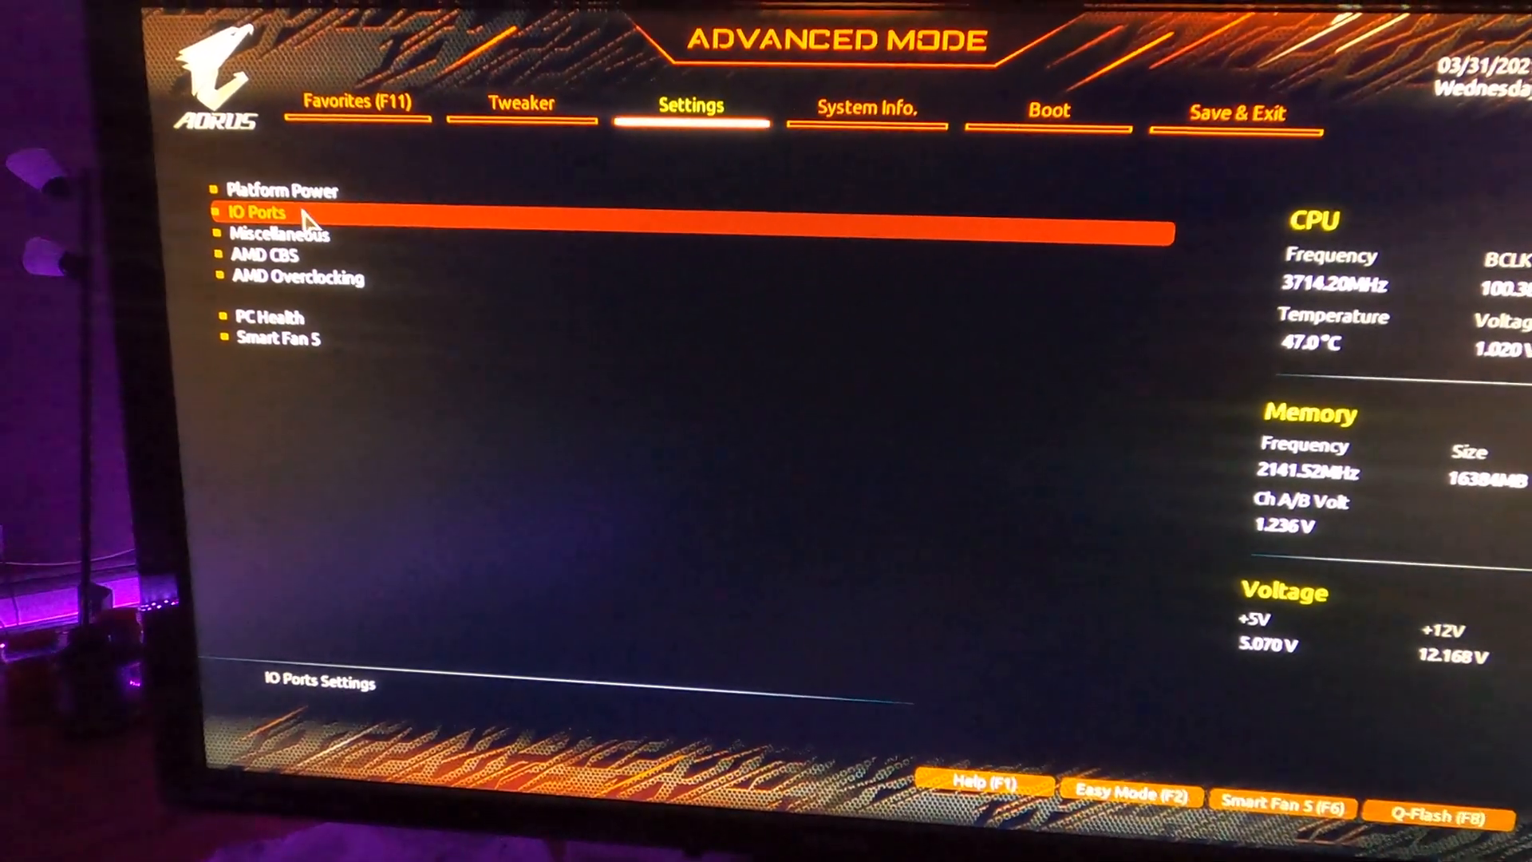
In IO Ports enable Above 4G Decoding and Re-Size BAR Support, then save and restart.
click(256, 212)
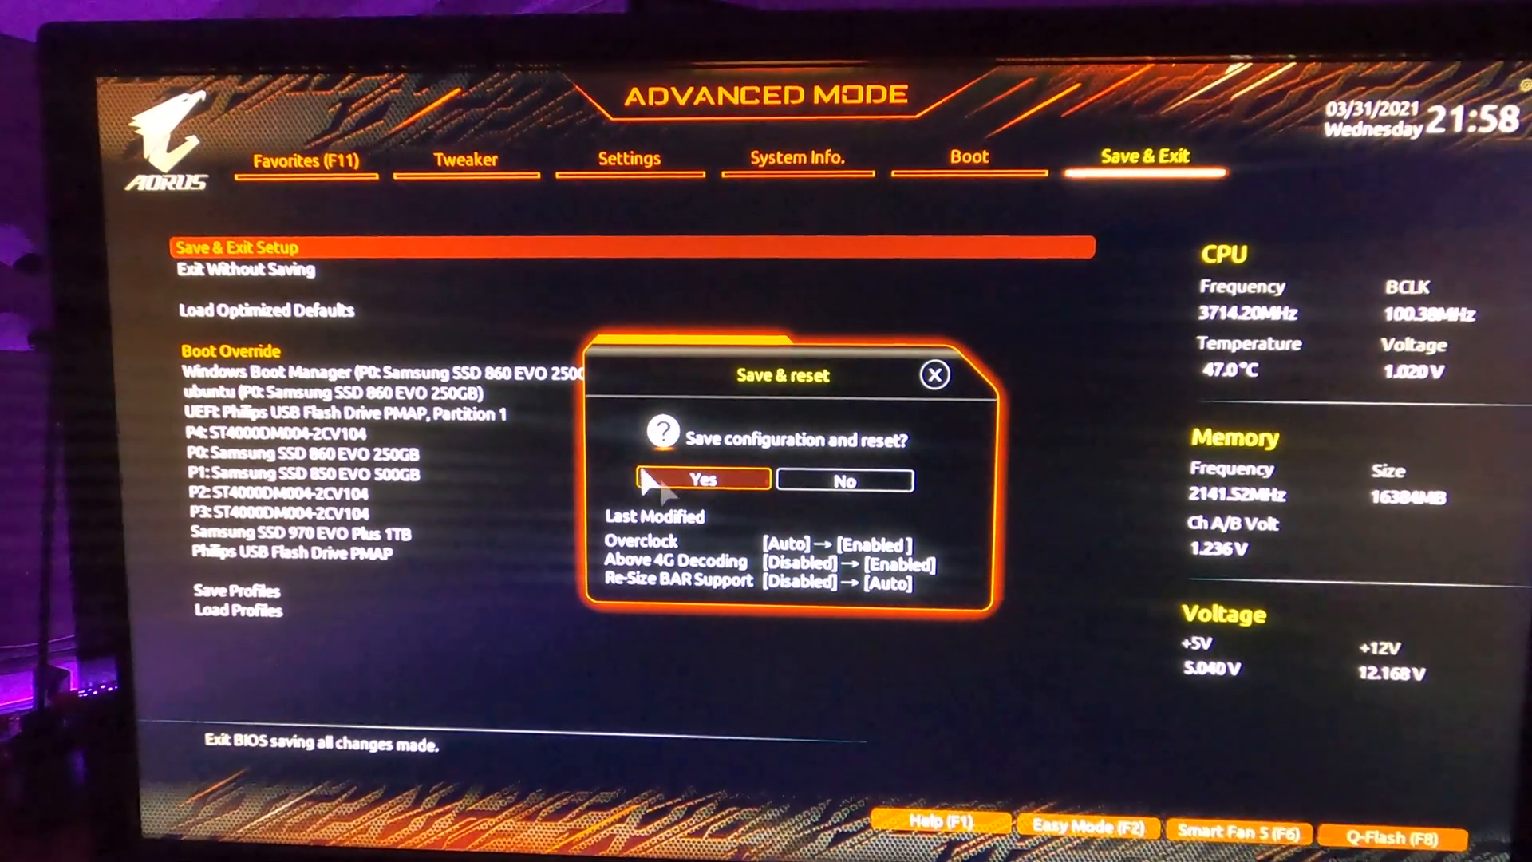
click(705, 479)
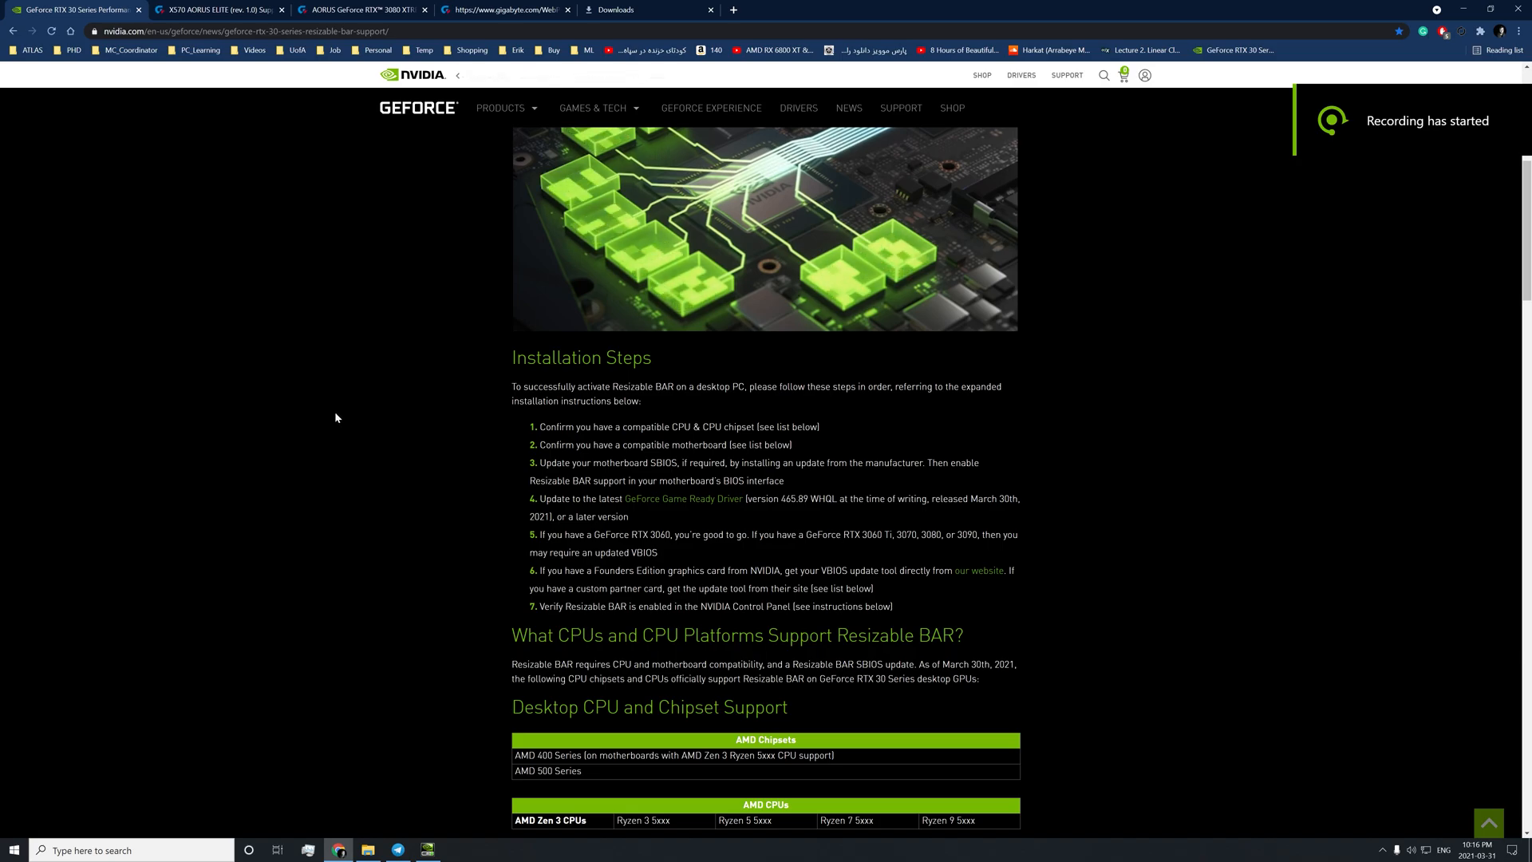
Highlight the Game Ready Driver 465.89 step in NVIDIA's Resizable BAR guide.
drag(542, 463, 662, 462)
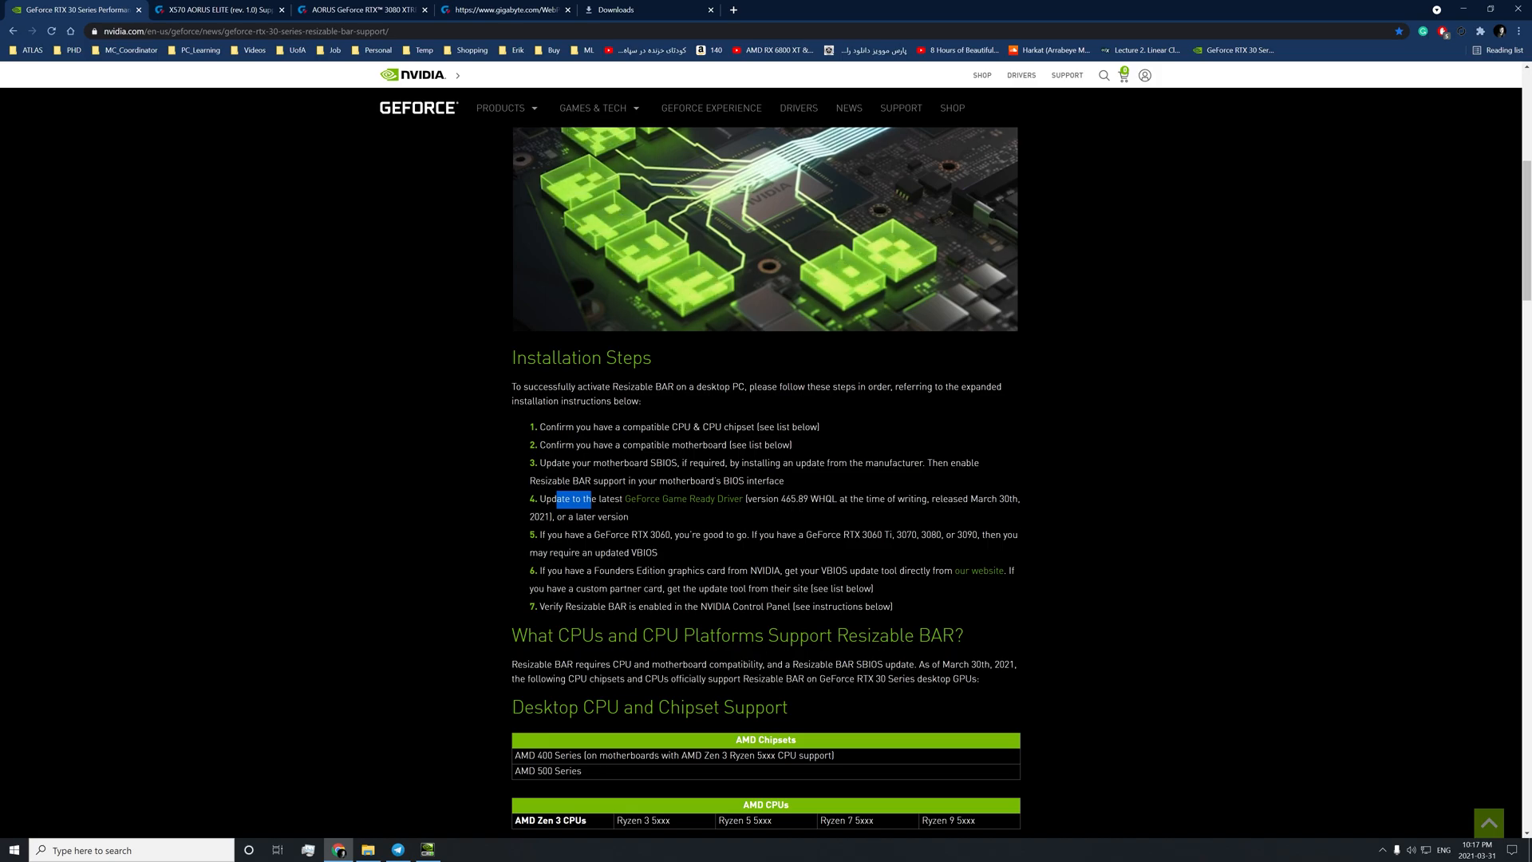
mouse_move(1037, 499)
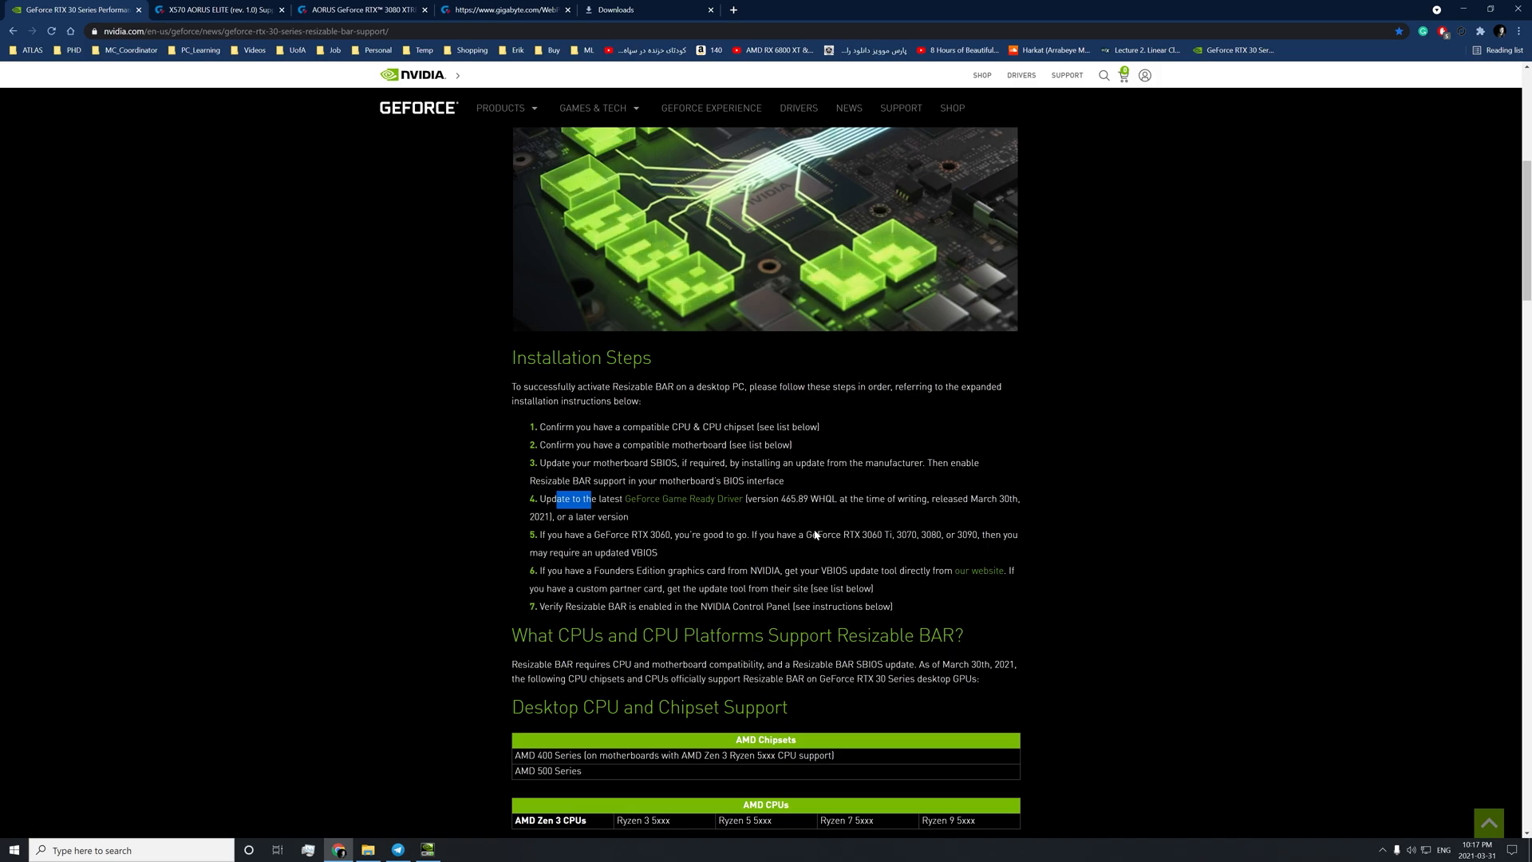
mouse_move(696, 507)
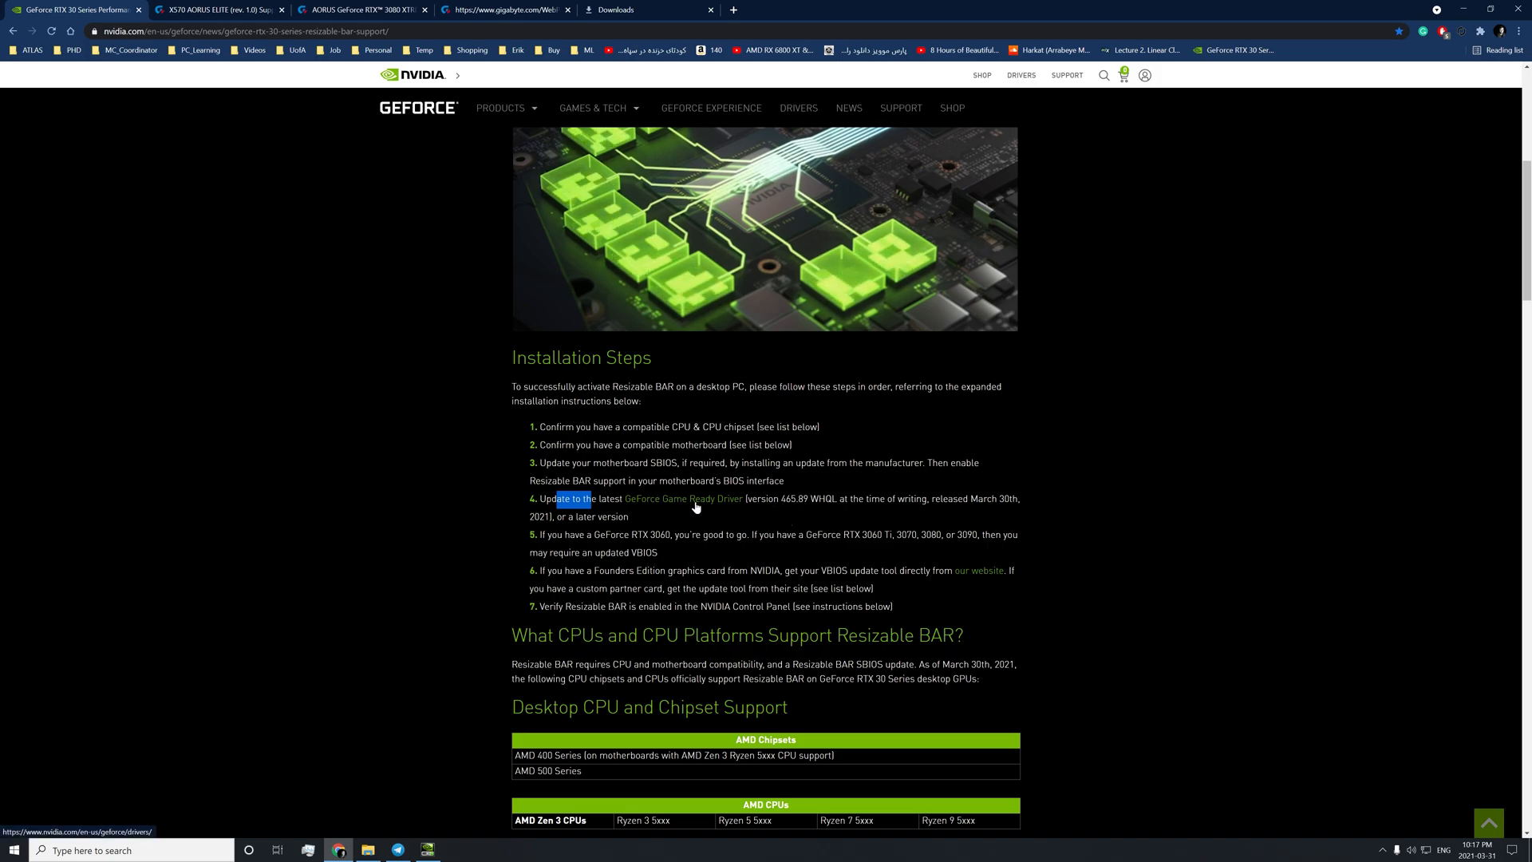
mouse_move(670, 505)
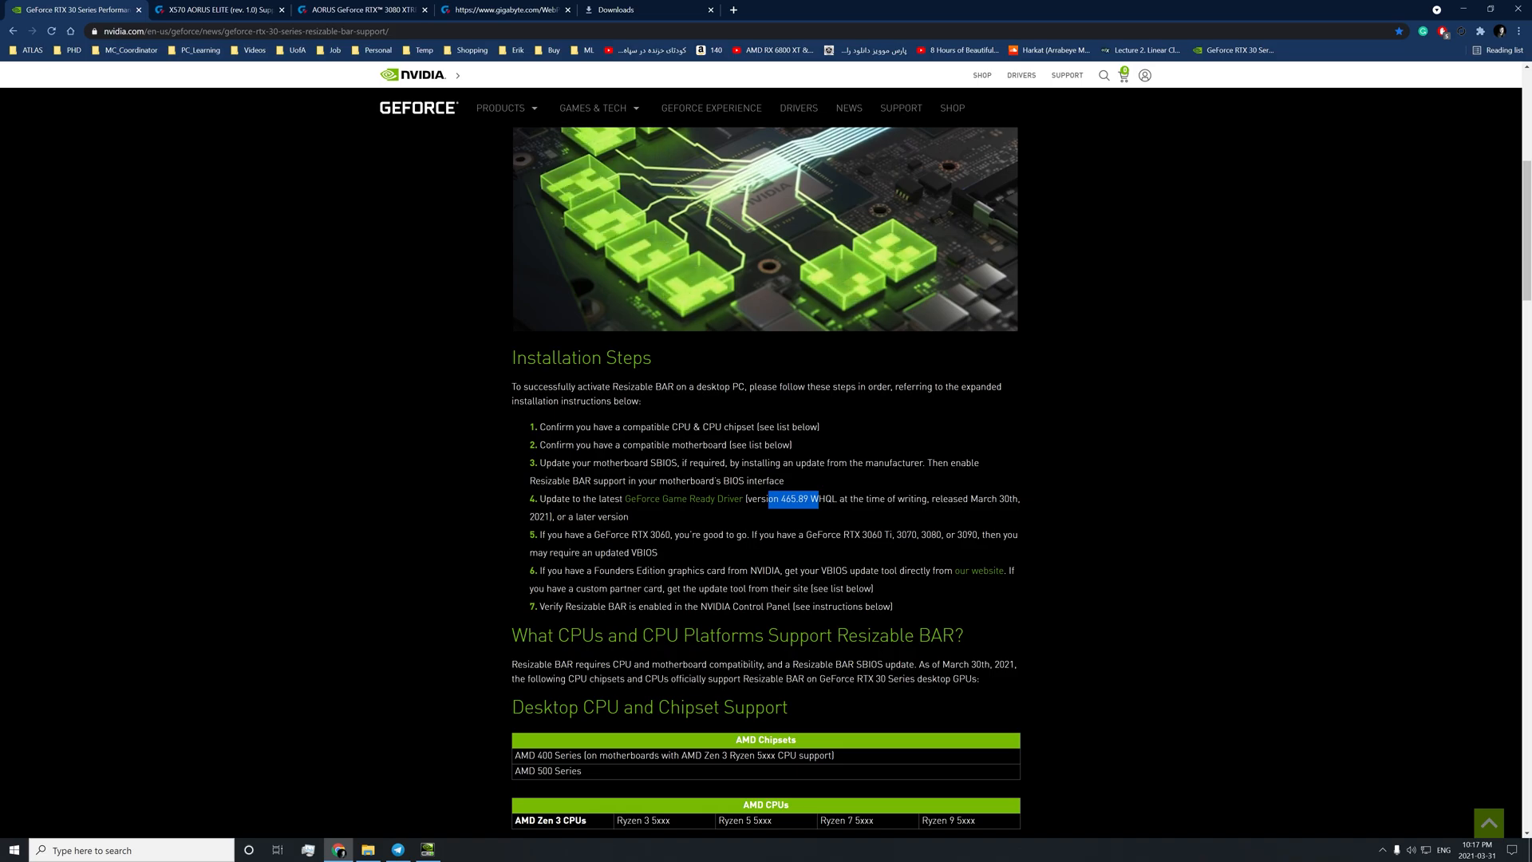
scroll(down, 3)
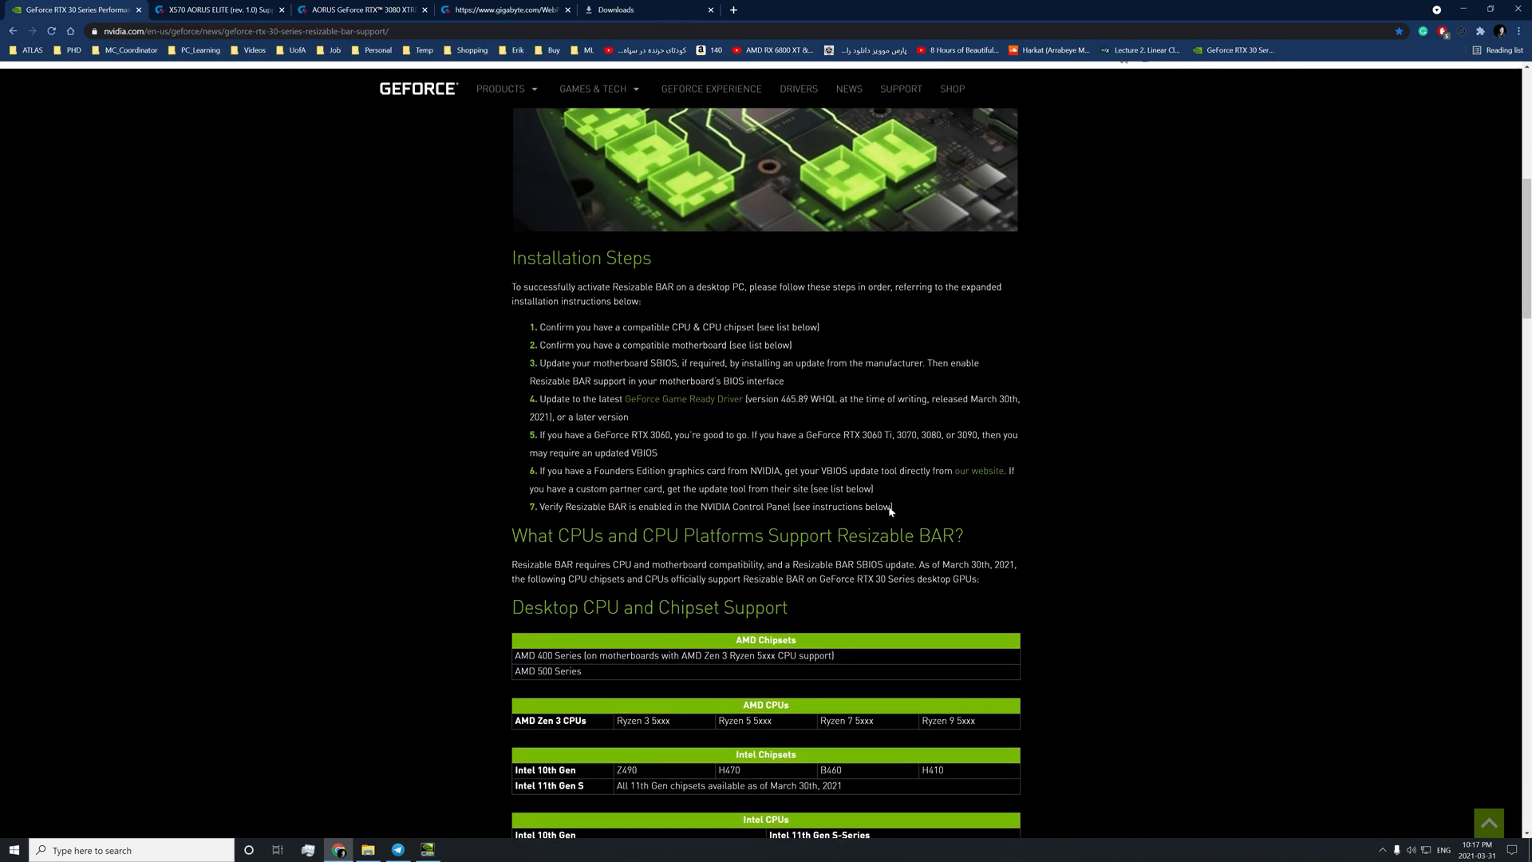
Highlight the RTX 30 VBIOS step, then switch to the AORUS RTX 3080 XTREME 10G downloads page.
drag(538, 434, 602, 434)
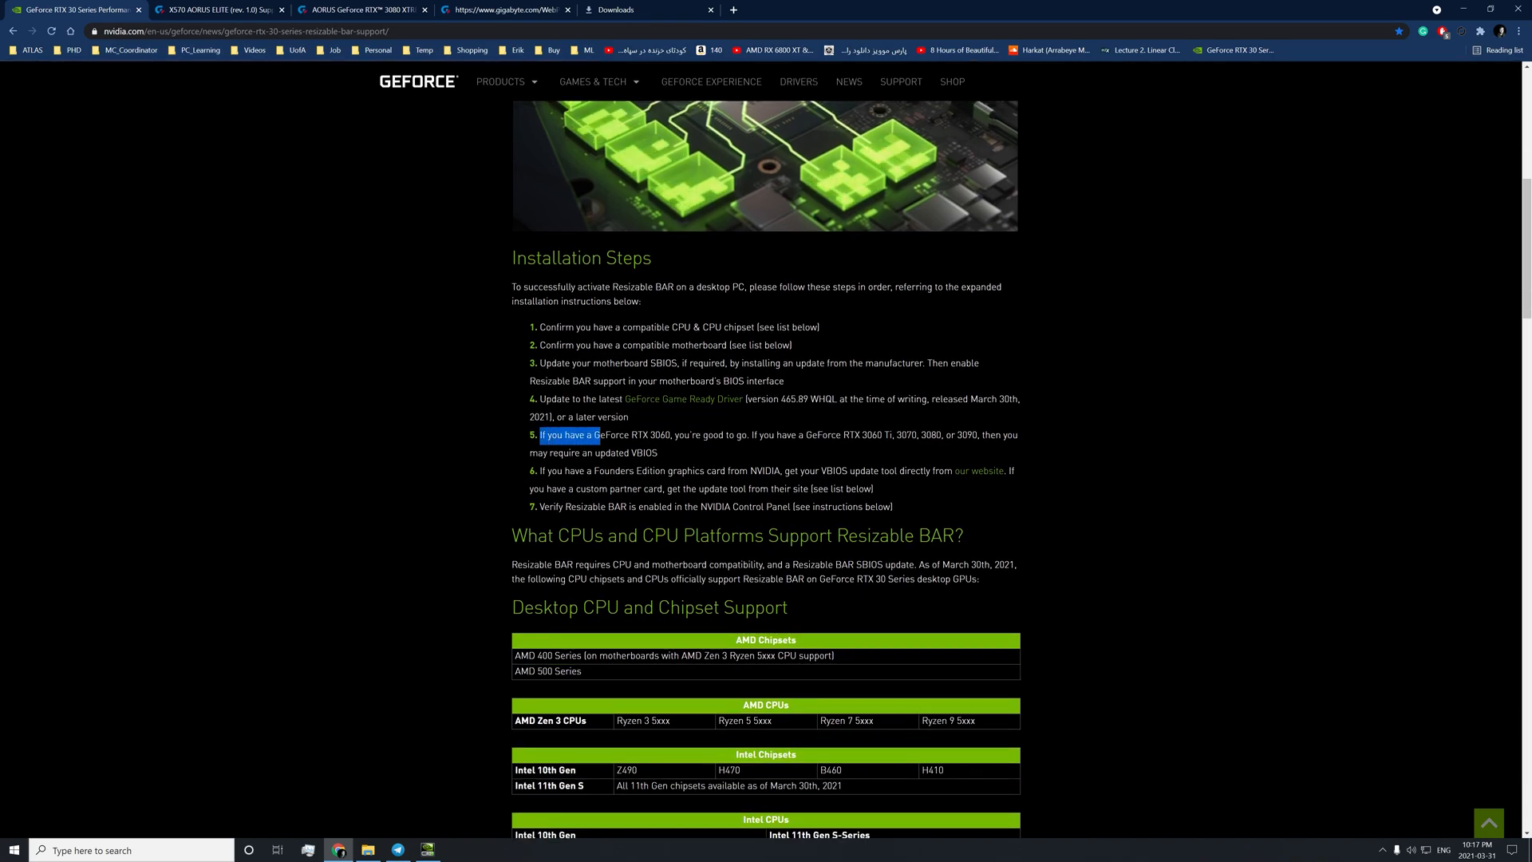
click(686, 461)
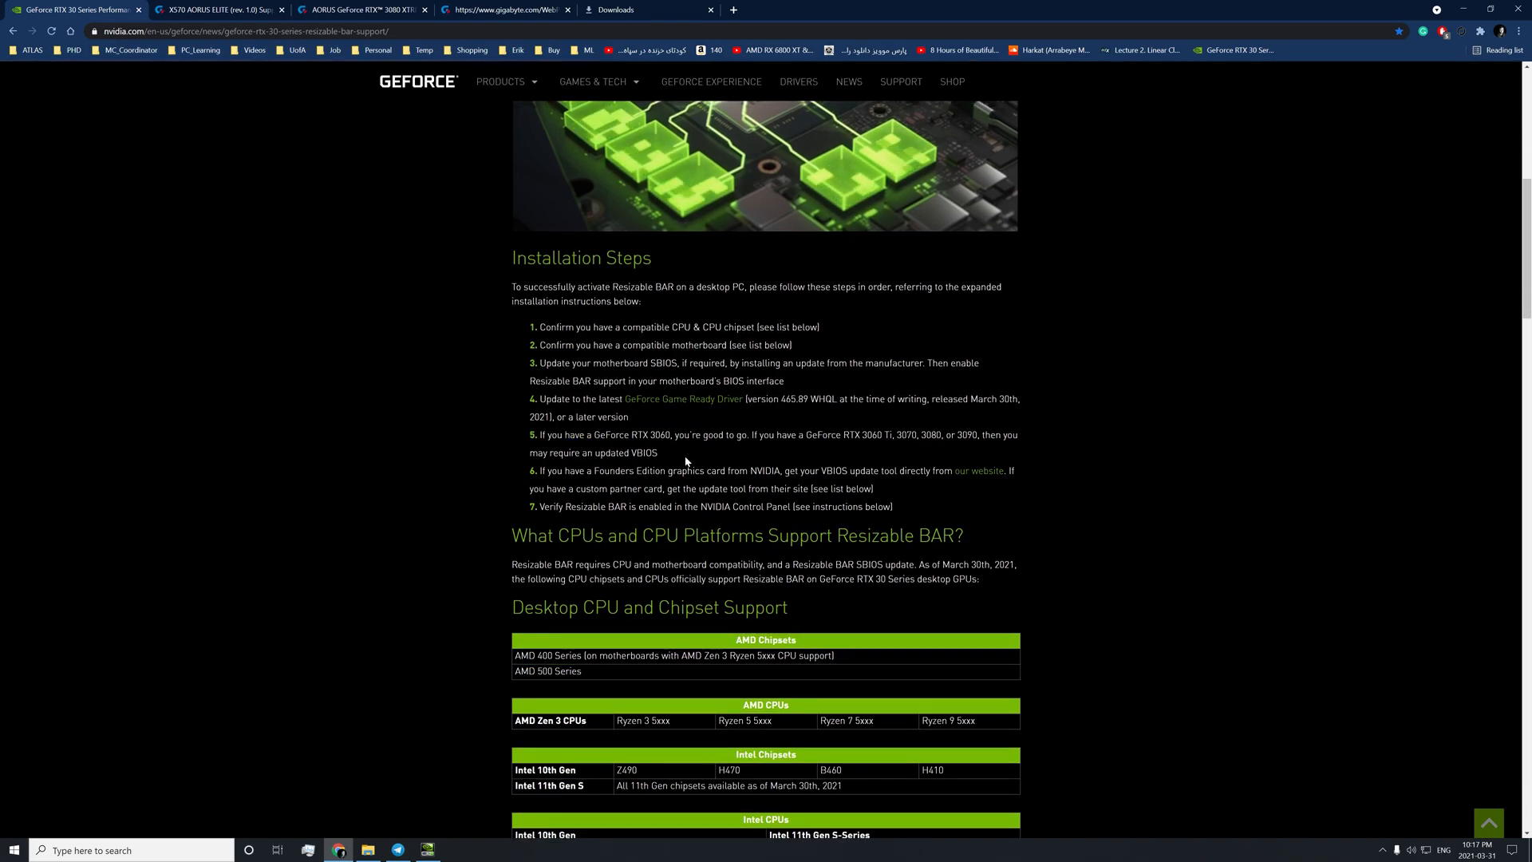
mouse_move(656, 450)
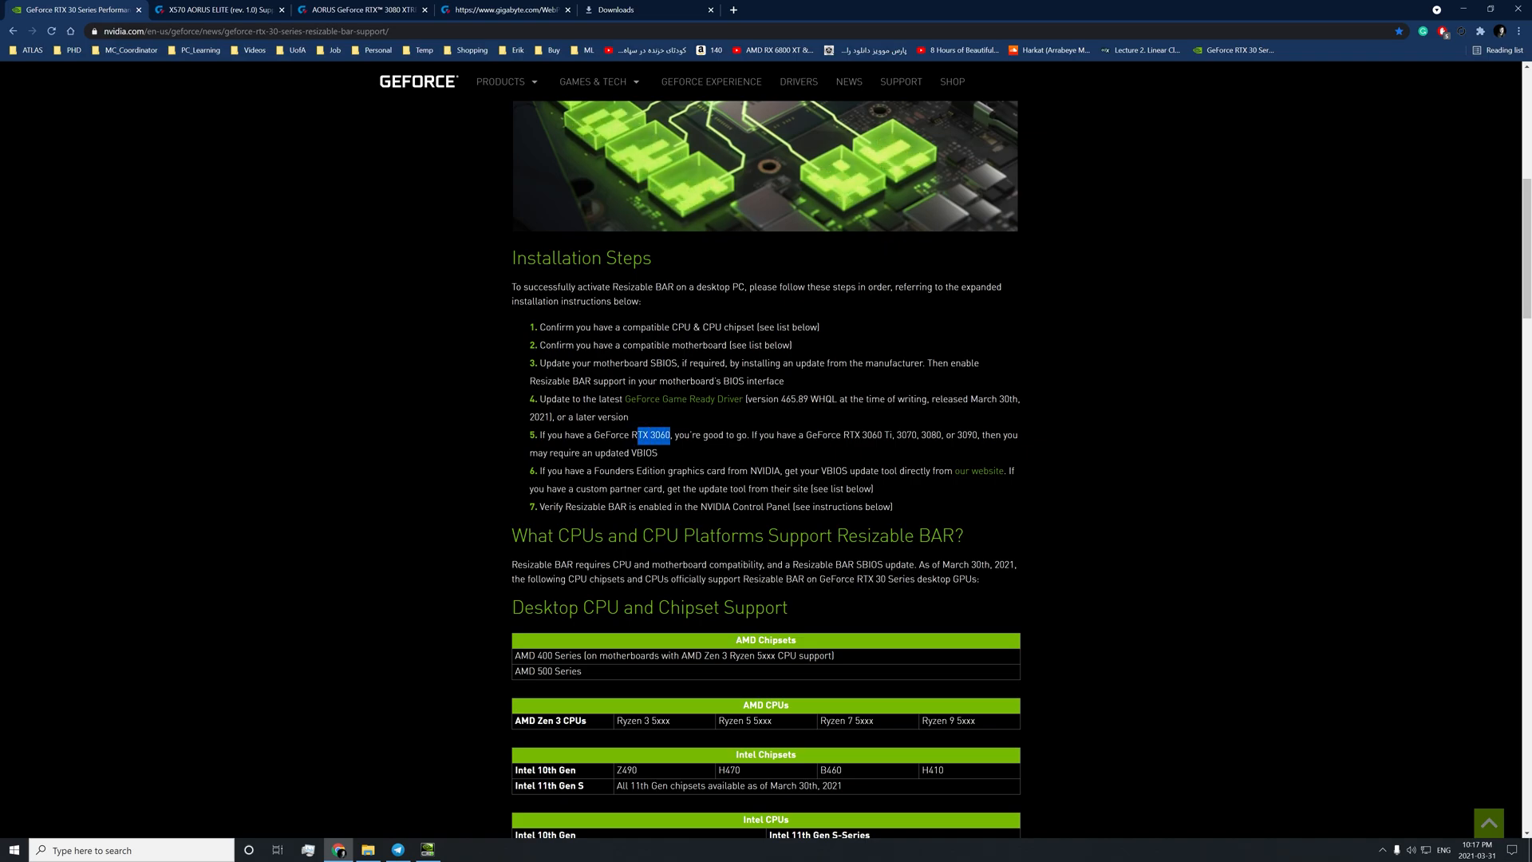
mouse_move(836, 450)
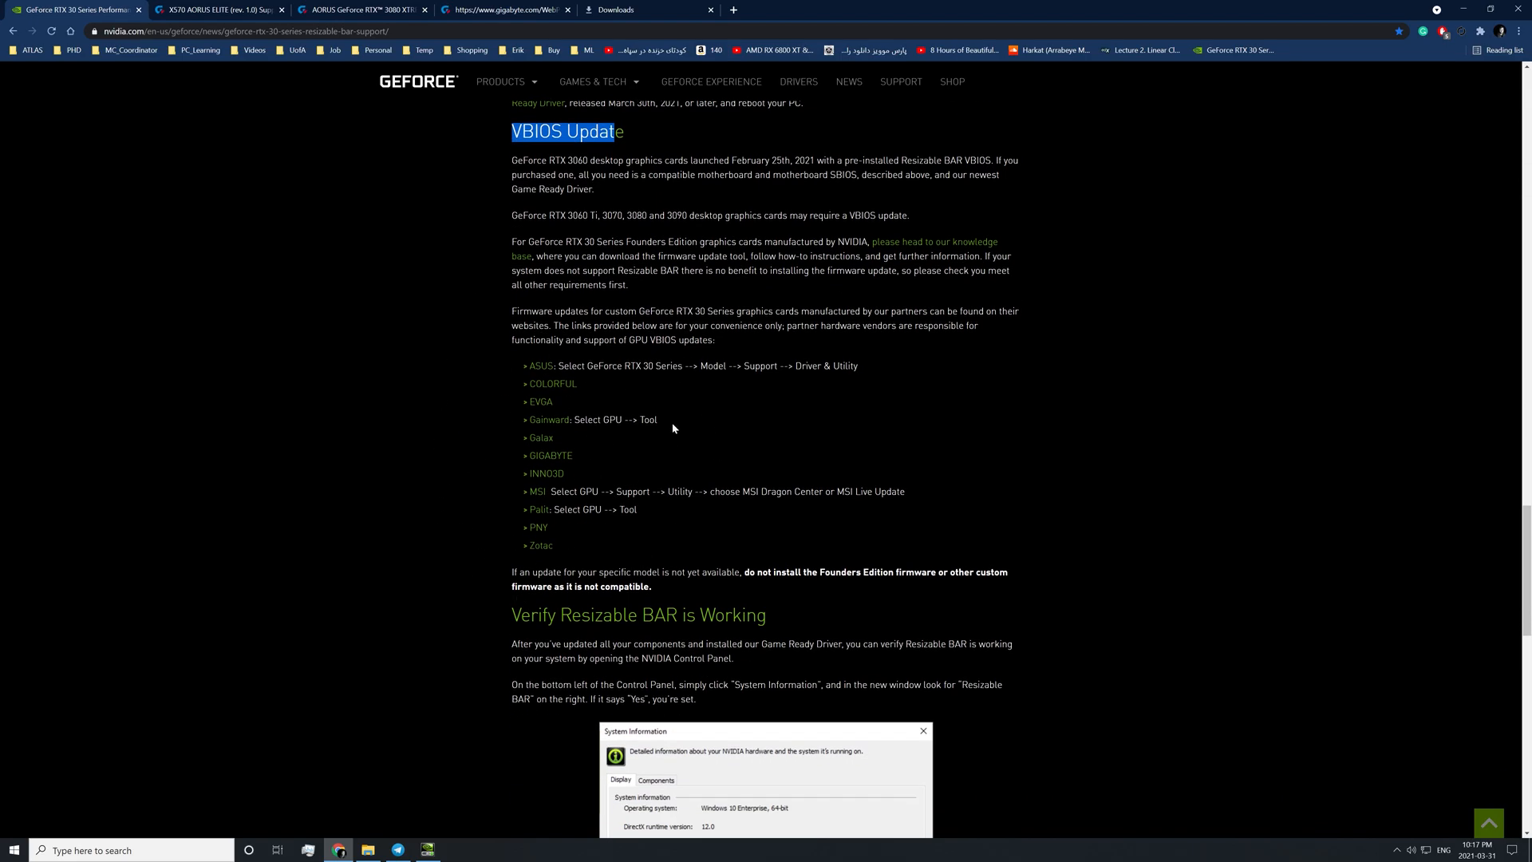
mouse_move(549, 467)
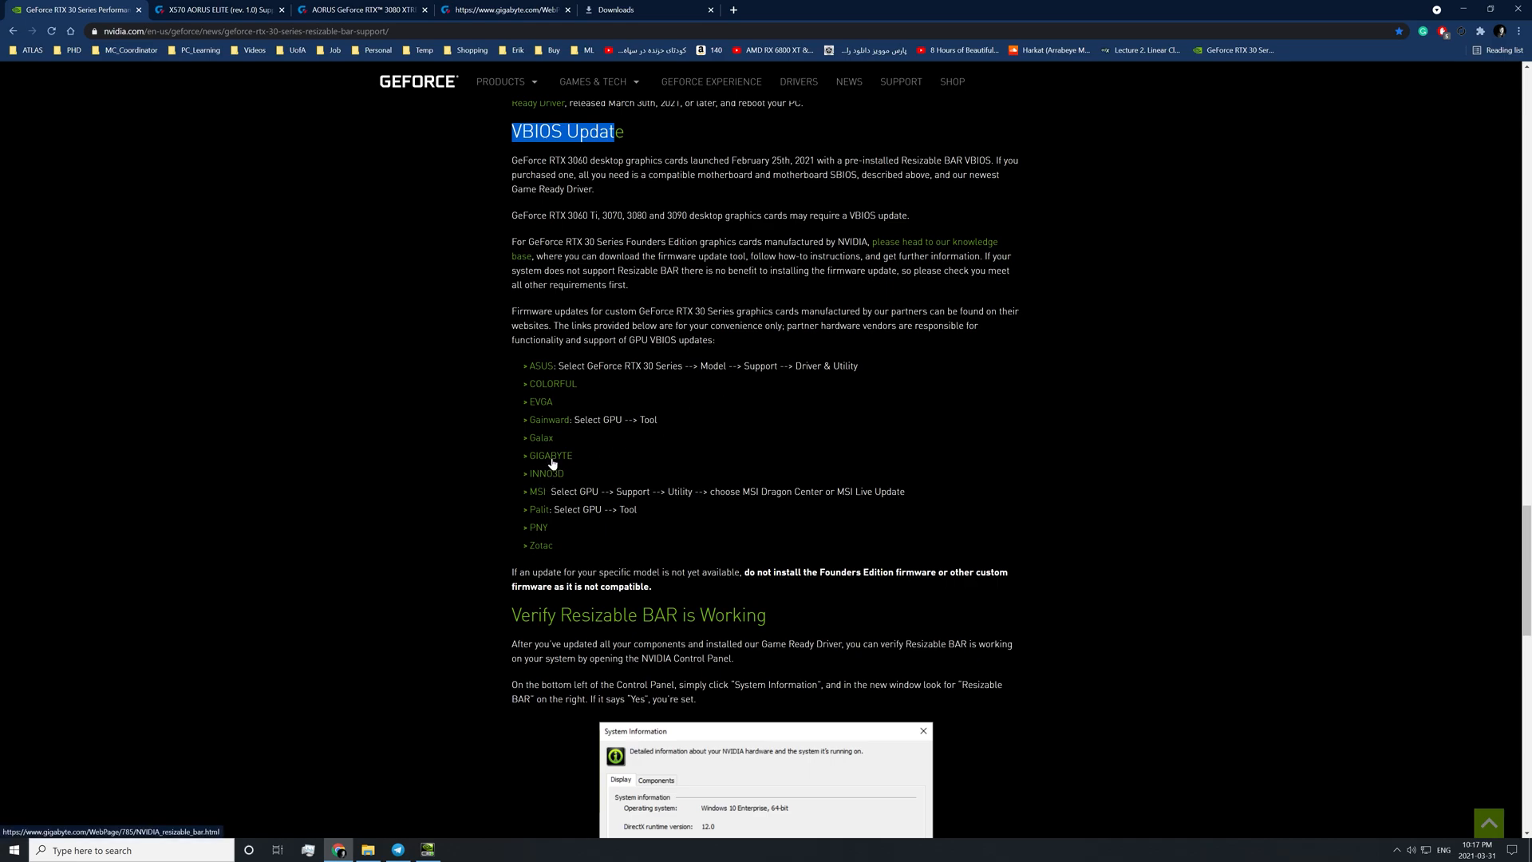
mouse_move(426, 72)
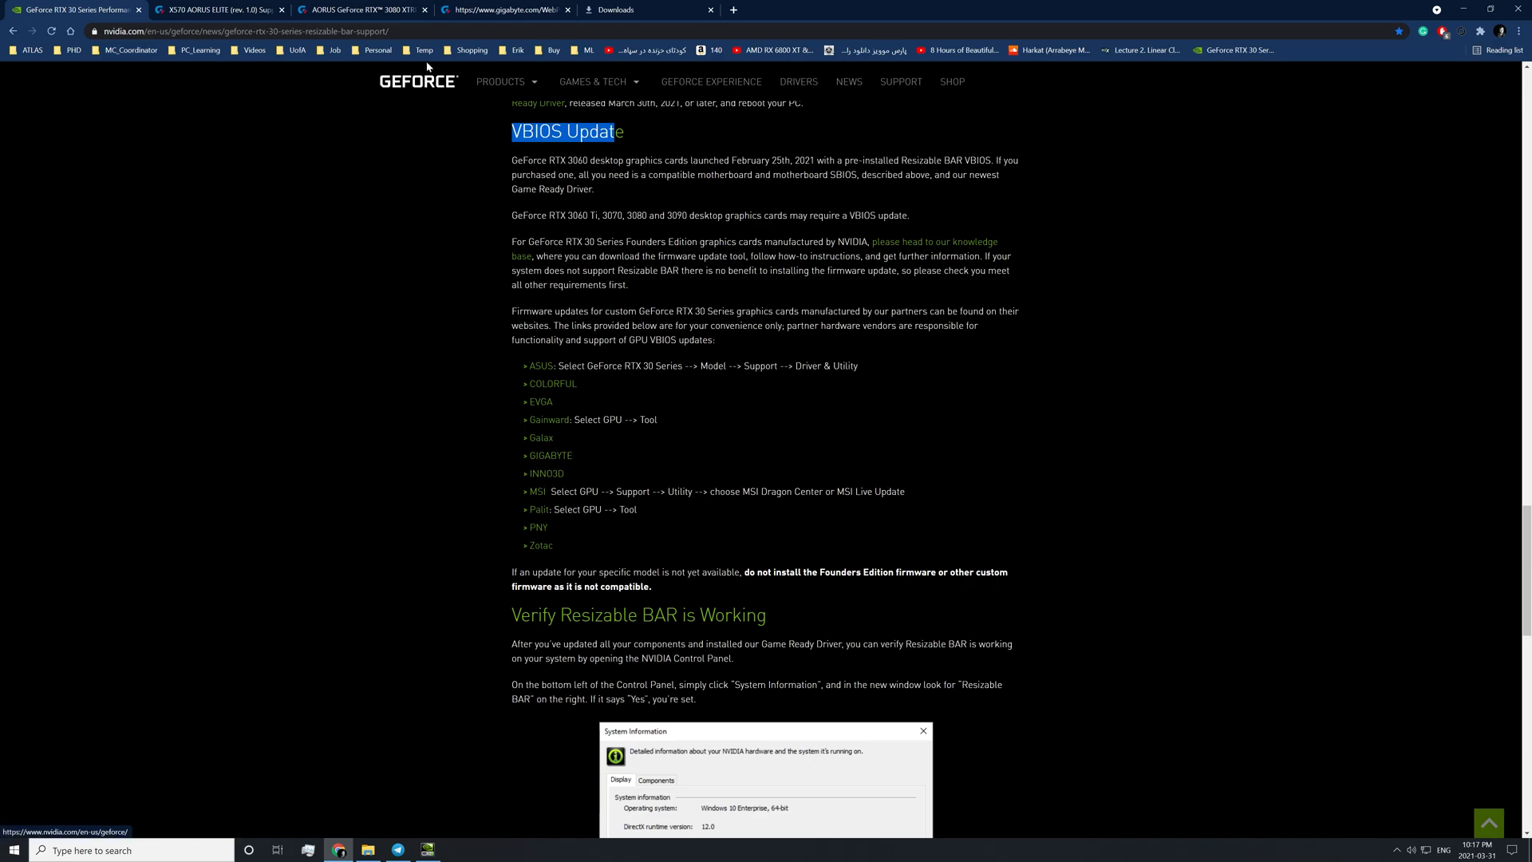
click(510, 9)
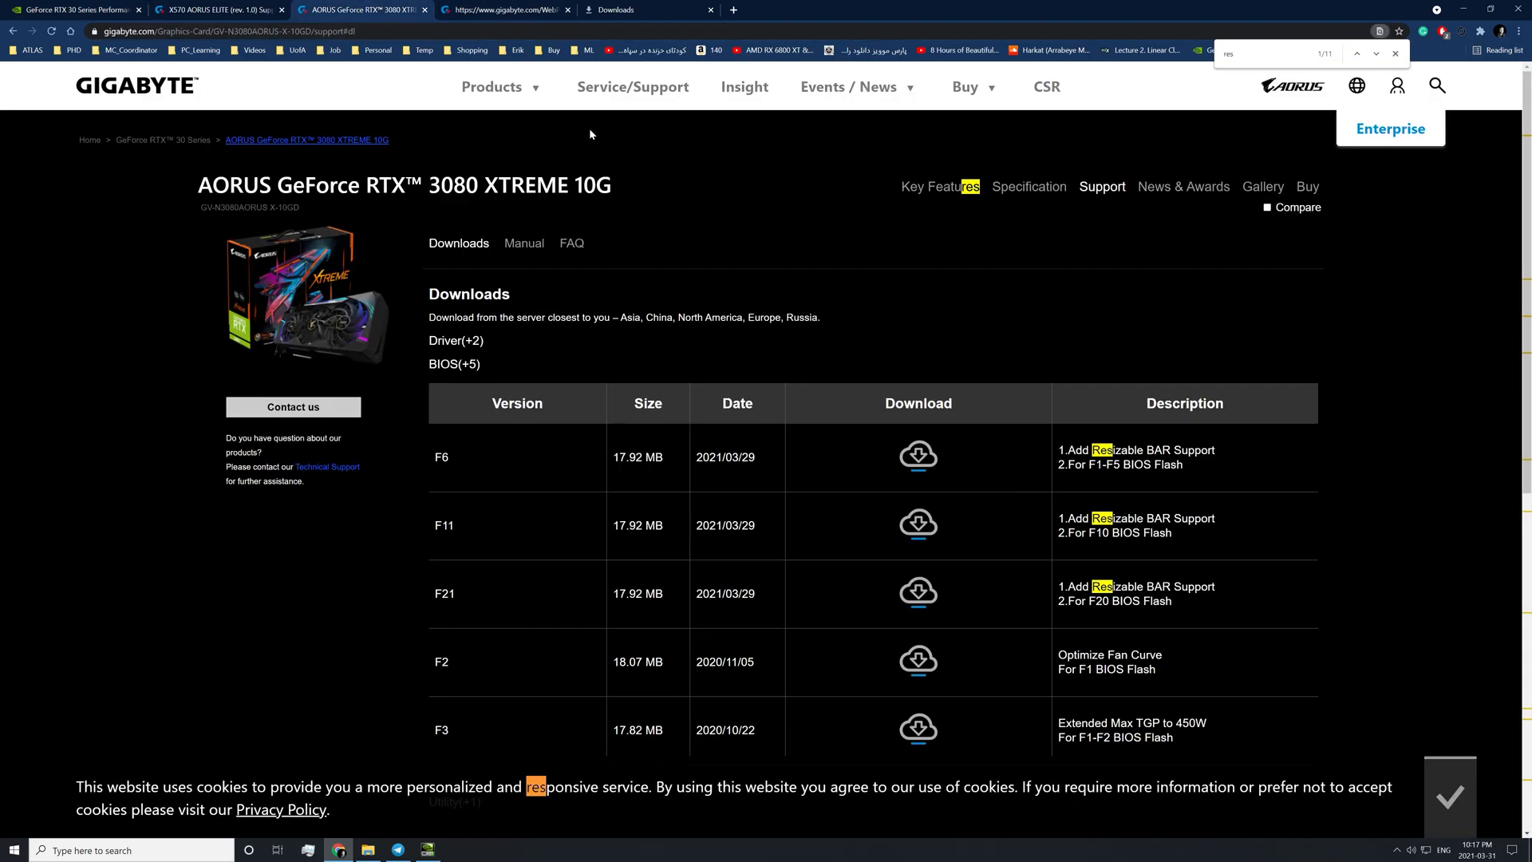
mouse_move(558, 257)
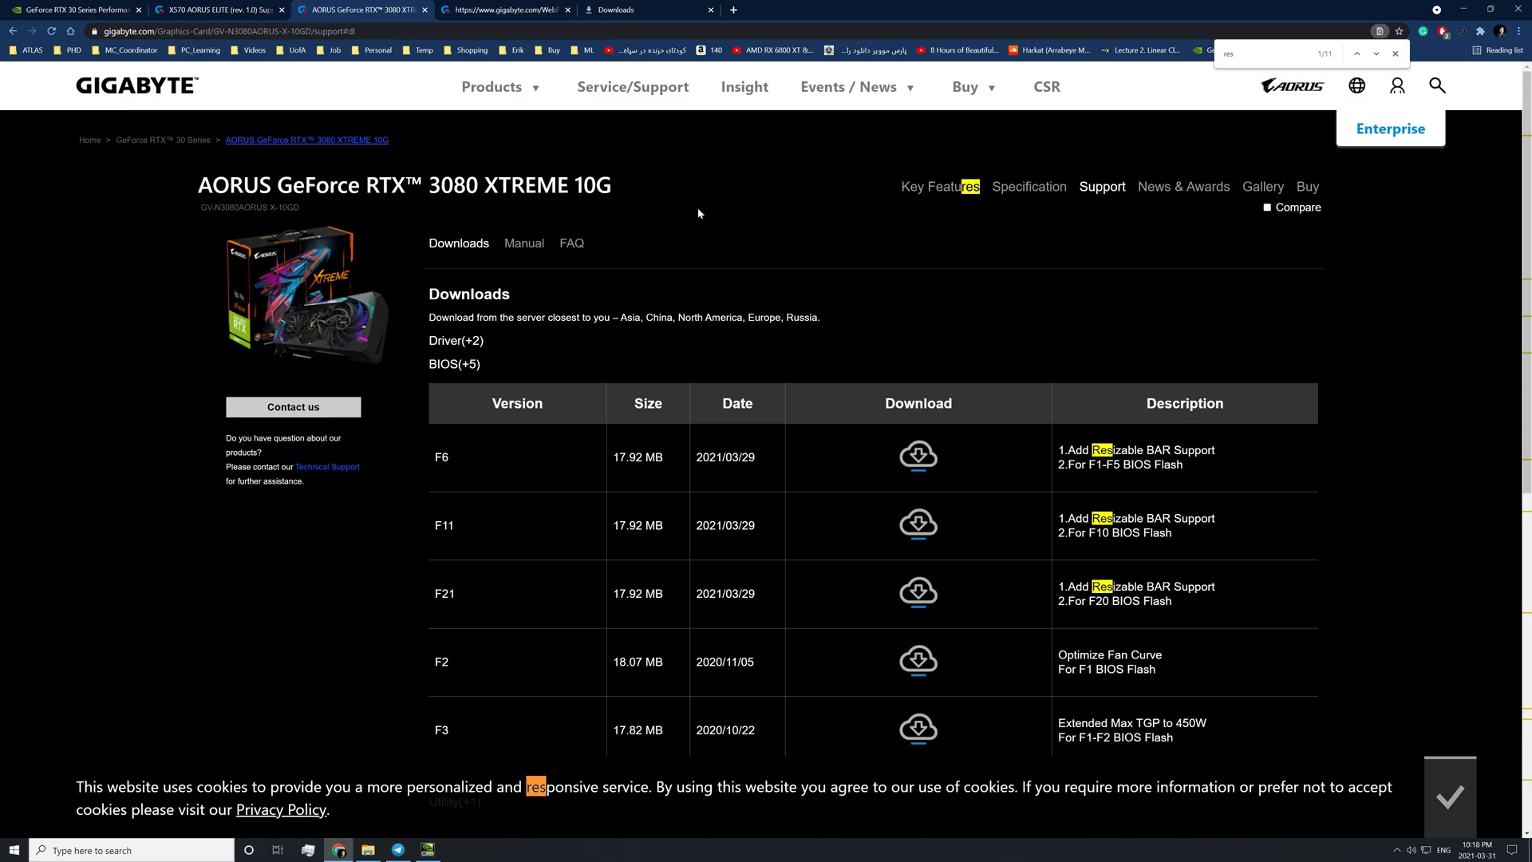
mouse_move(742, 313)
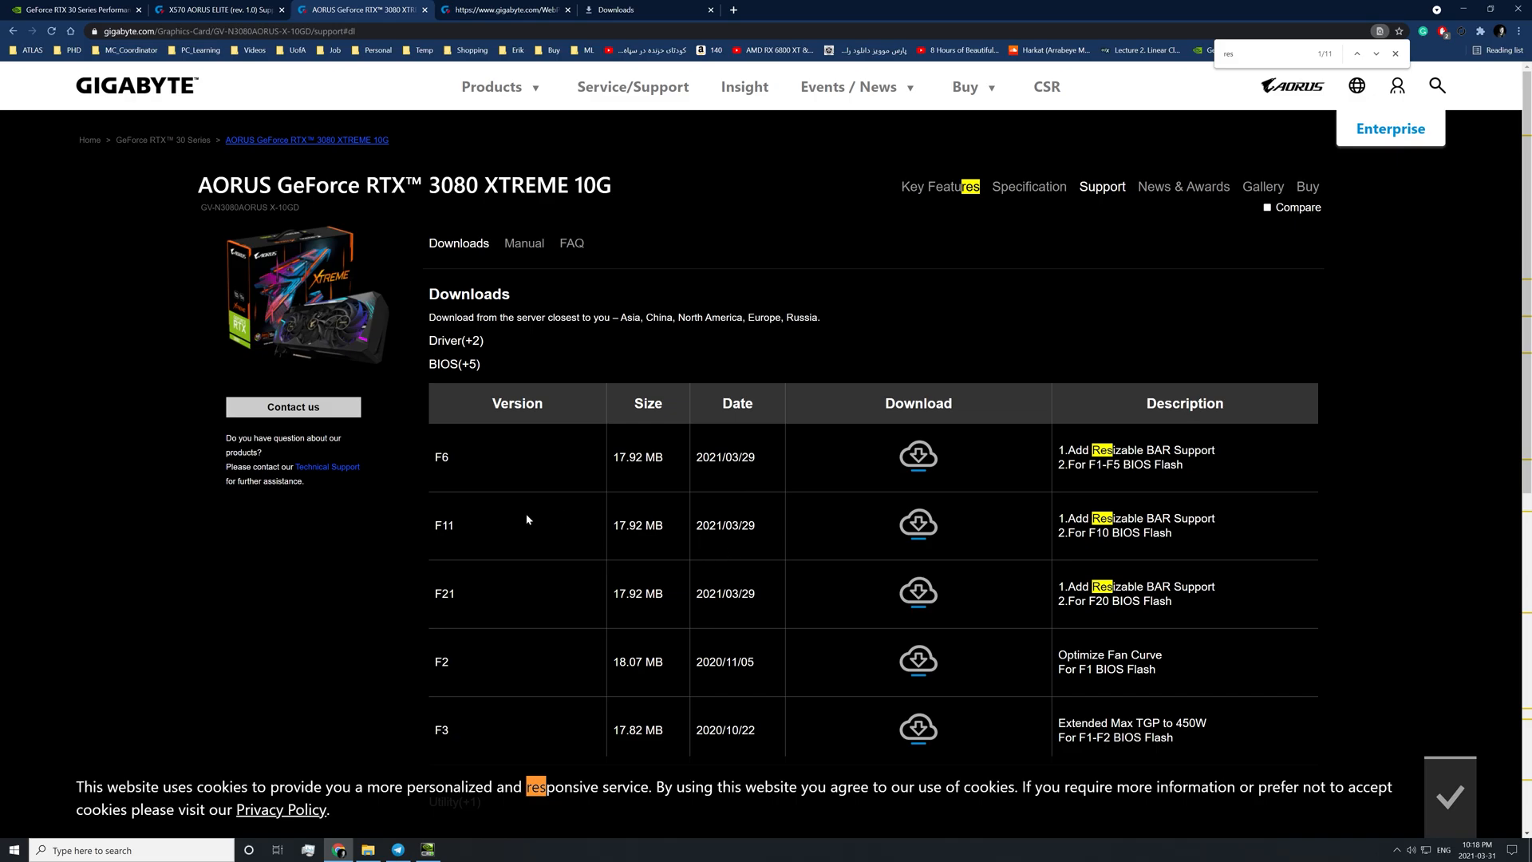
mouse_move(522, 624)
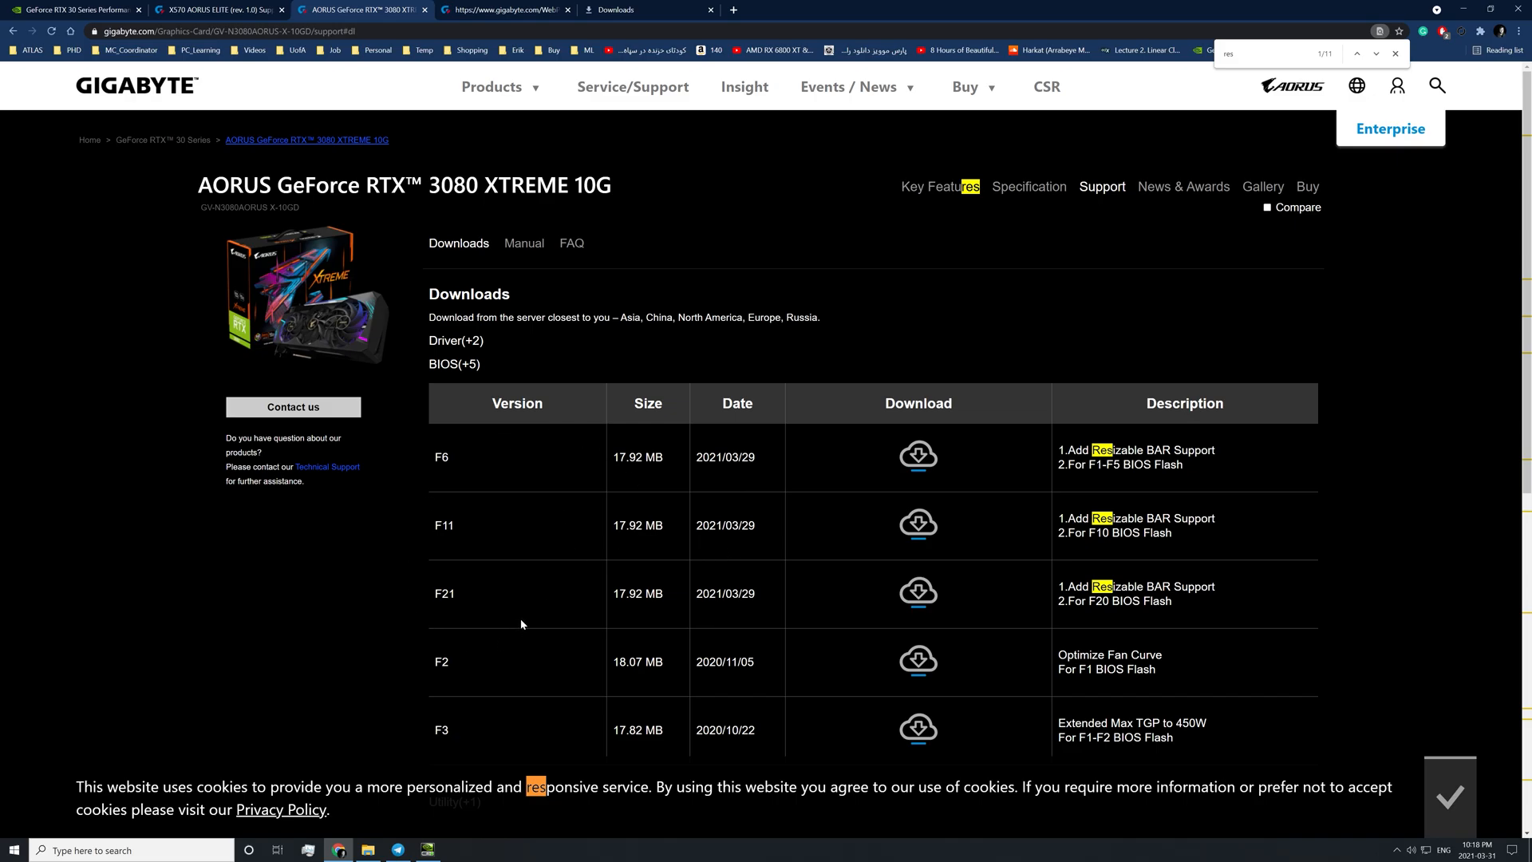
mouse_move(536, 614)
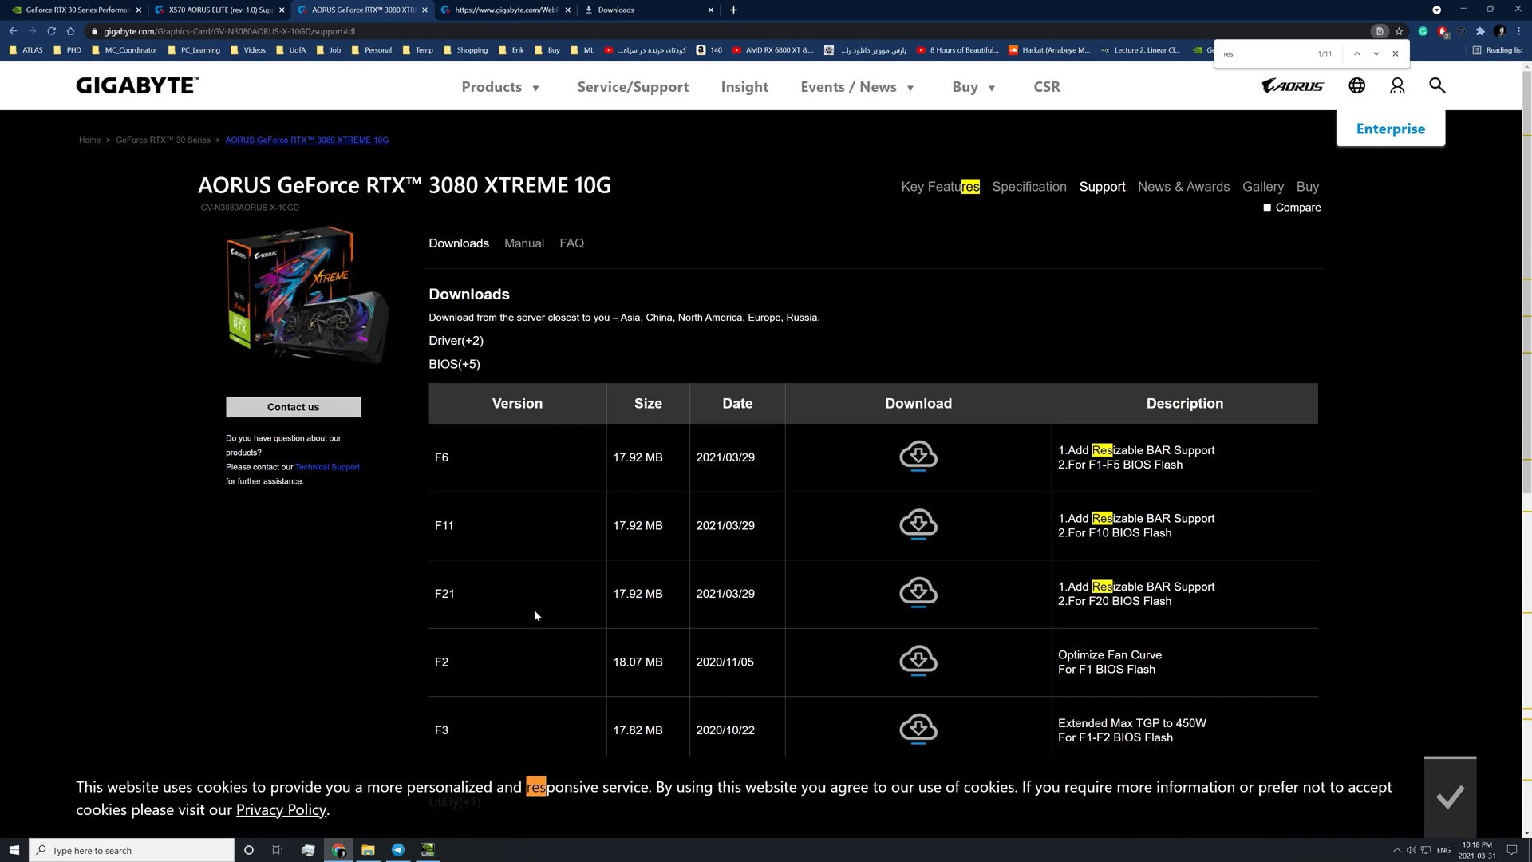
mouse_move(992, 517)
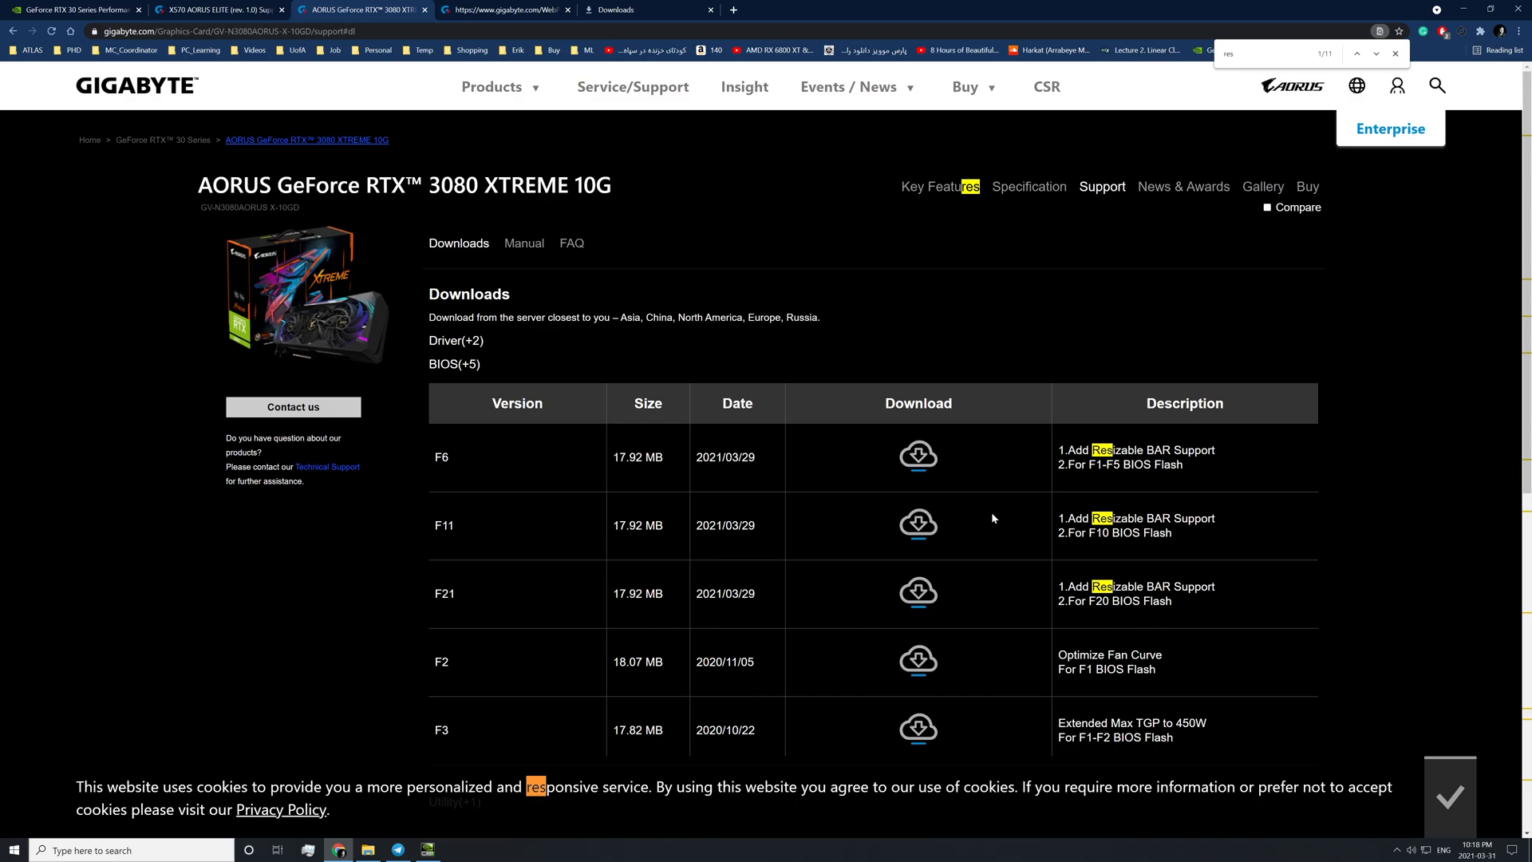
Compare the RTX 3080 XTREME F6 BIOS entry with the X570 AORUS ELITE tab, then go to the downloaded F6 files.
double_click(444, 525)
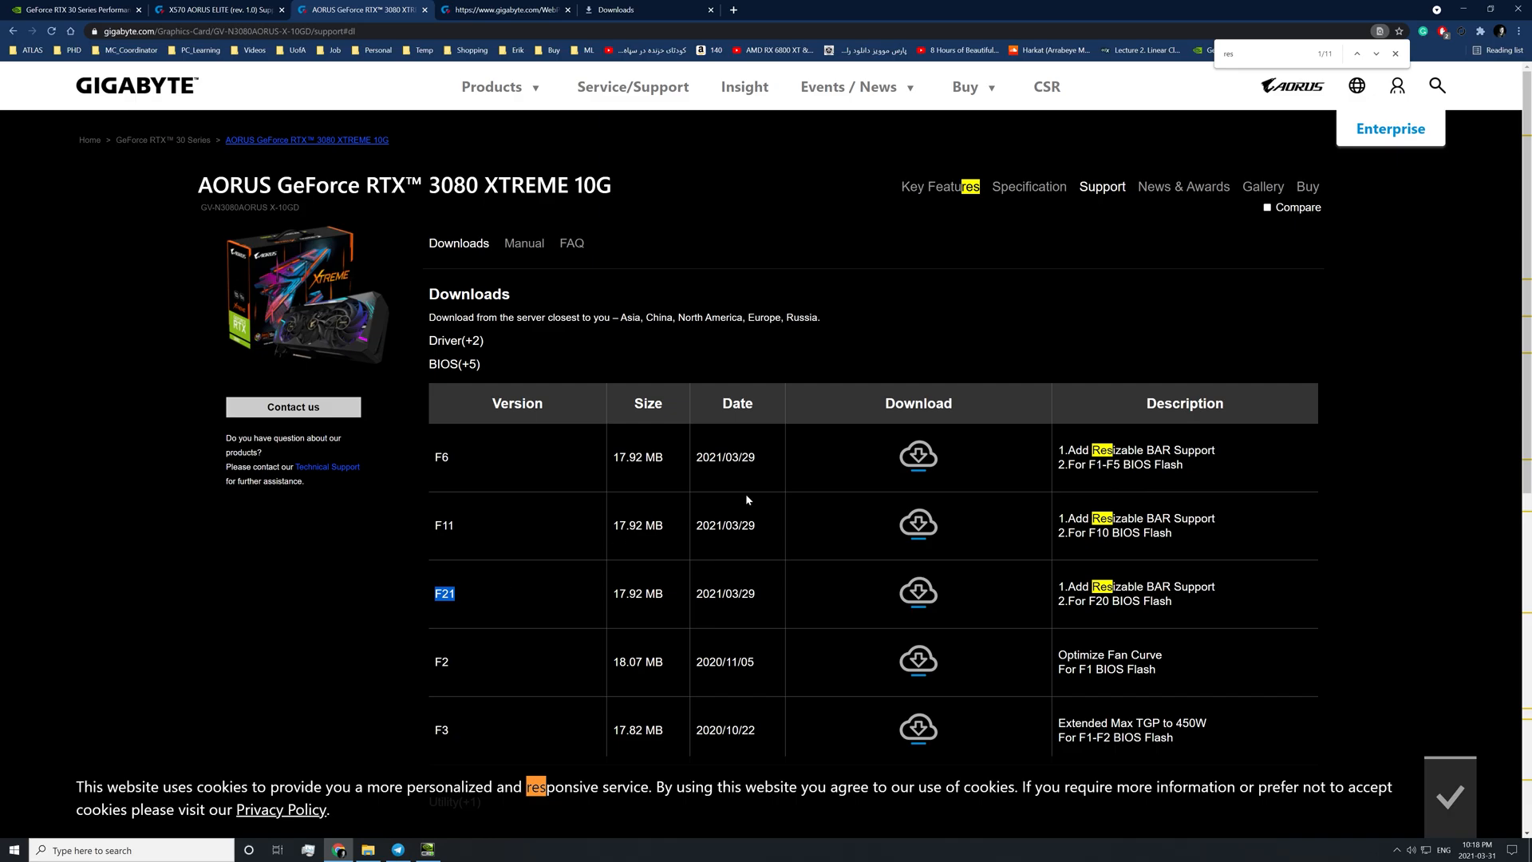
mouse_move(738, 491)
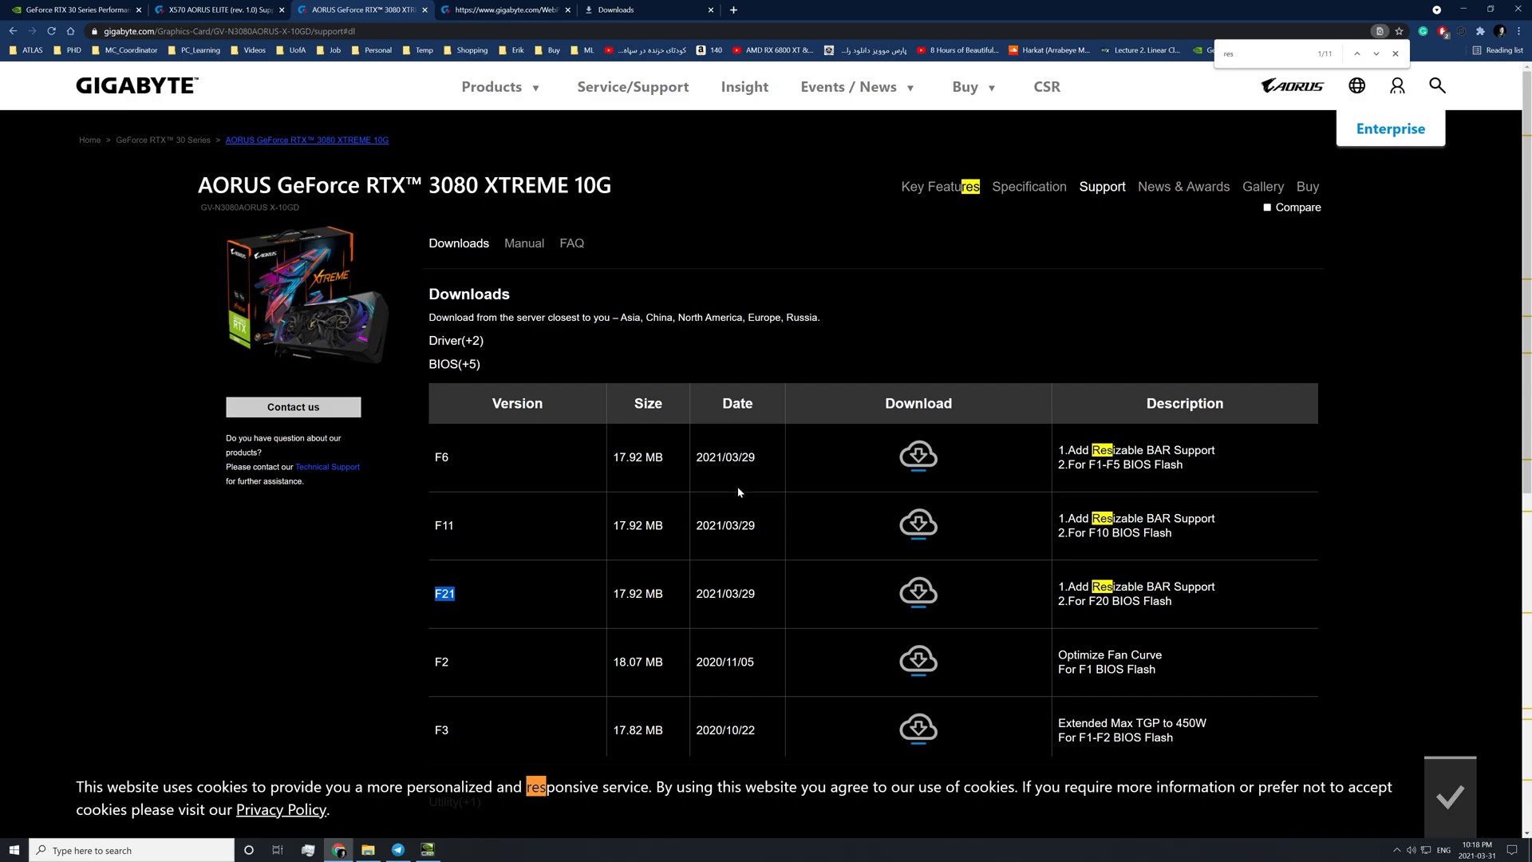
mouse_move(1163, 506)
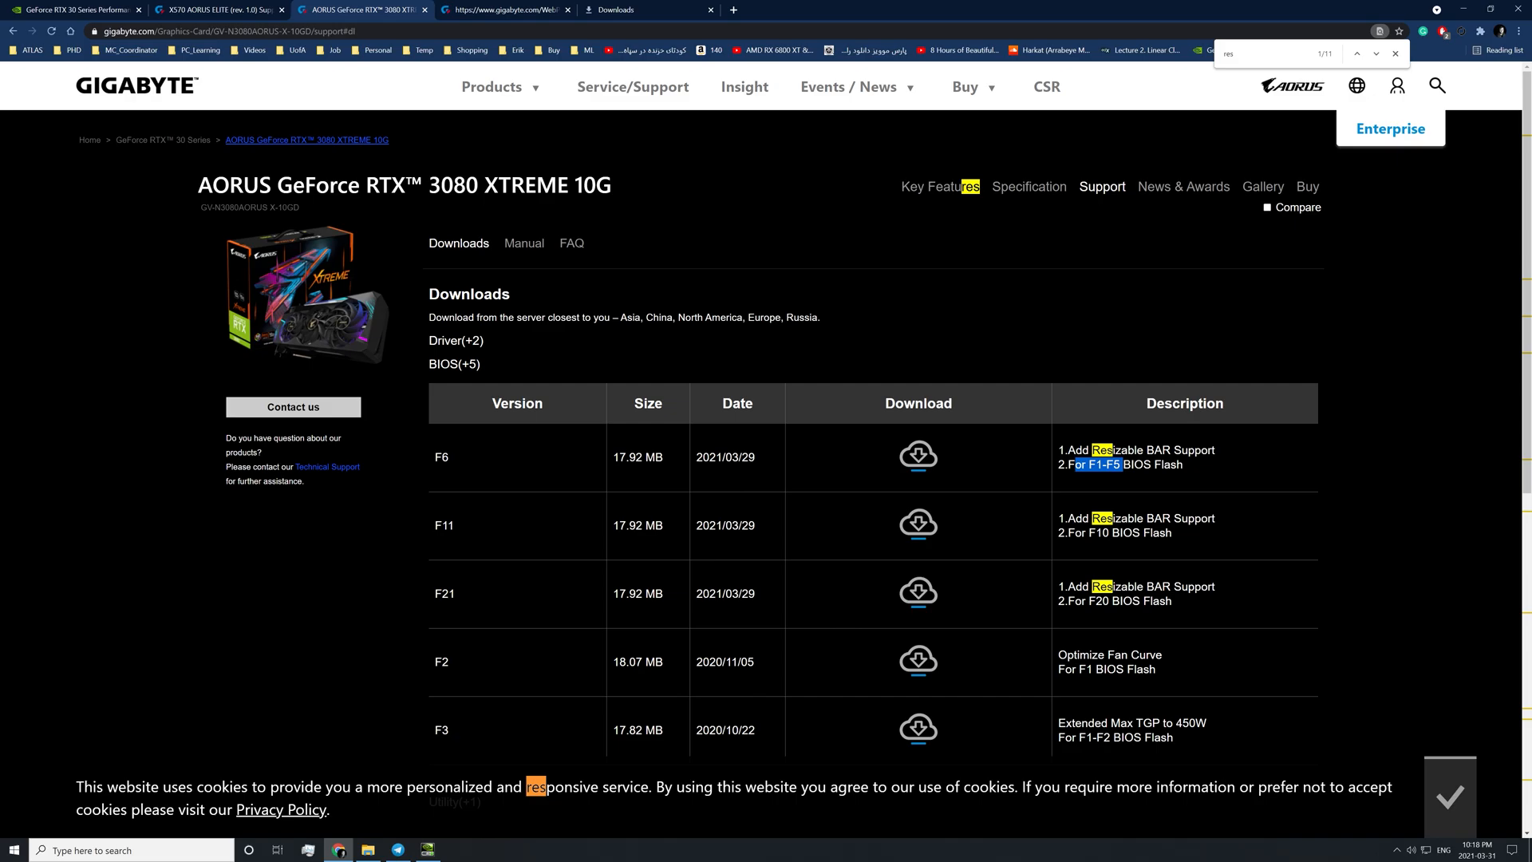
click(200, 13)
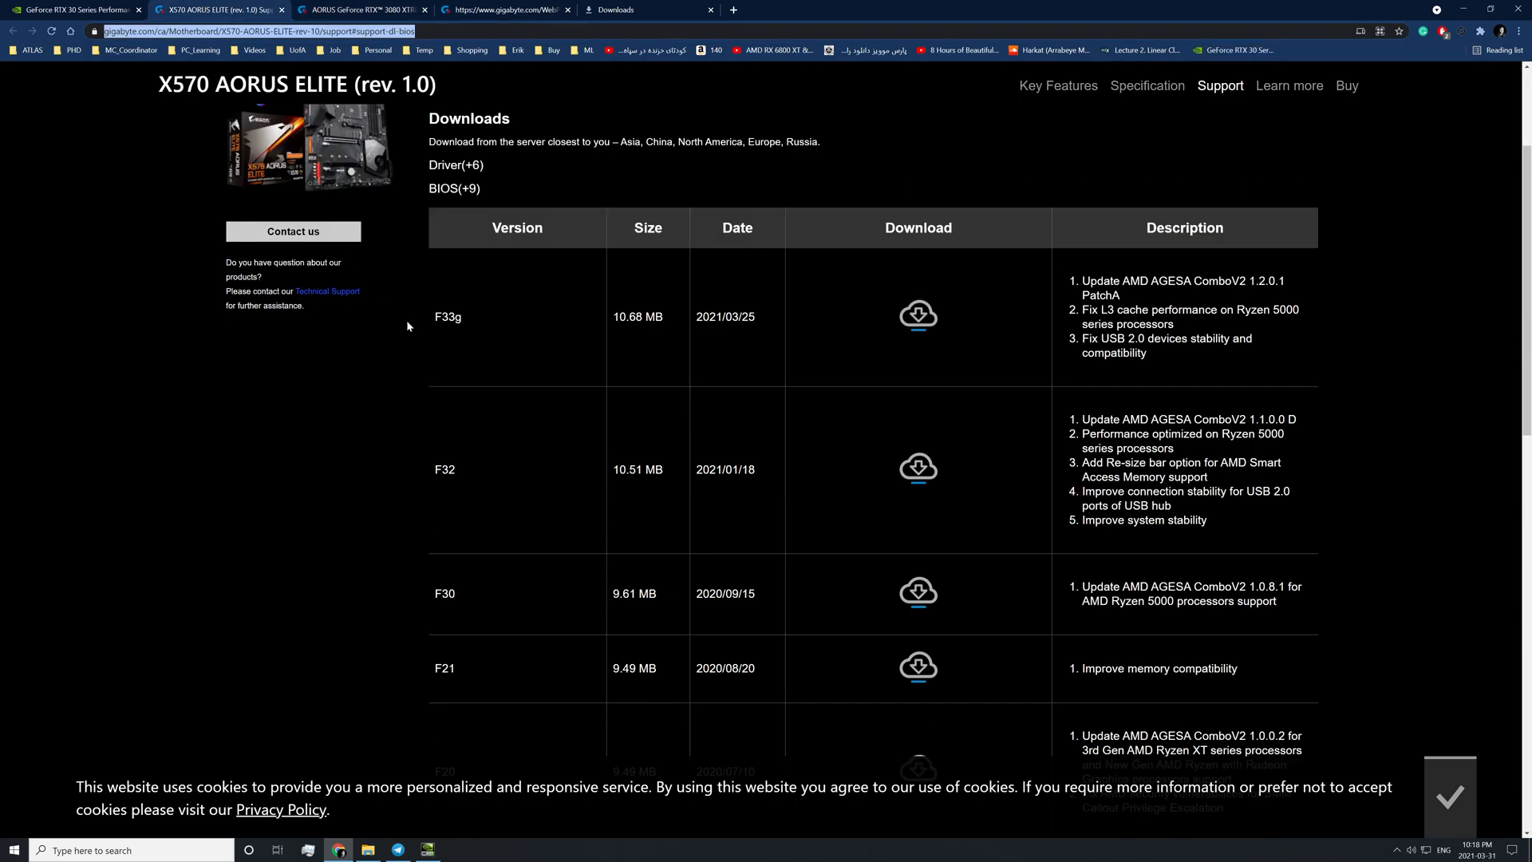
mouse_move(478, 338)
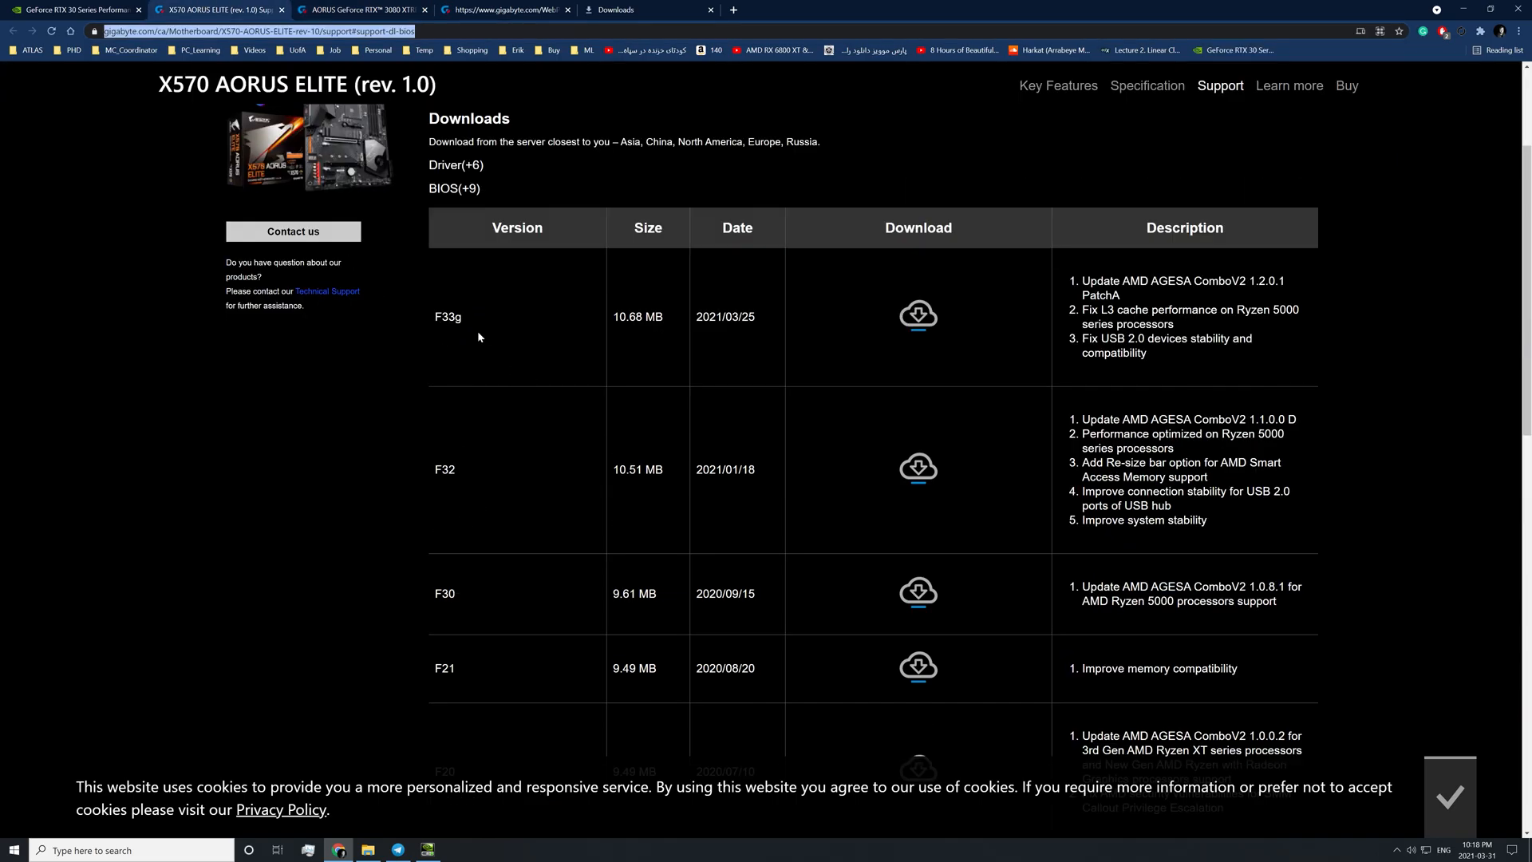
click(520, 9)
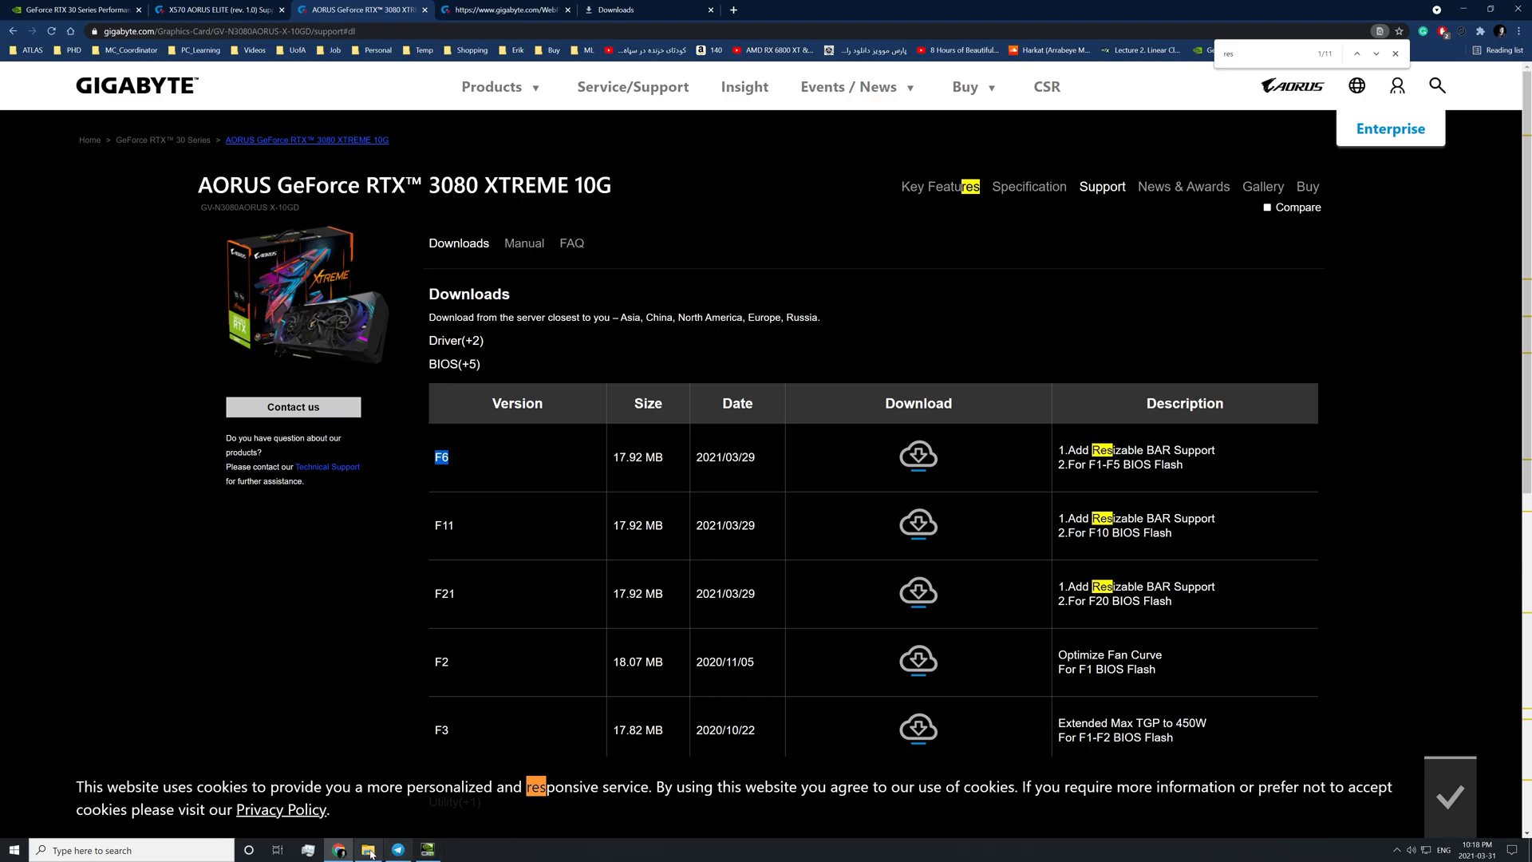
click(370, 849)
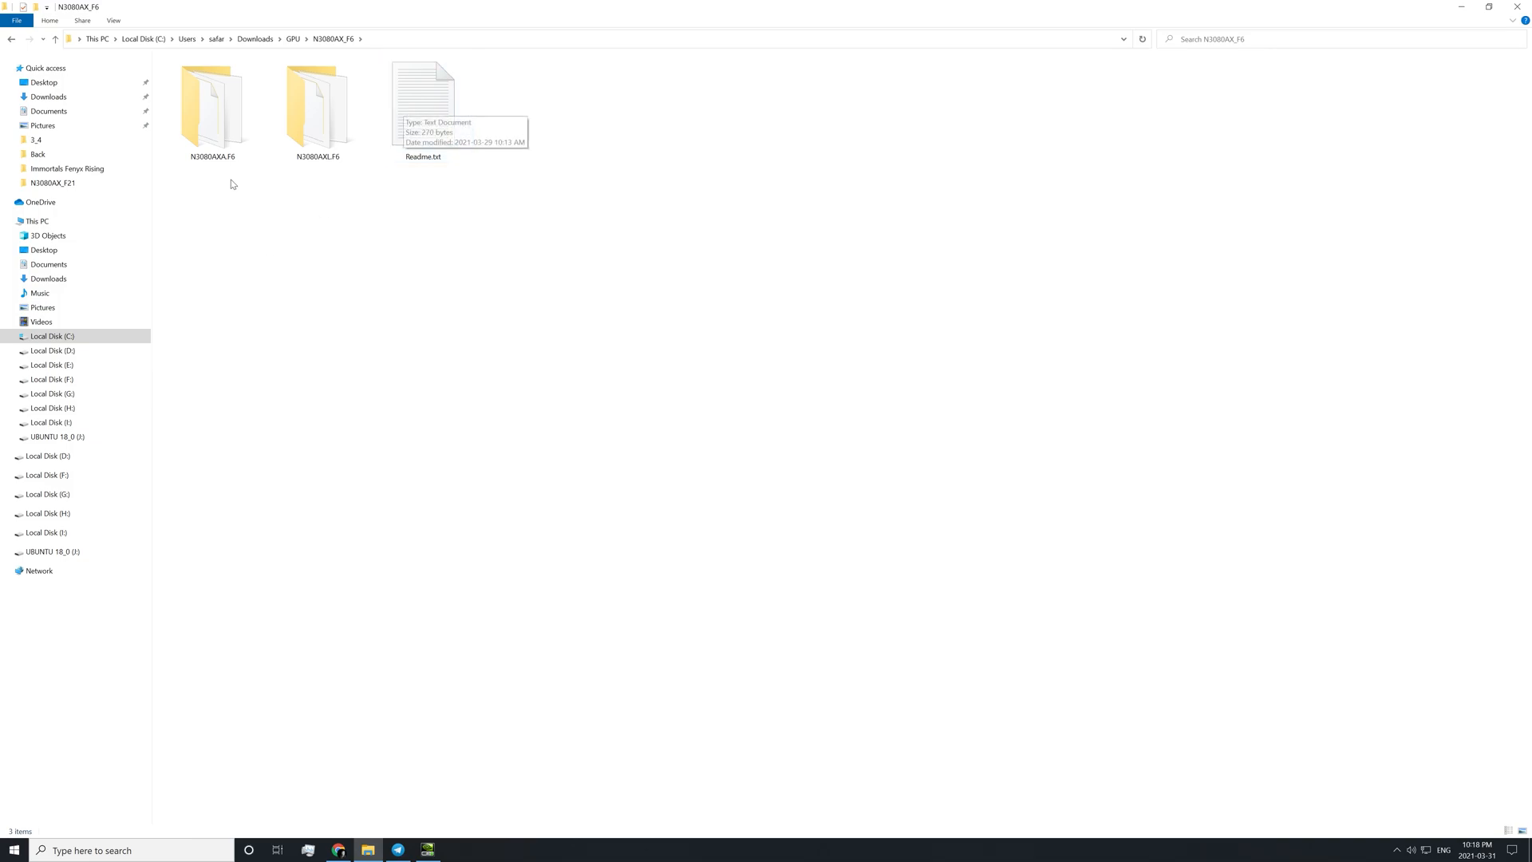
click(317, 109)
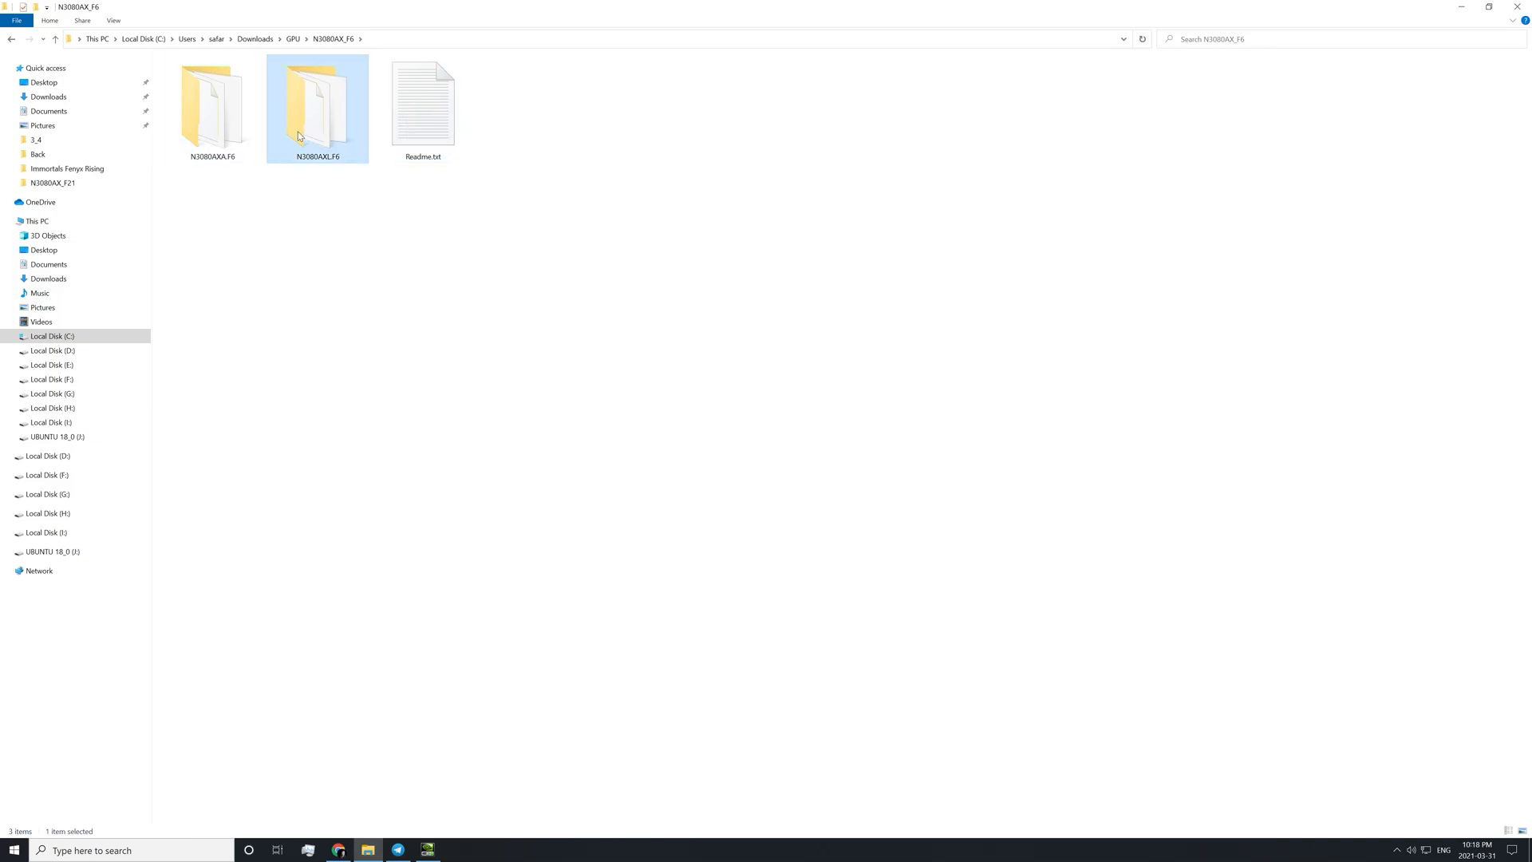
double_click(423, 99)
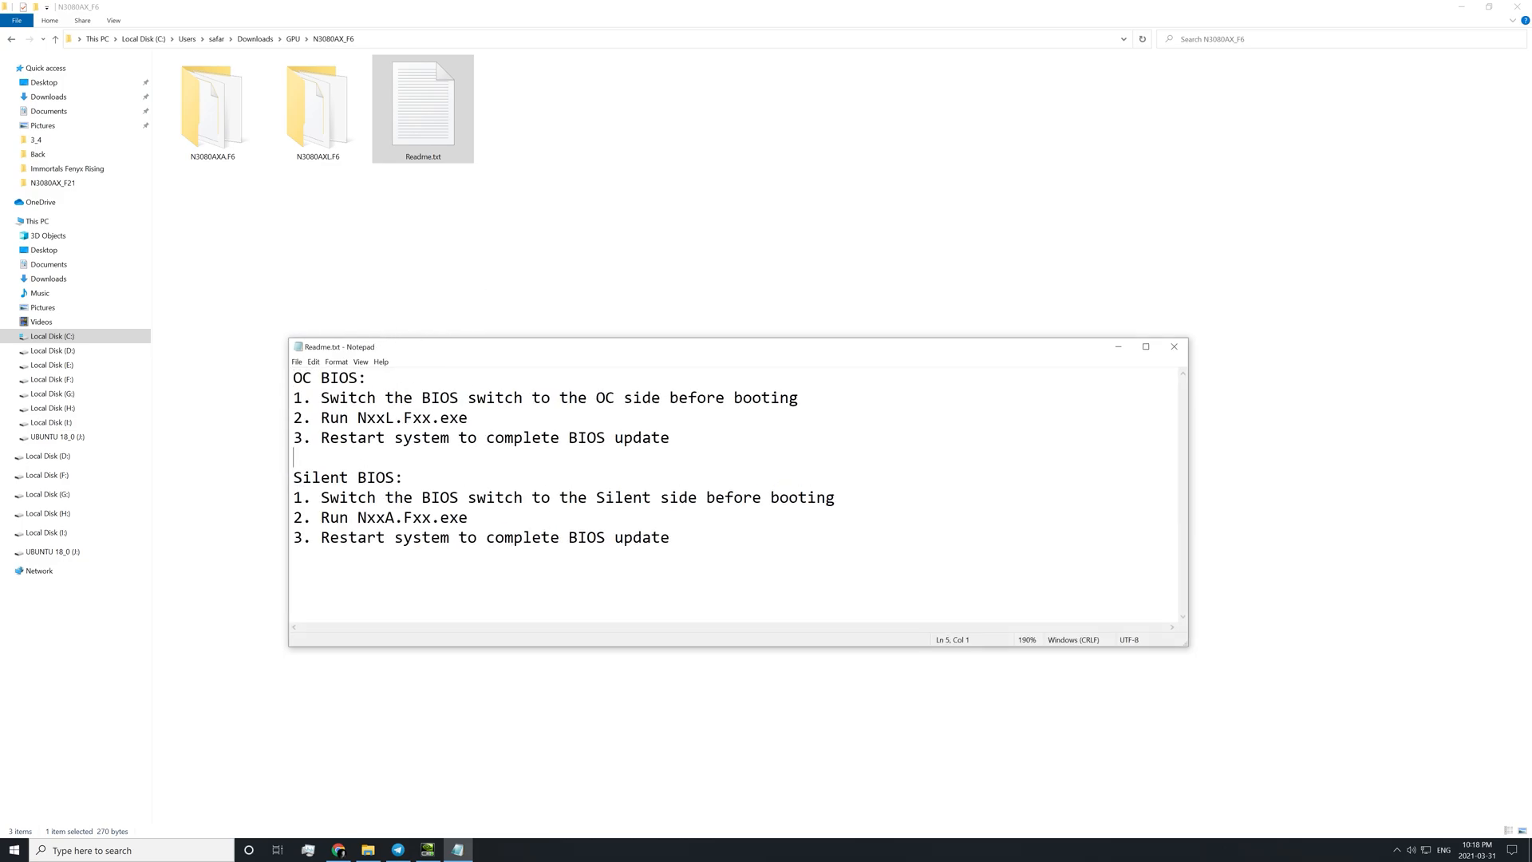
double_click(302, 378)
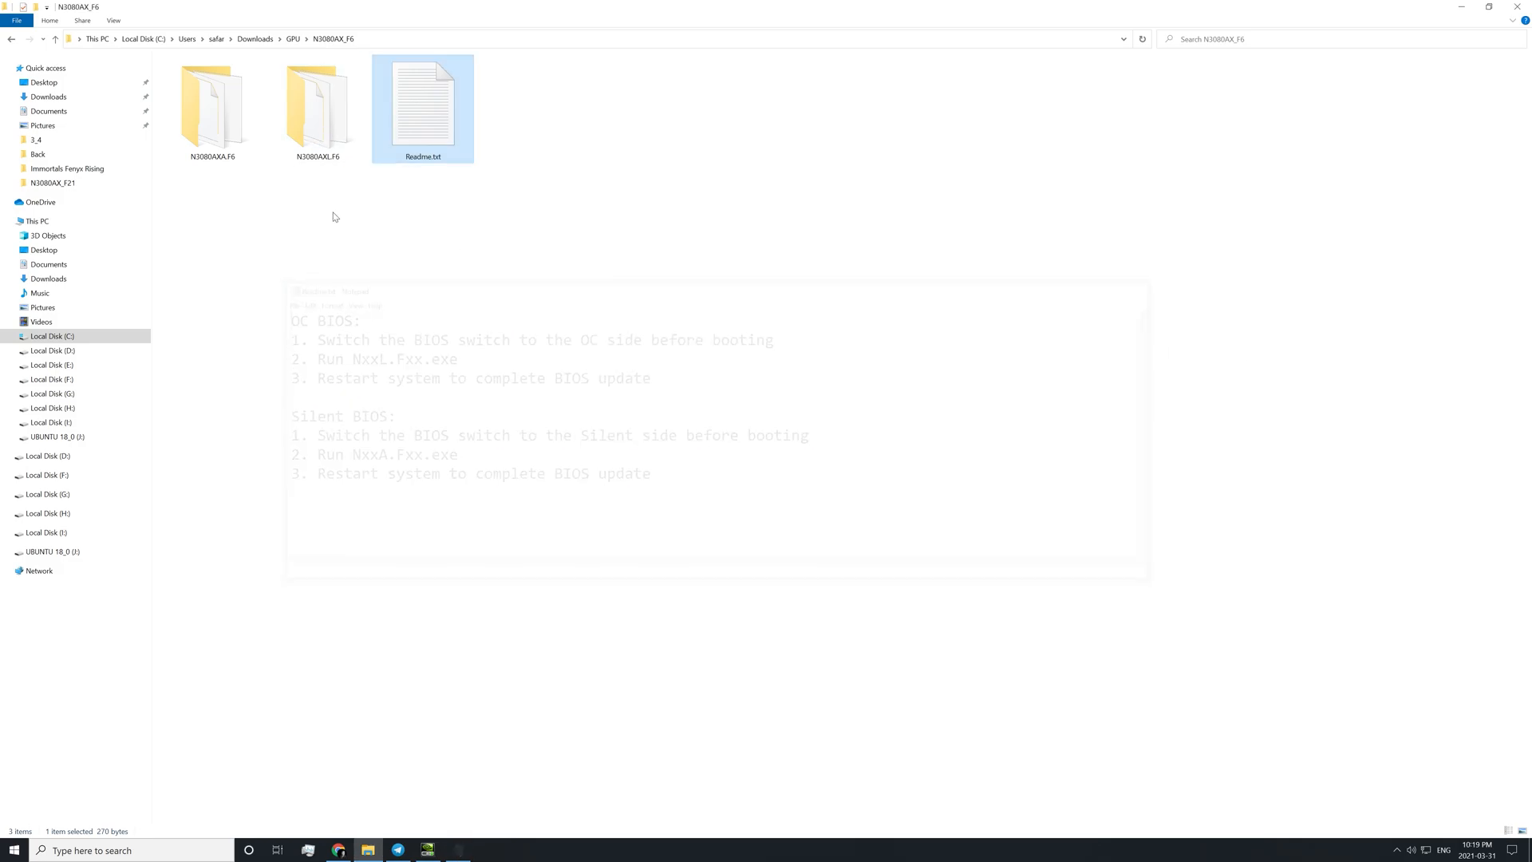
double_click(317, 108)
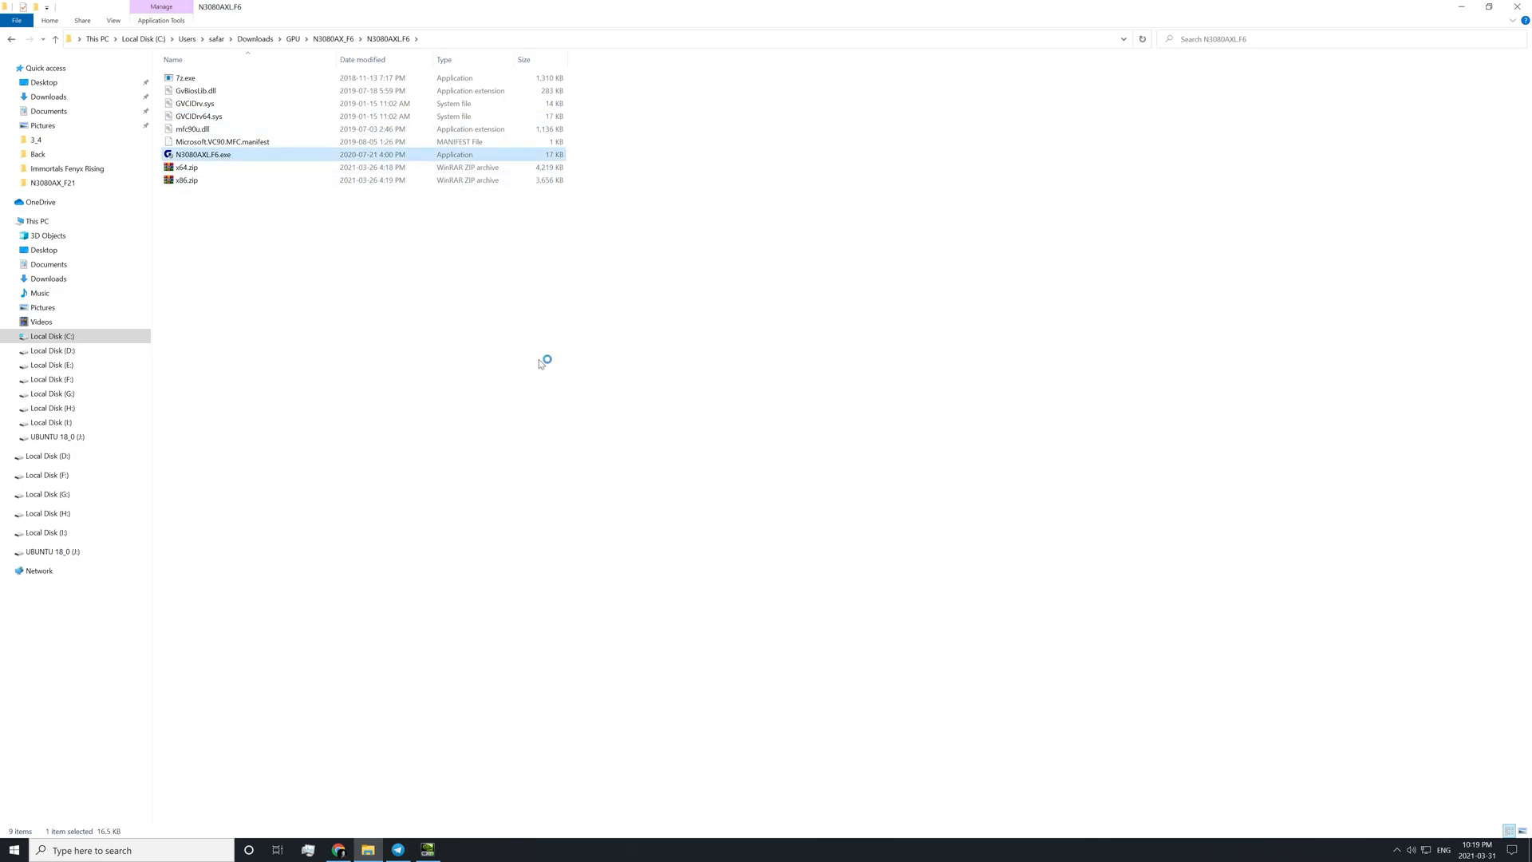
Run N3080AXL.F6.exe and confirm Yes to update the graphics BIOS.
double_click(205, 155)
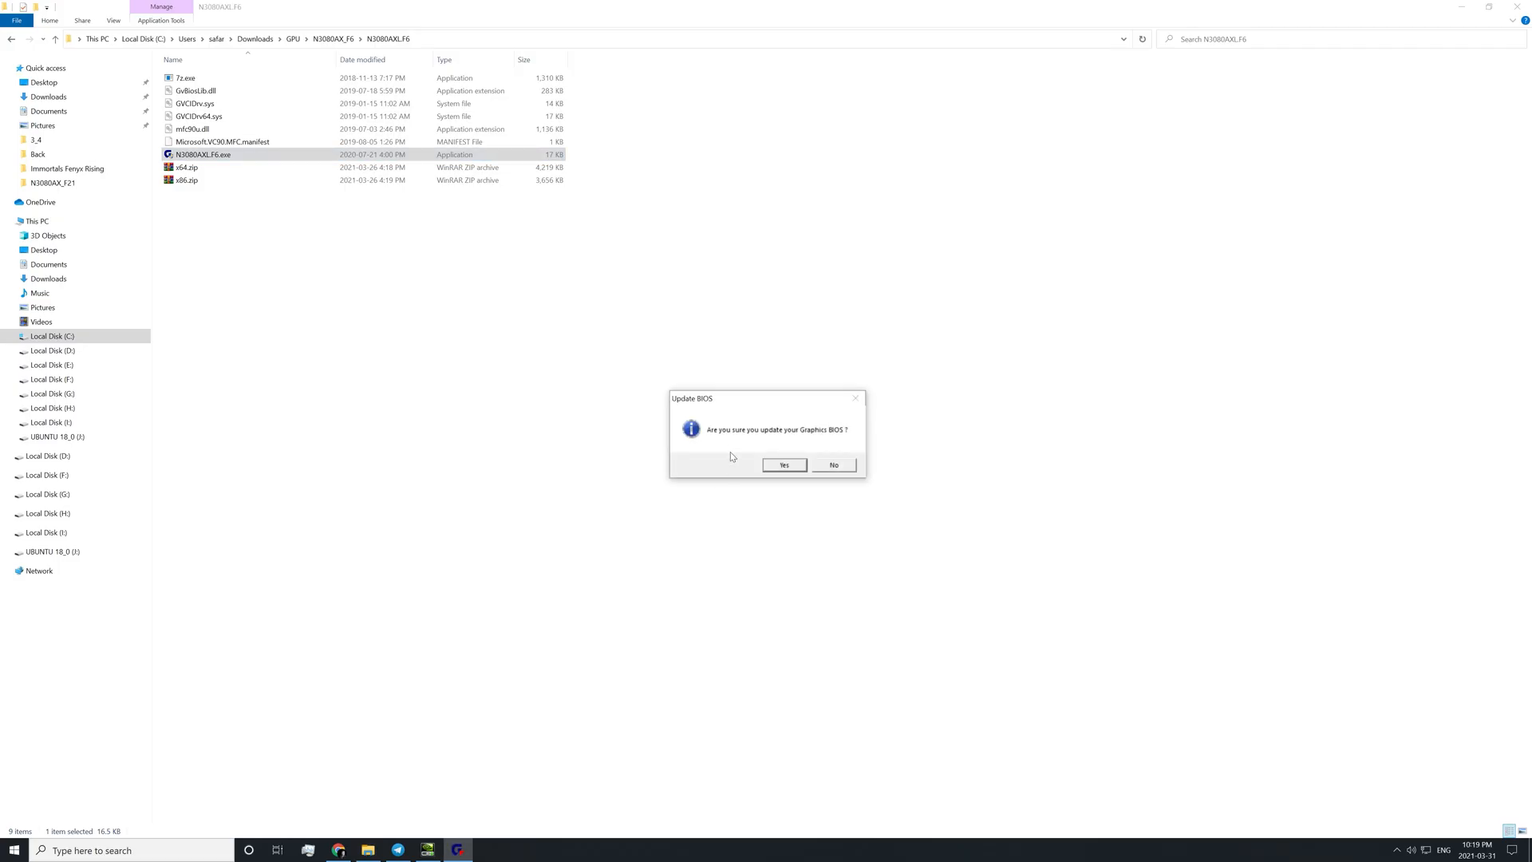
mouse_move(795, 471)
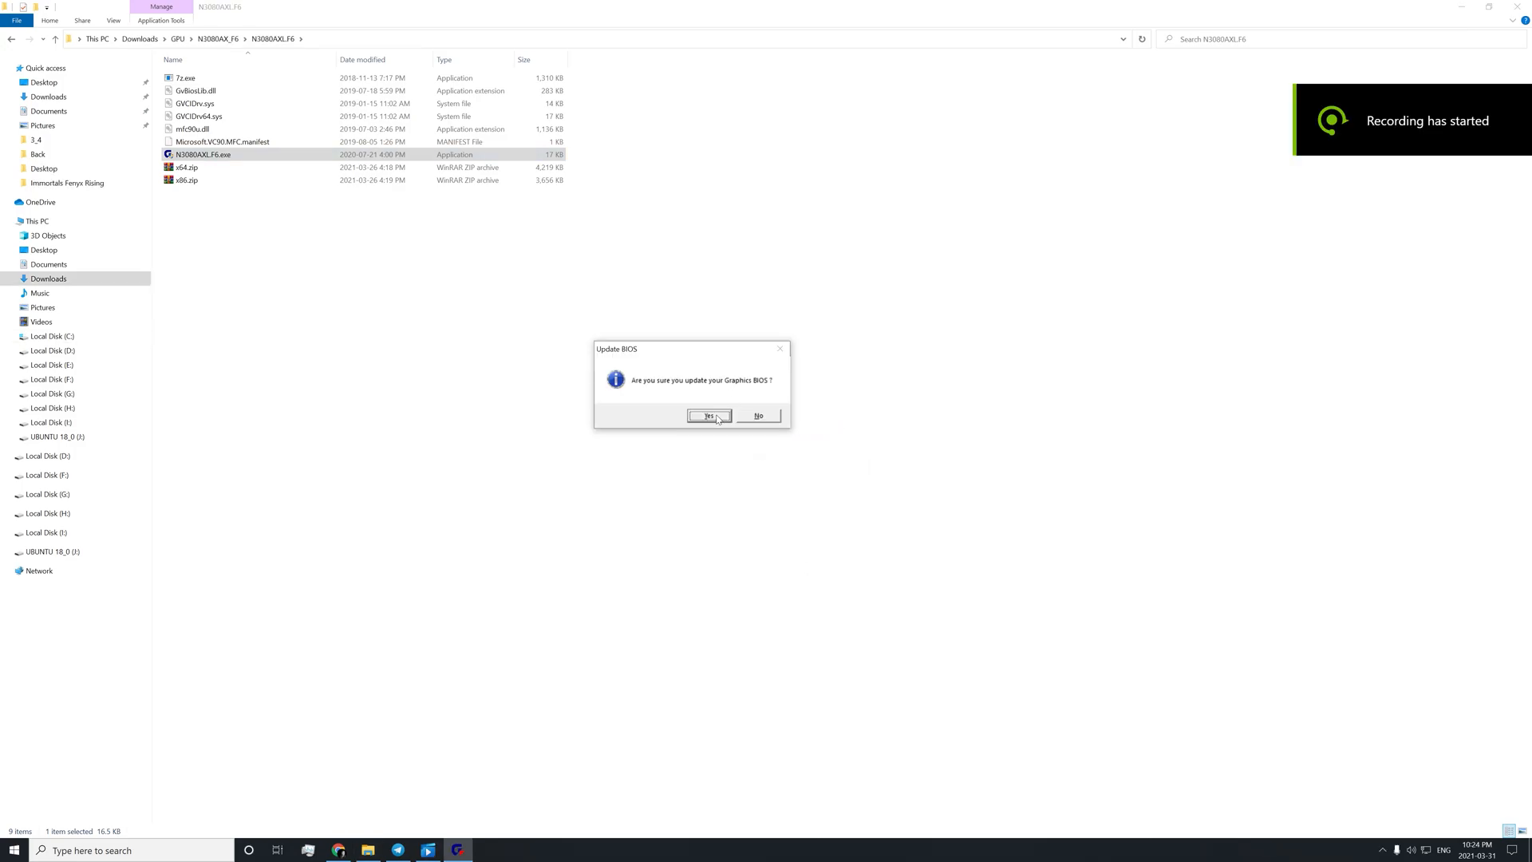
click(708, 414)
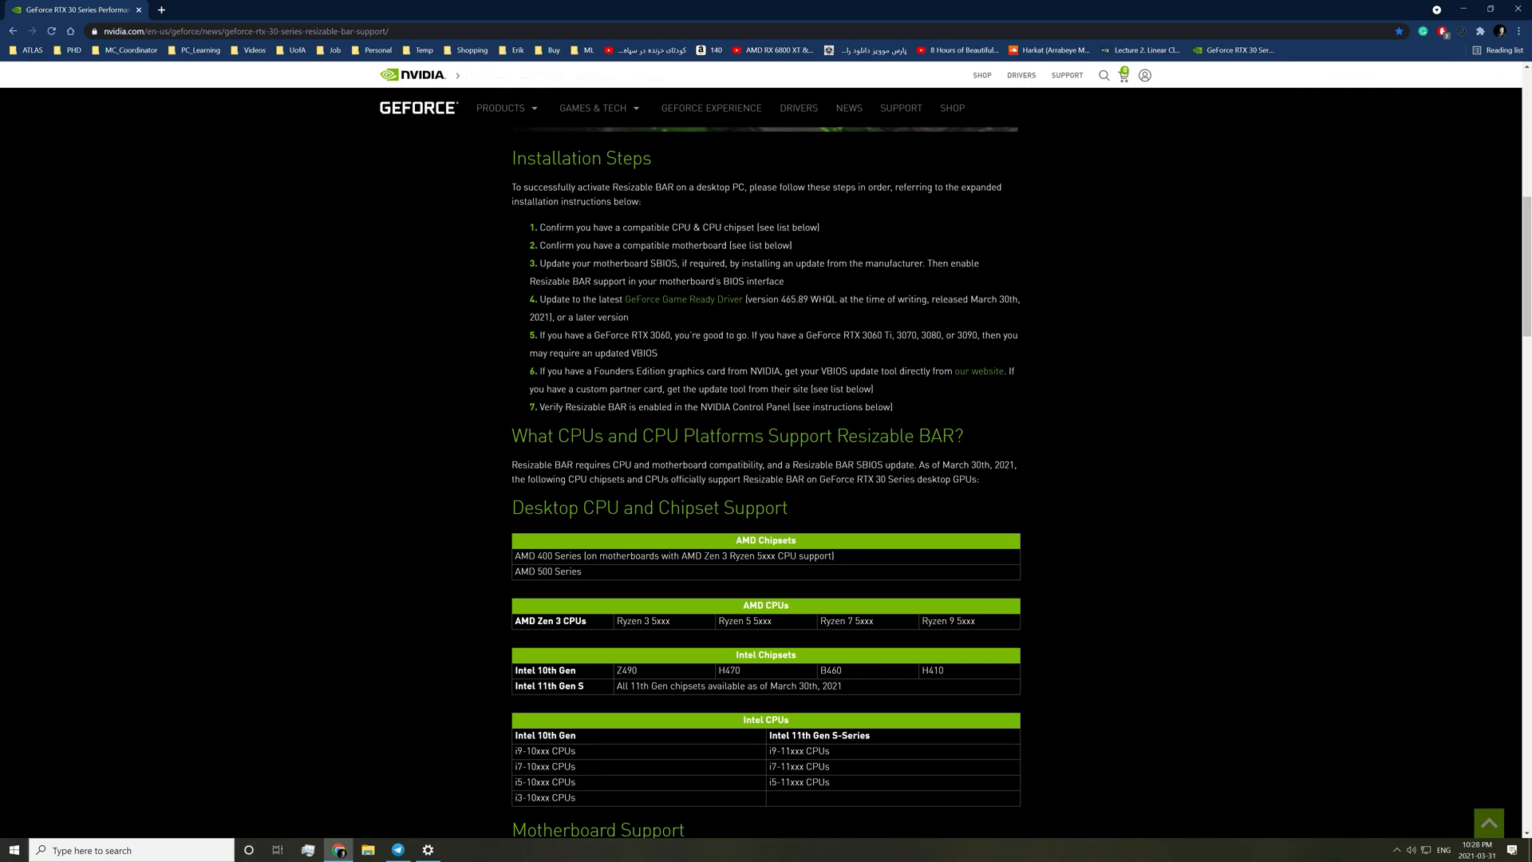
mouse_move(625, 406)
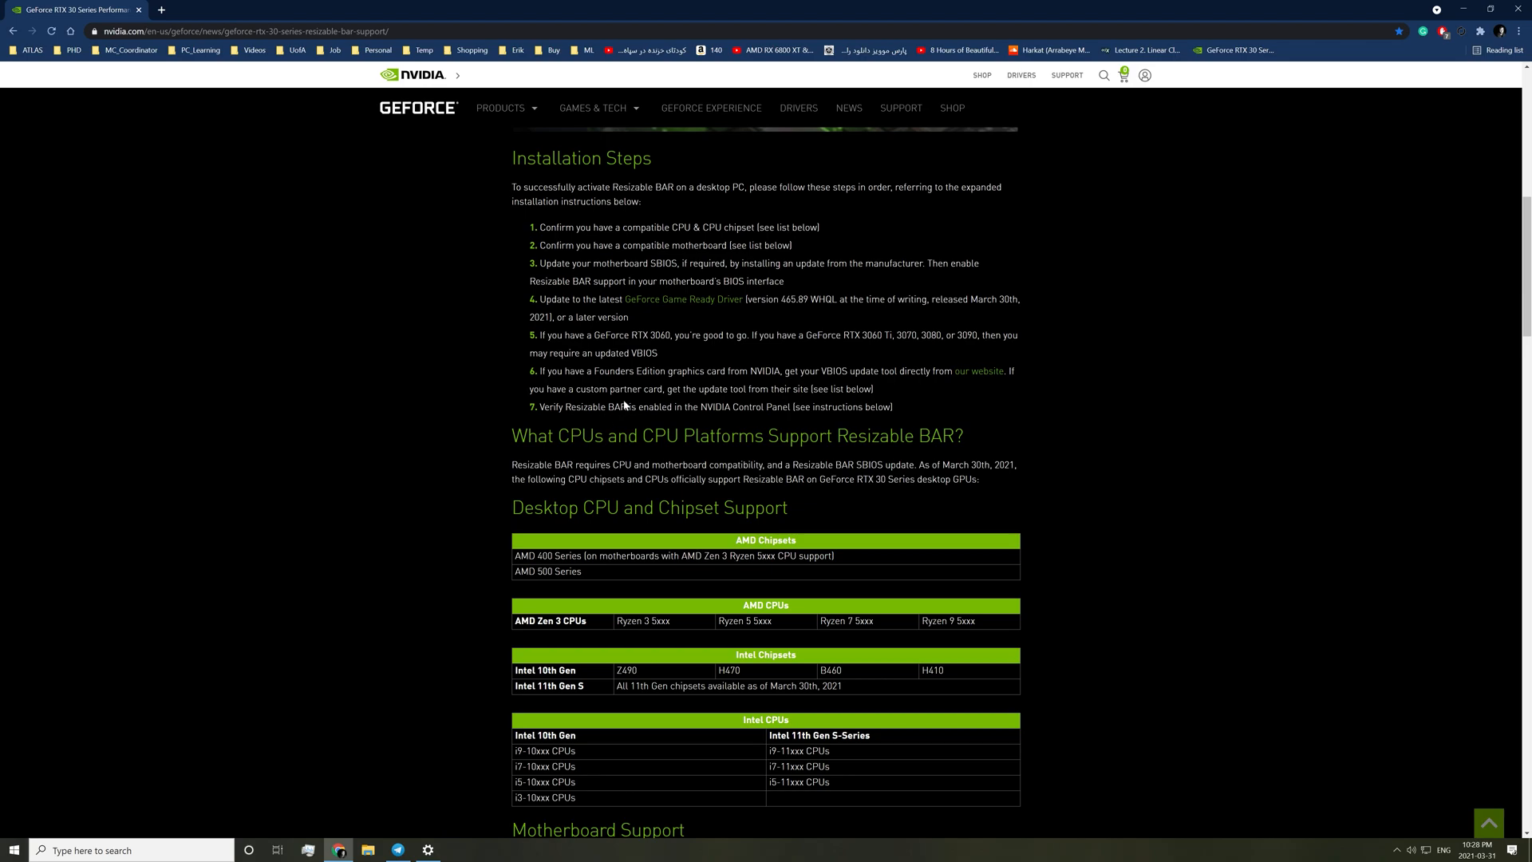
mouse_move(626, 404)
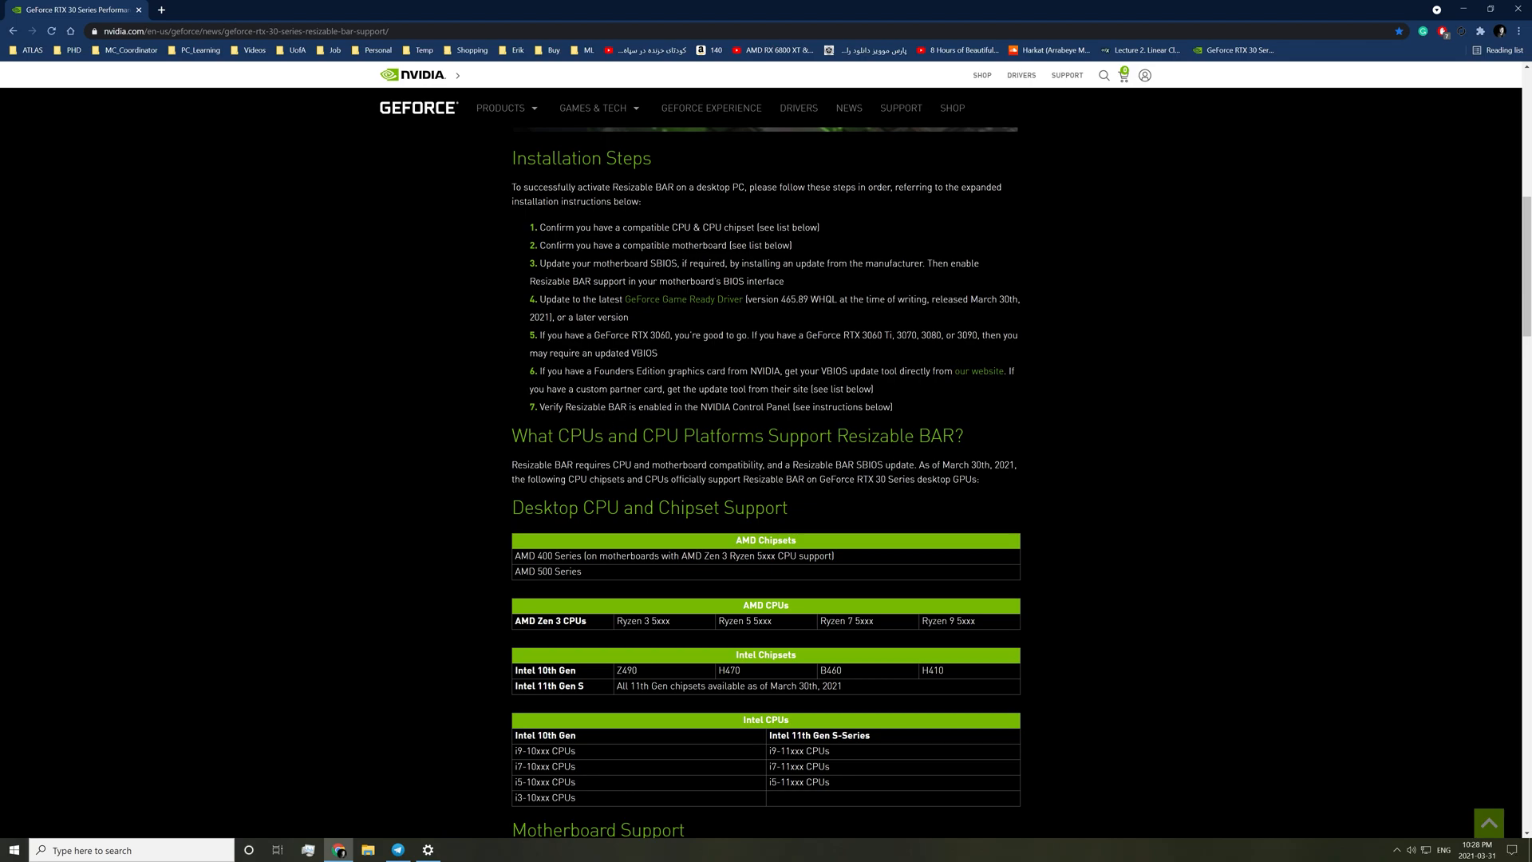
Highlight step 7 about verifying Resizable BAR in the NVIDIA article.
drag(540, 407, 764, 407)
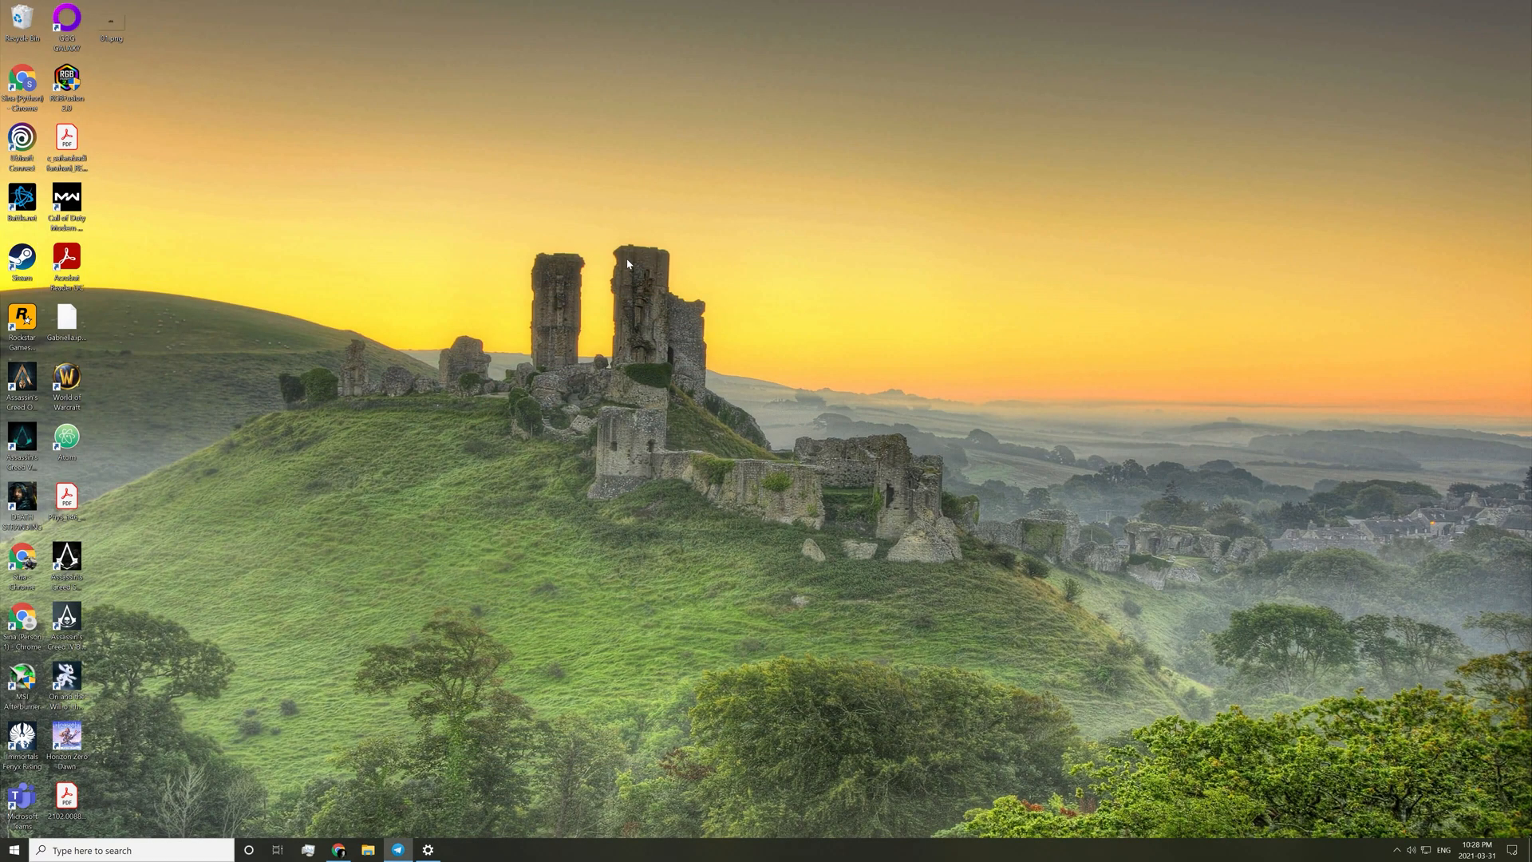
From the desktop launch NVIDIA Control Panel and confirm System Information reports Resizable BAR: Yes.
right_click(628, 265)
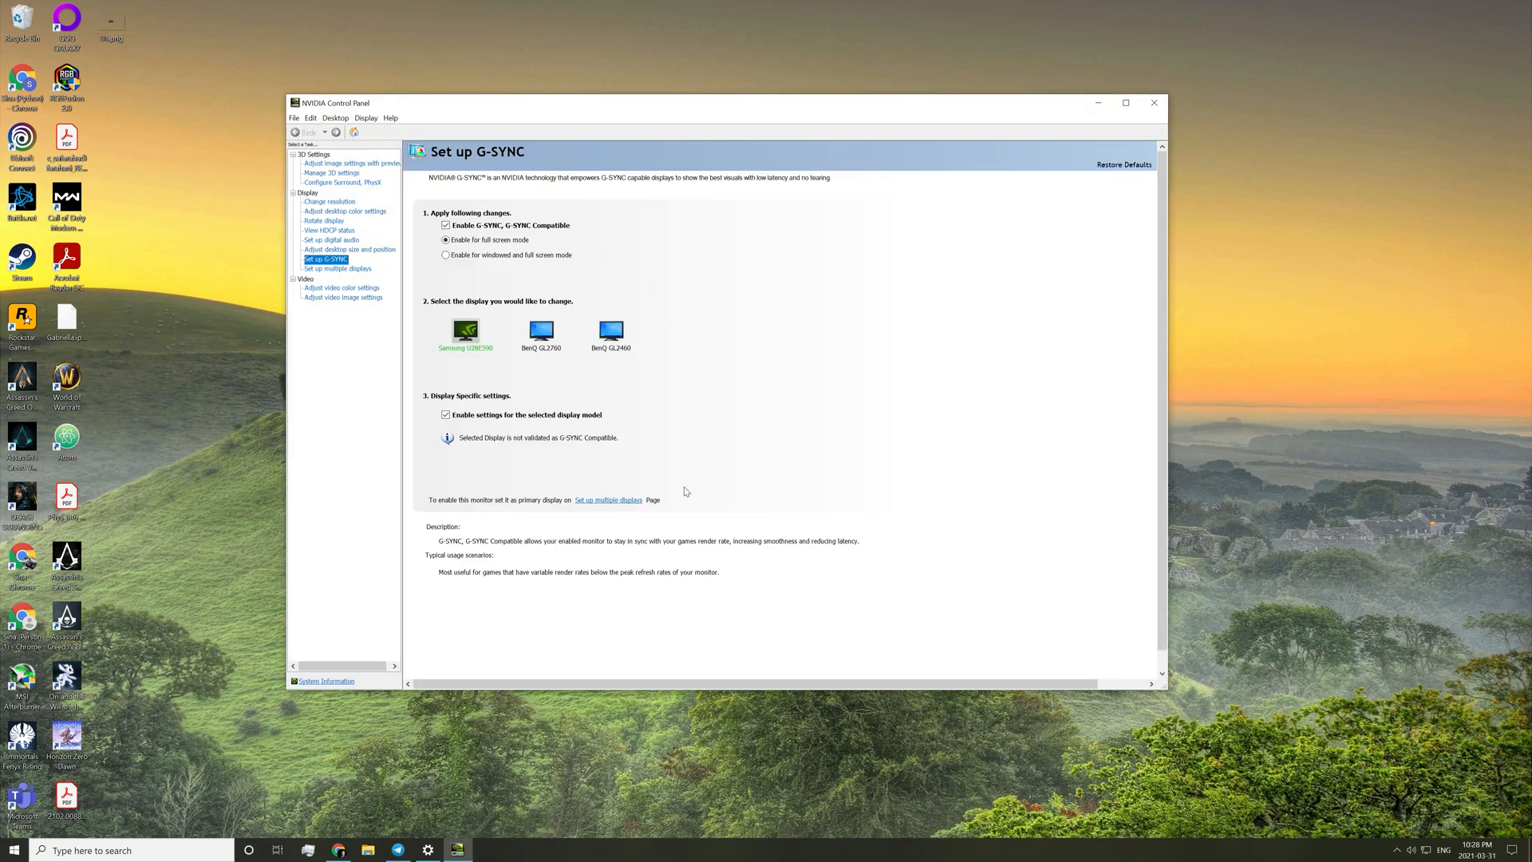
mouse_move(319, 686)
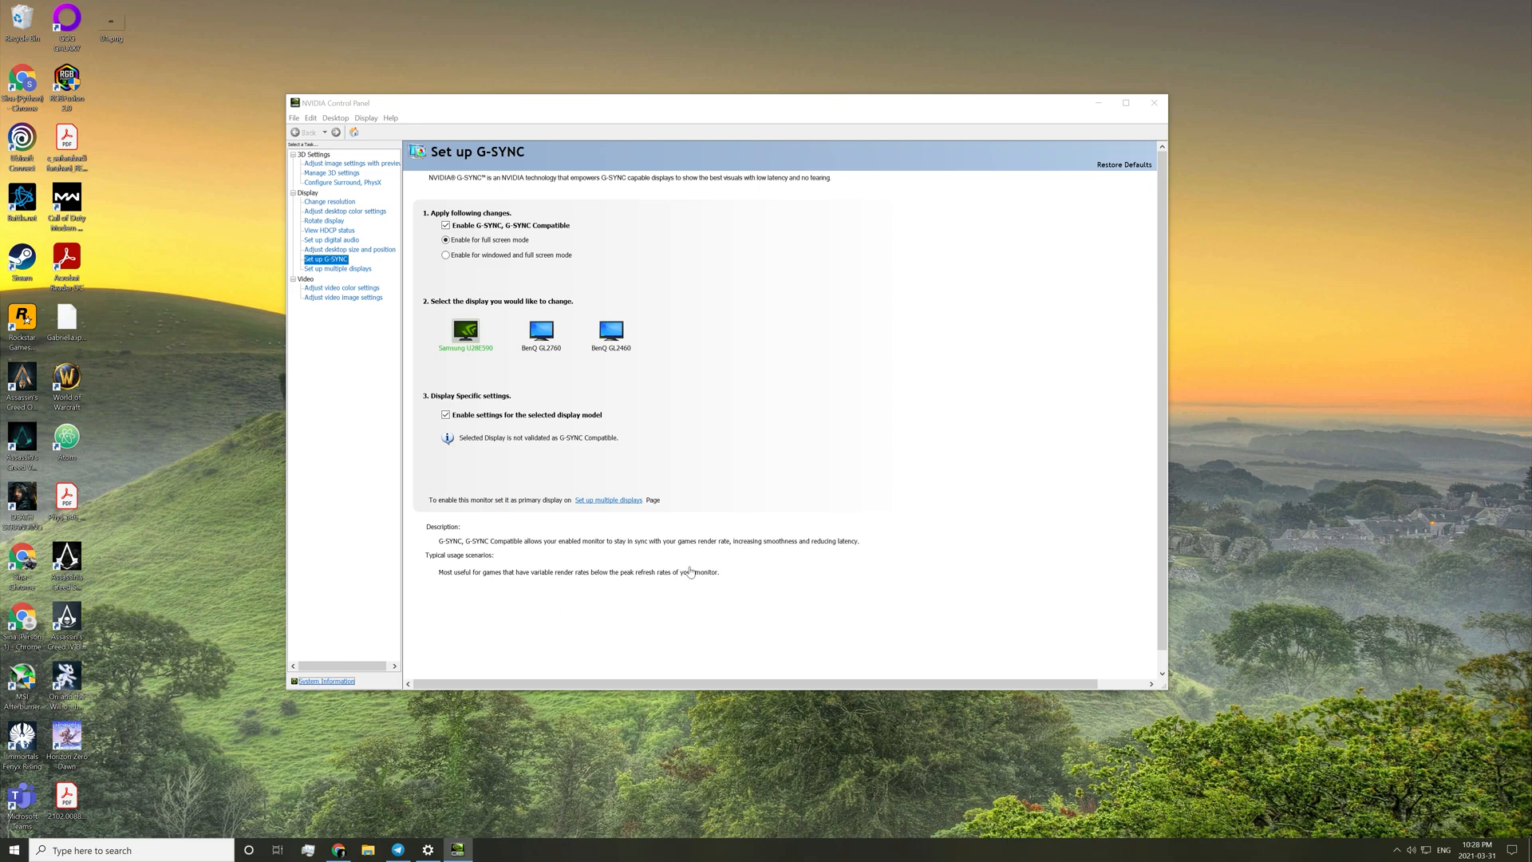
click(325, 679)
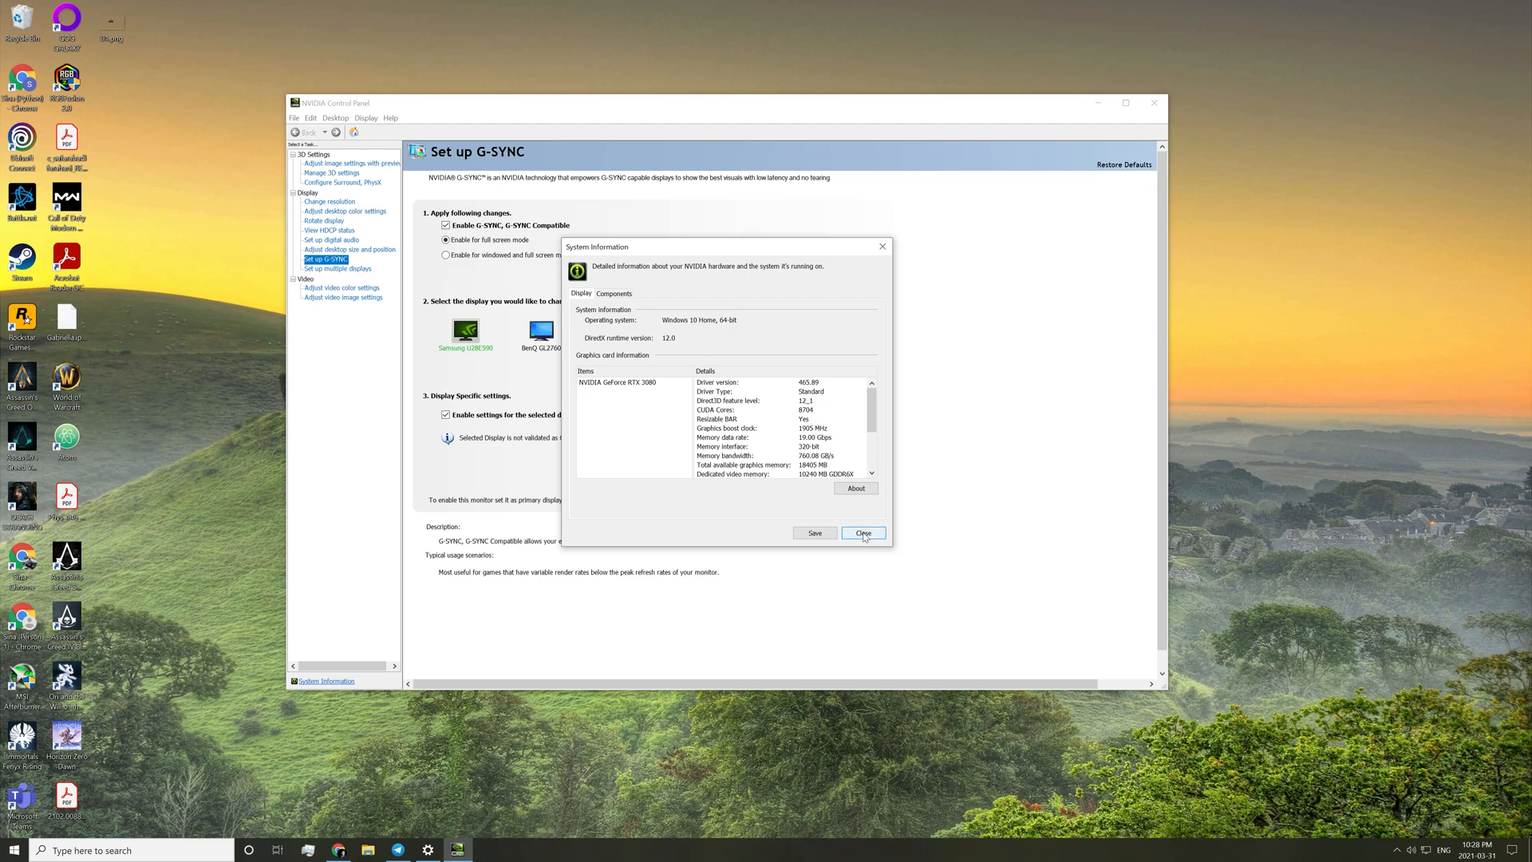
click(863, 533)
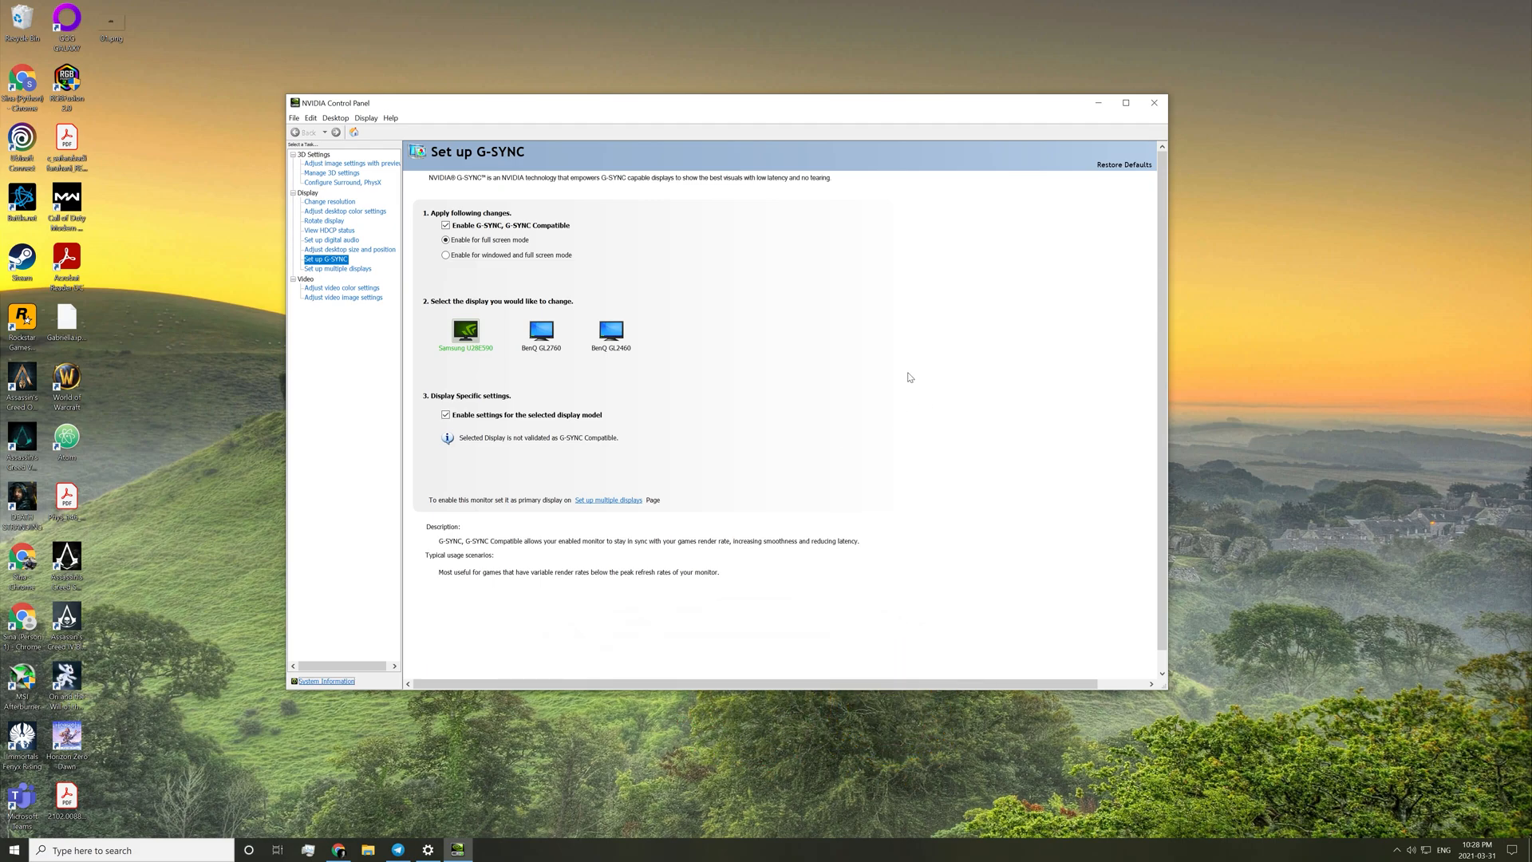
mouse_move(895, 367)
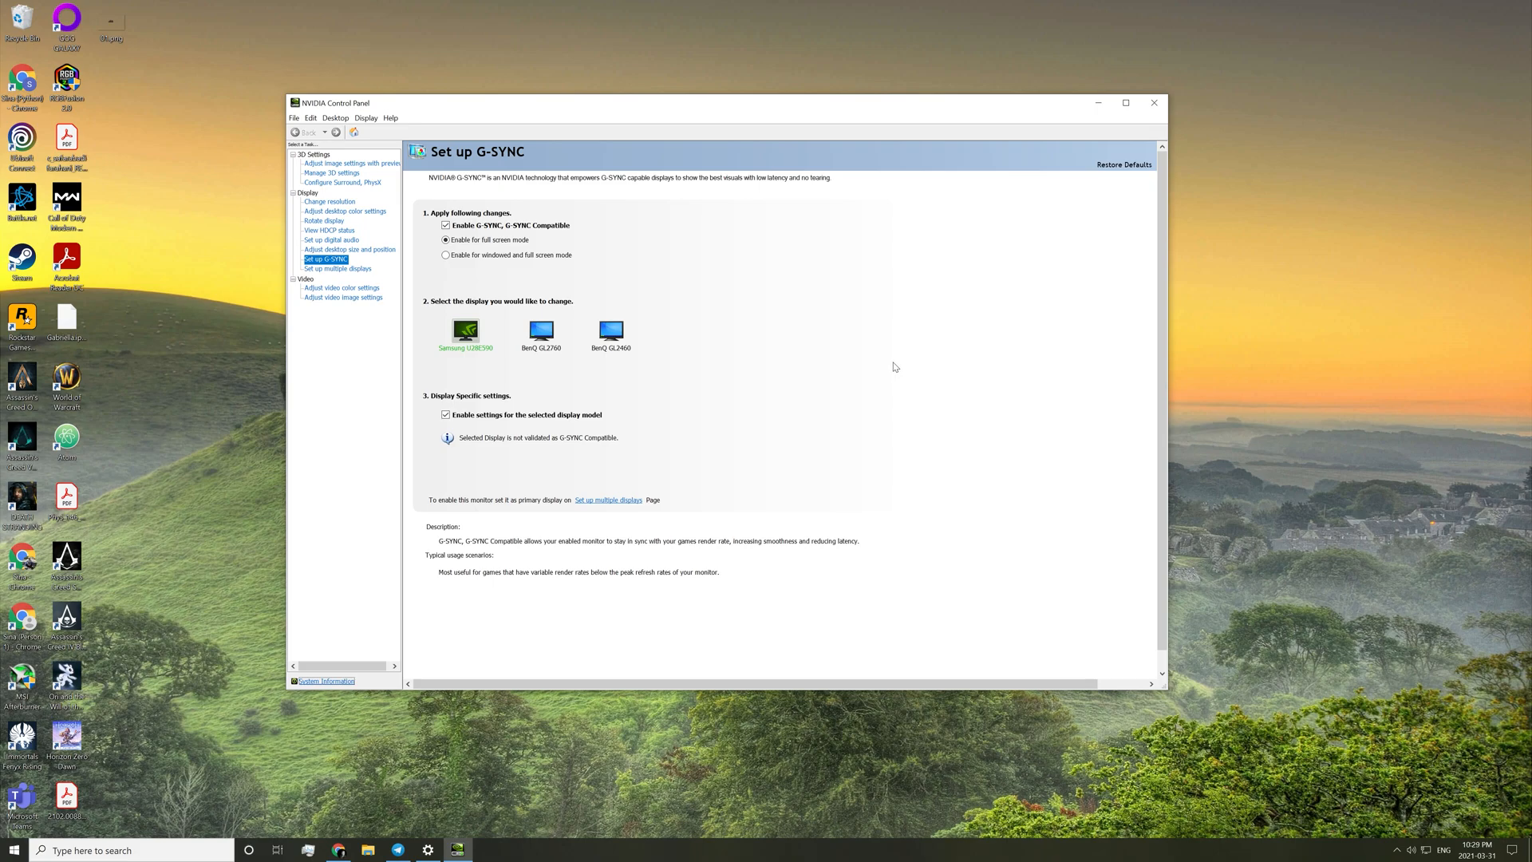
mouse_move(885, 362)
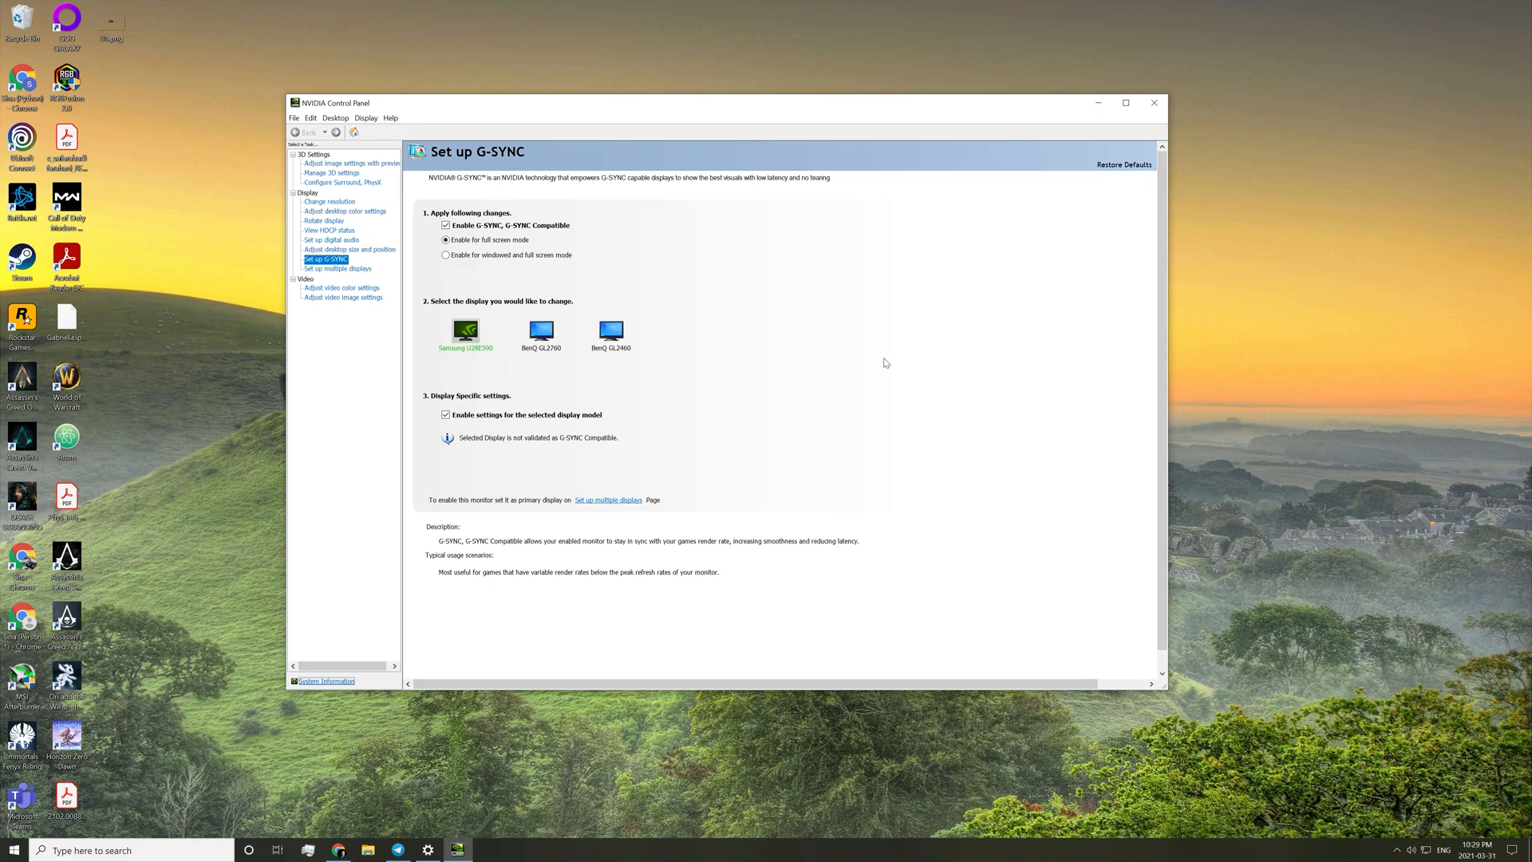
mouse_move(884, 357)
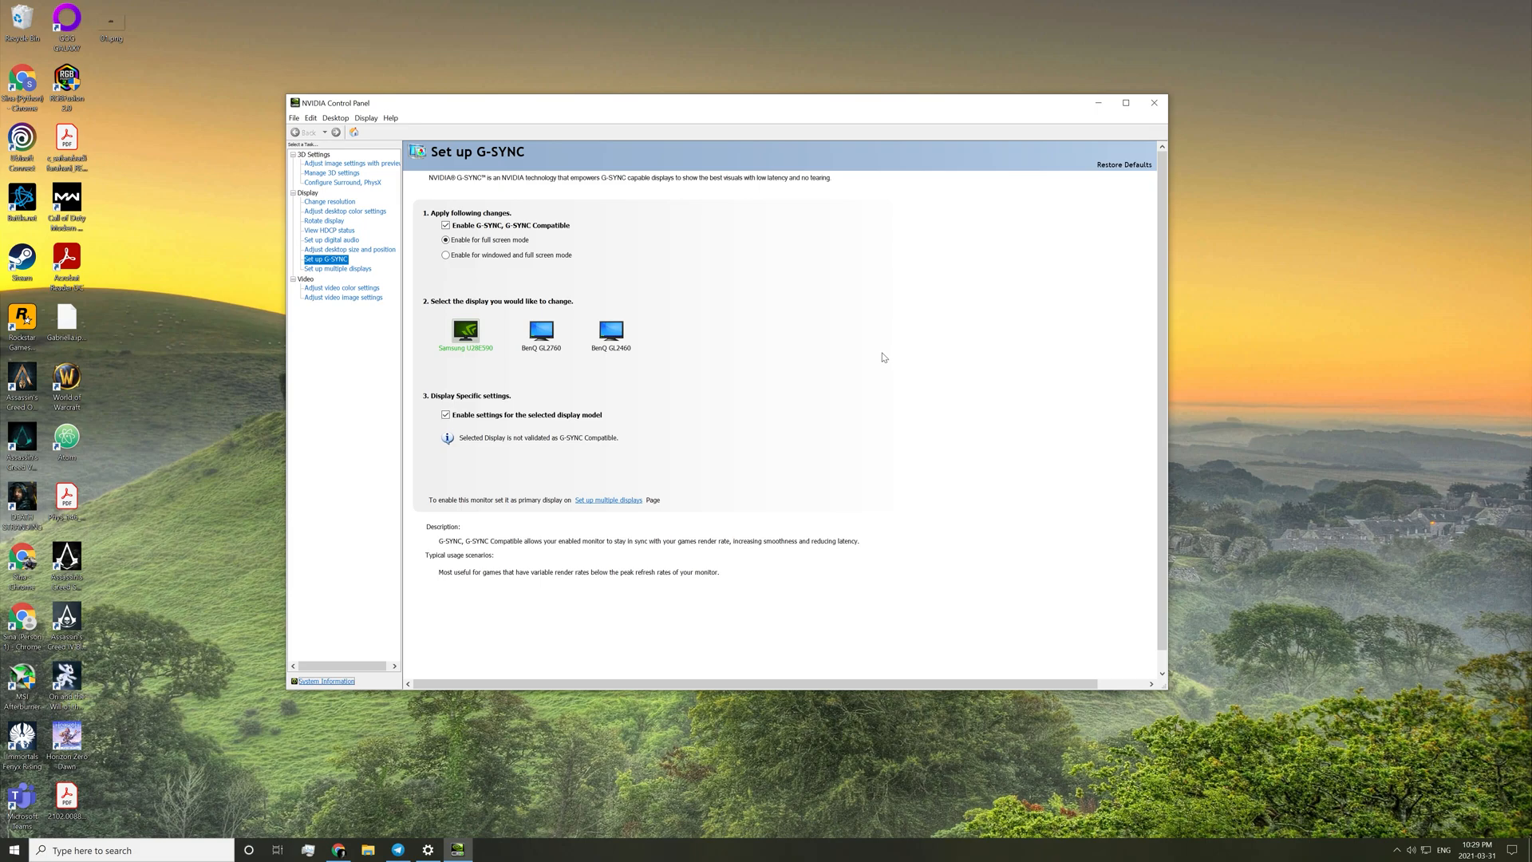
mouse_move(859, 349)
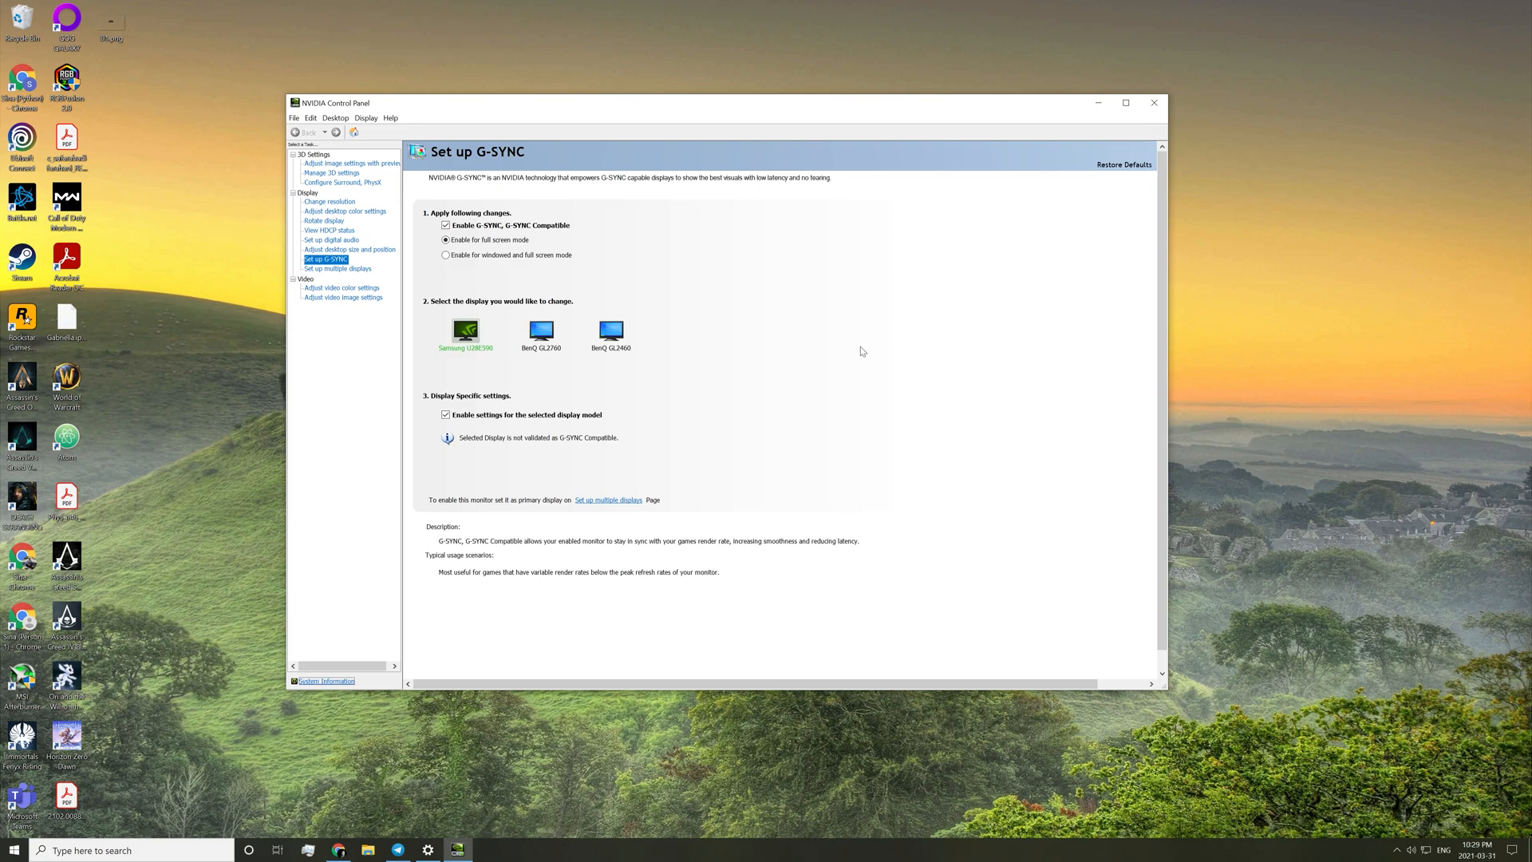
mouse_move(857, 354)
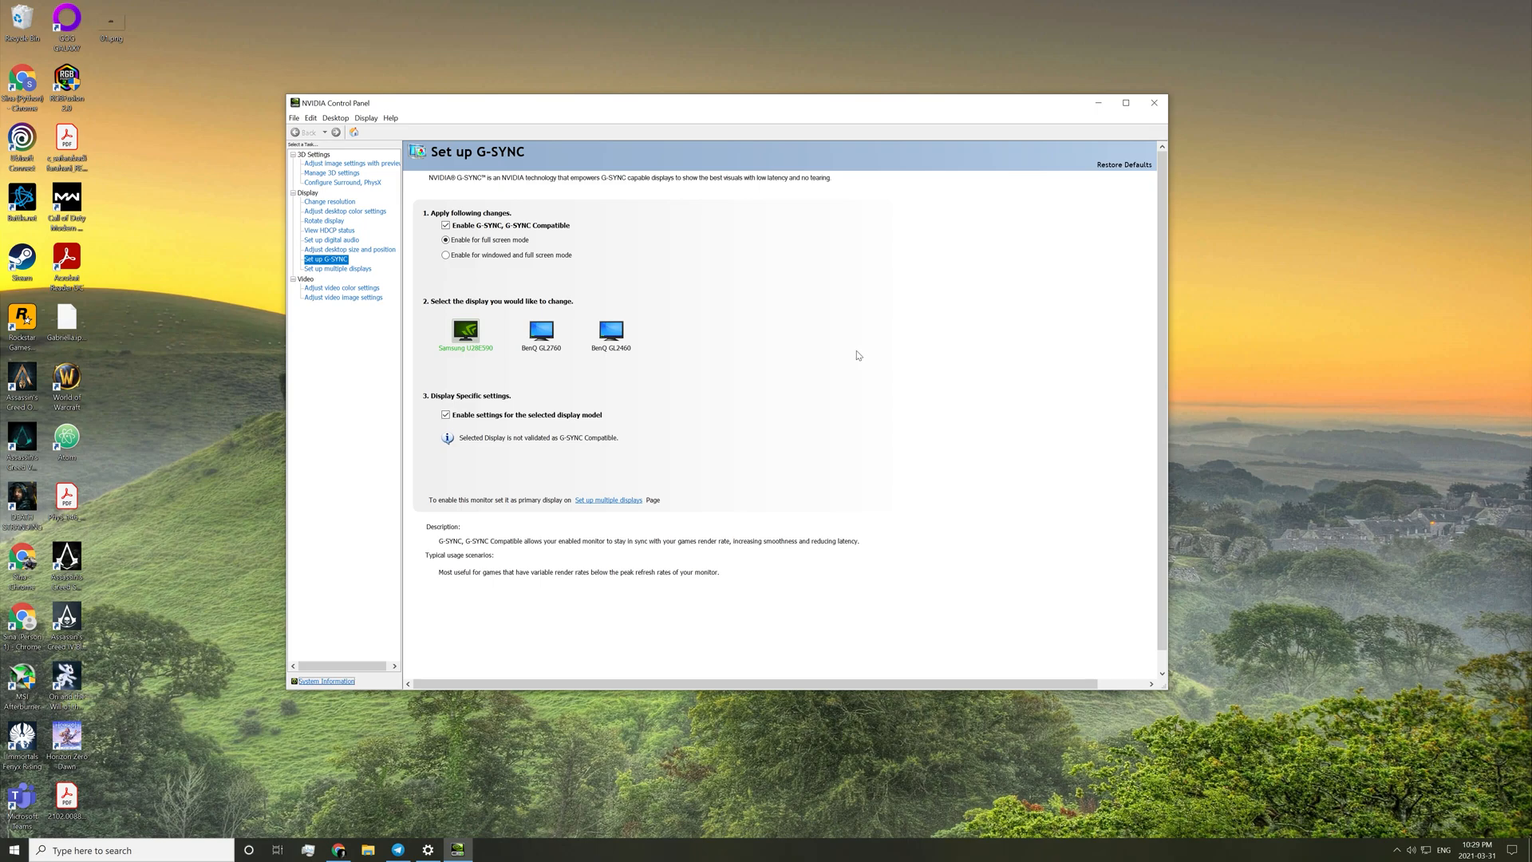